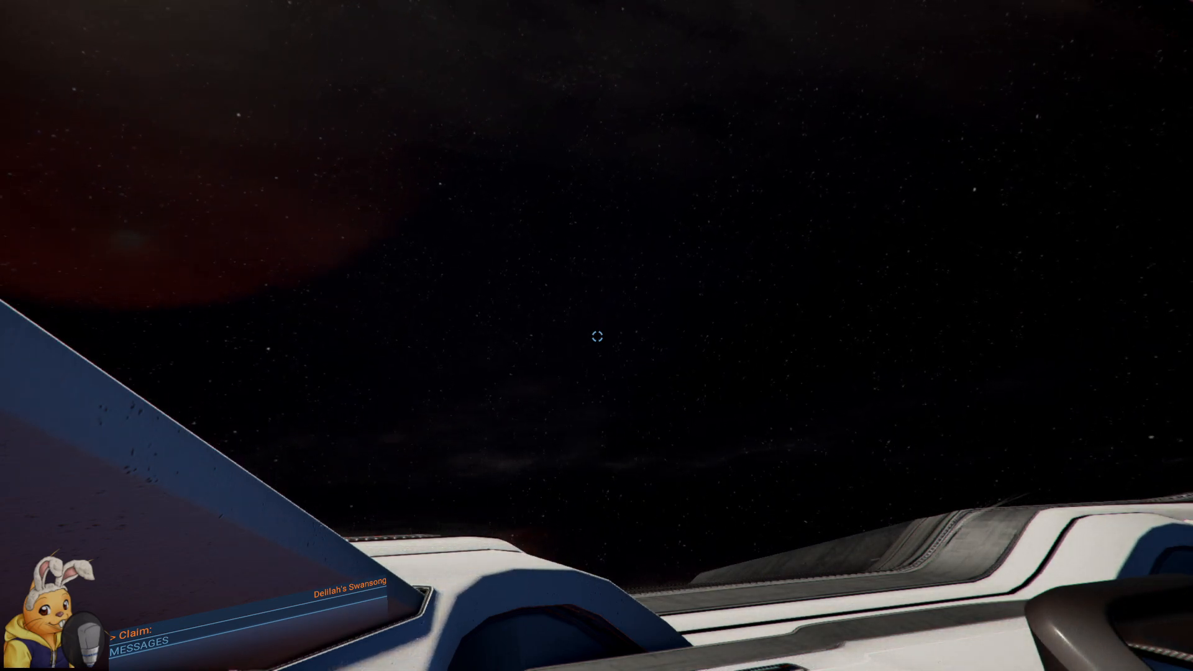
- Switch from the cockpit to the Mars sector map with its information panel
key("F2")
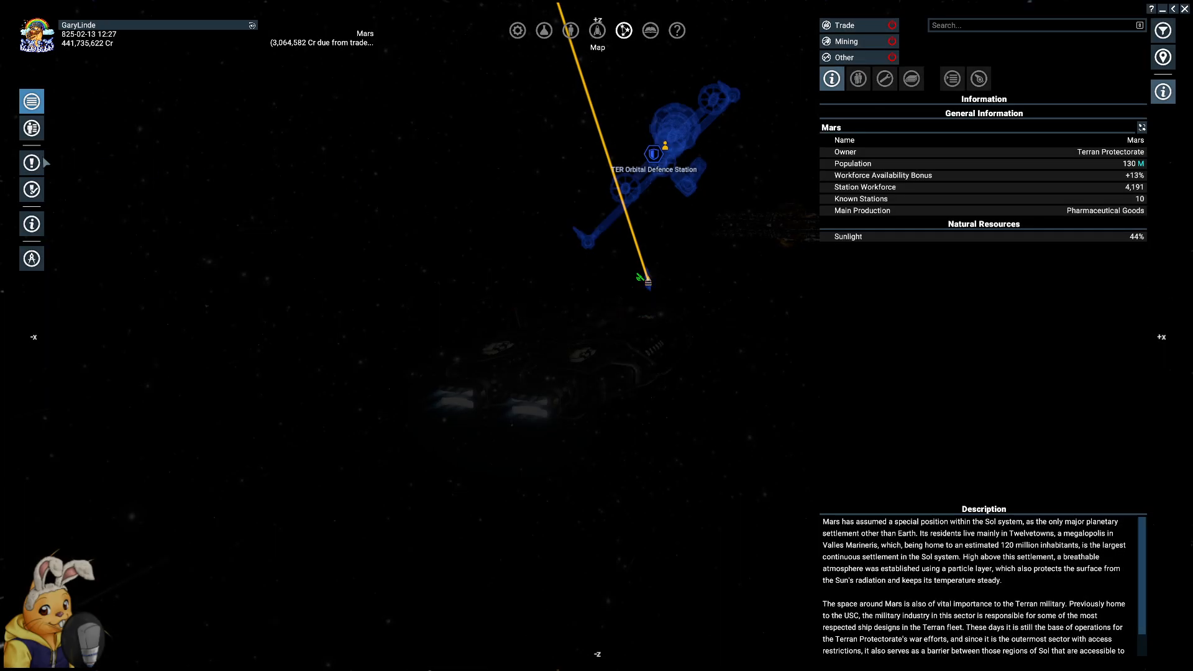
- Select The Meeting in the mission manager and set it as the active mission
left_click(31, 189)
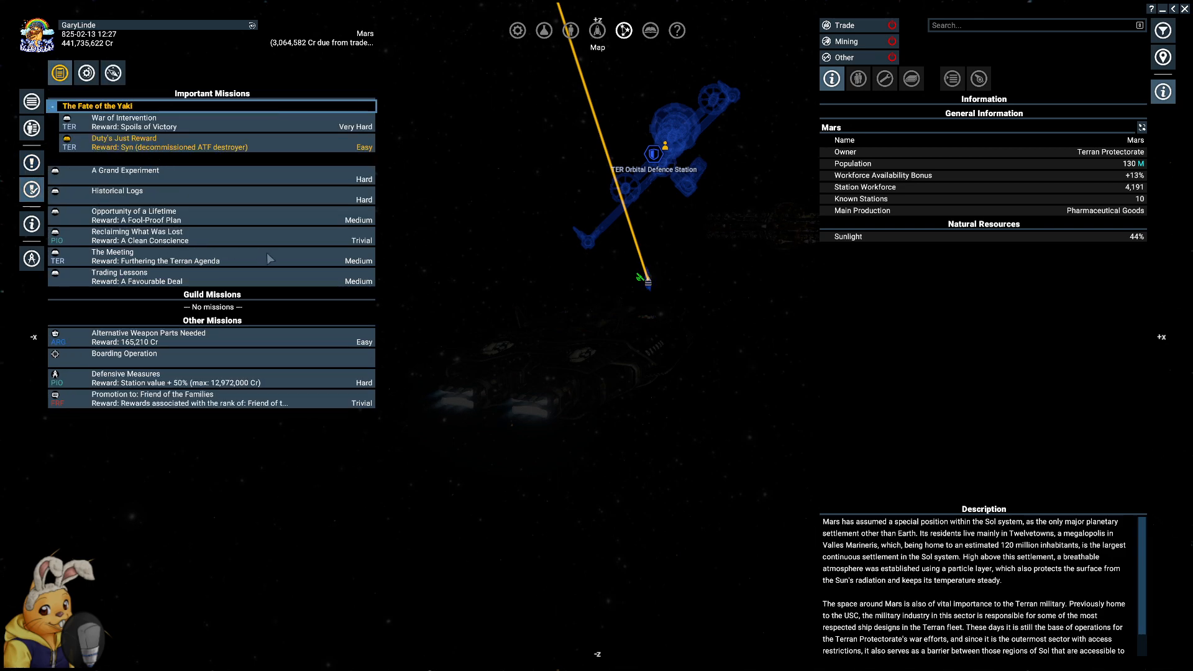
left_click(111, 253)
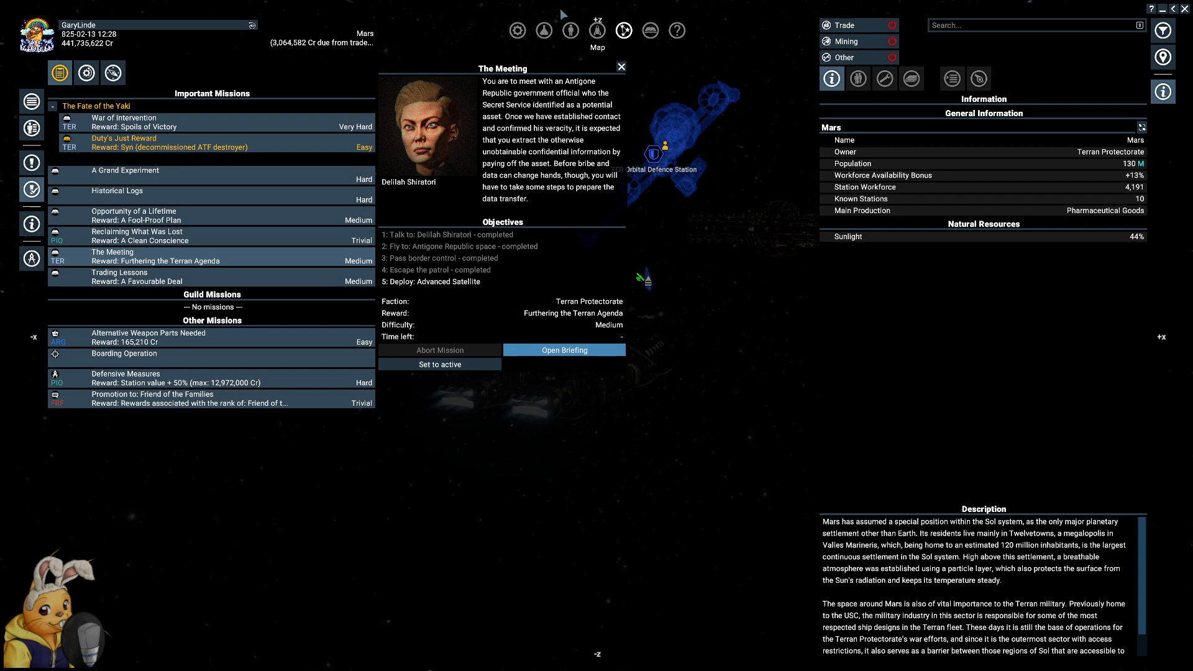
mouse_move(467, 164)
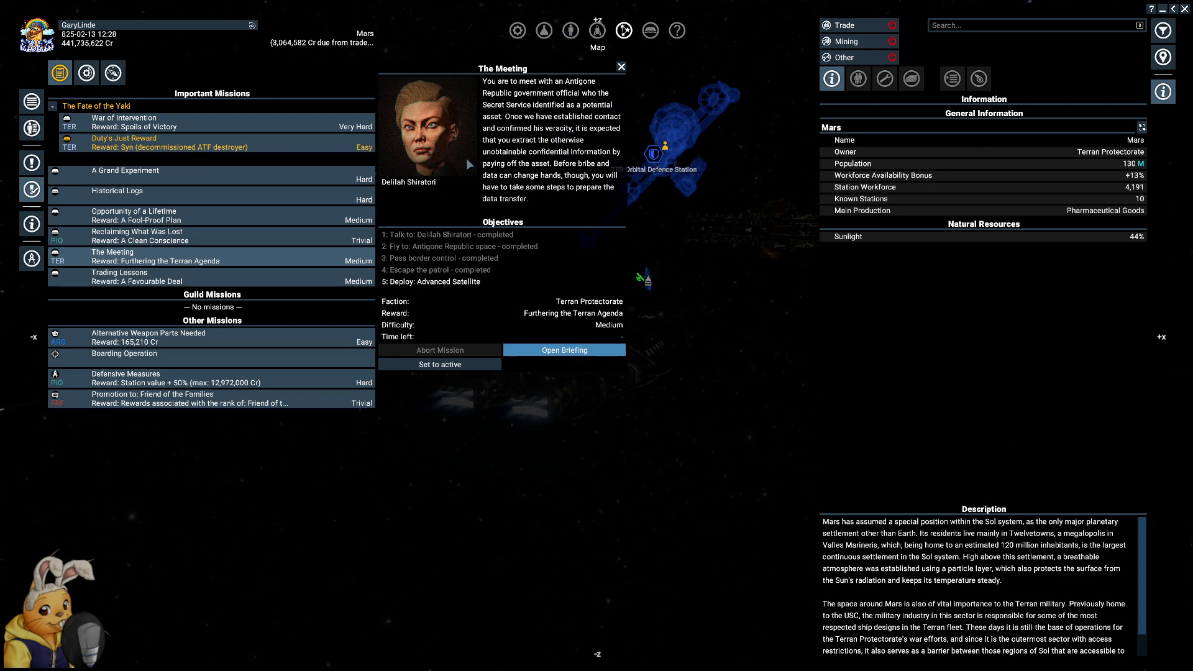
mouse_move(533, 226)
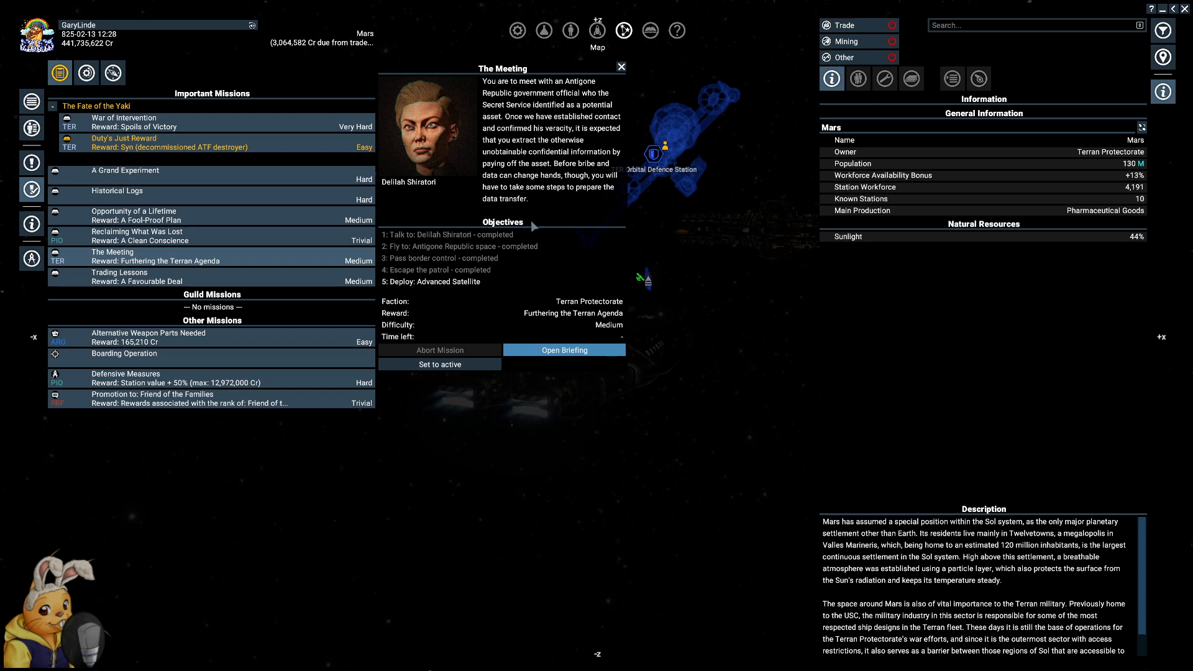
mouse_move(549, 215)
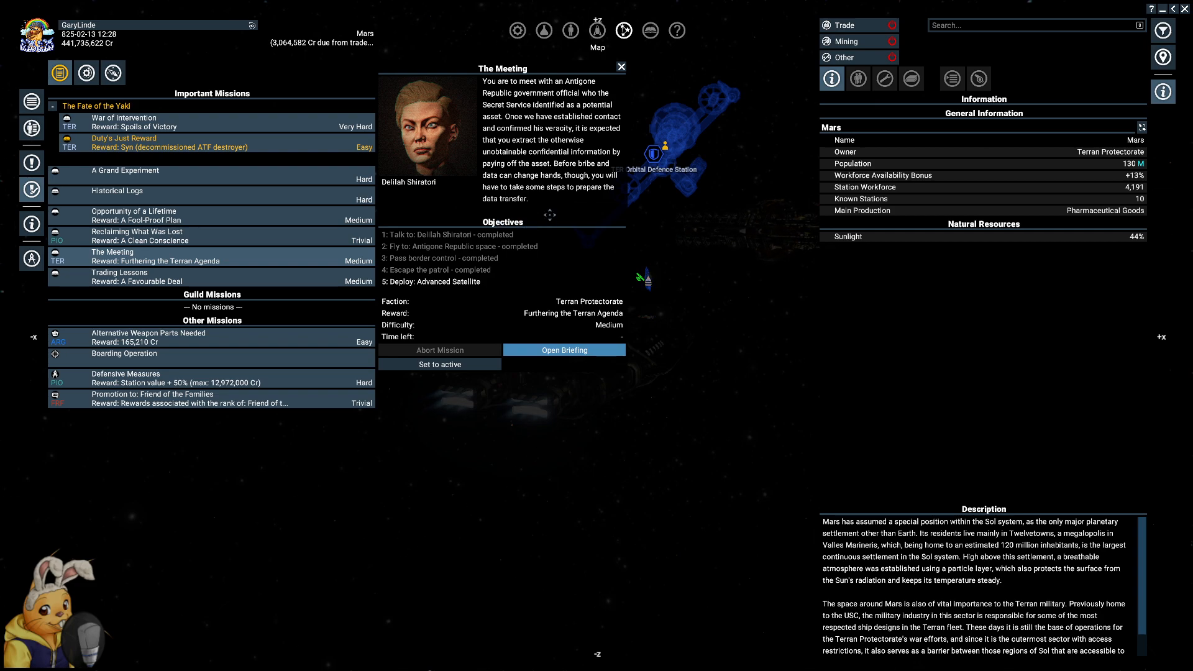
mouse_move(468, 255)
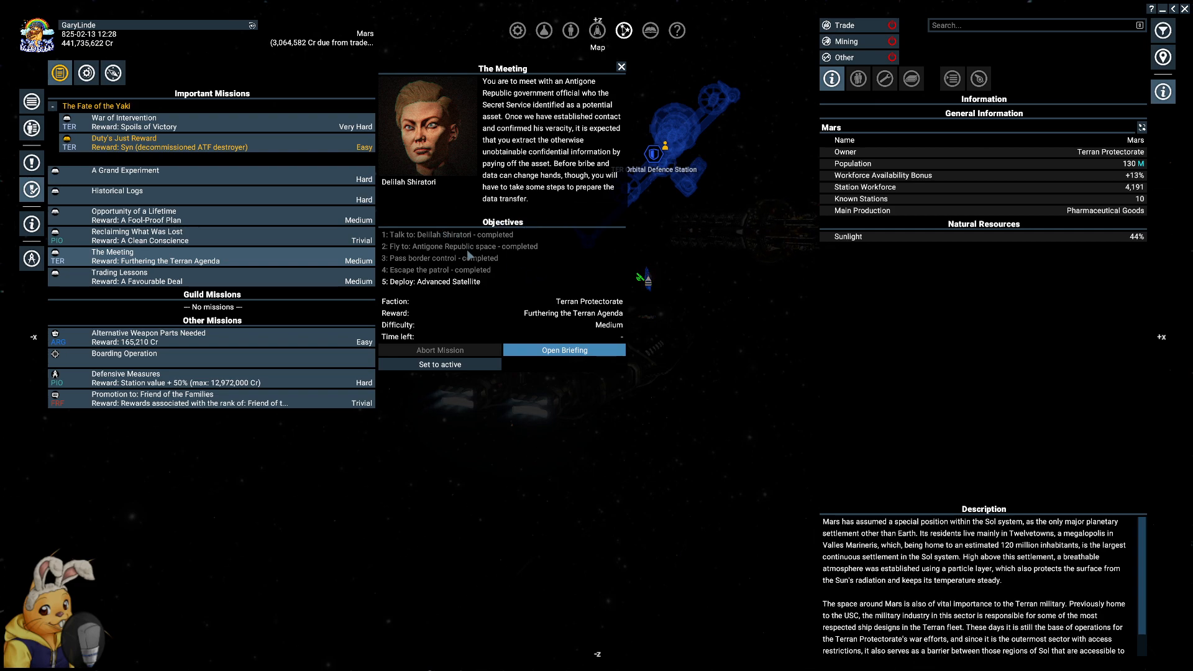
mouse_move(500, 305)
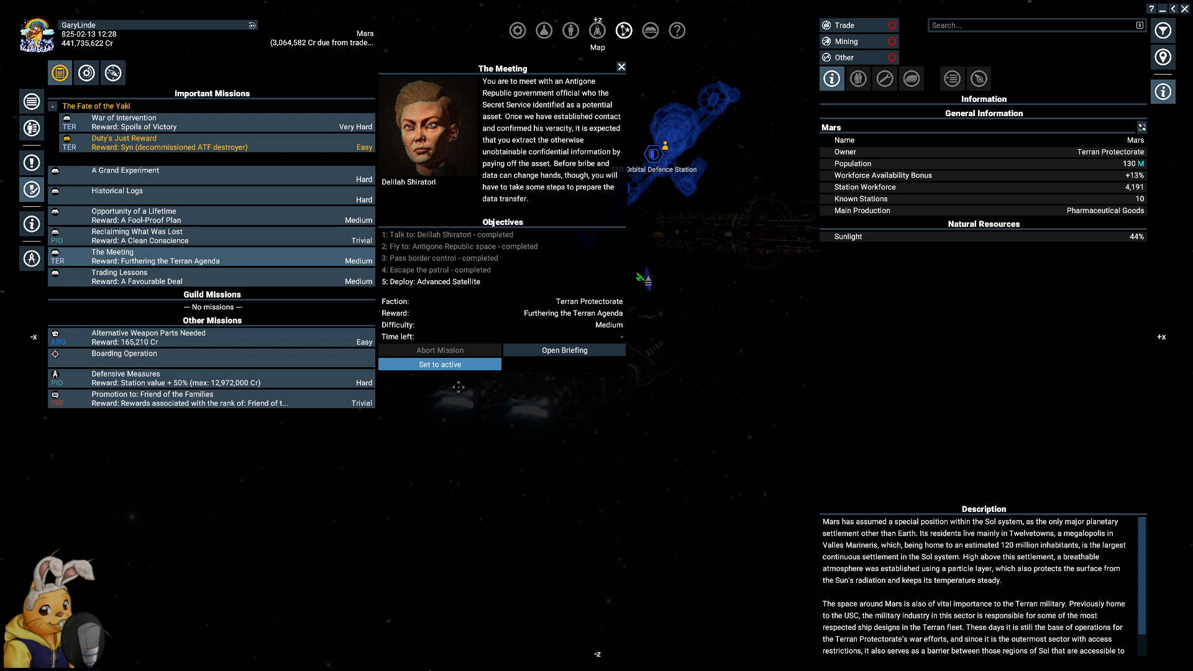
left_click(621, 67)
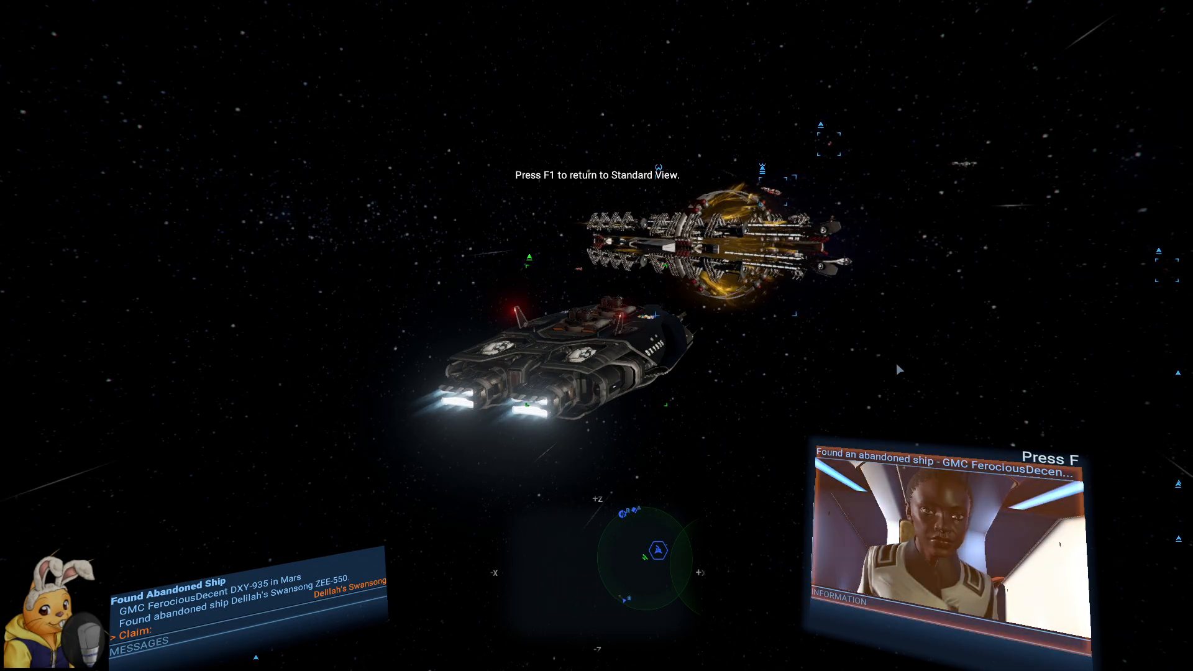
- Bring up the Mars map showing the boarding pod near the TER Orbital Defence Station
key("f")
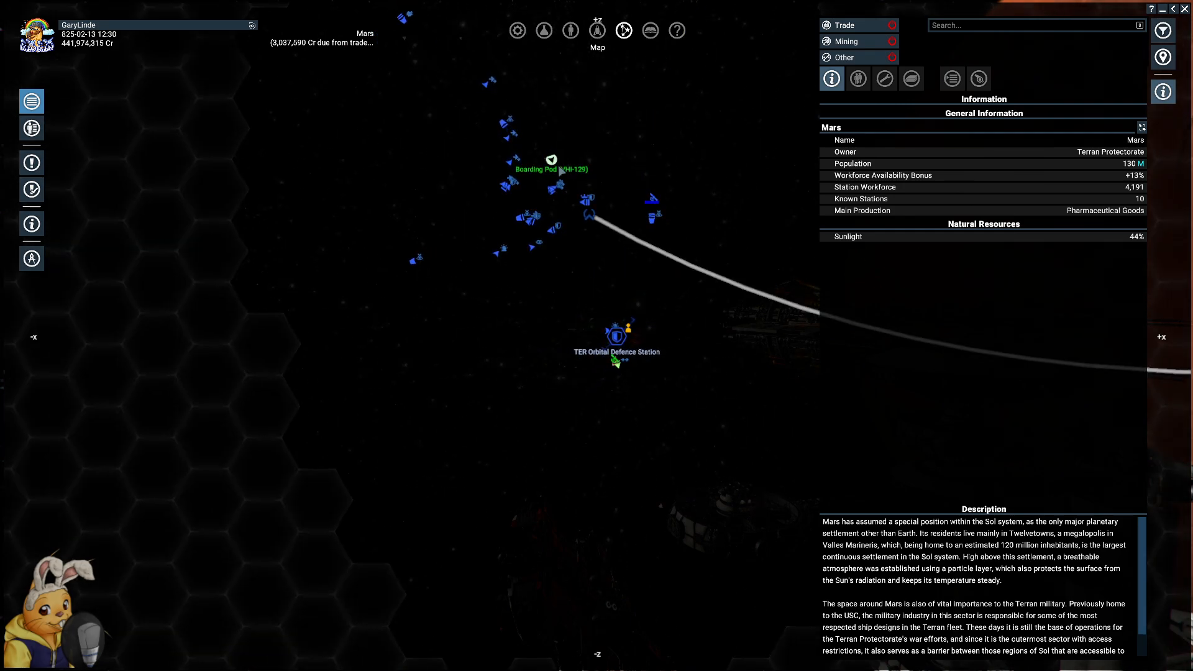
- Close and reopen the map to reach the owned-property list with Boarding Pod VHI-129
left_click(551, 161)
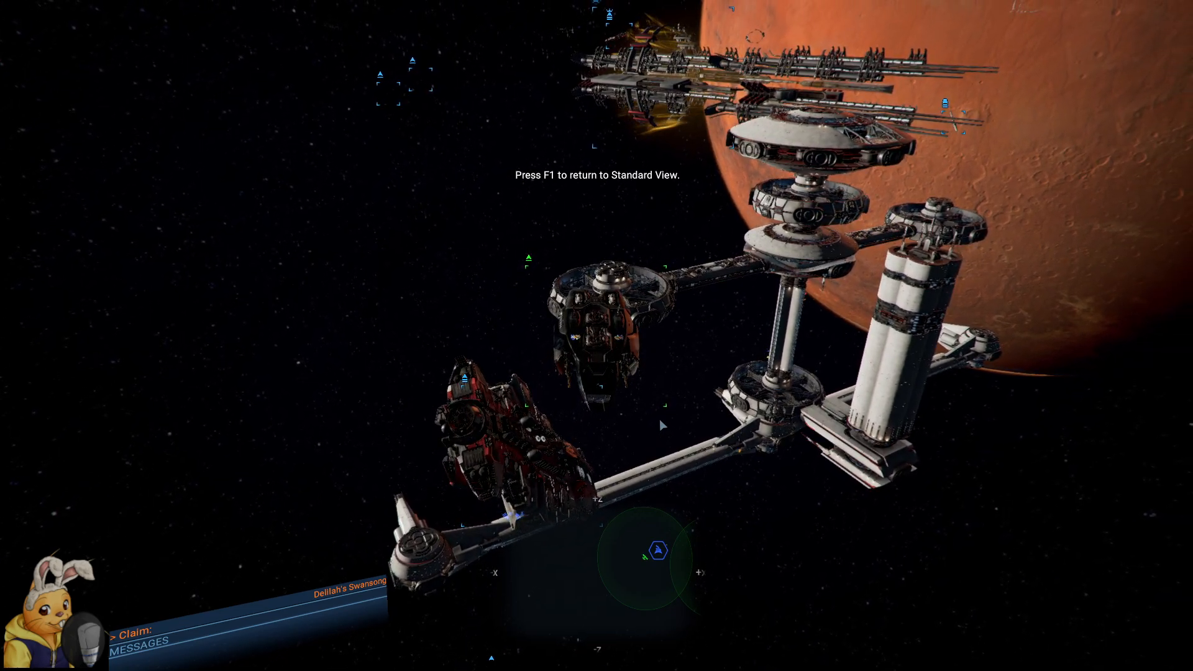
key("F1")
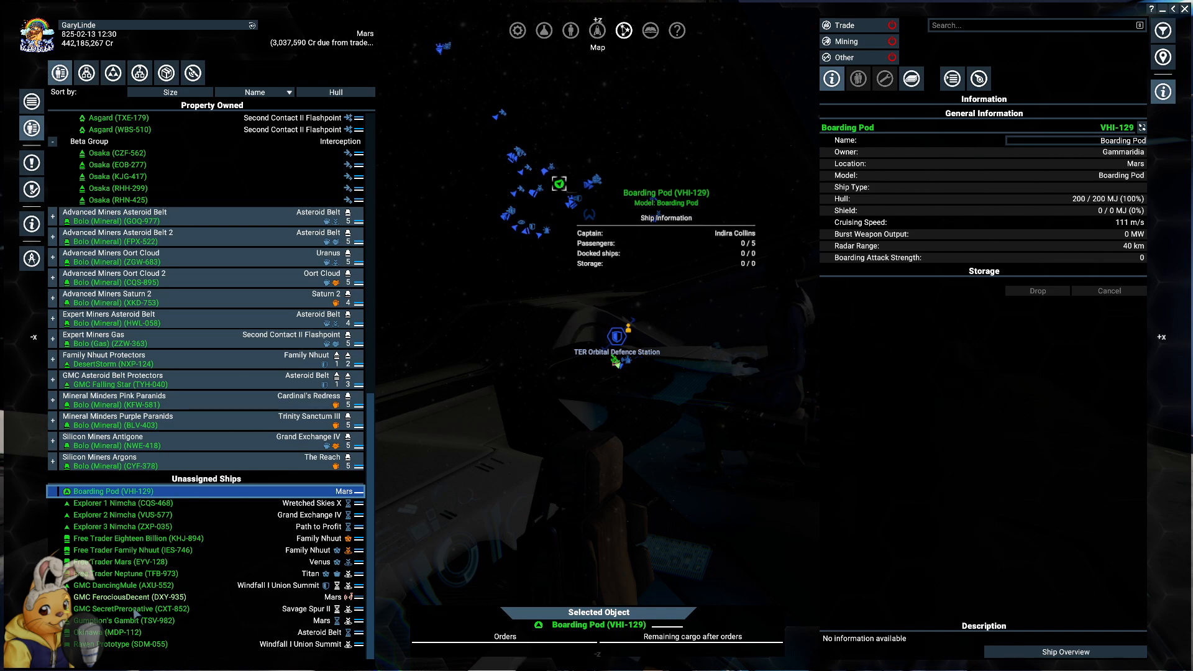
- Select the corvette GMC SecretPrerogative (CXT-852) and show its weapons and equipment loadout
left_click(129, 609)
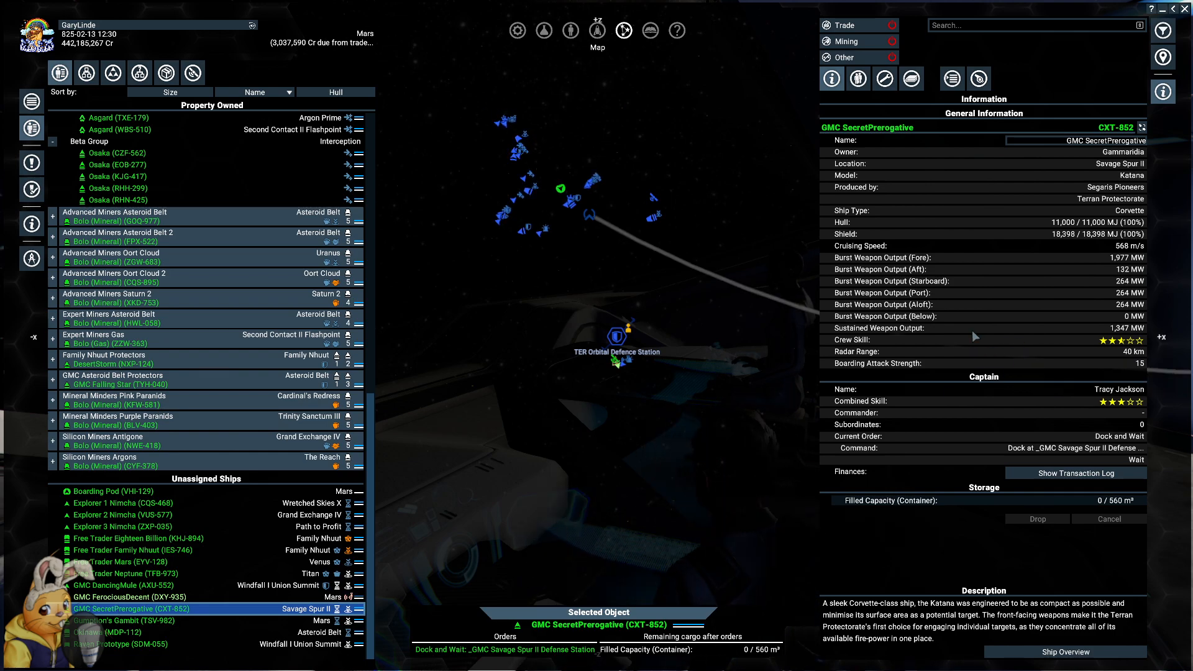
left_click(885, 79)
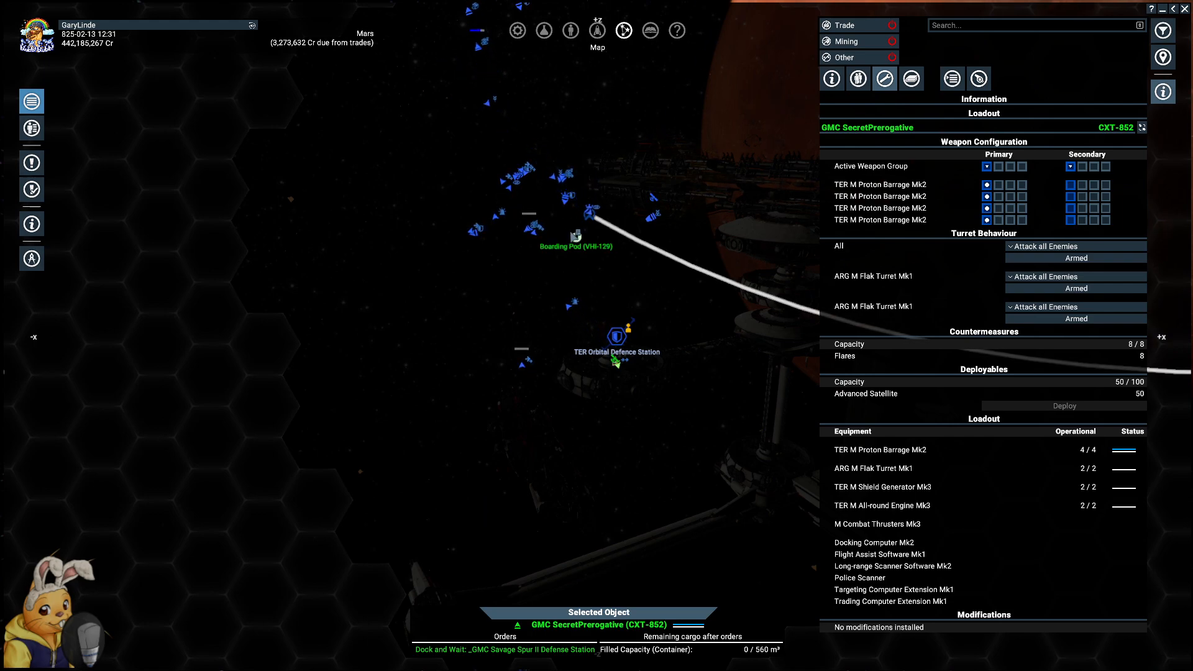
left_click(575, 239)
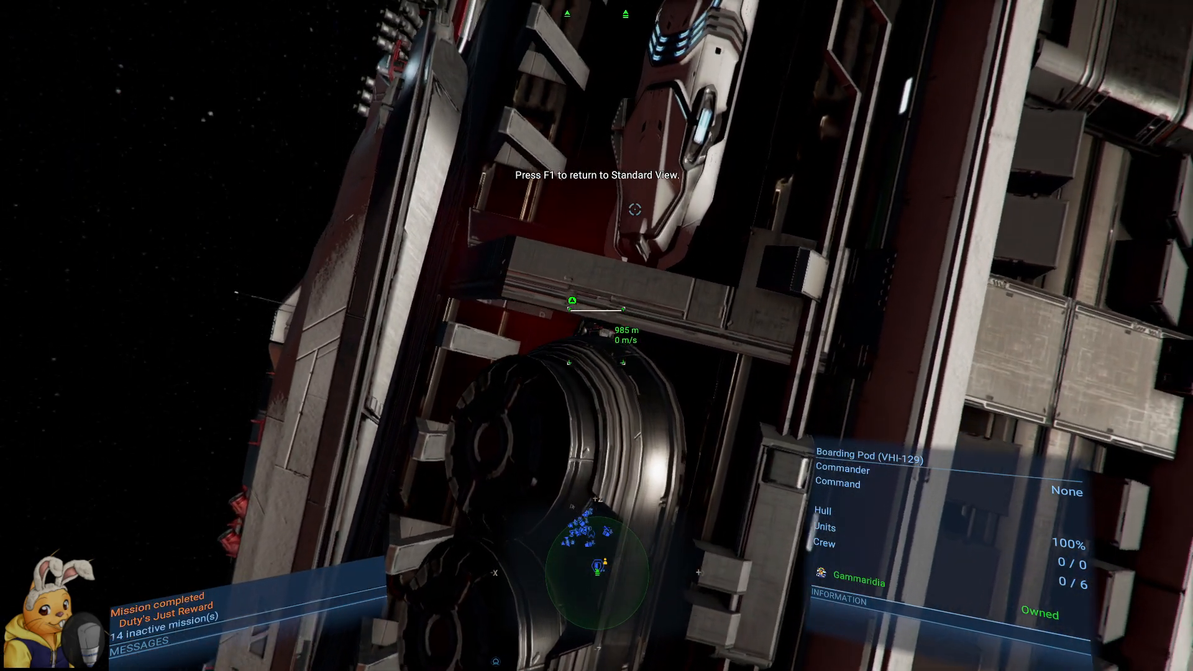
- Browse Delilah's Swansong (ZEE-550) info and crew, then settle on its weapon and equipment loadout
key("f1")
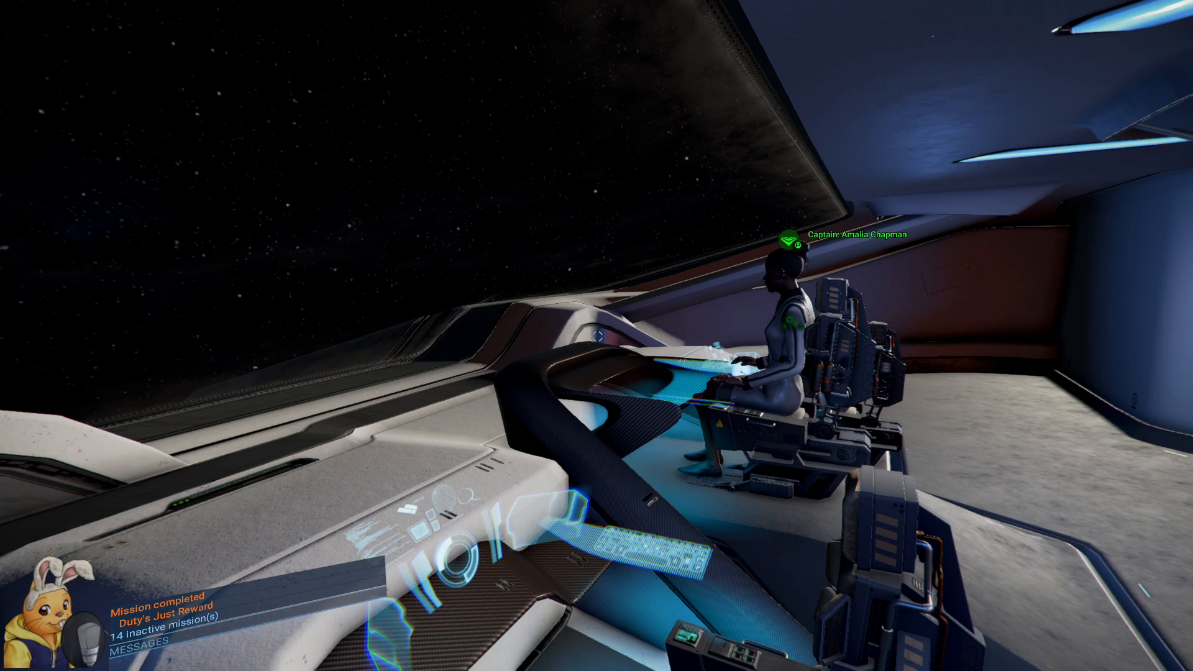
mouse_move(597, 335)
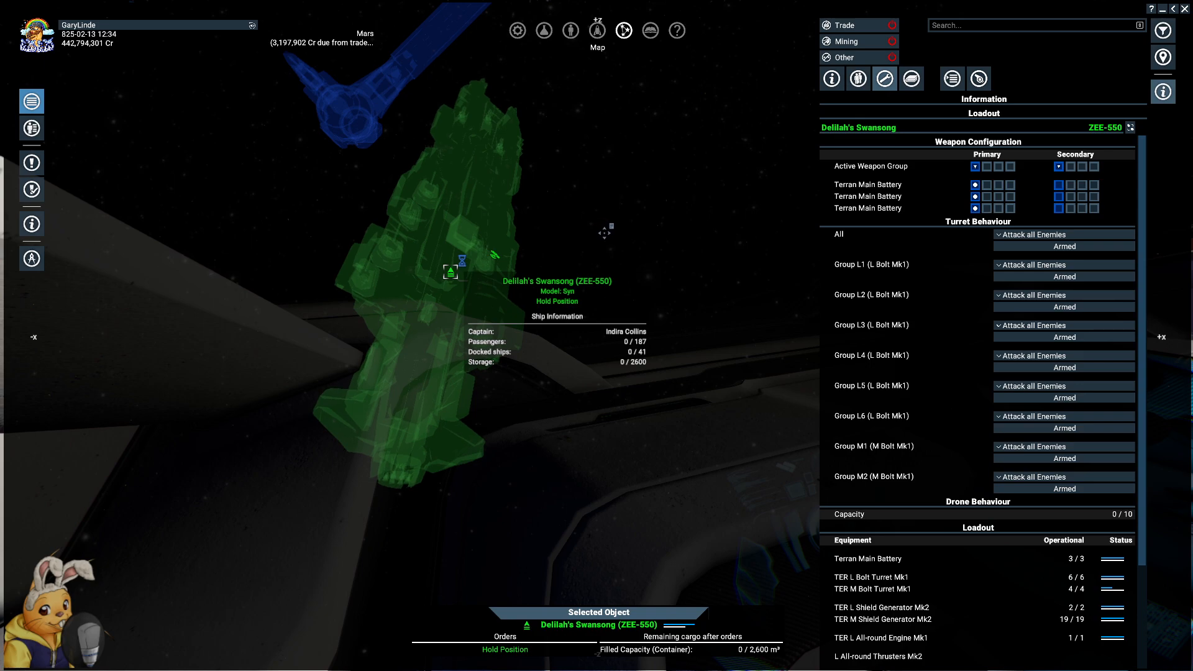
scroll("down", 3)
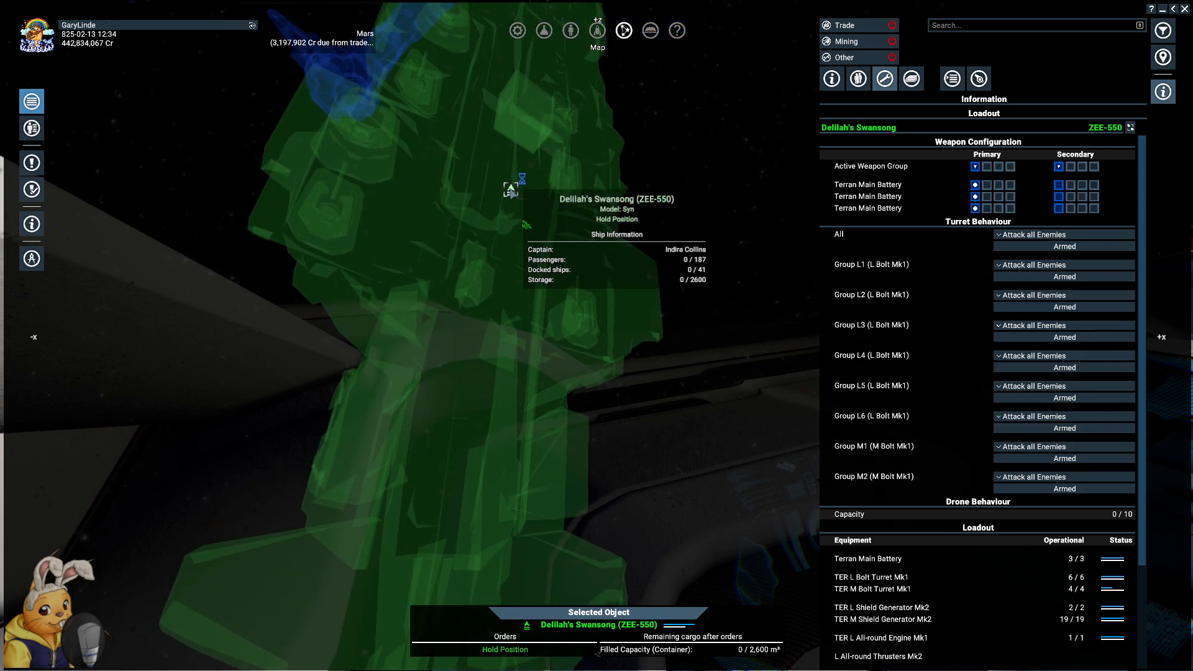
left_click(832, 78)
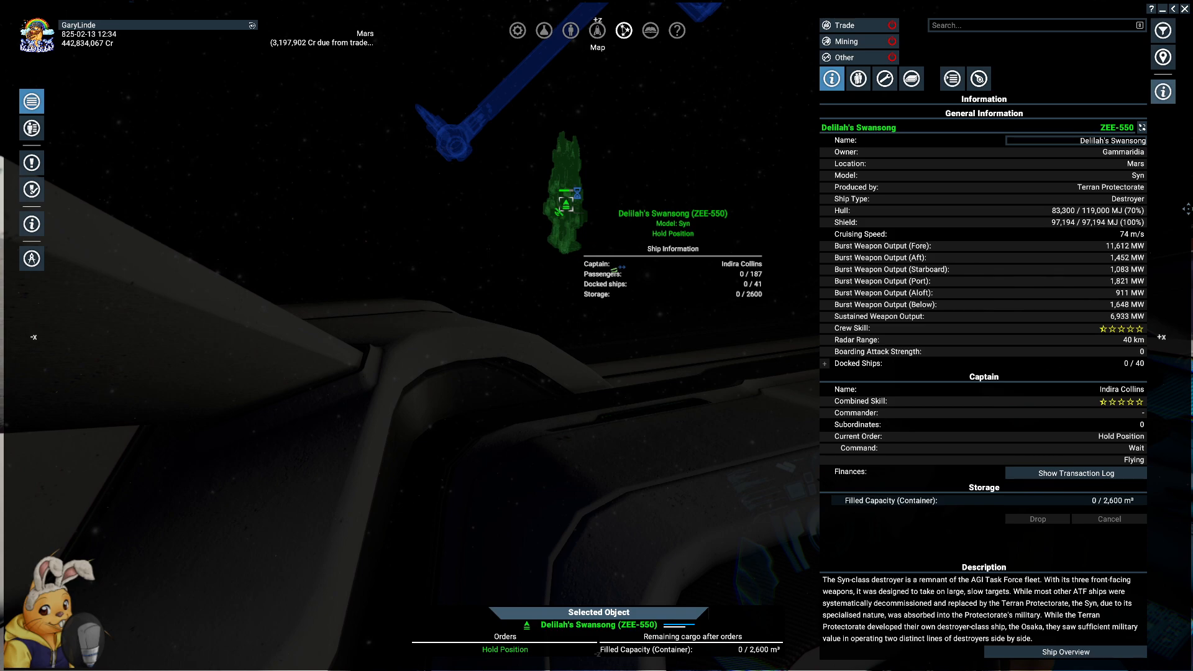
mouse_move(884, 78)
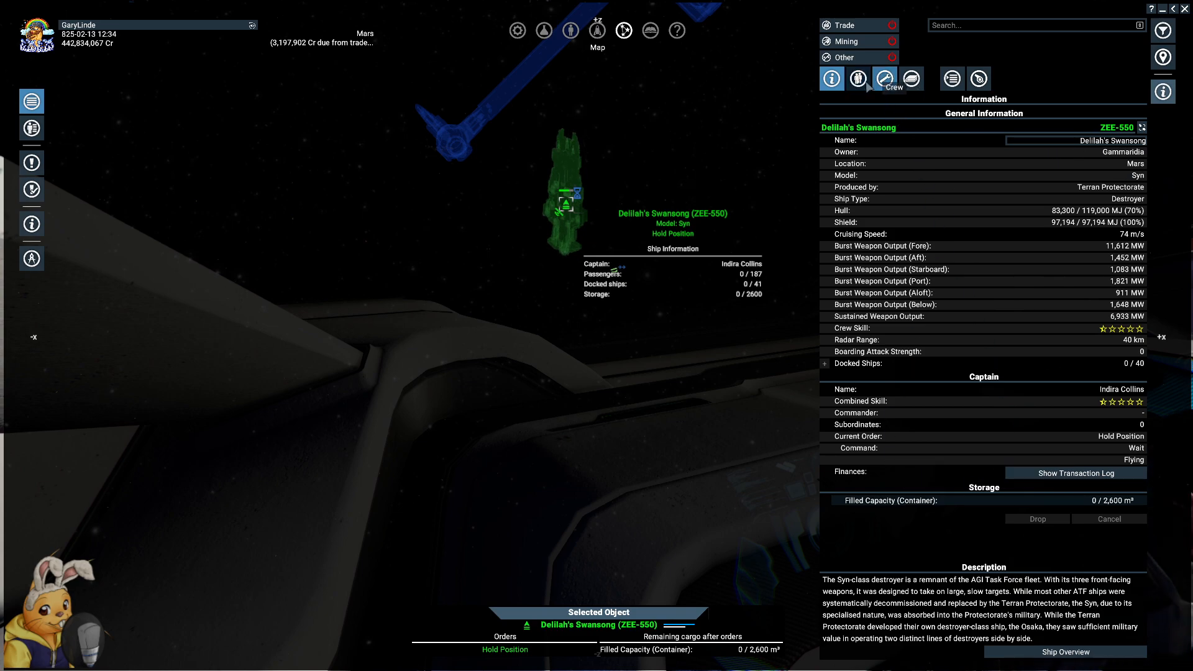
left_click(856, 78)
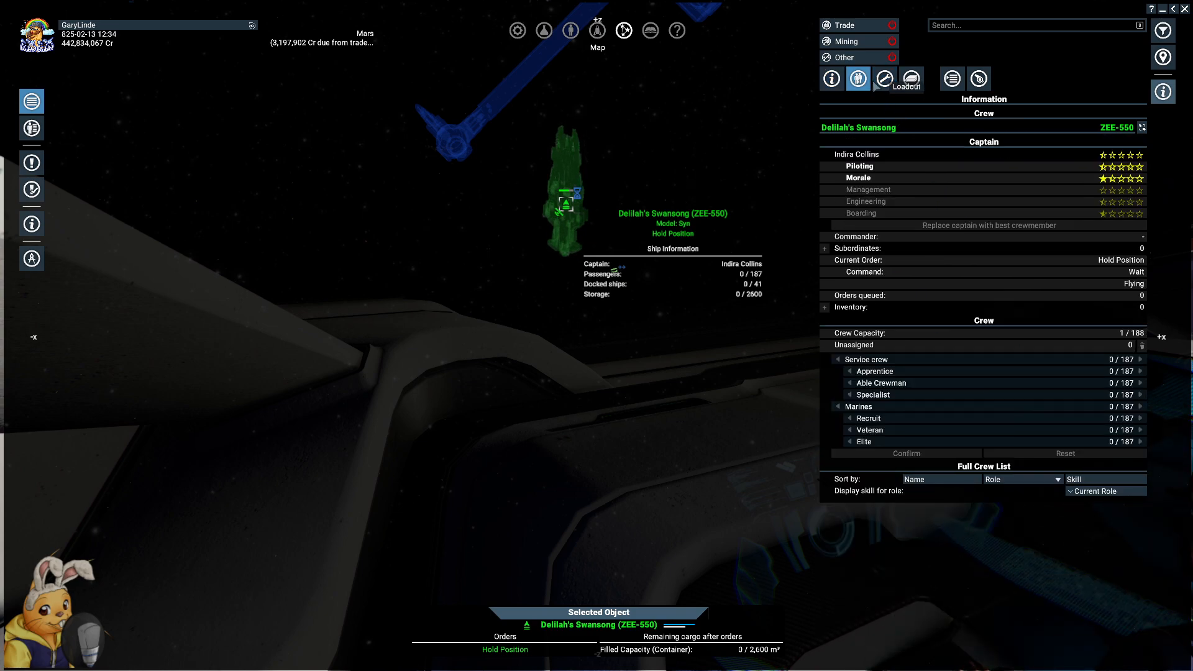
mouse_move(967, 393)
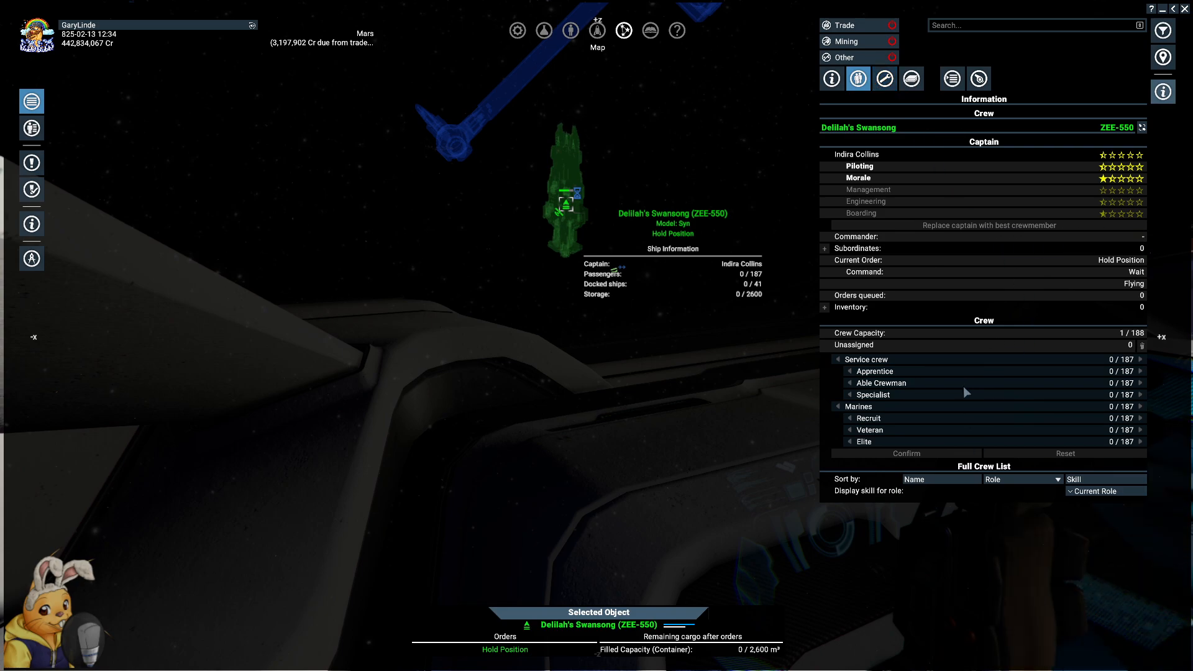
left_click(884, 78)
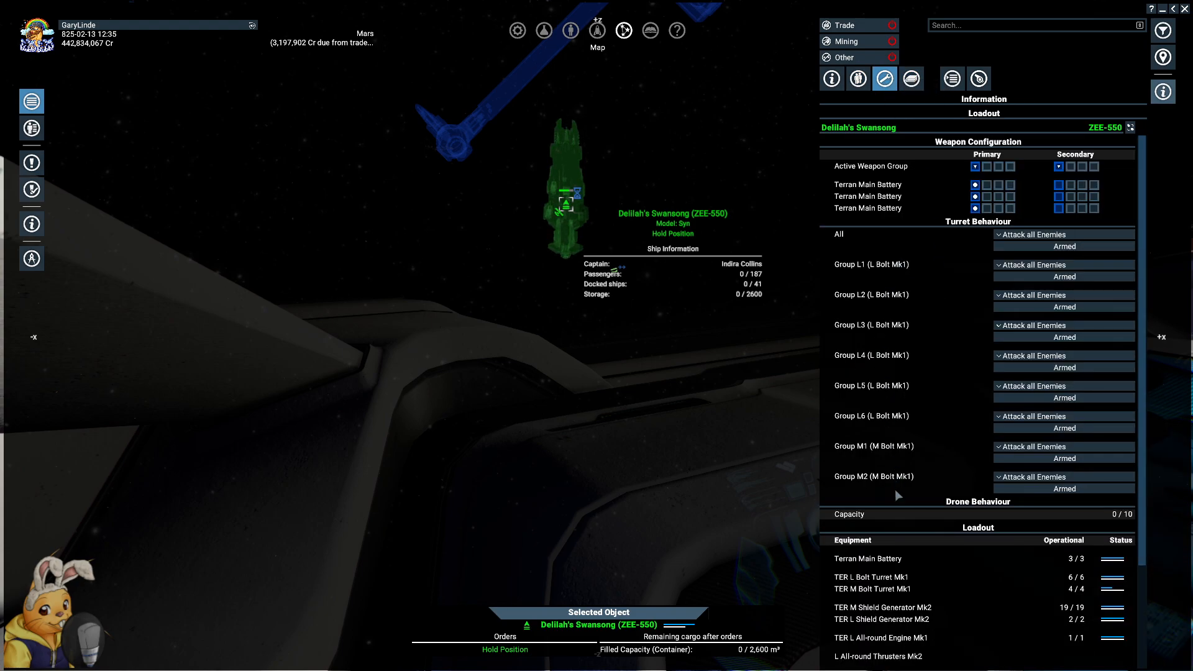
mouse_move(921, 329)
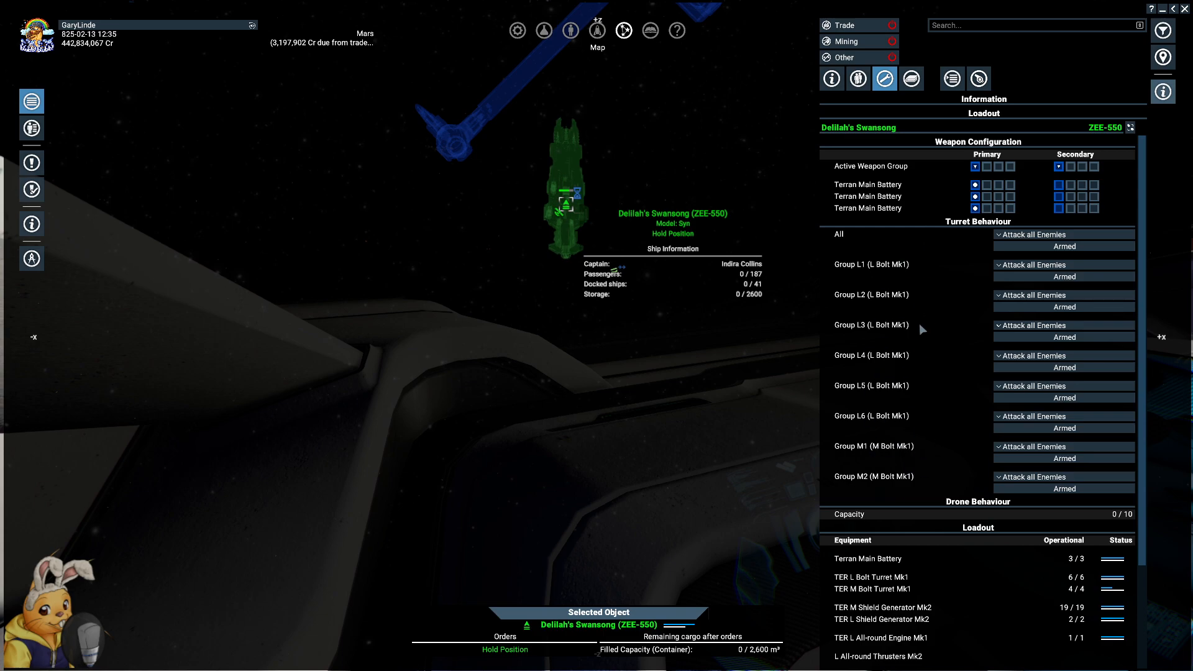
scroll("down", 3)
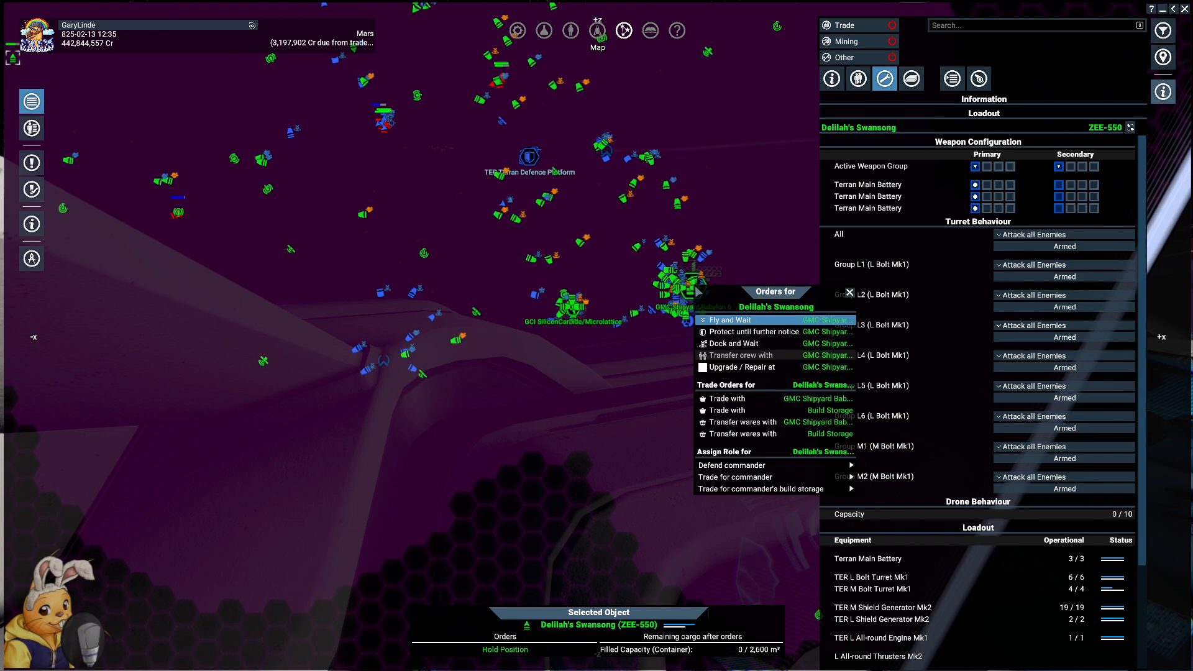
- Order Delilah's Swansong to Upgrade / Repair at the GMC Shipyard, opening its refit editor
left_click(744, 367)
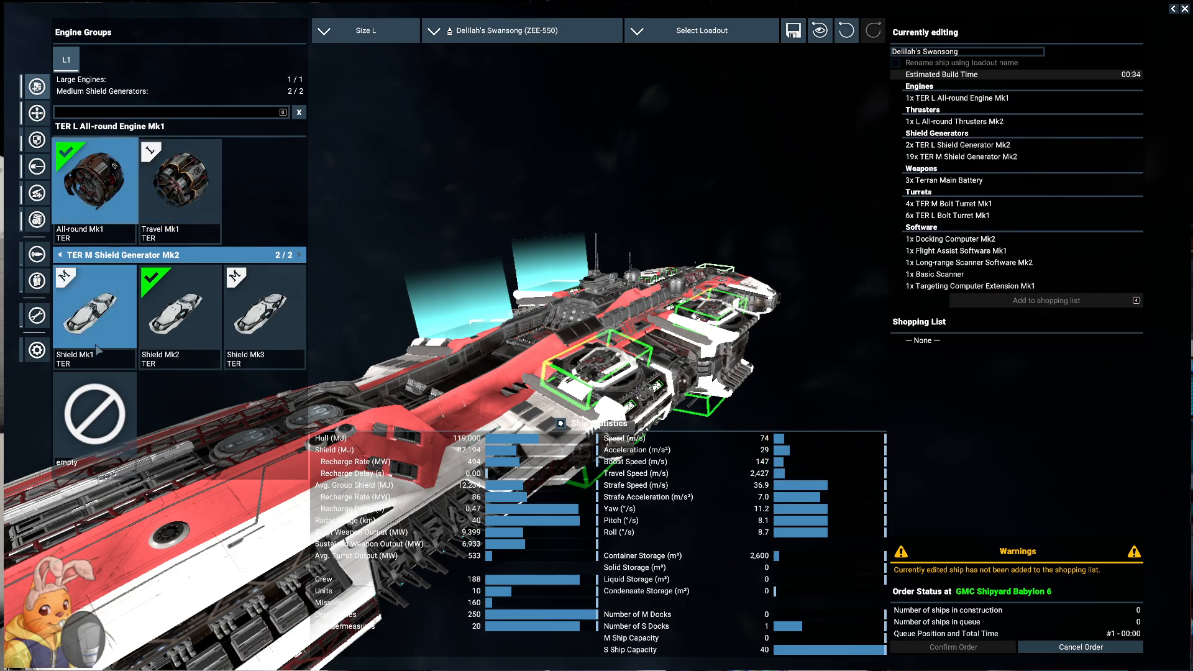
- Fit All-round Thrusters Mk3 and Mk3 large shield generators on Delilah's Swansong
left_click(263, 306)
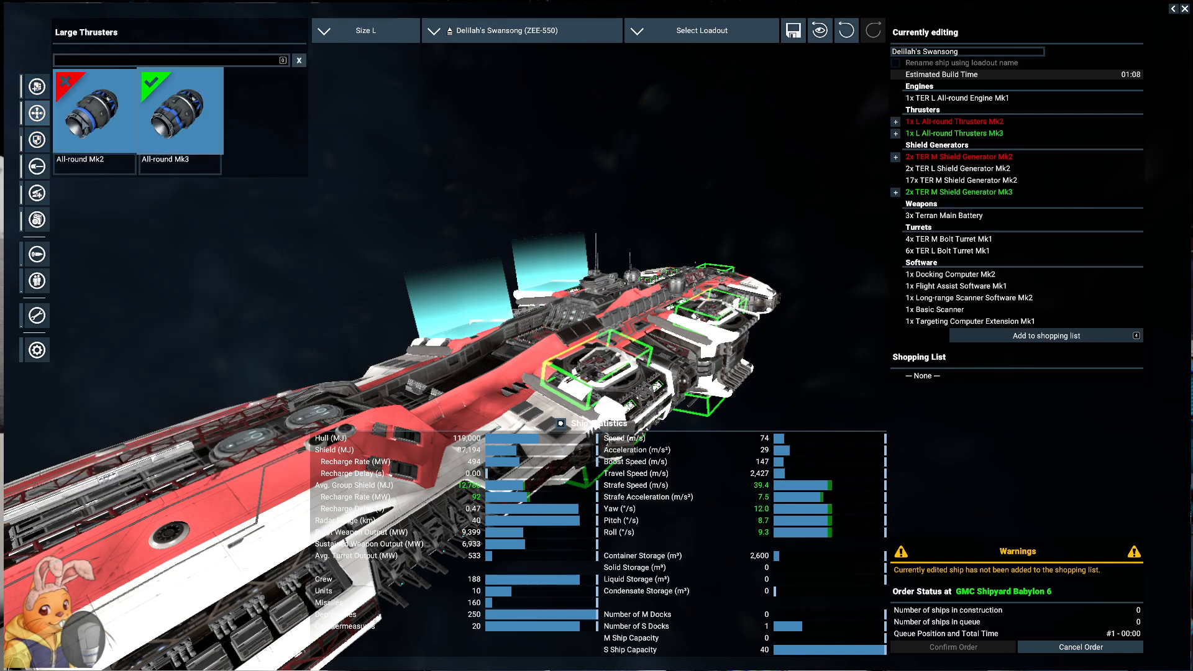
left_click(35, 141)
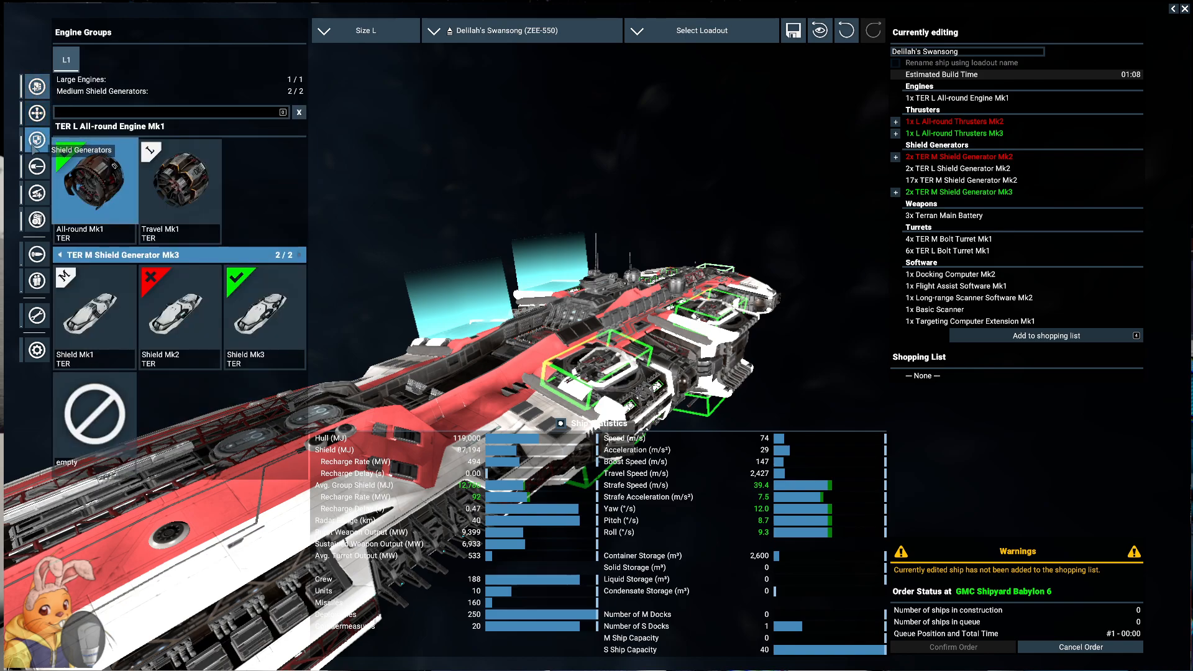
left_click(94, 60)
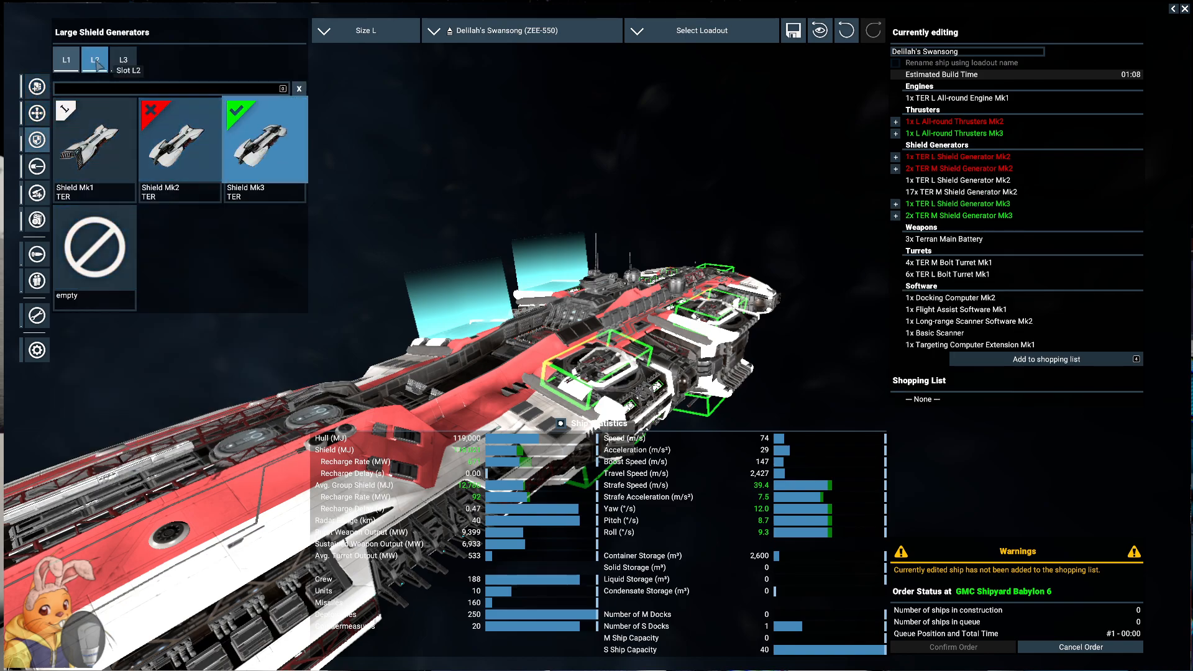
left_click(123, 60)
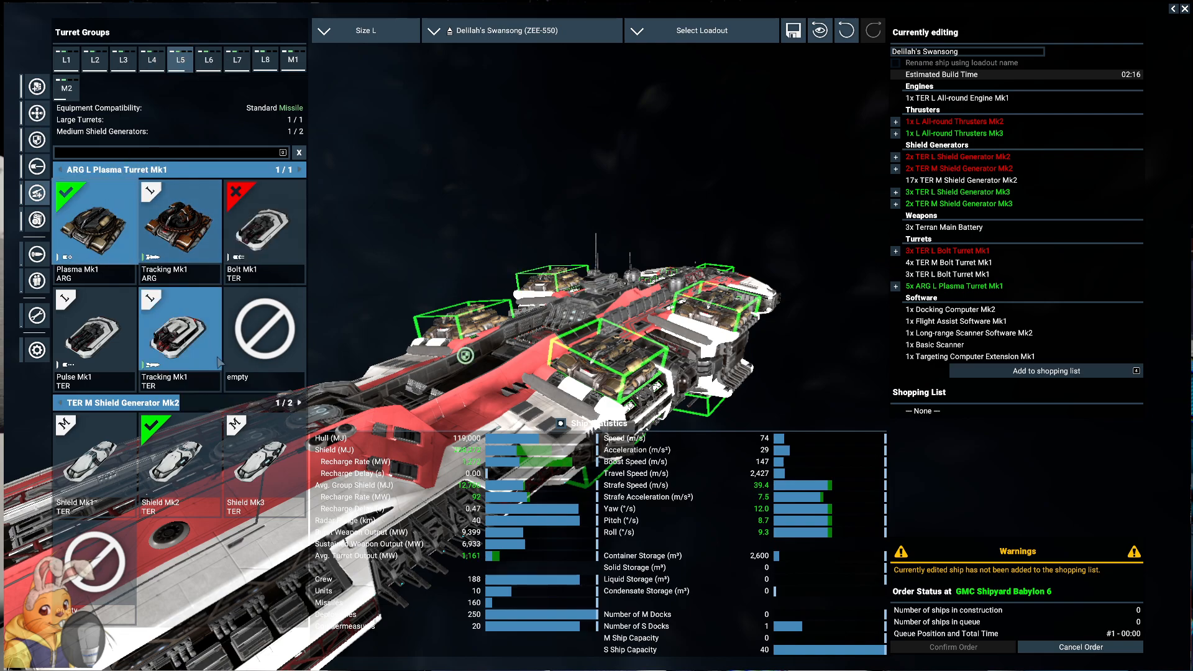
- Go through the large turret groups, replacing bolt turrets with Plasma Mk1 turrets
left_click(150, 60)
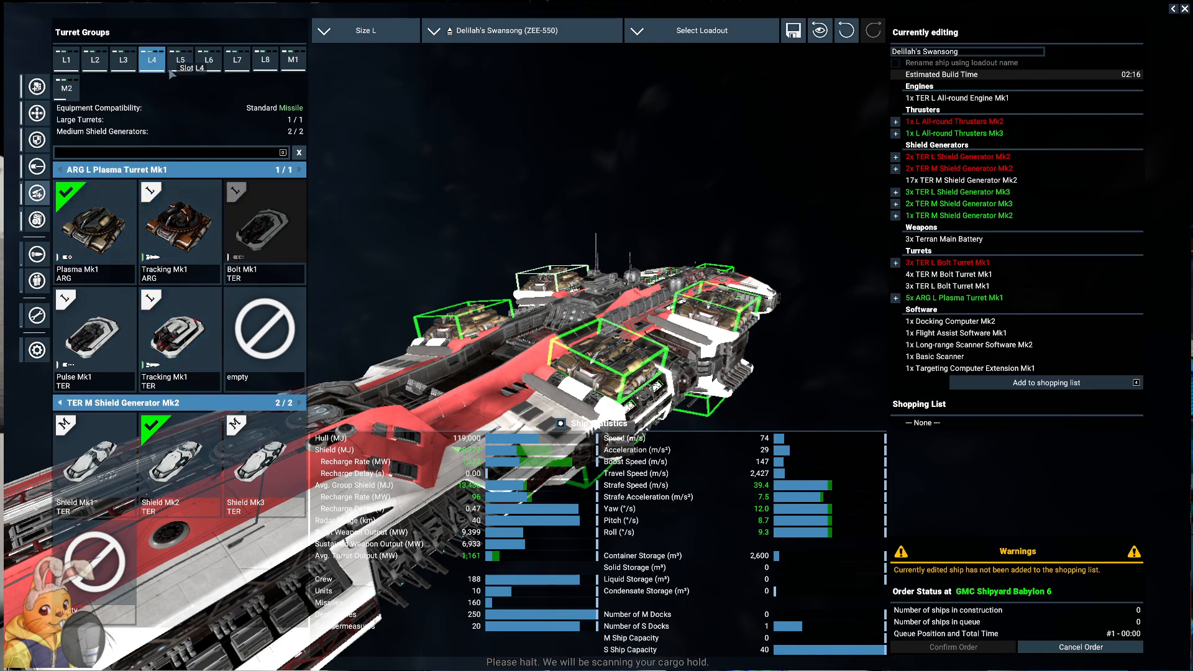
left_click(236, 58)
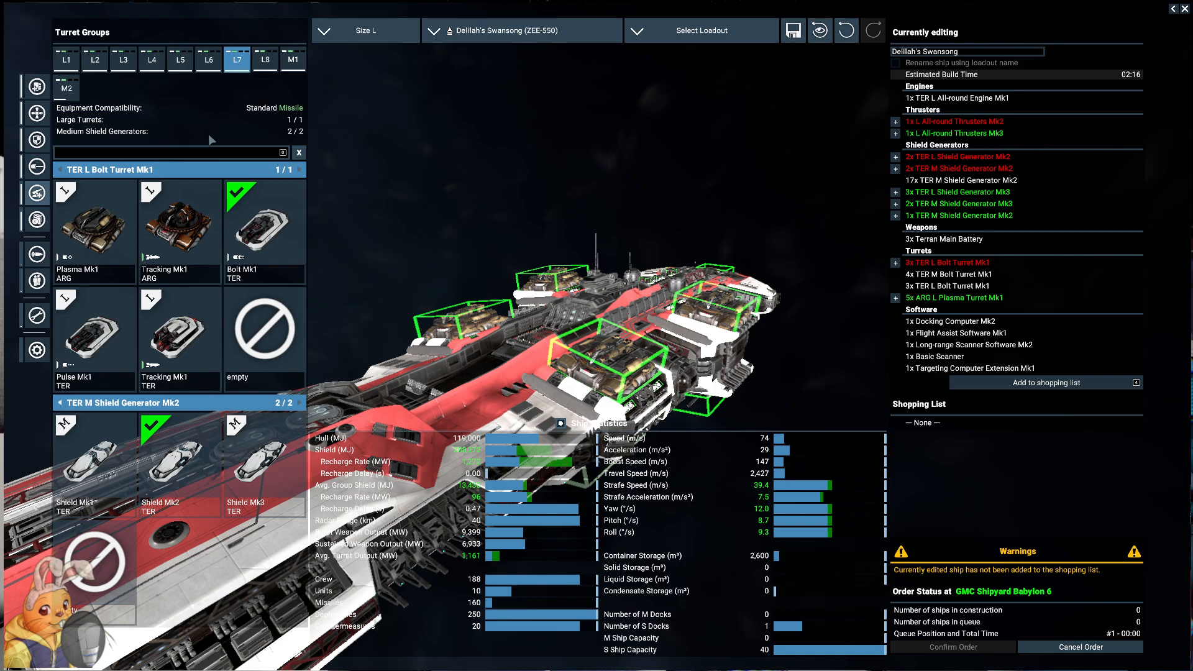
left_click(265, 59)
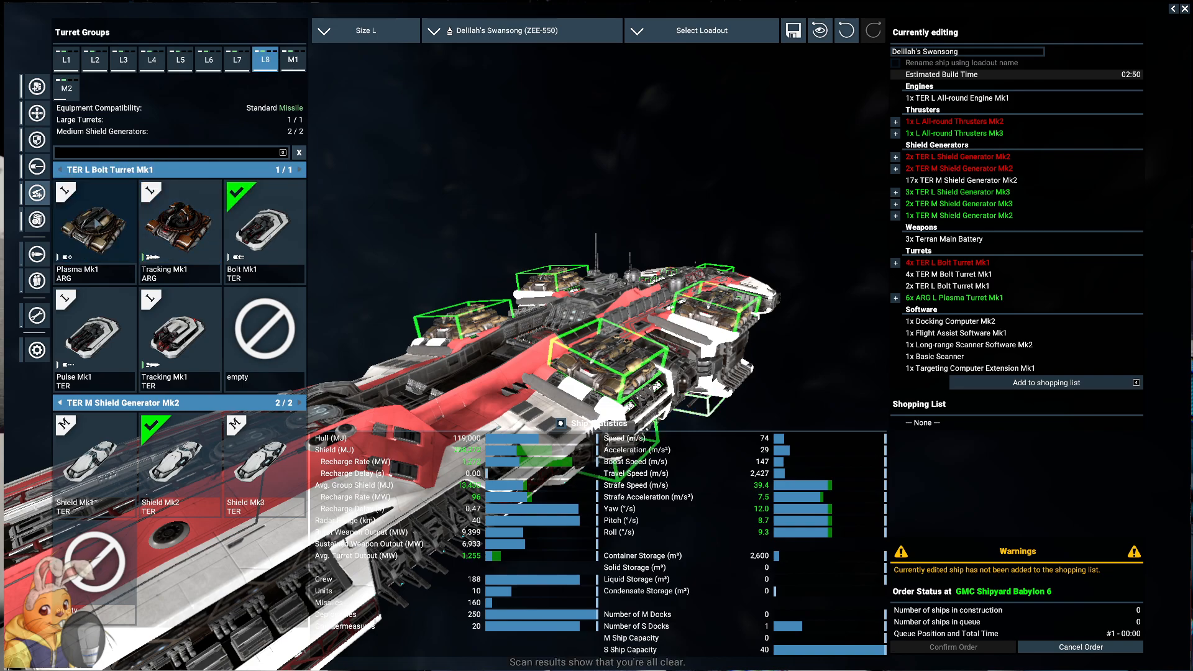
left_click(292, 60)
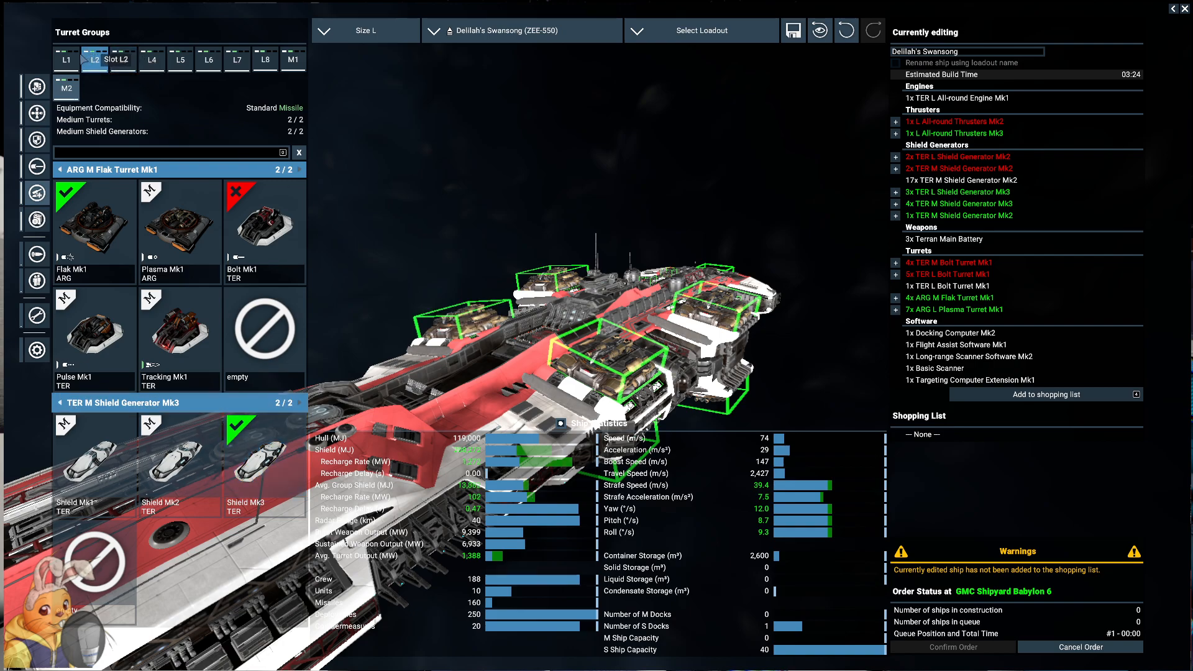
- Upgrade the remaining turret groups' medium shield generators to Shield Mk3
left_click(66, 60)
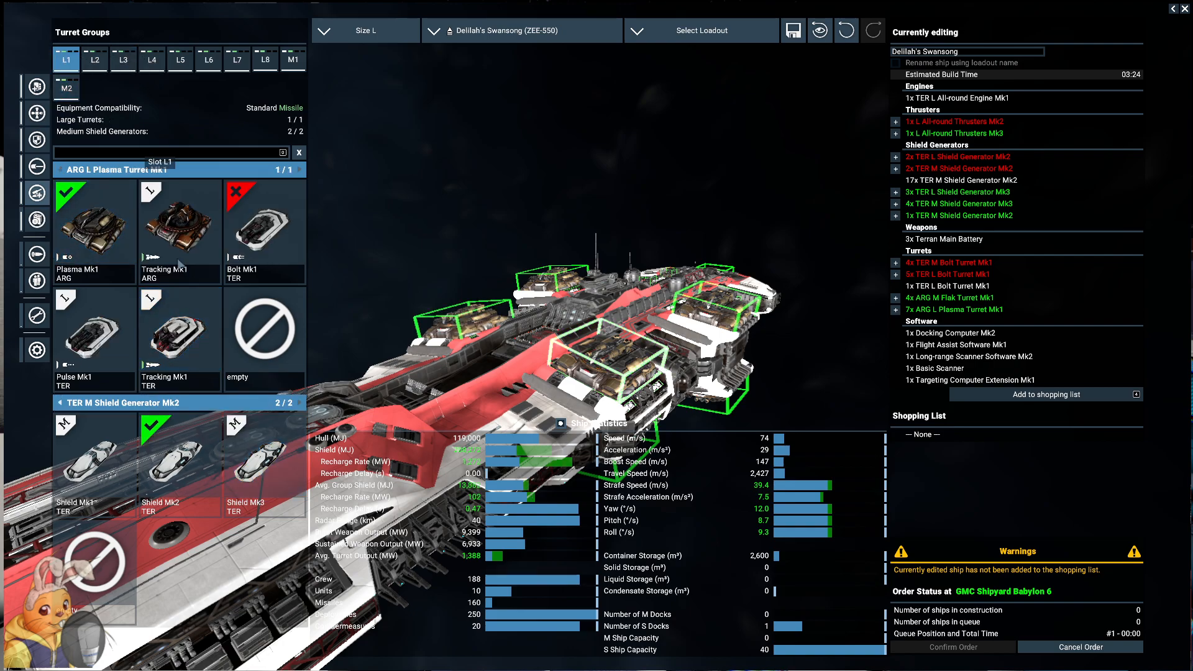
left_click(94, 60)
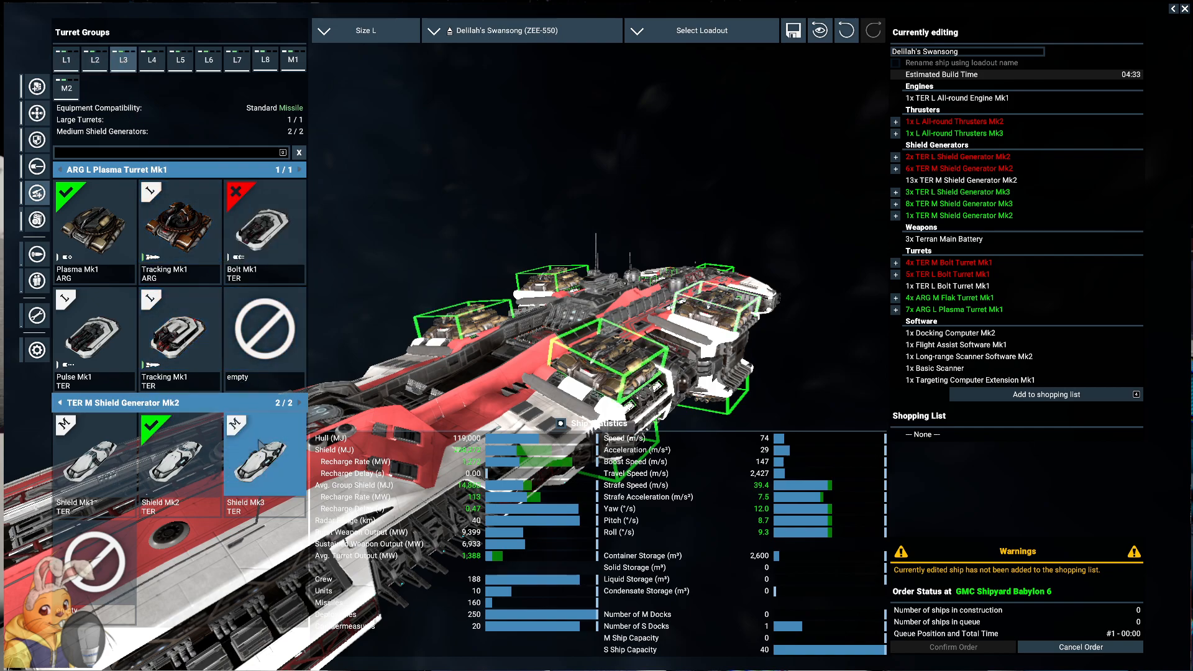
left_click(151, 60)
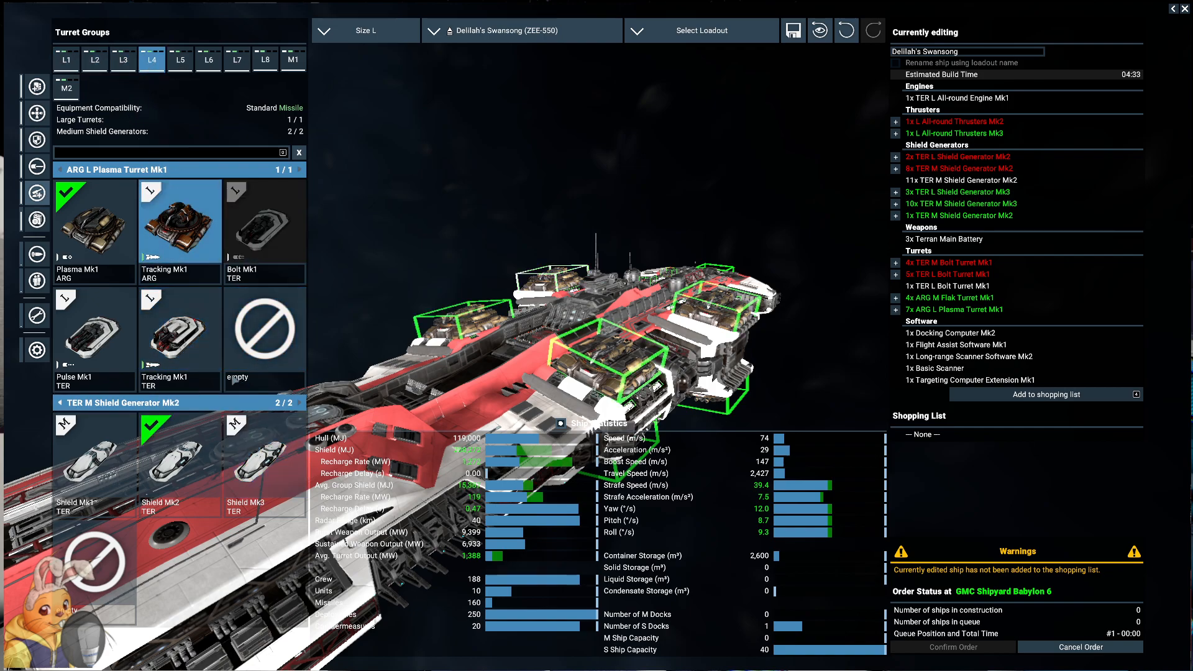
left_click(179, 60)
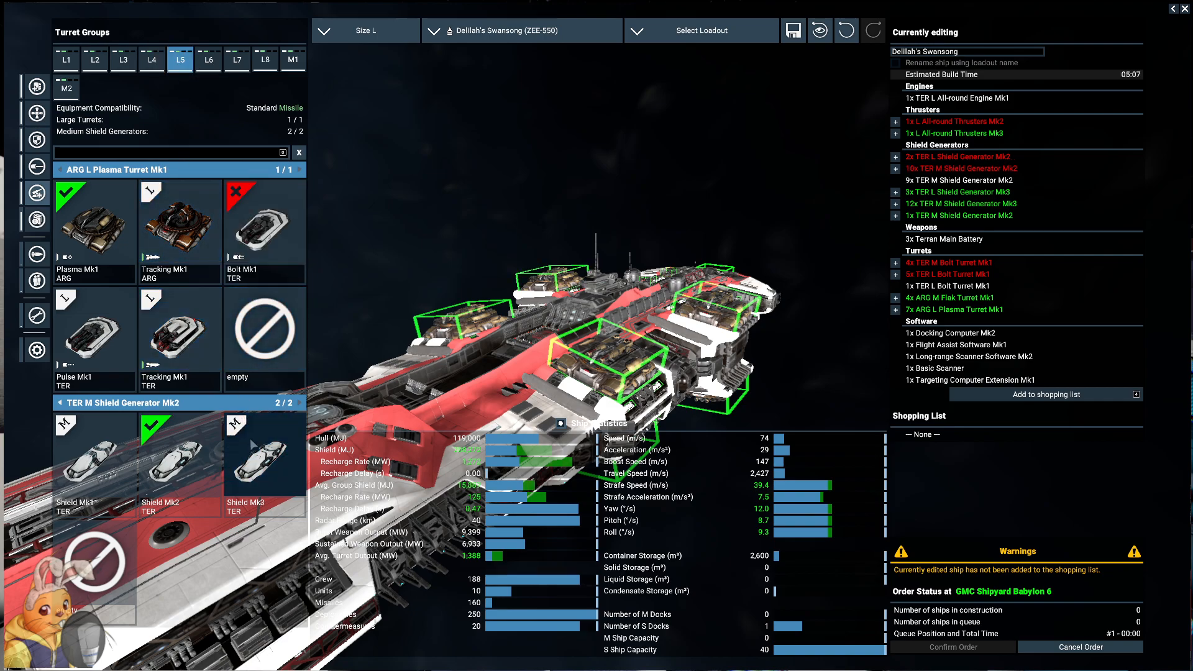
left_click(236, 58)
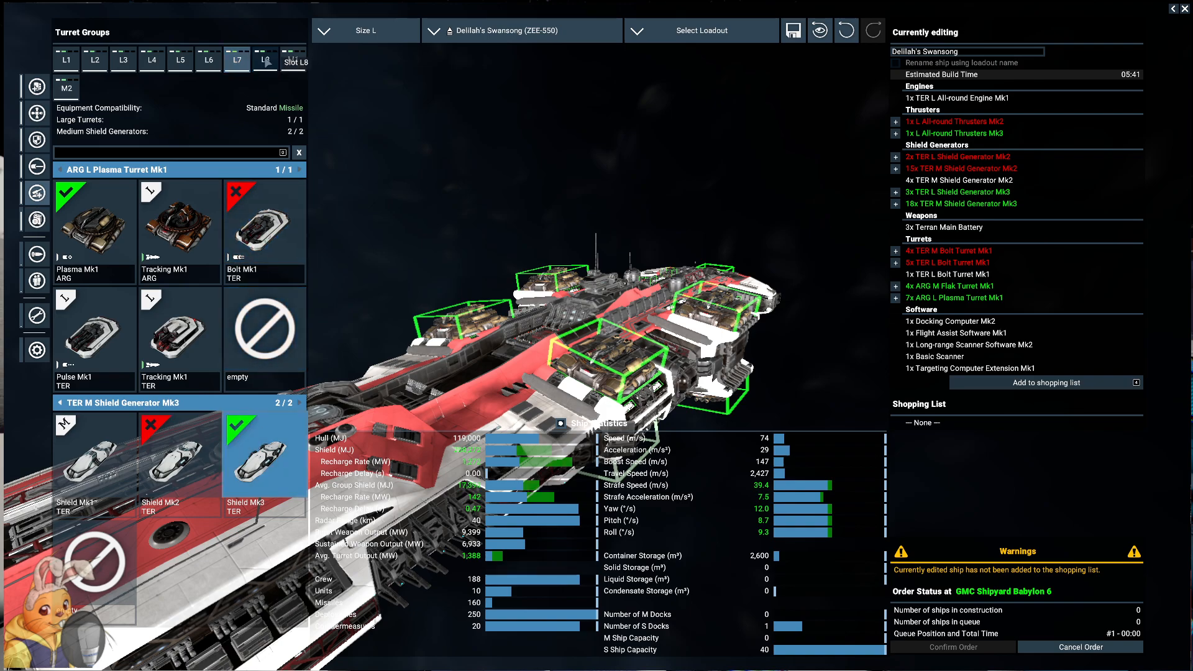
left_click(294, 58)
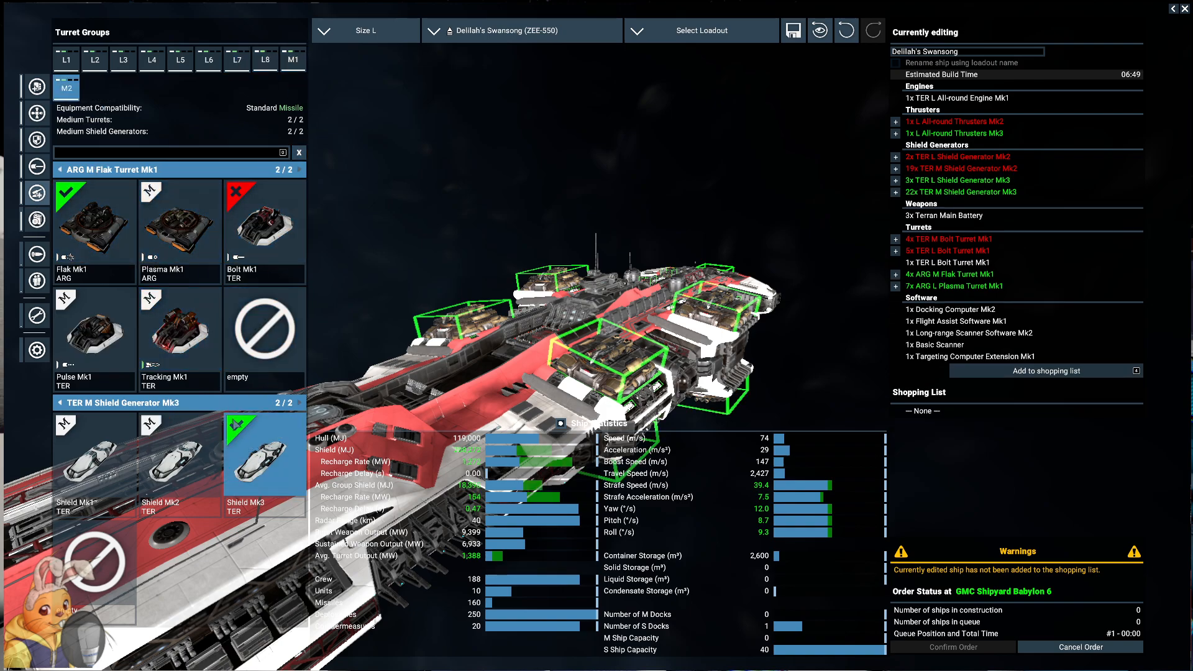
- In Software, swap the basic scanner for a Police Scanner and add Trading Computer Extension Mk1
left_click(35, 220)
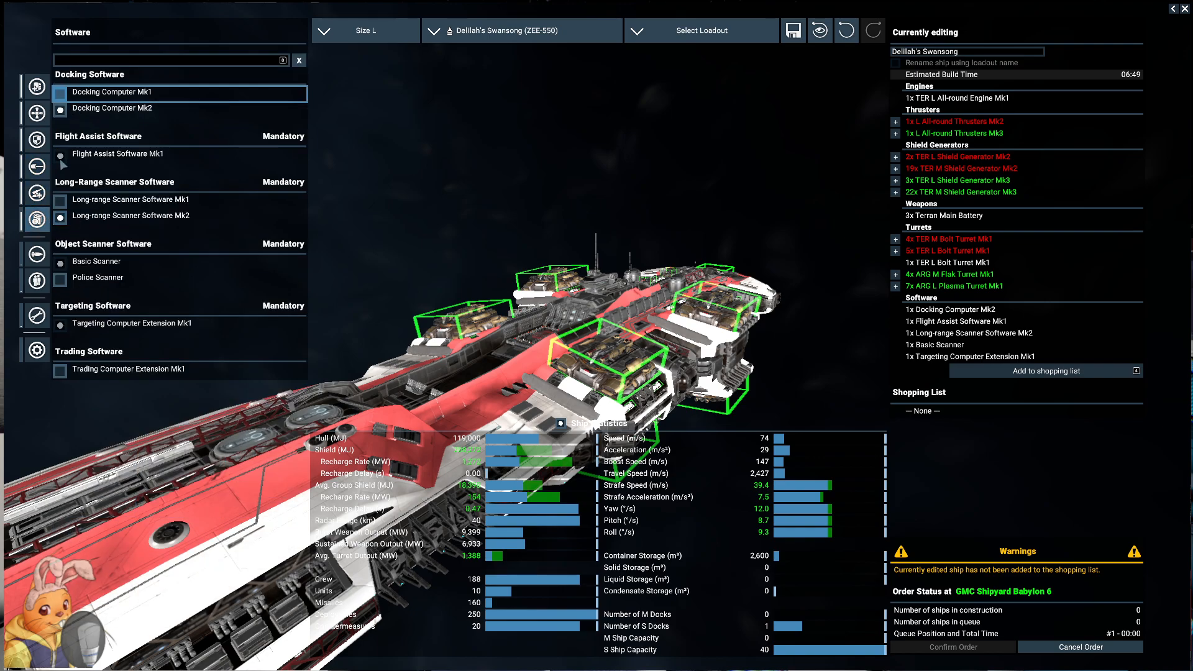
left_click(97, 277)
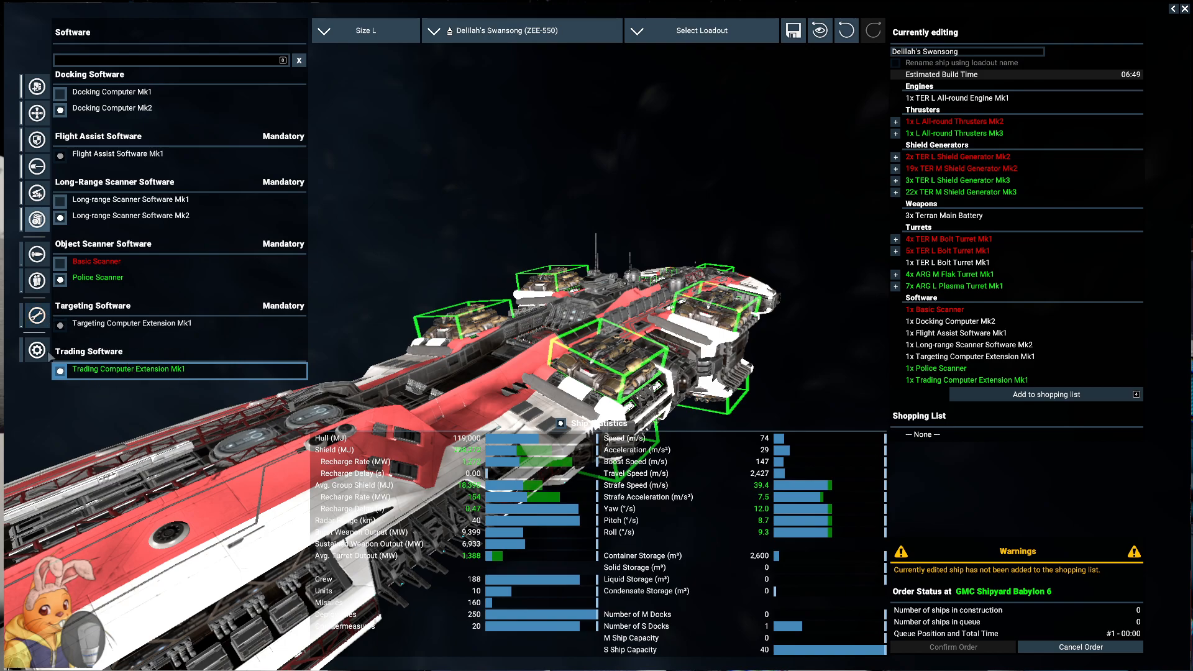
left_click(36, 255)
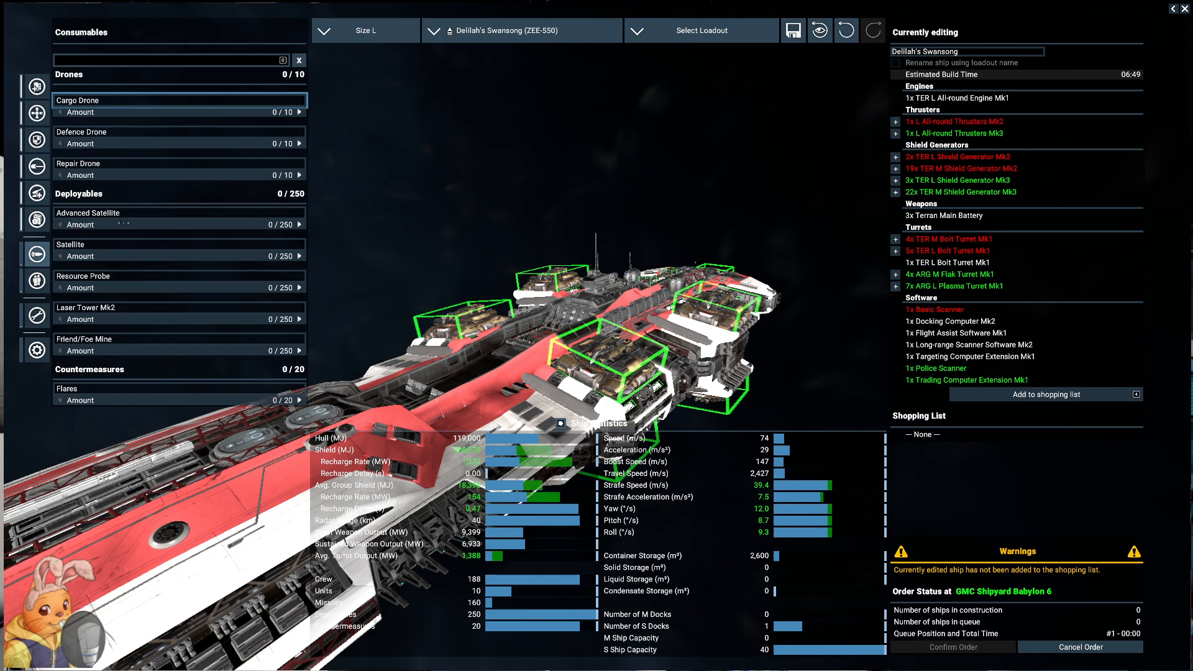
- Add 2 cargo drones, 4 defence drones and 4 repair drones to Delilah's Swansong's consumables
left_click(300, 399)
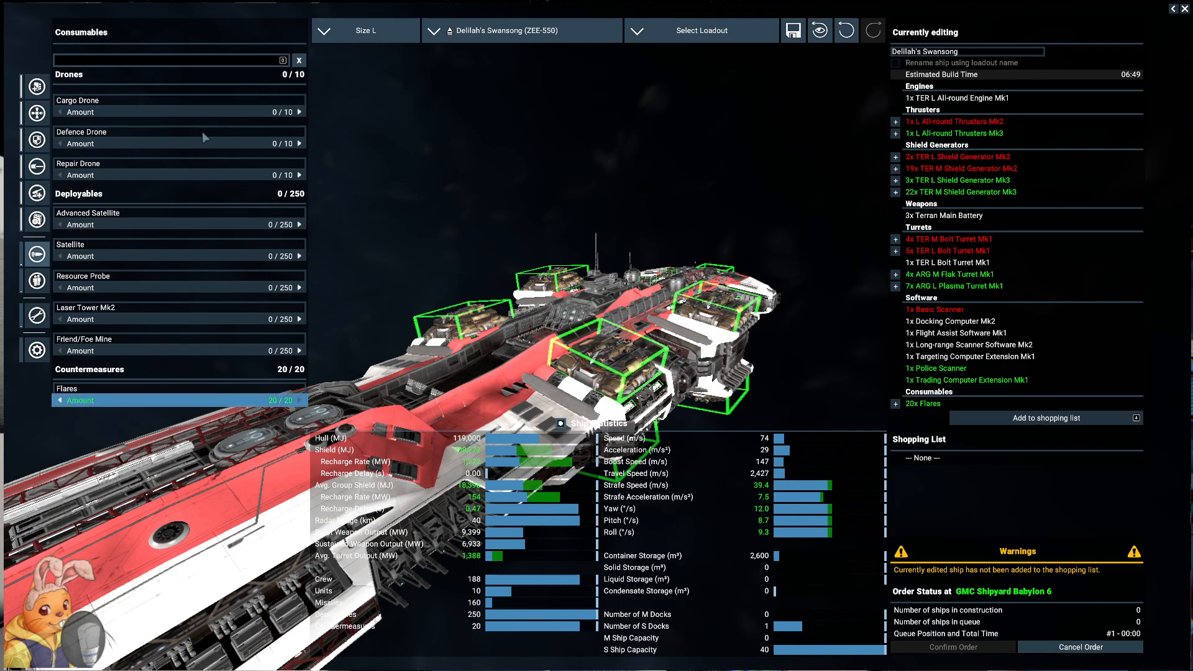
left_click(300, 113)
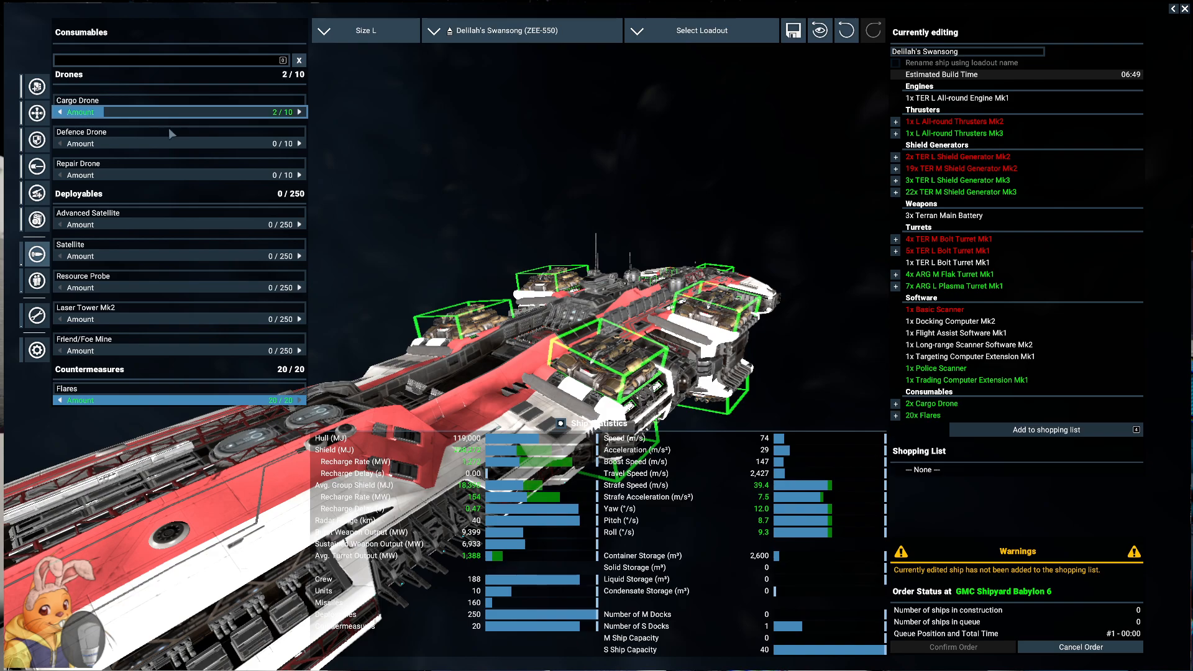
left_click(309, 143)
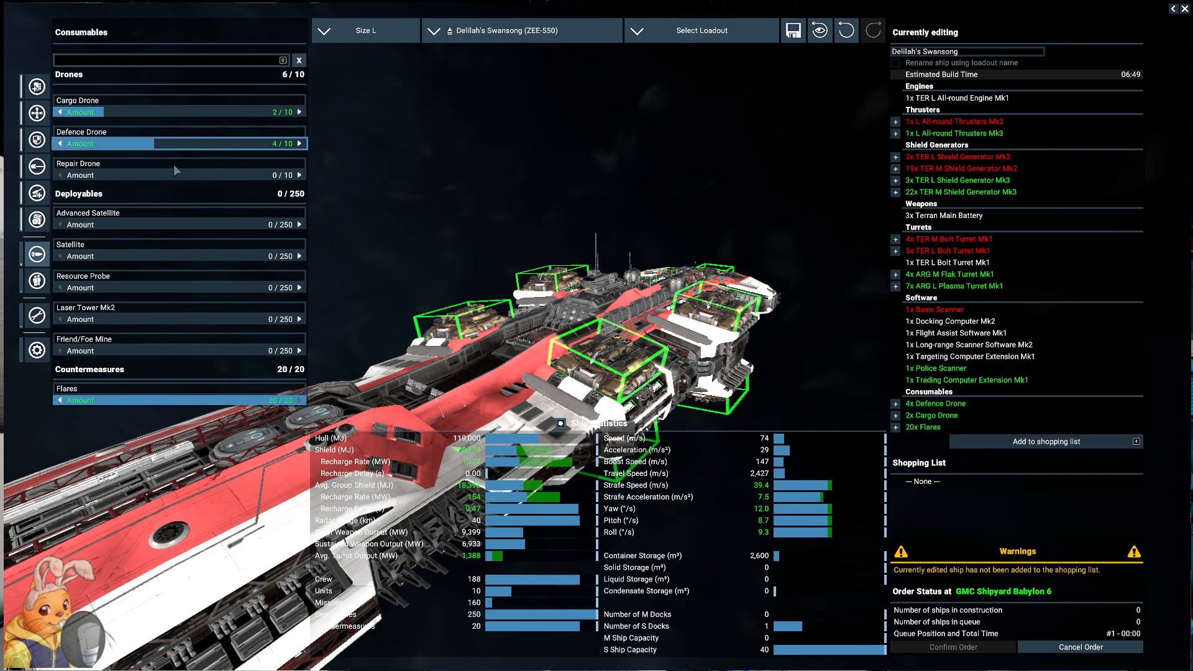
left_click(301, 175)
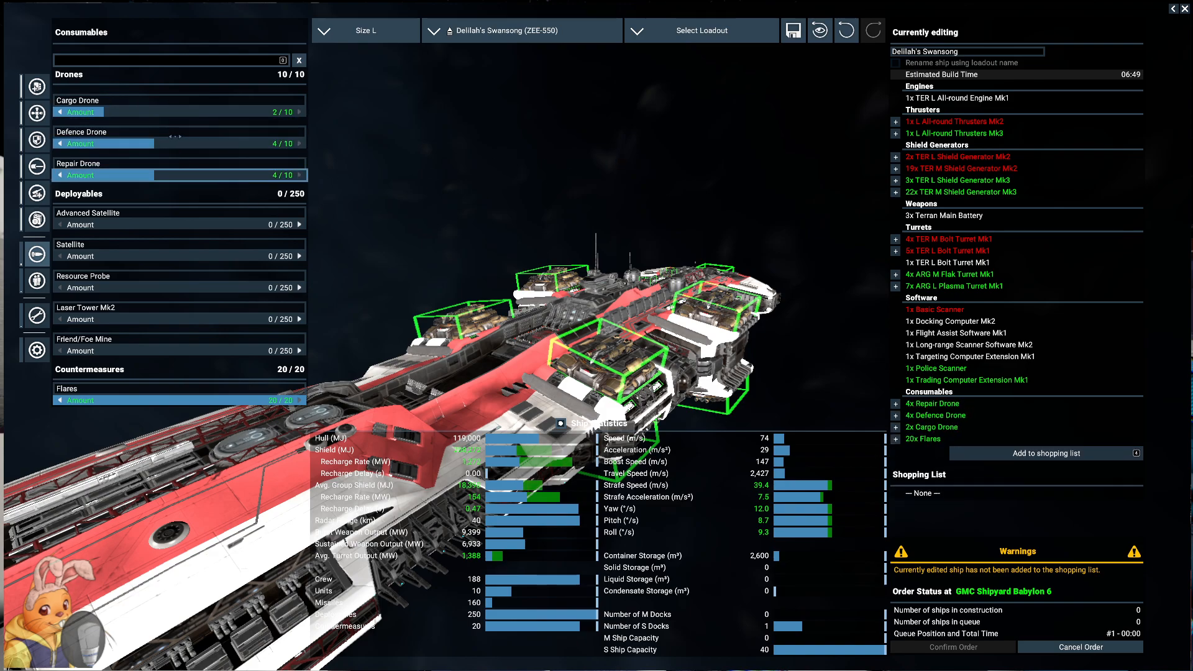
mouse_move(57, 287)
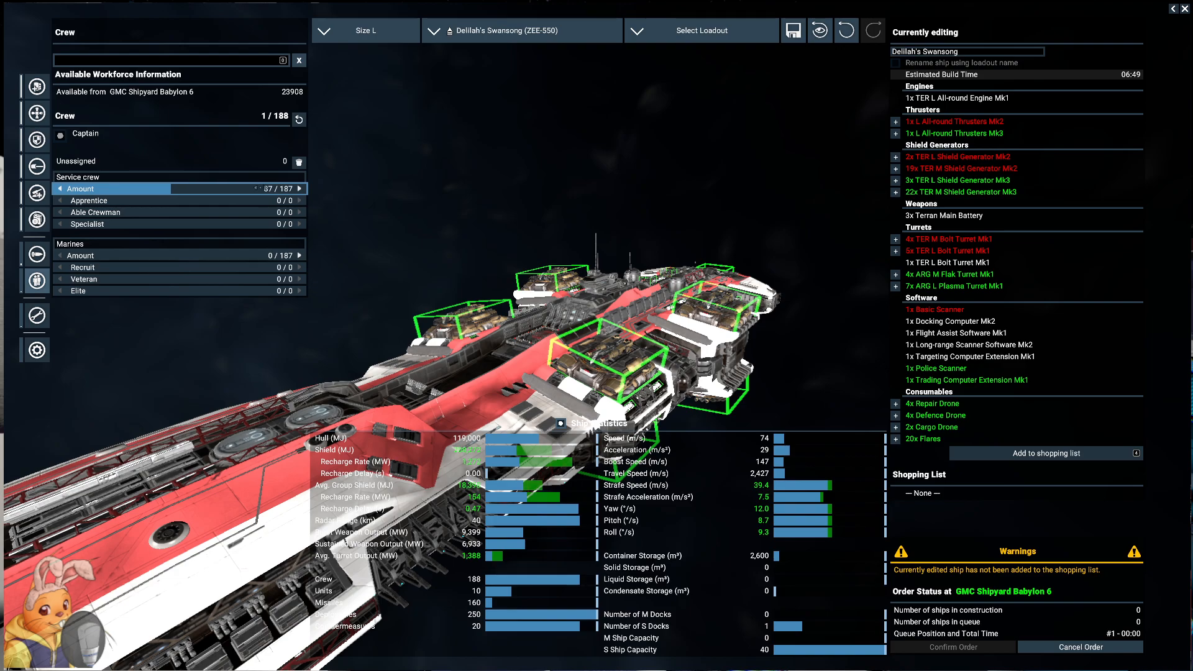
- Set 93 service crew and 94 marines for a full 188 crew, then move on to repairs
left_click(301, 189)
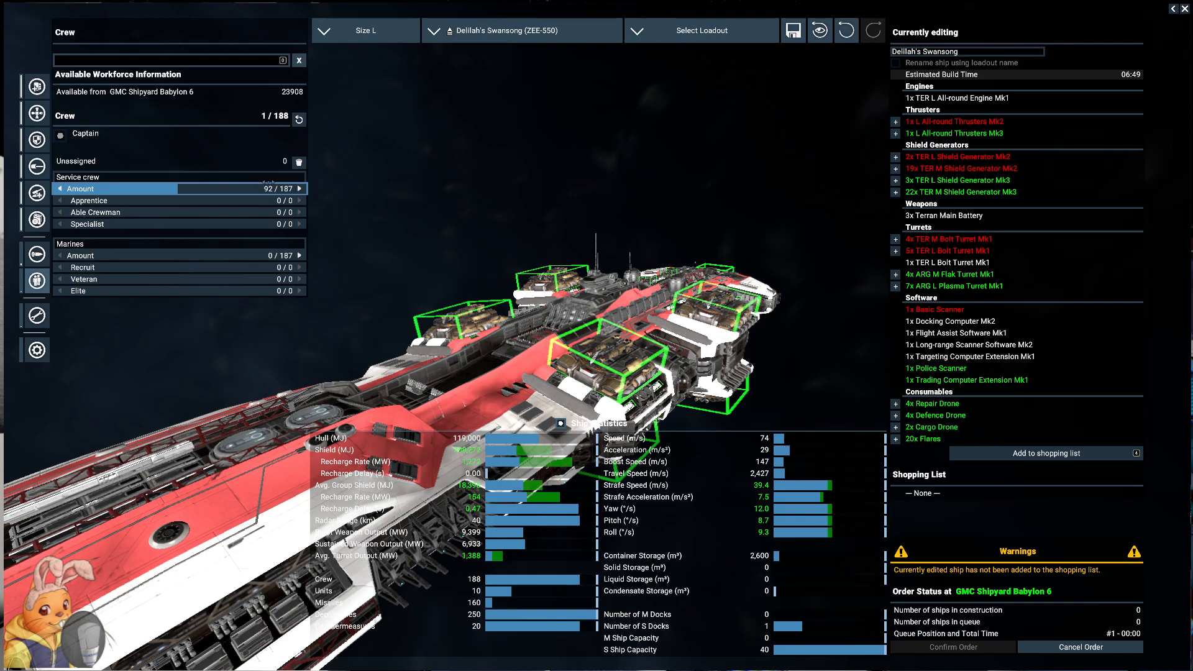
left_click(302, 200)
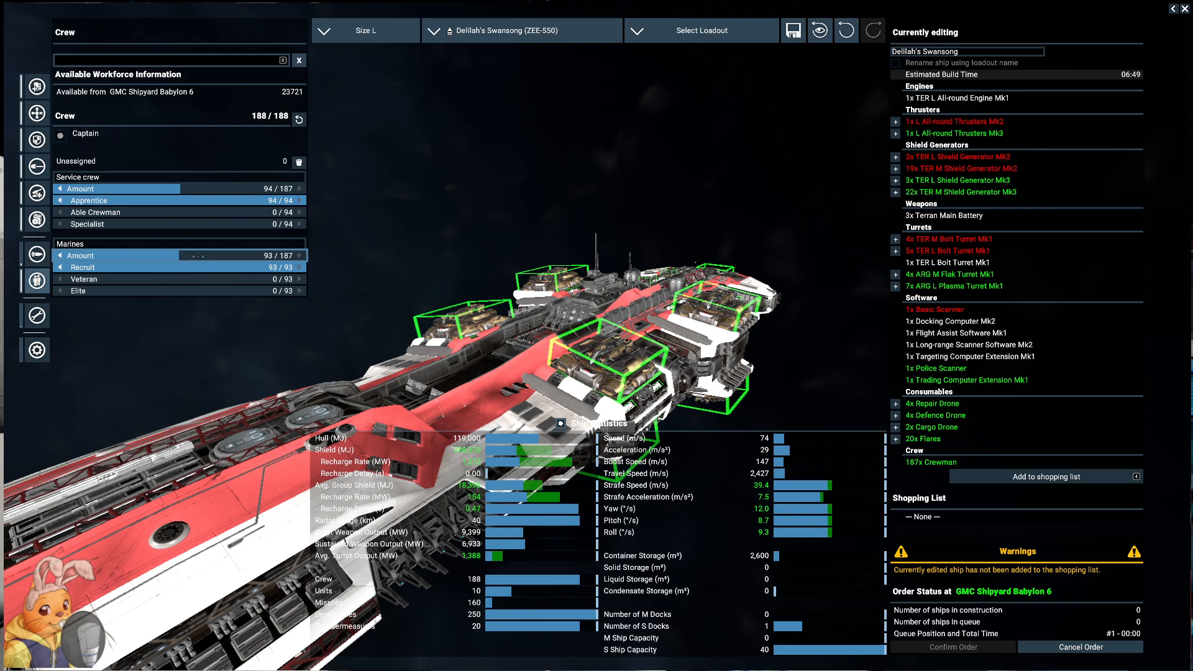
left_click(59, 189)
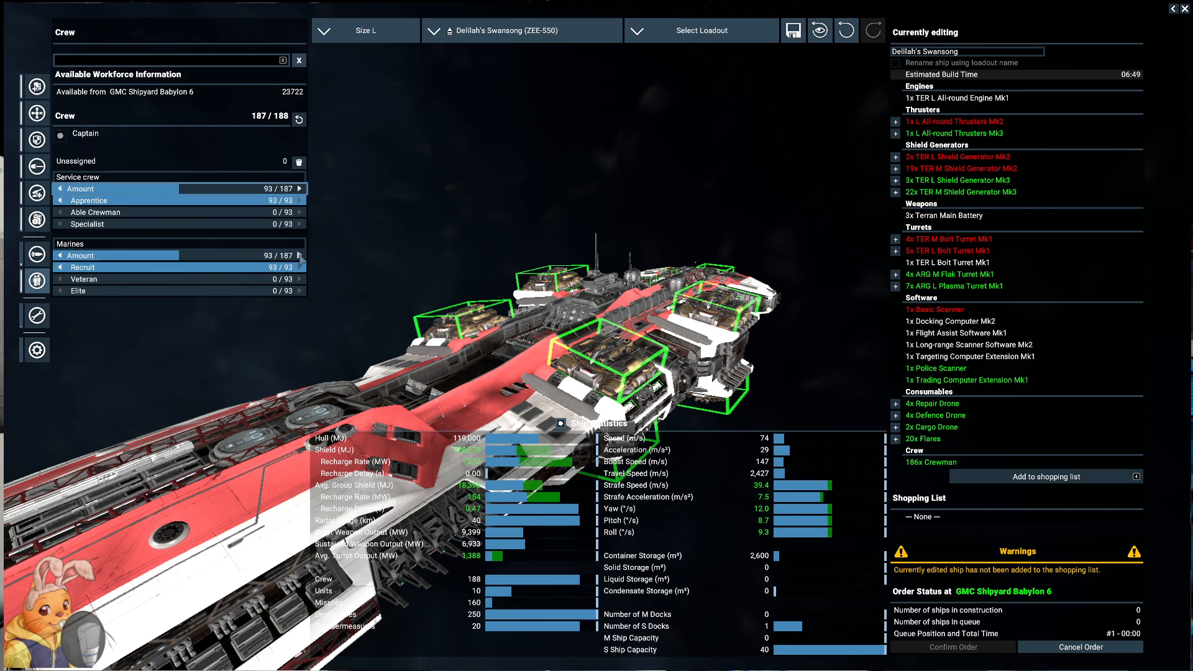
left_click(302, 255)
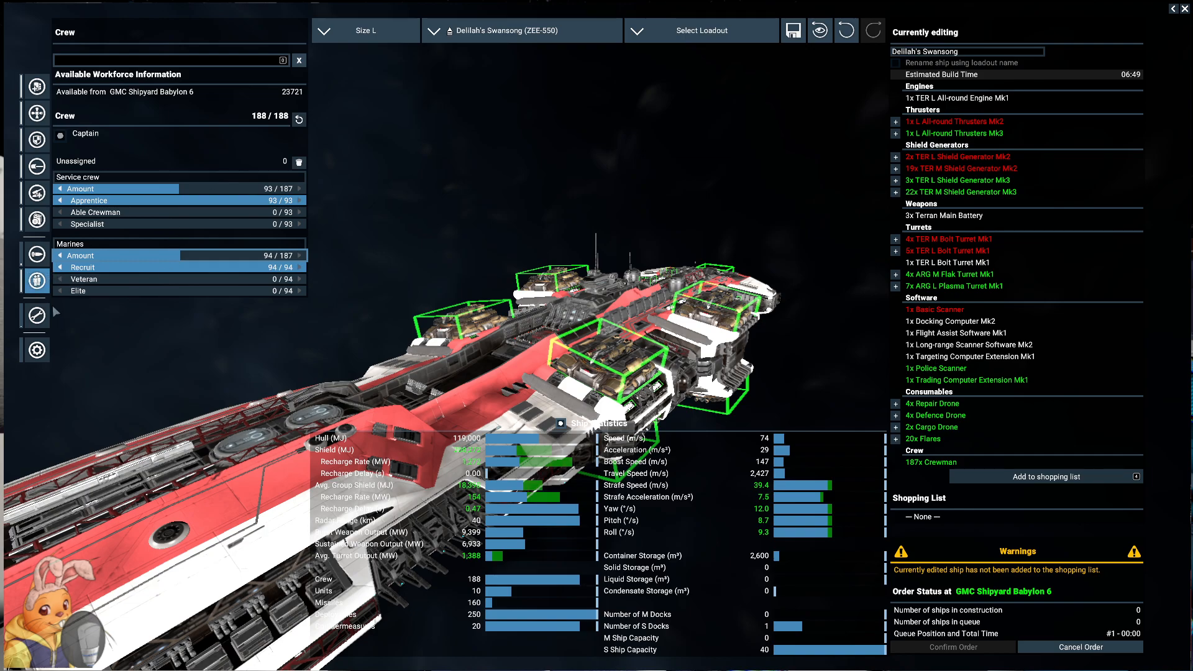
left_click(35, 314)
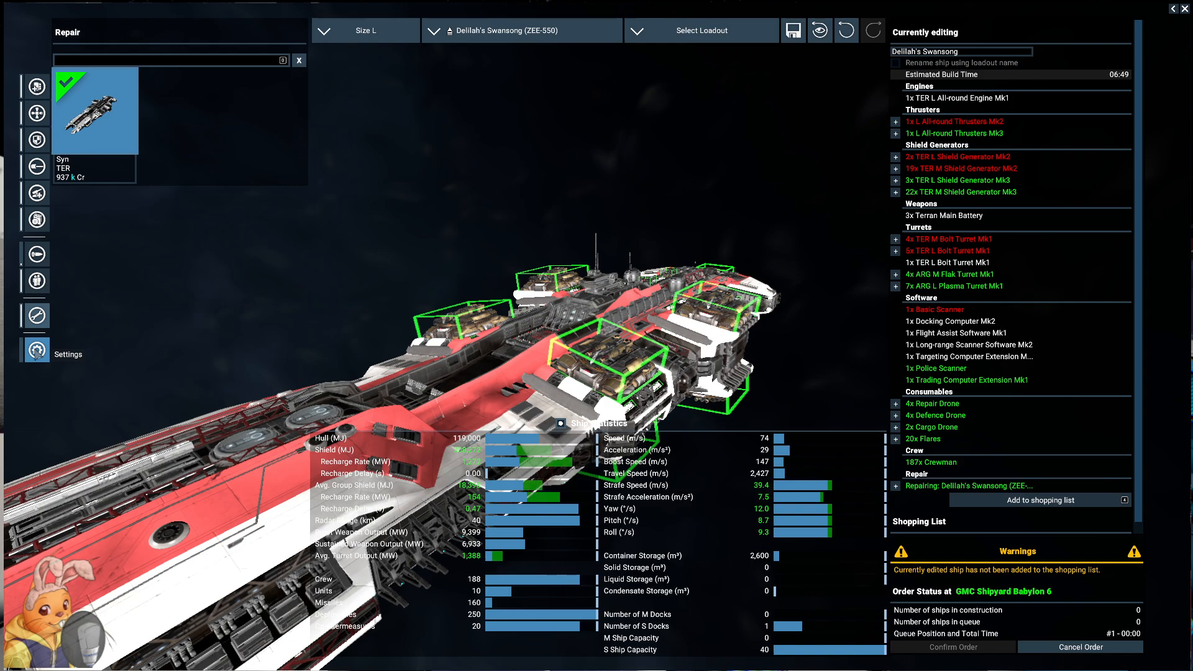
mouse_move(944, 215)
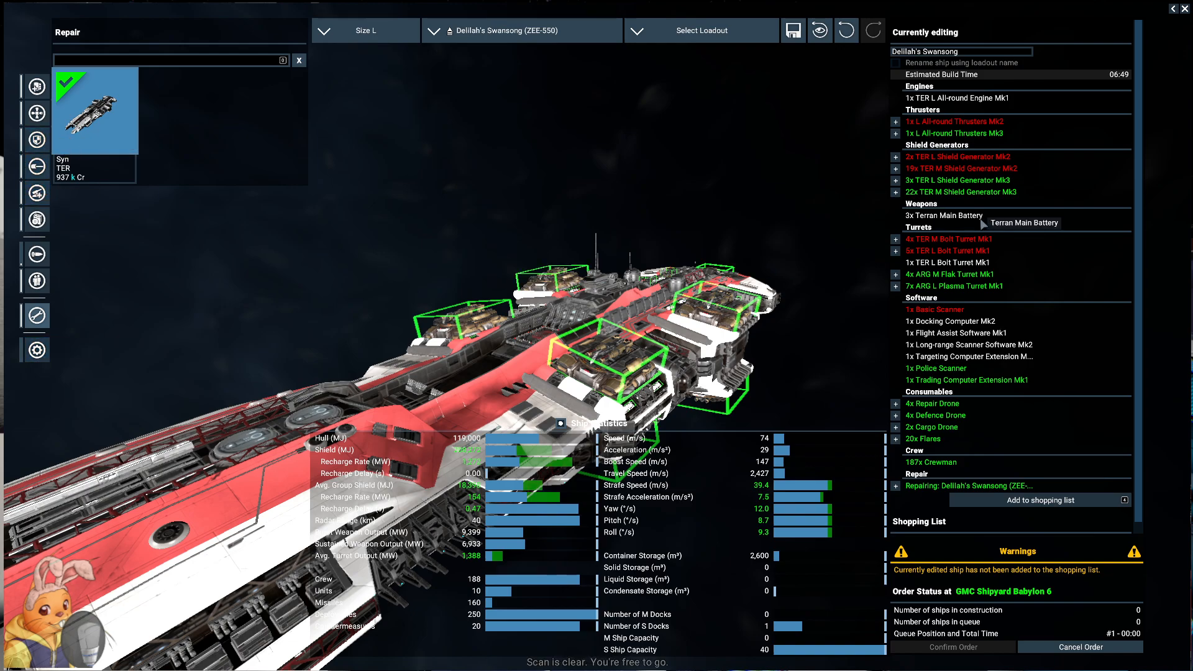
mouse_move(970, 344)
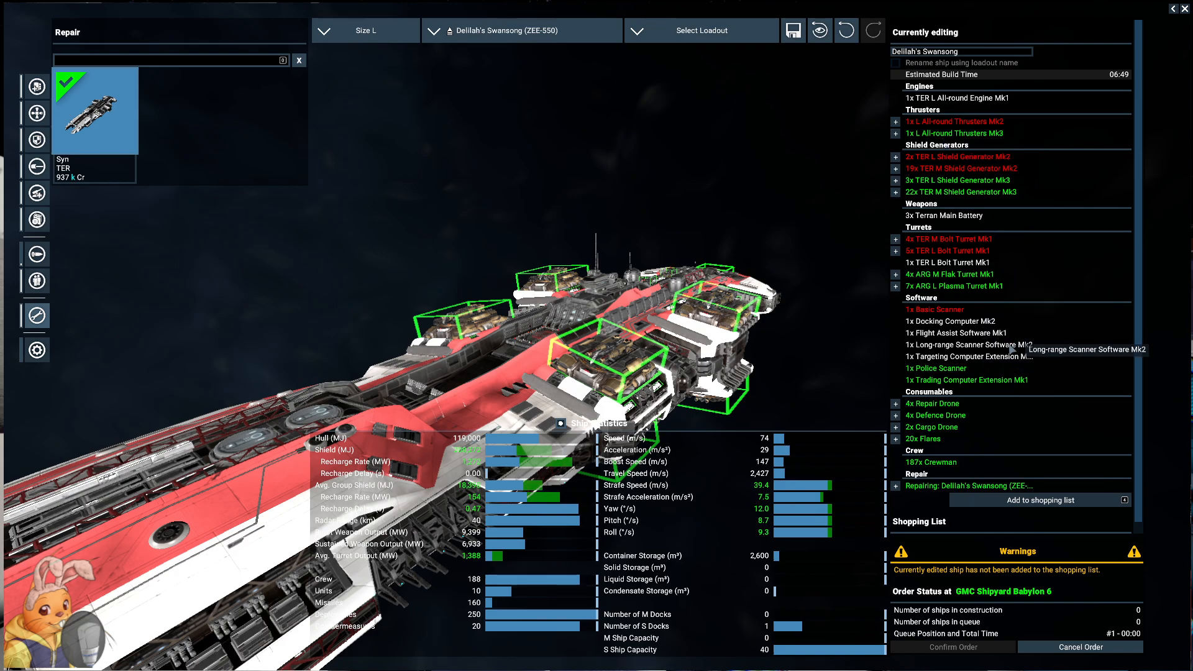
- Scroll up to review the refit summary with the queued full repair
scroll("up", 3)
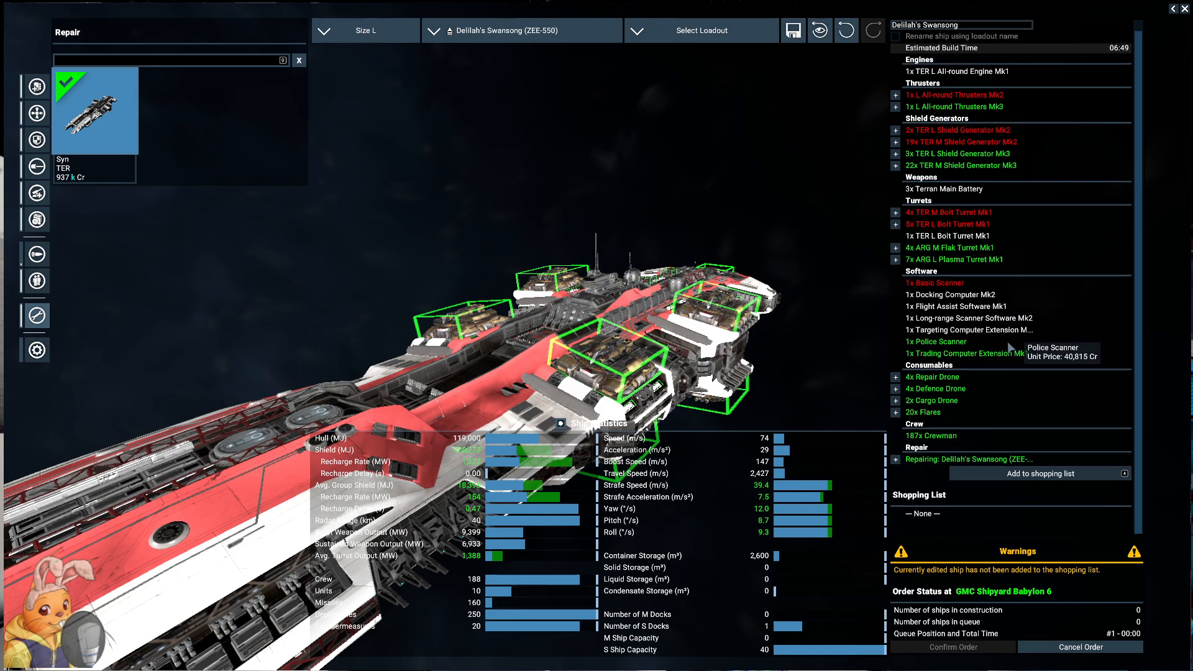
mouse_move(1015, 606)
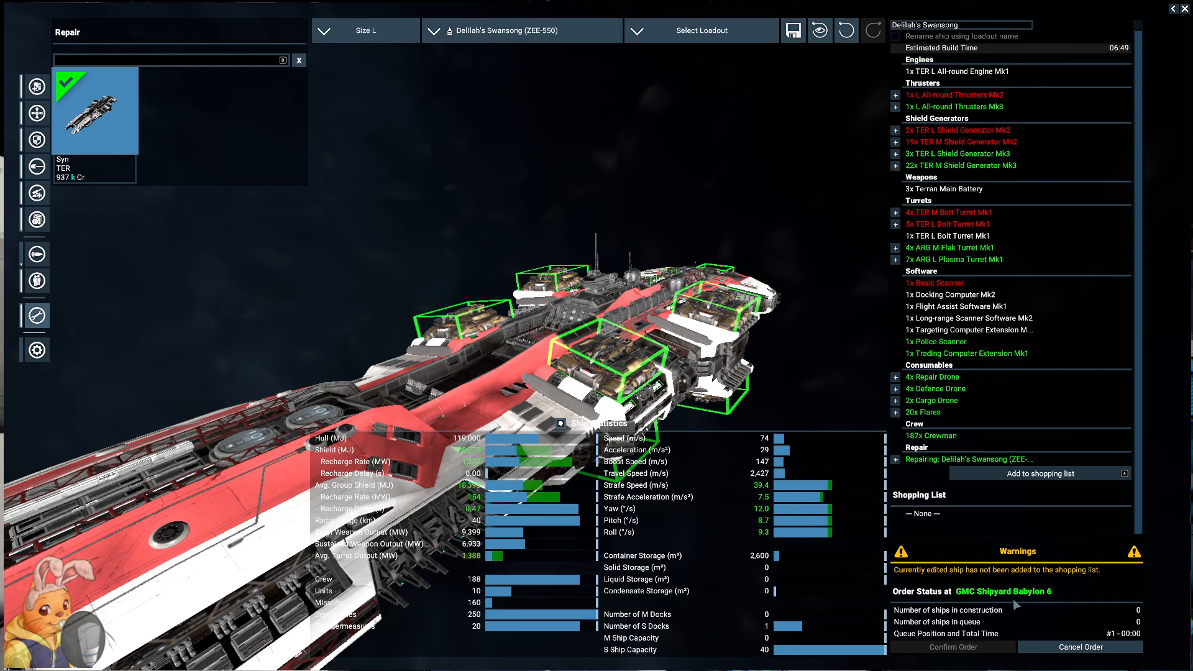
mouse_move(35, 351)
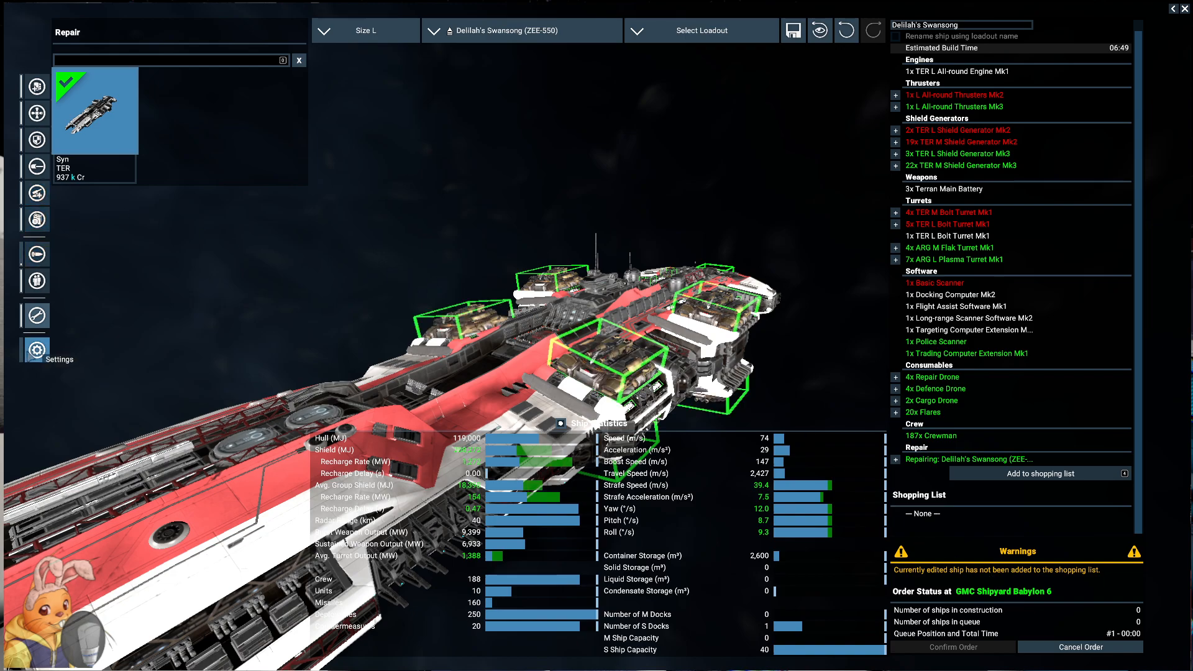
- Set the turret groups to attack fighters or capital ships, with L6 attacking all enemies
left_click(34, 349)
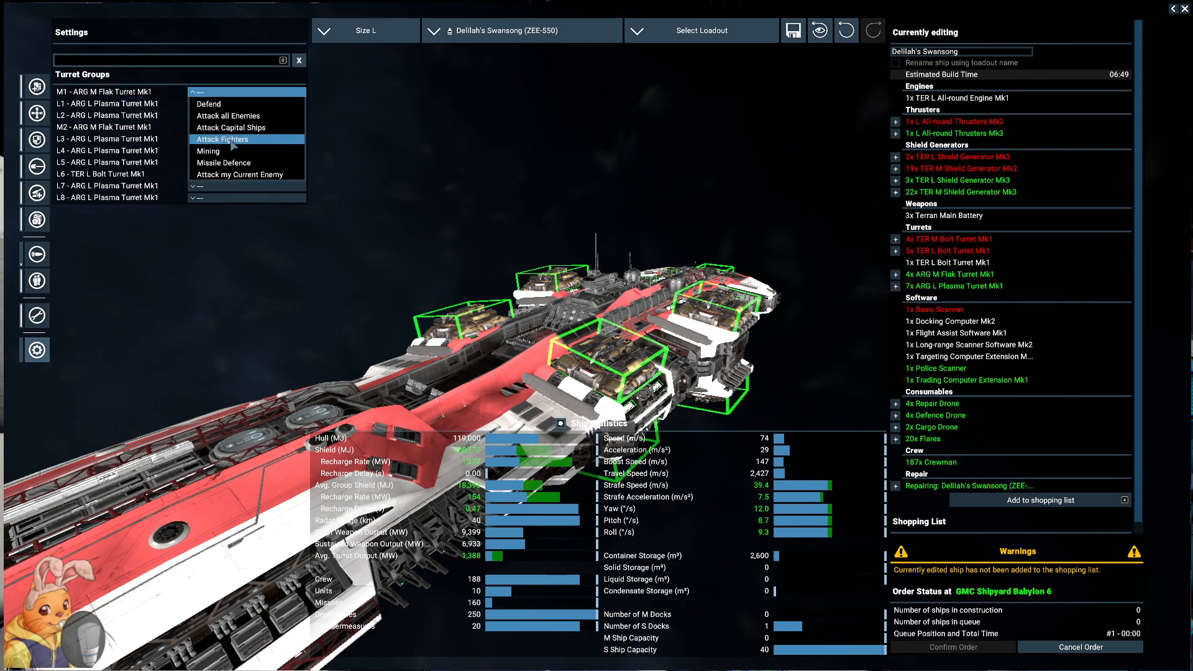
left_click(222, 140)
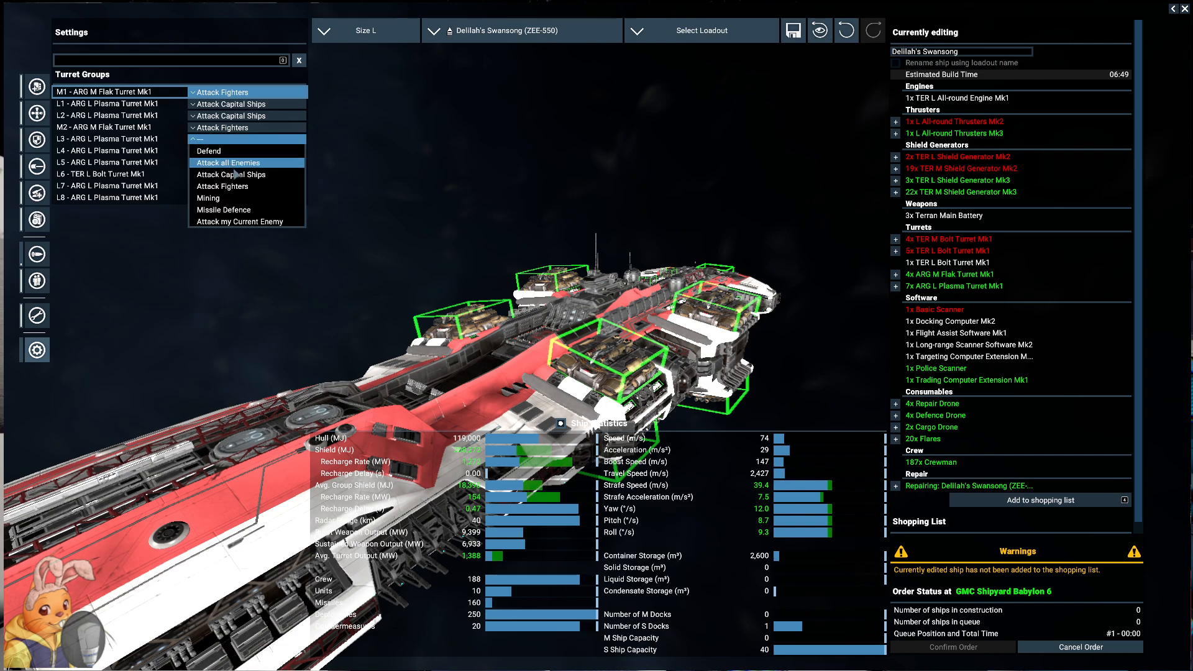
left_click(232, 174)
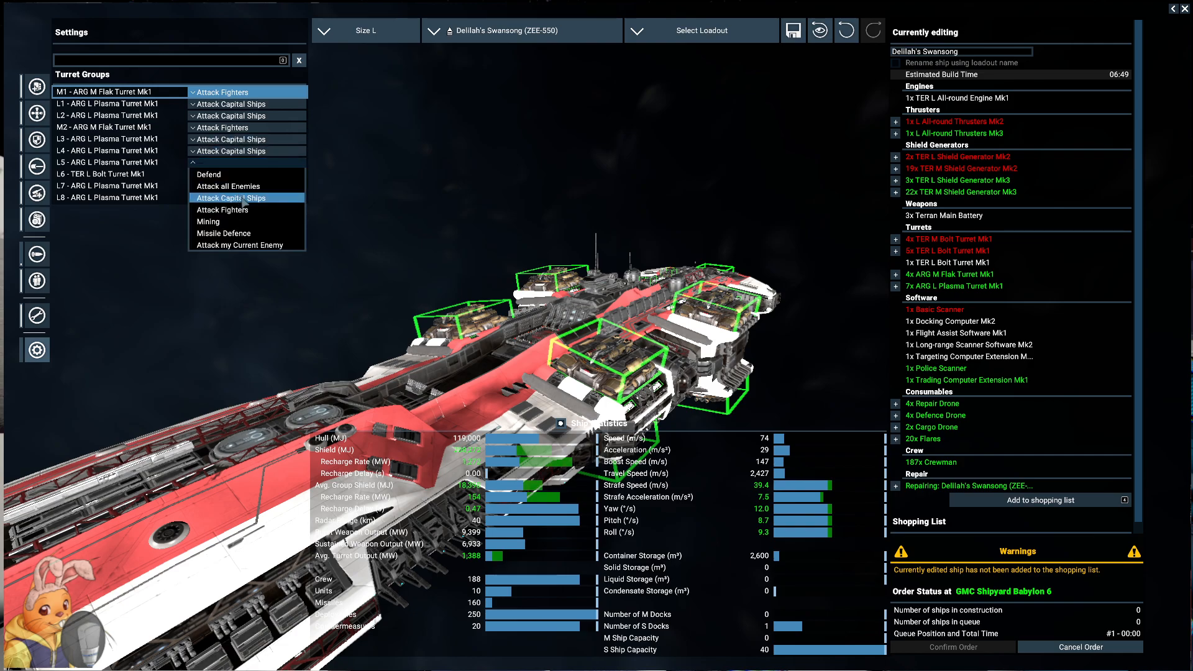
left_click(226, 186)
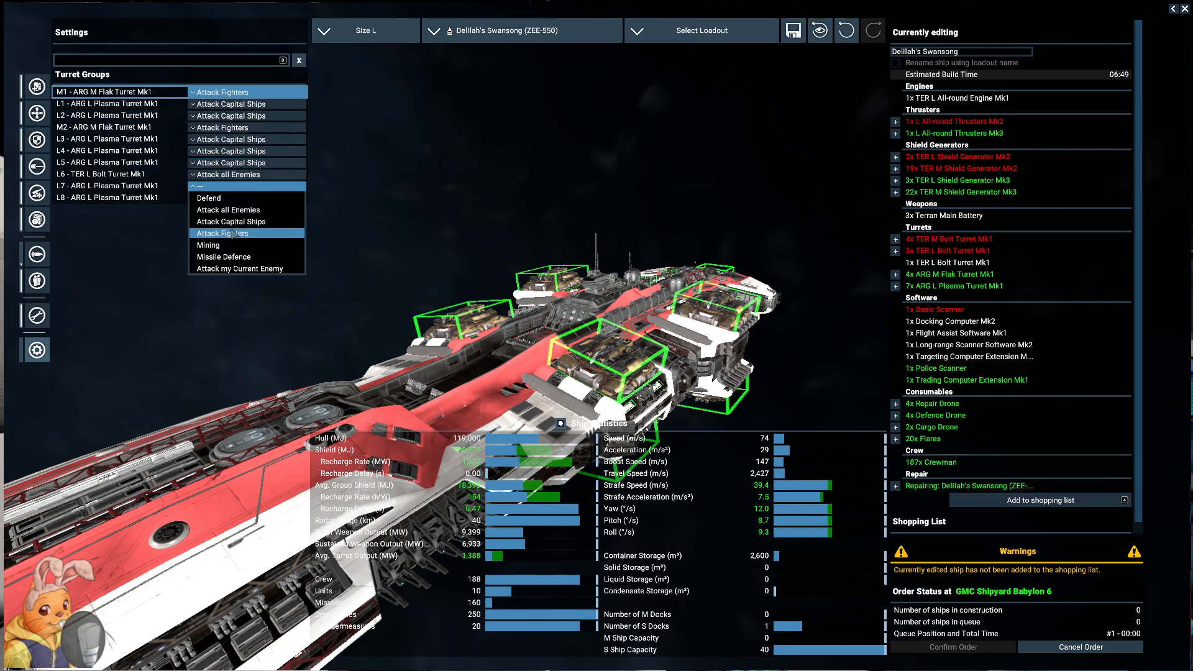
left_click(231, 221)
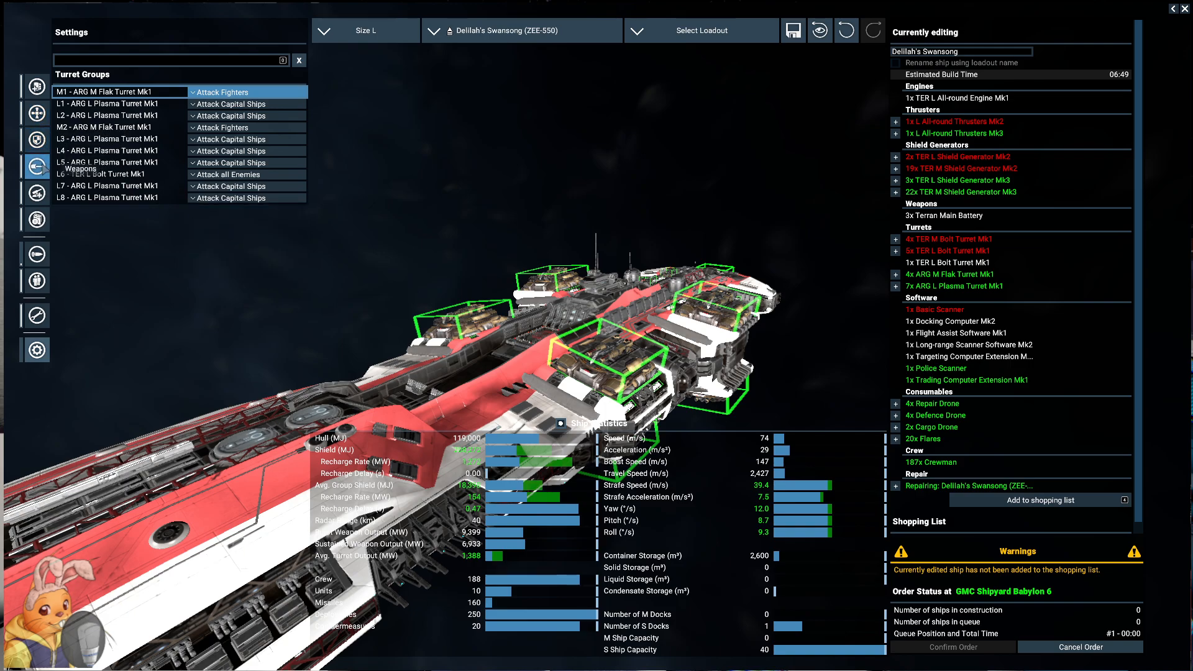
- Review the equipment fitted to each turret group, including the L4 group's plasma turrets
left_click(107, 91)
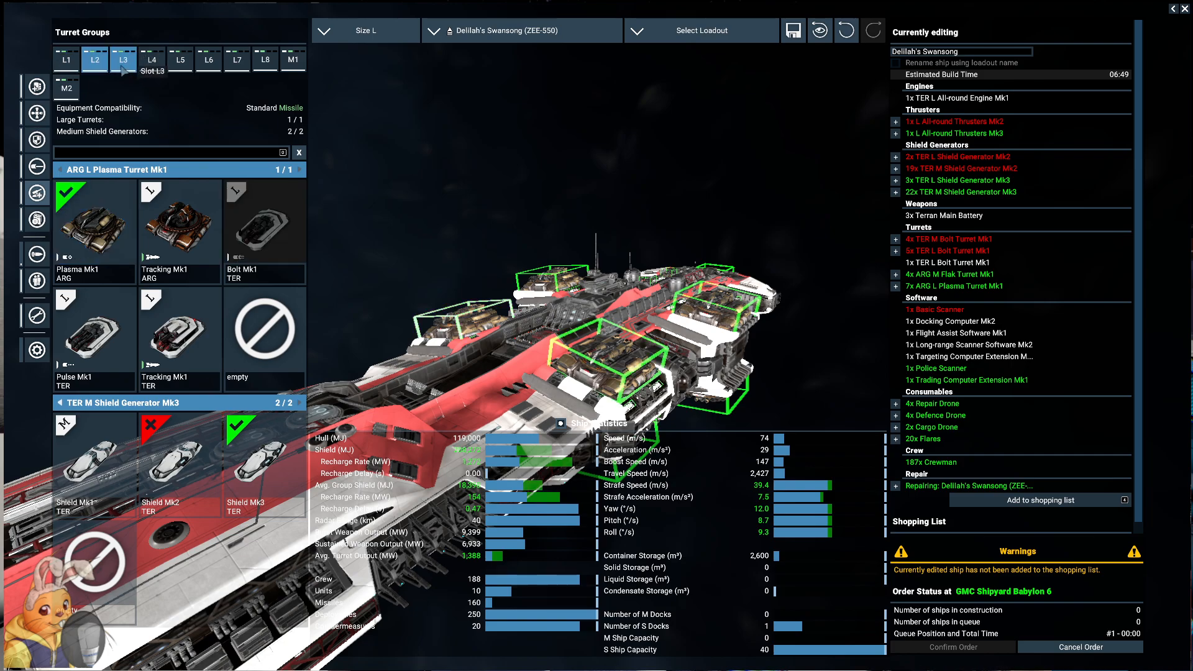
left_click(151, 60)
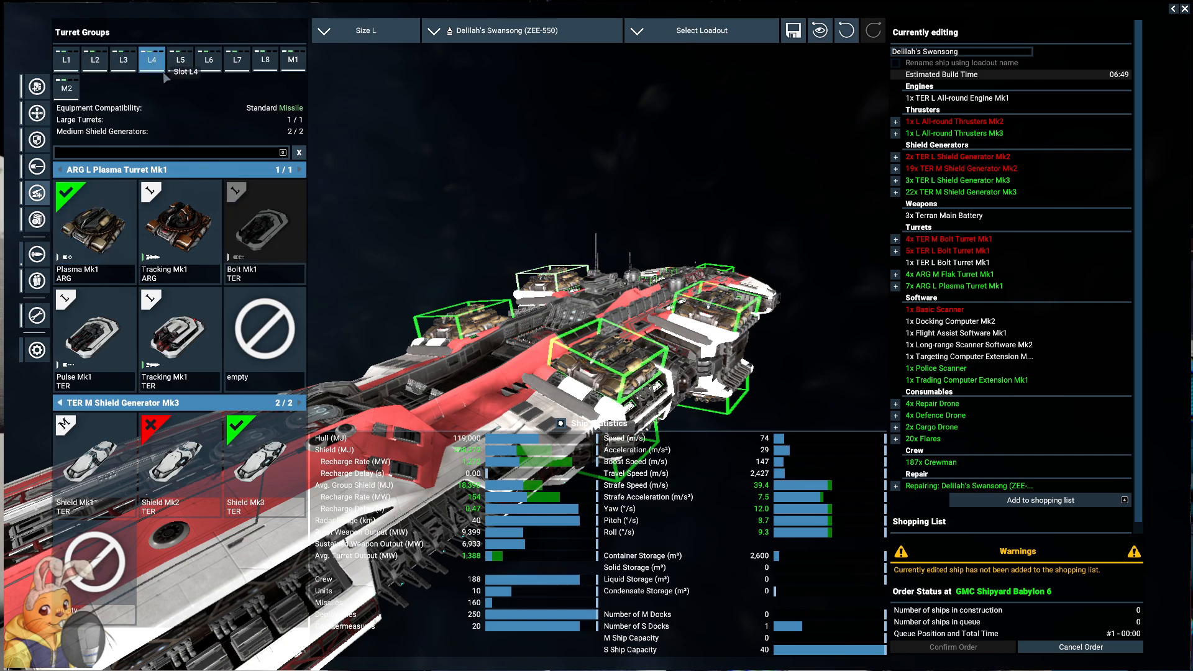
left_click(209, 58)
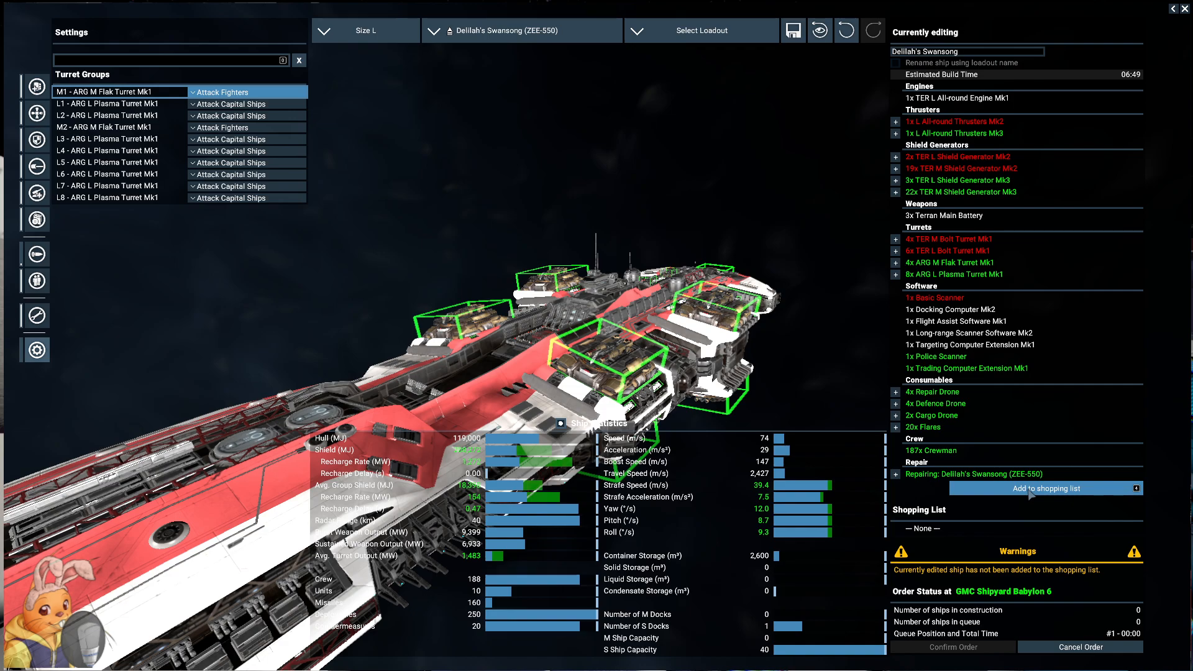
- Leave the shipyard editor, check the Bolo mining ship's orders, then show the mission list
left_click(1045, 488)
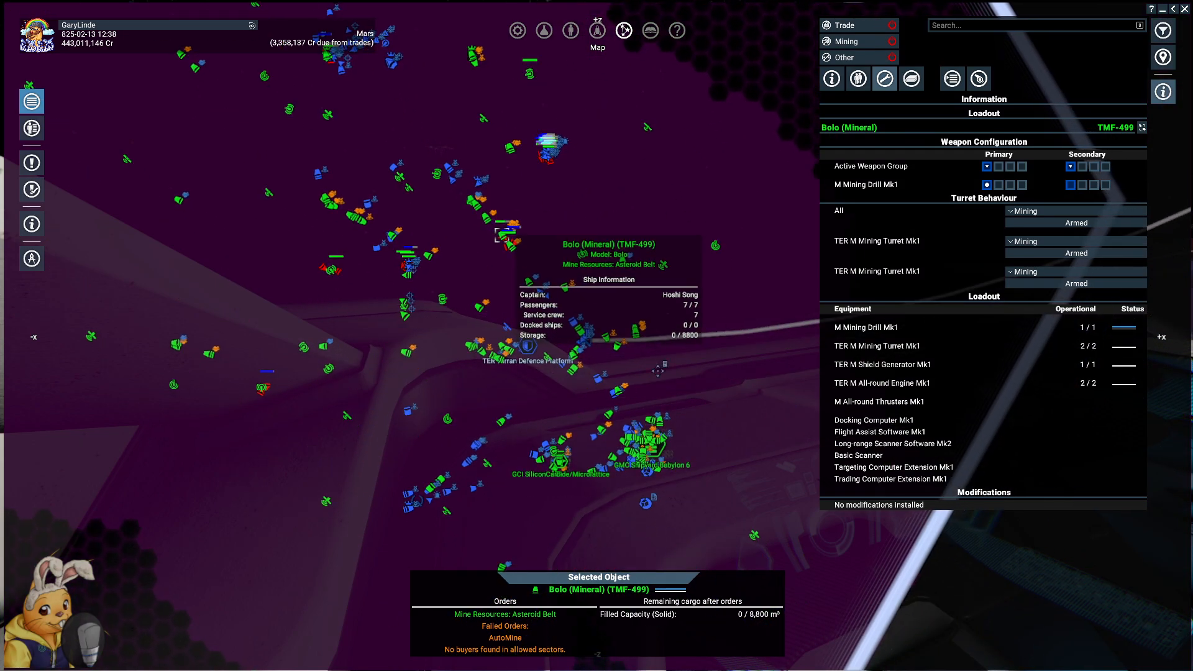
right_click(506, 236)
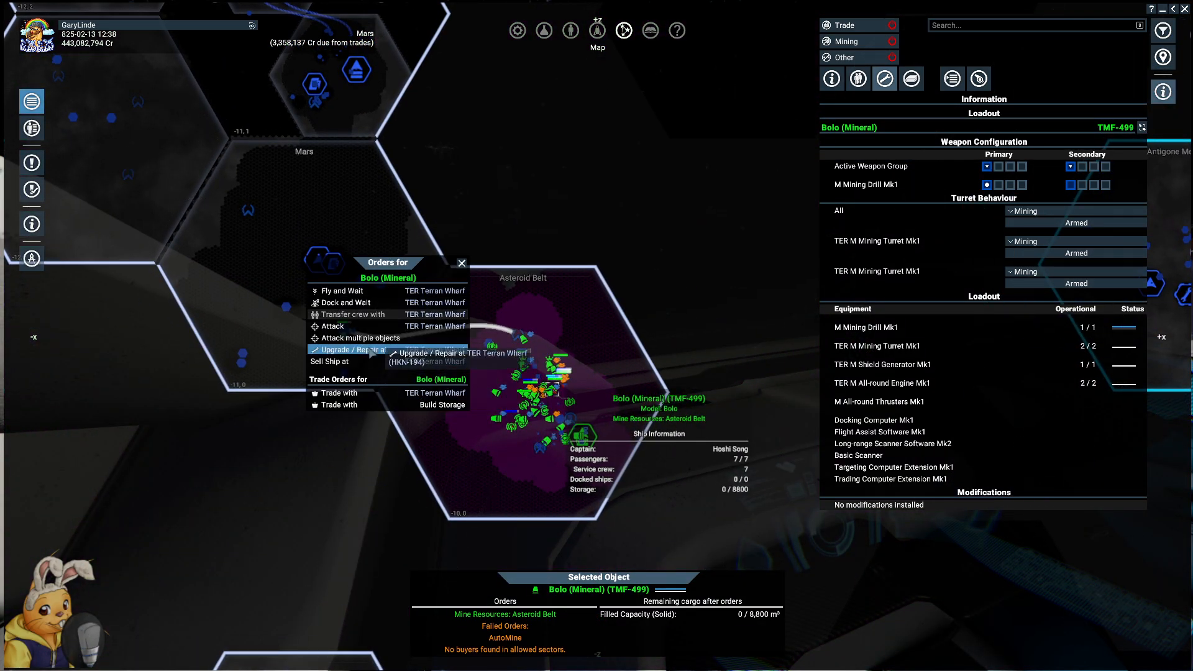
left_click(441, 352)
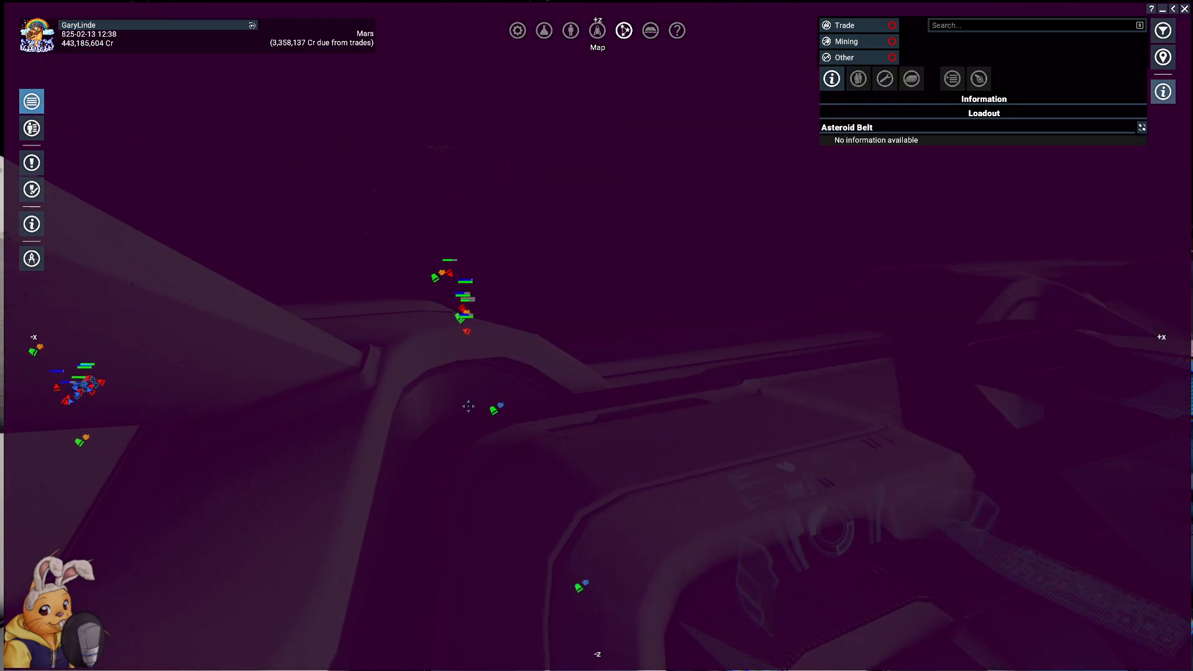
left_click(623, 29)
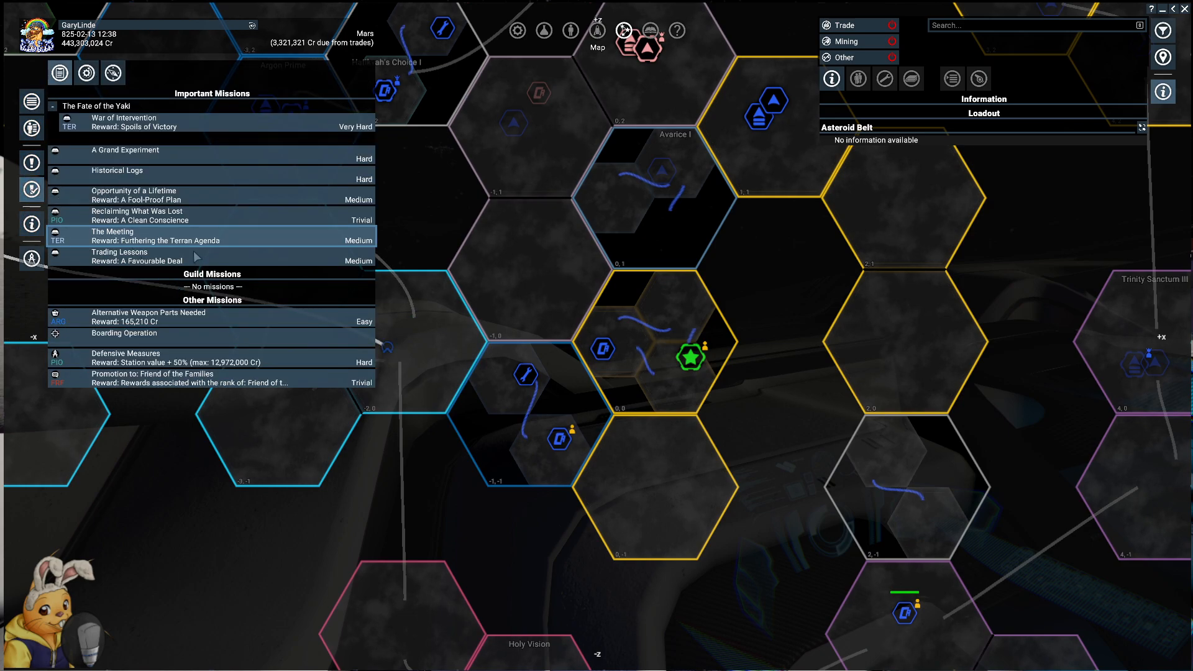
- Find GMC FerociousDecent under Unassigned Ships in Property Owned and view its orders
left_click(112, 232)
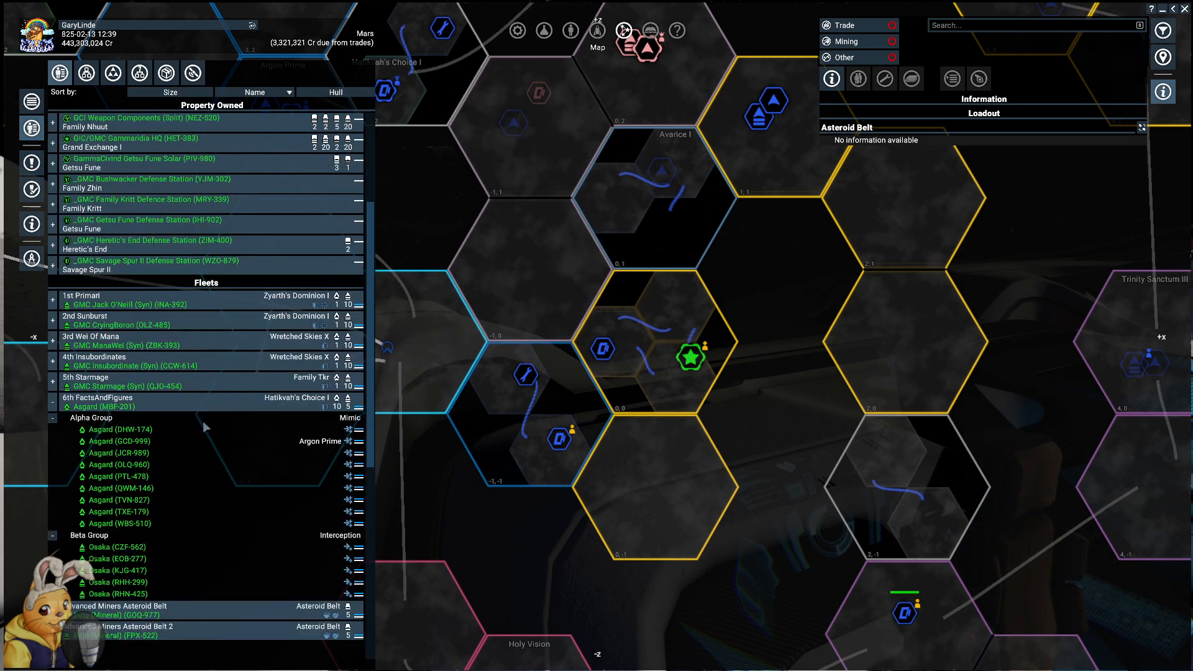
scroll("down", 3)
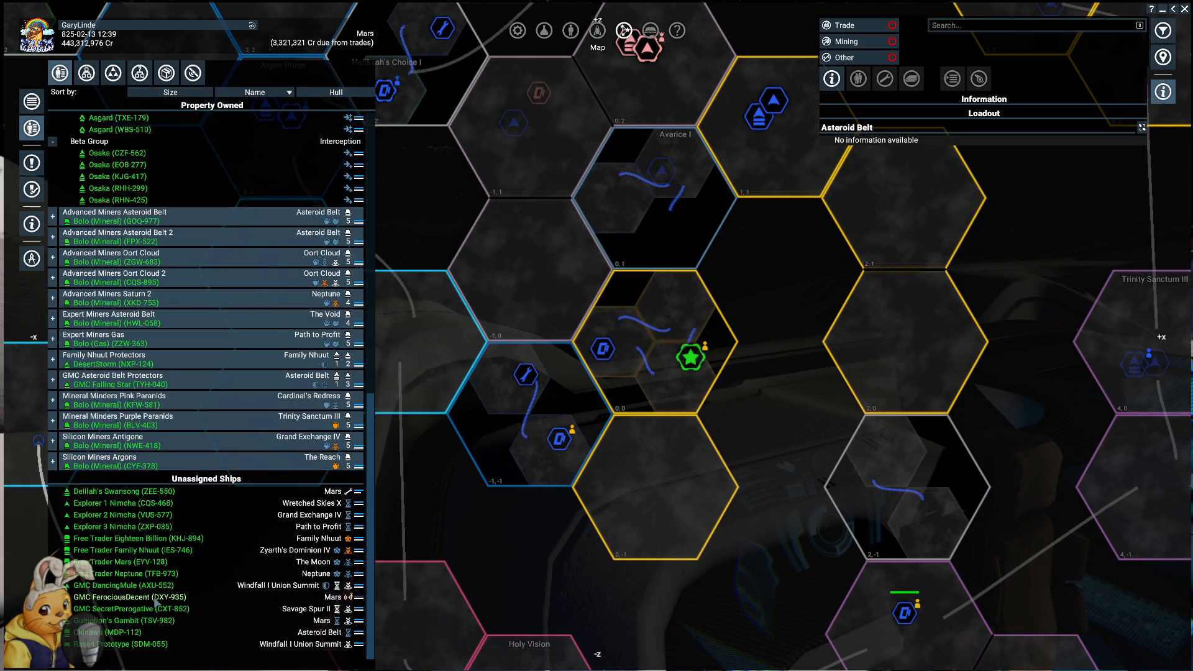
left_click(136, 597)
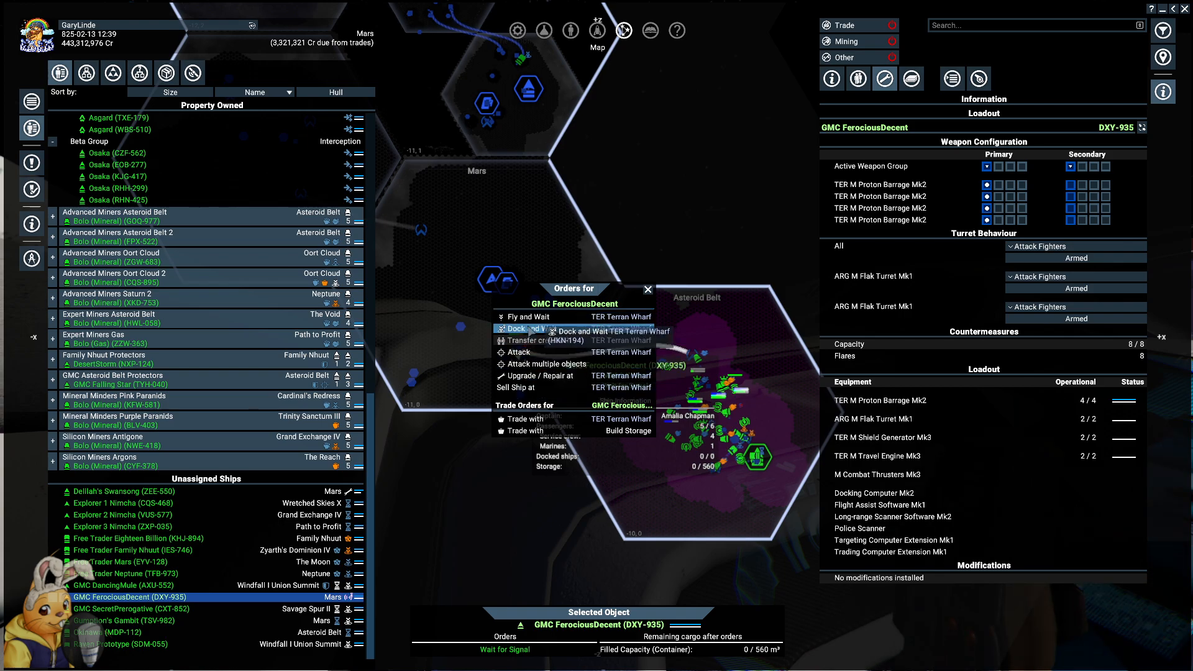
right_click(110, 609)
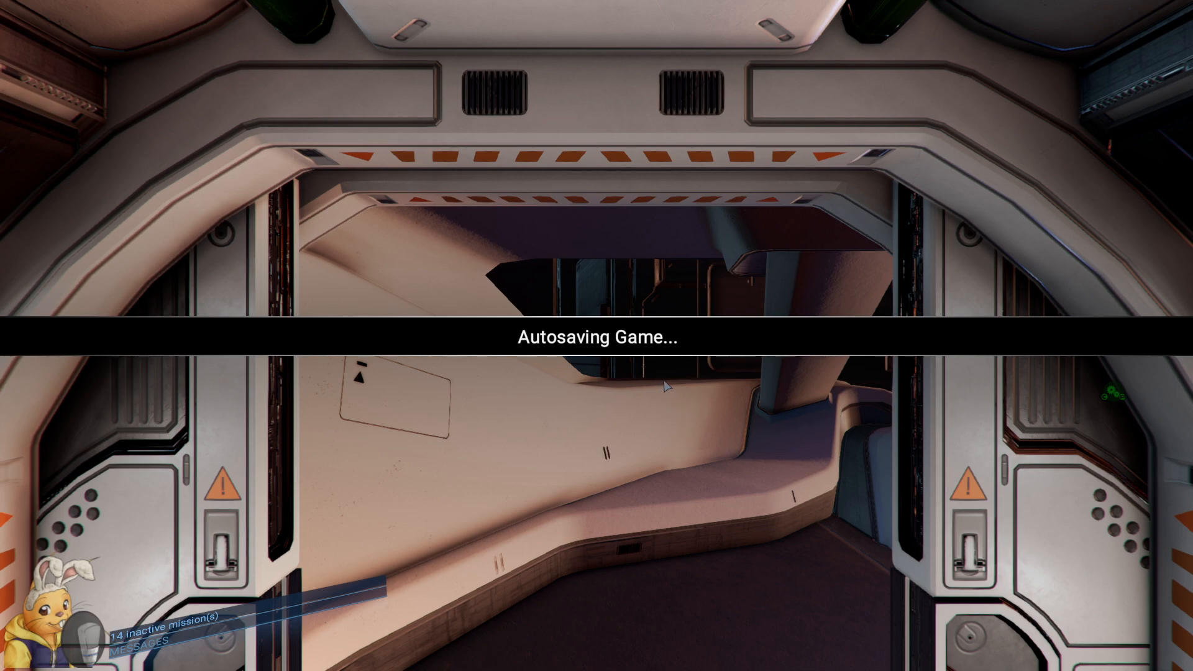
mouse_move(673, 359)
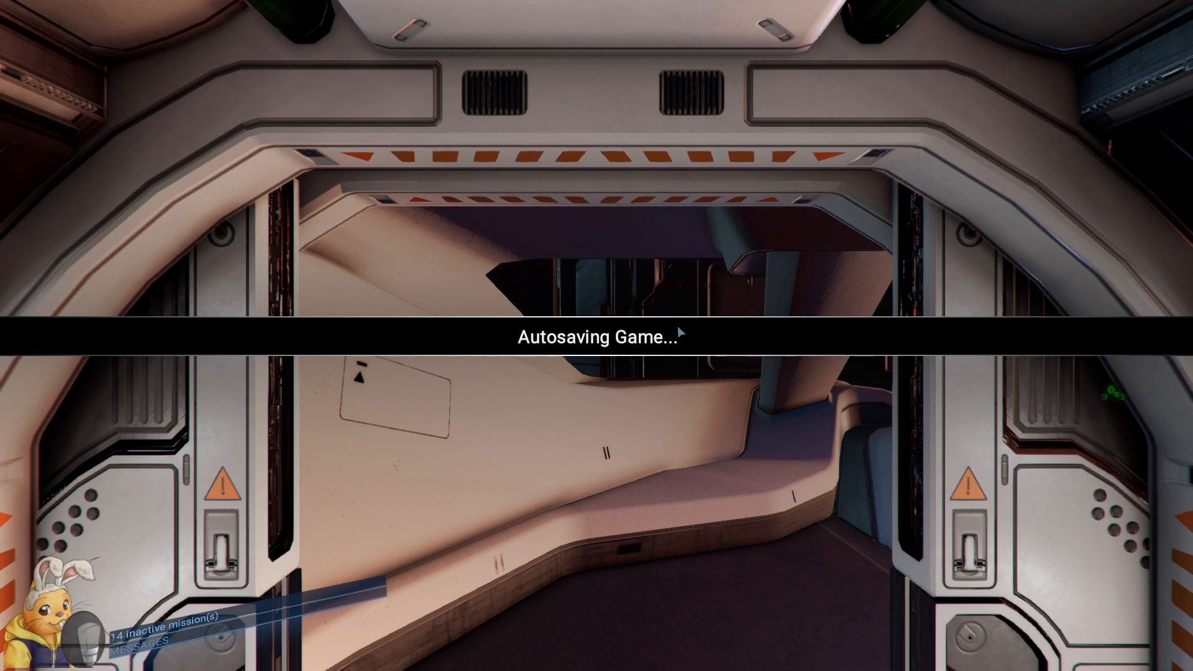
mouse_move(850, 324)
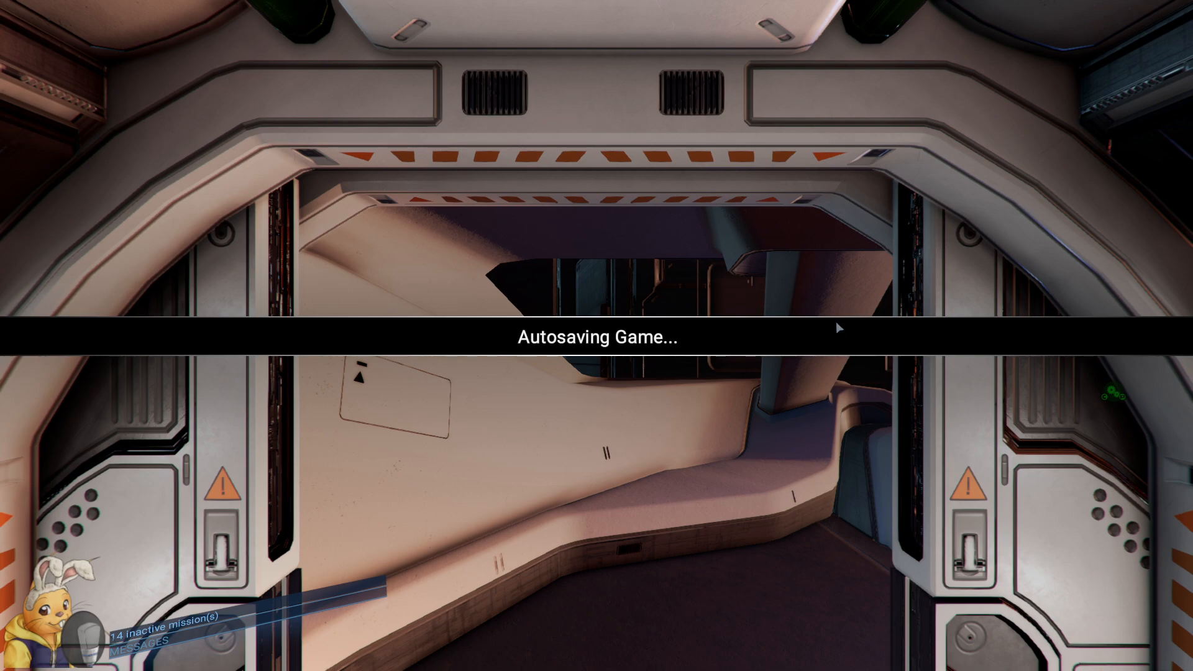
mouse_move(698, 415)
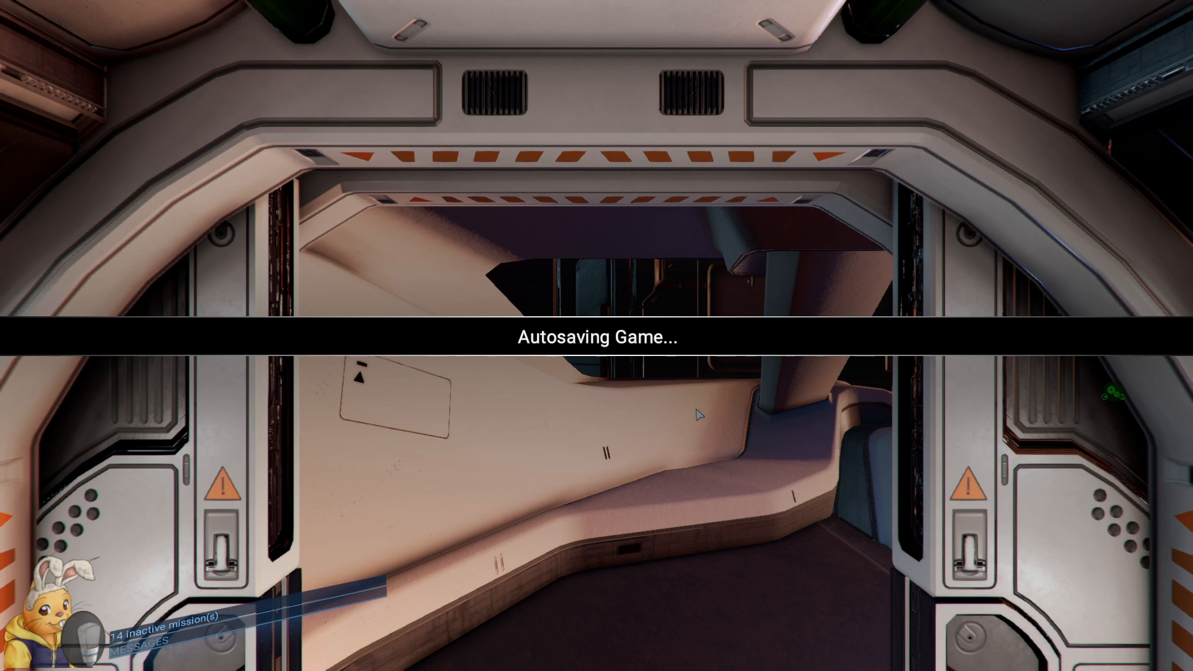
mouse_move(783, 426)
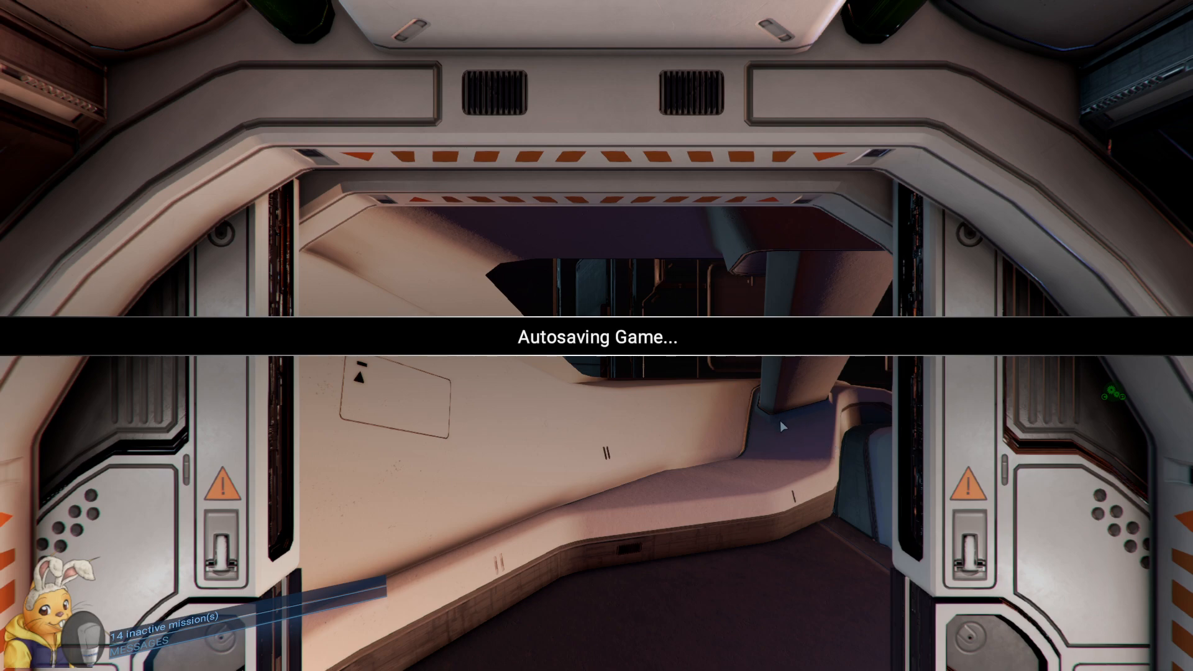
mouse_move(730, 483)
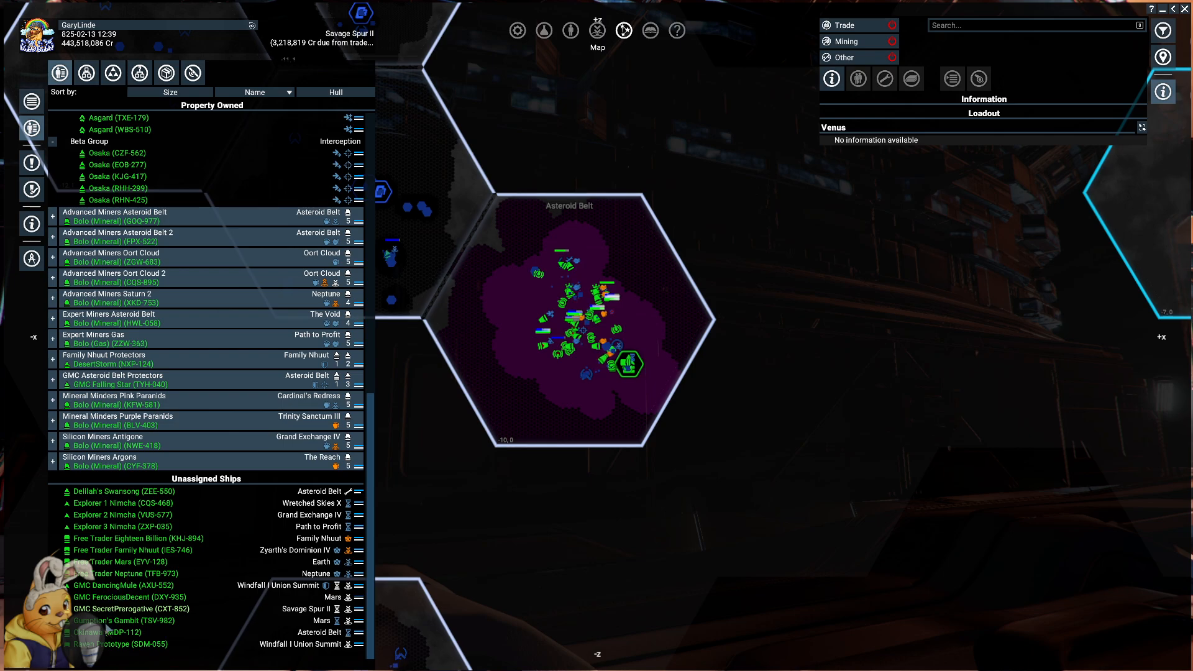
- Select Gumption's Gambit and locate it docked at the Terran orbital supply base near Mars
left_click(122, 620)
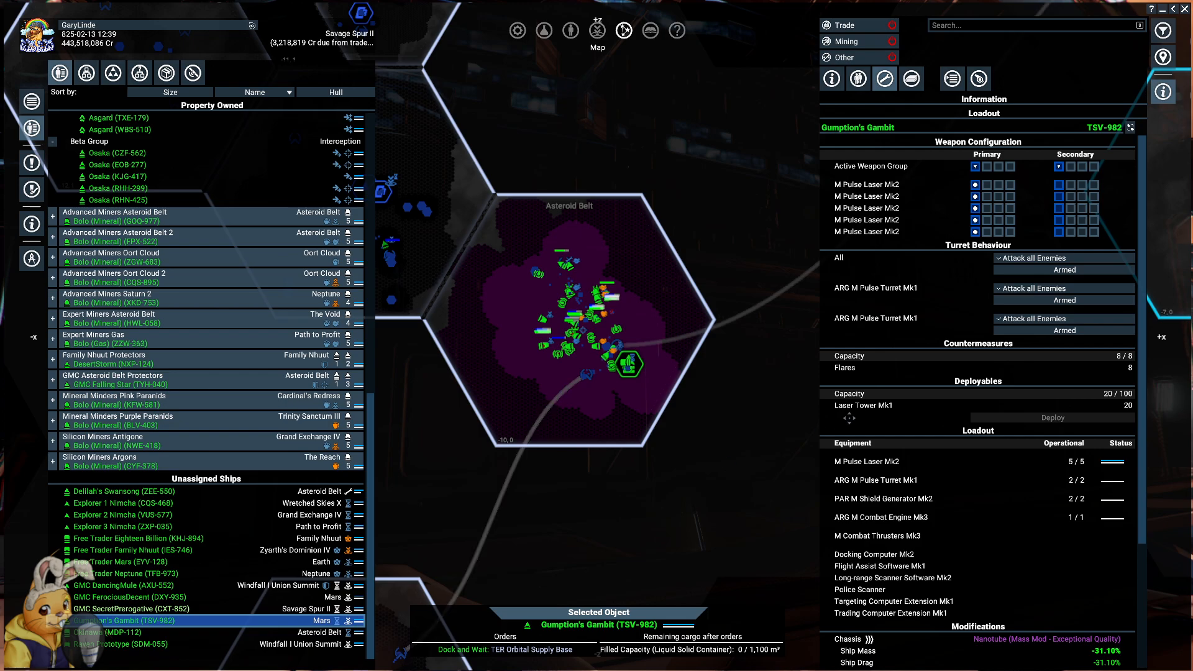
mouse_move(958, 520)
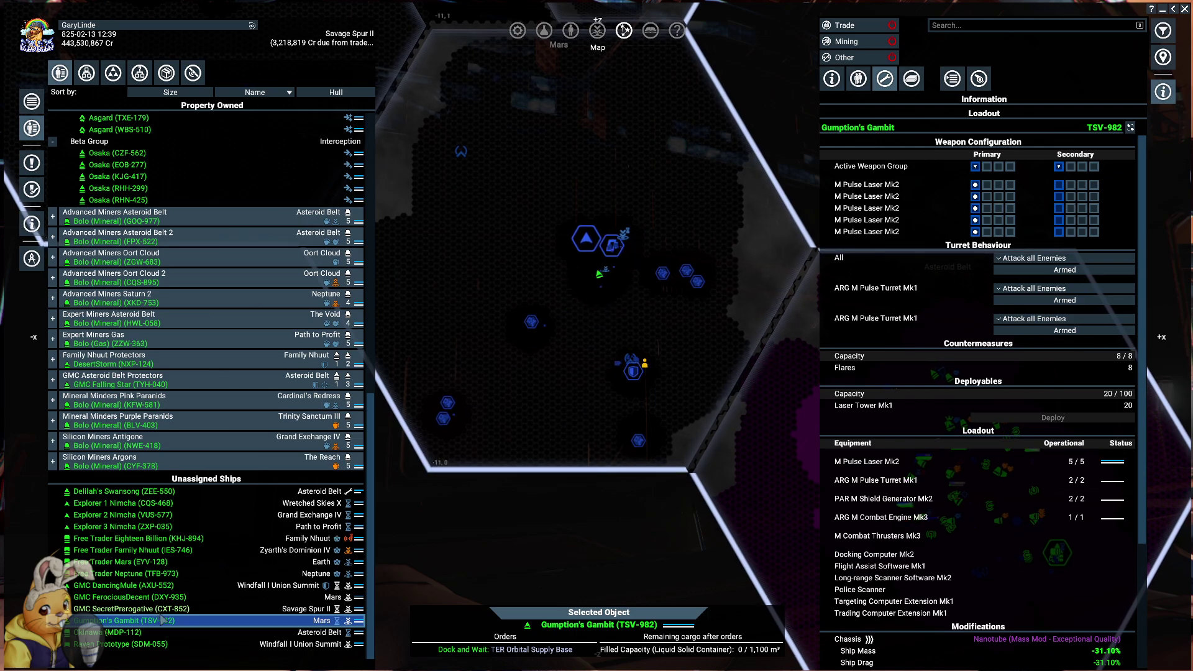
right_click(123, 620)
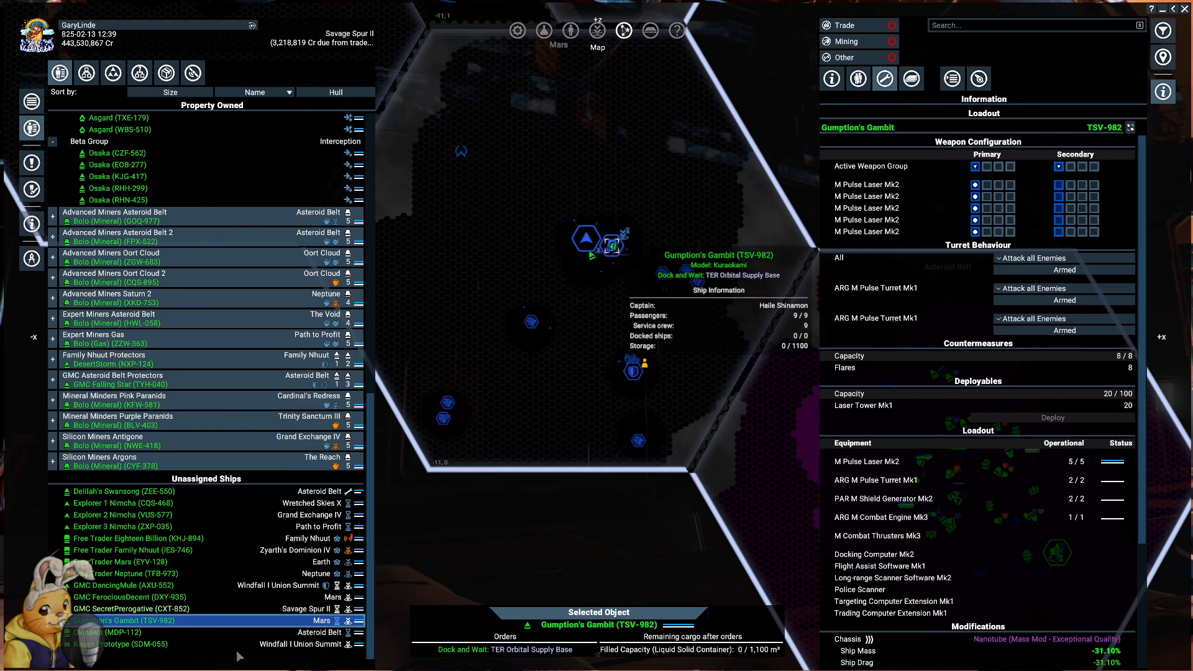
right_click(134, 620)
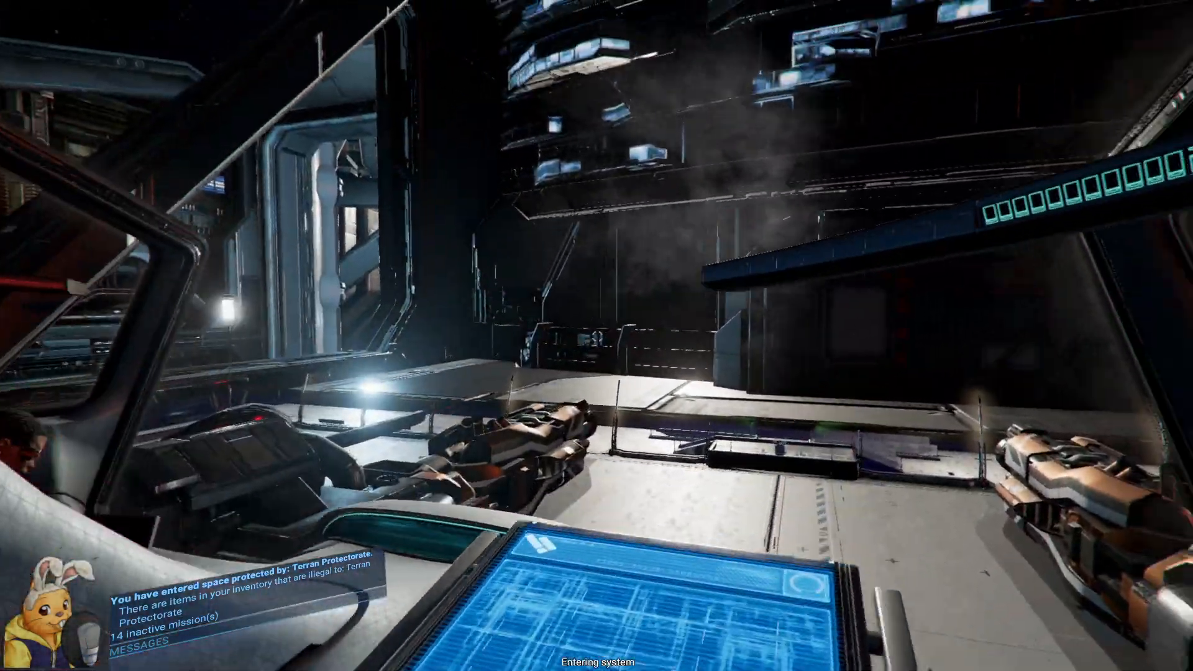
mouse_move(597, 336)
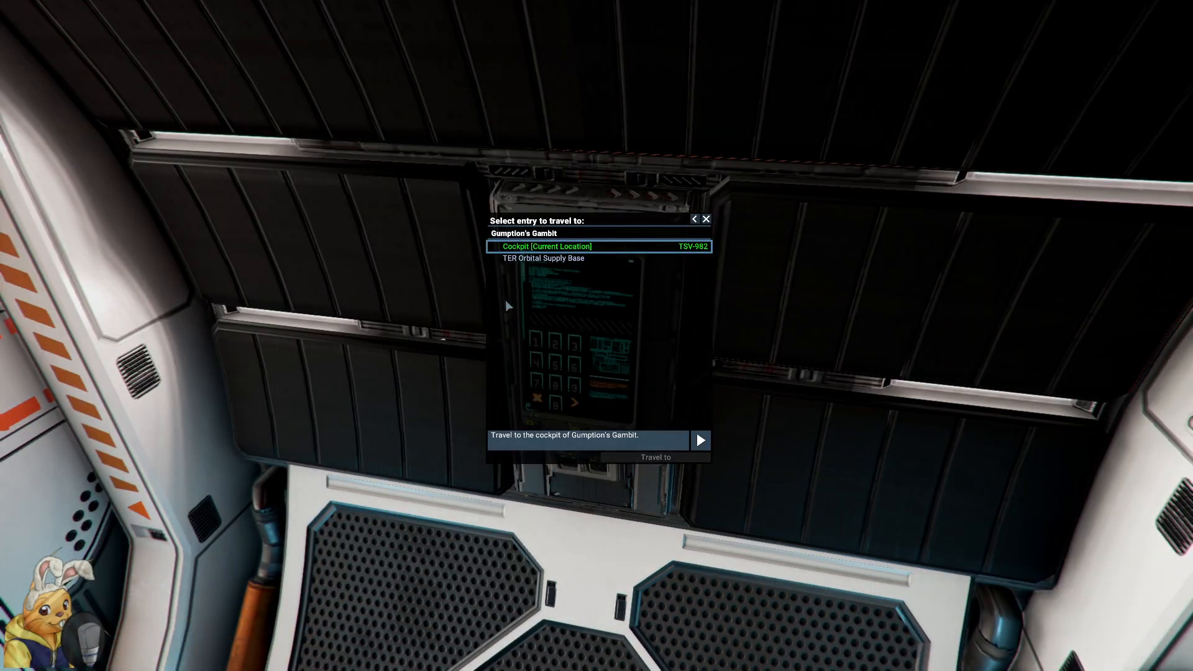
mouse_move(551, 262)
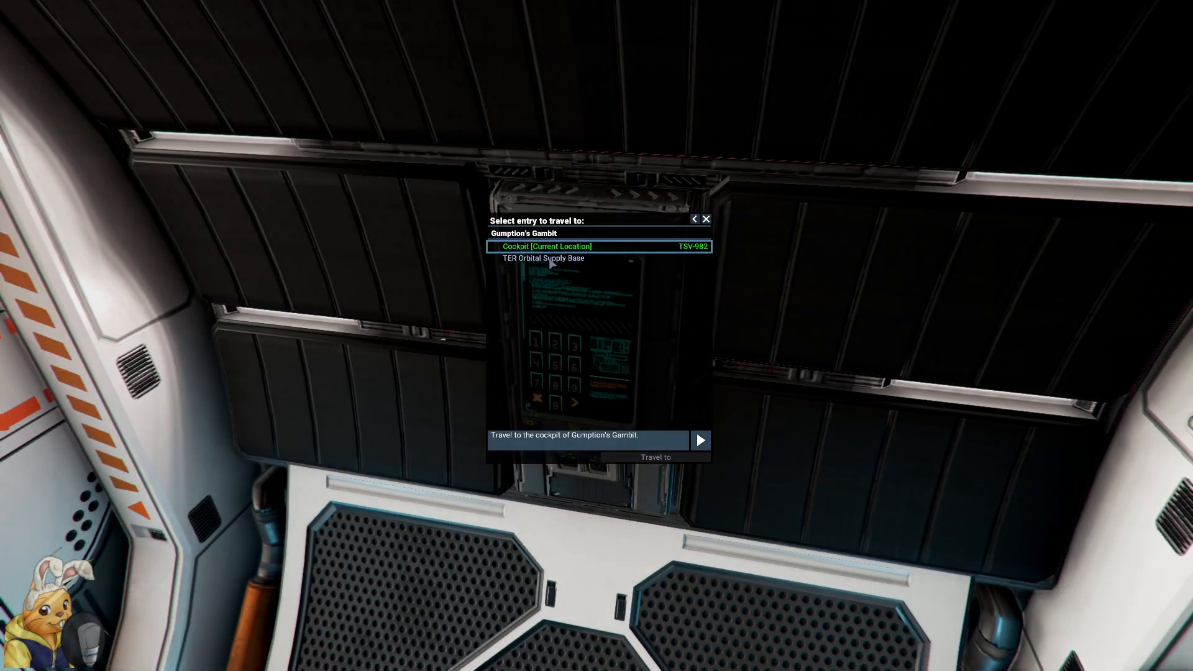
- Choose the TER Orbital Supply Base and go to the airlock to leave the ship
left_click(543, 259)
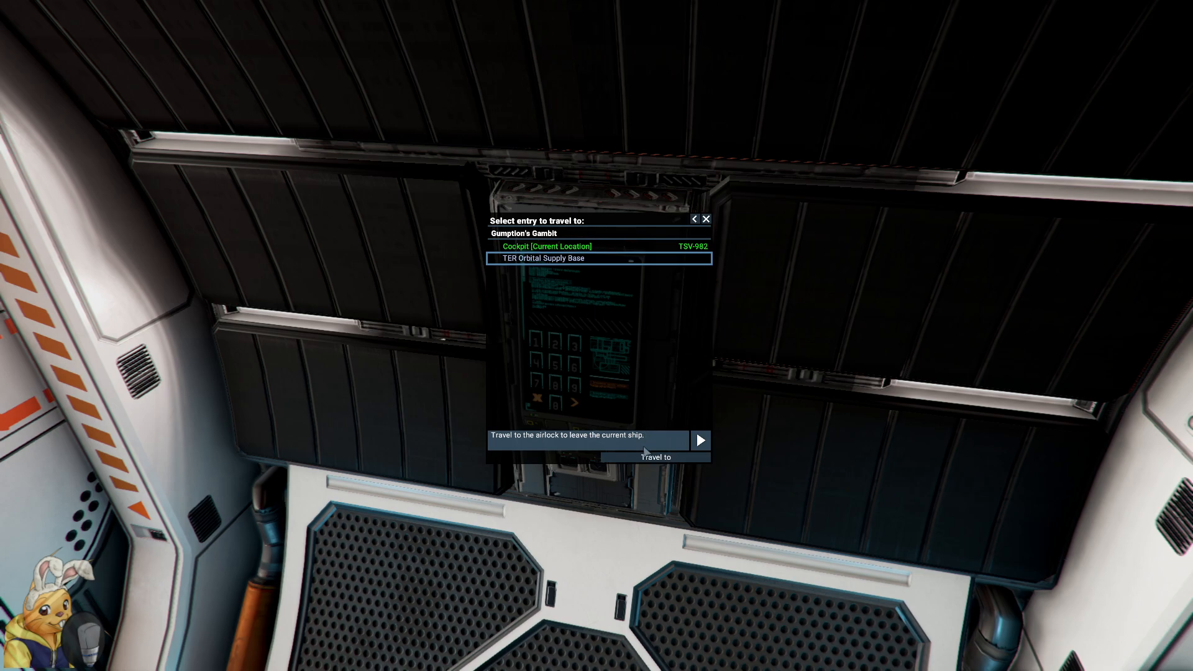
left_click(700, 440)
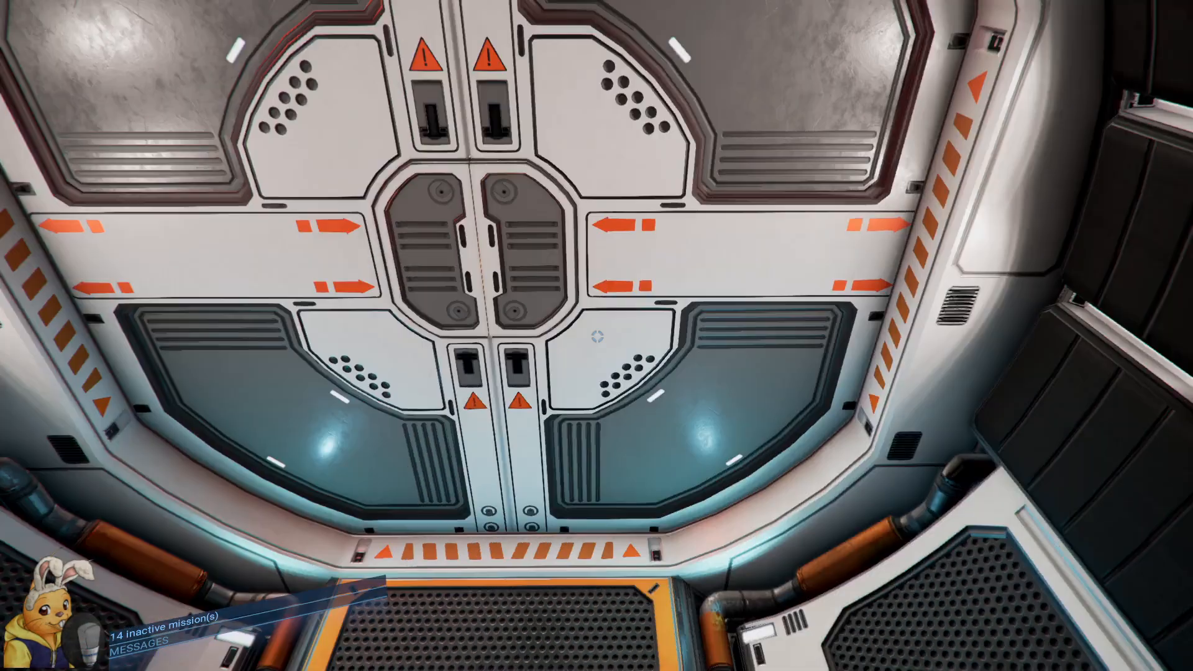
mouse_move(597, 335)
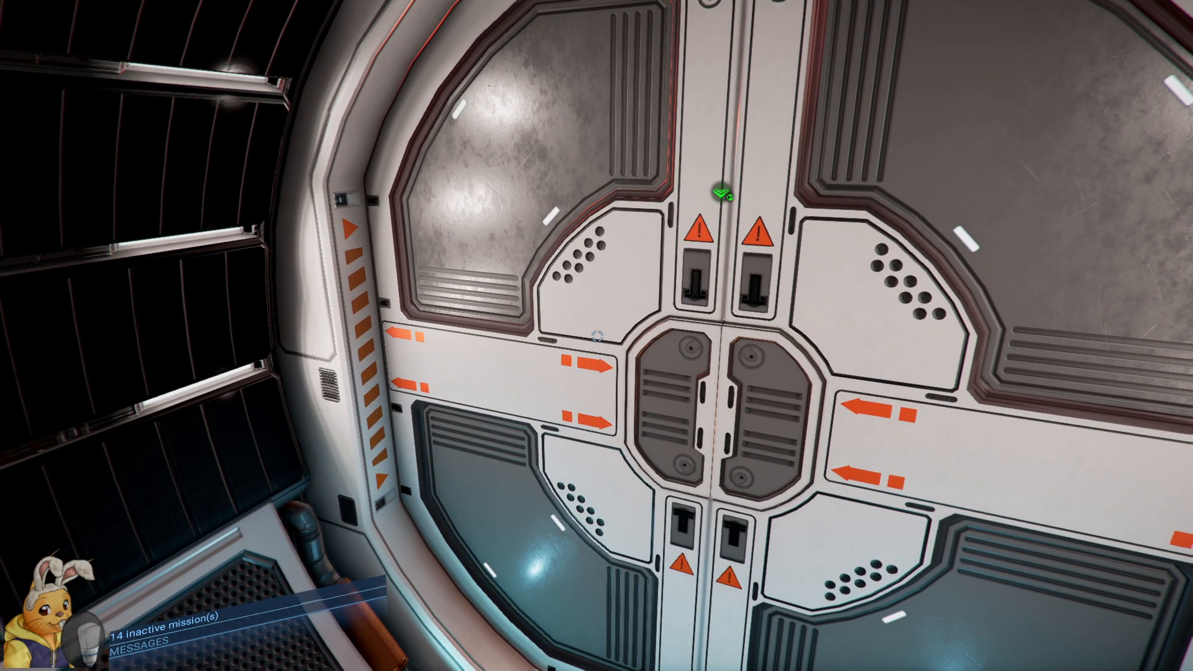
mouse_move(597, 335)
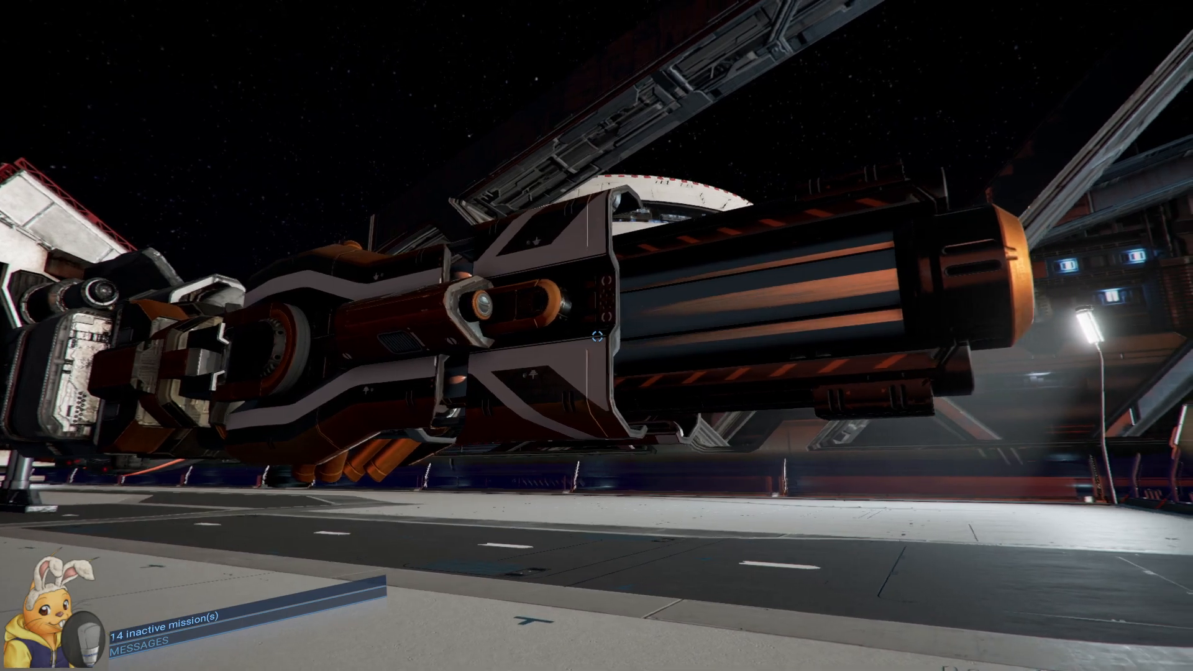
mouse_move(596, 335)
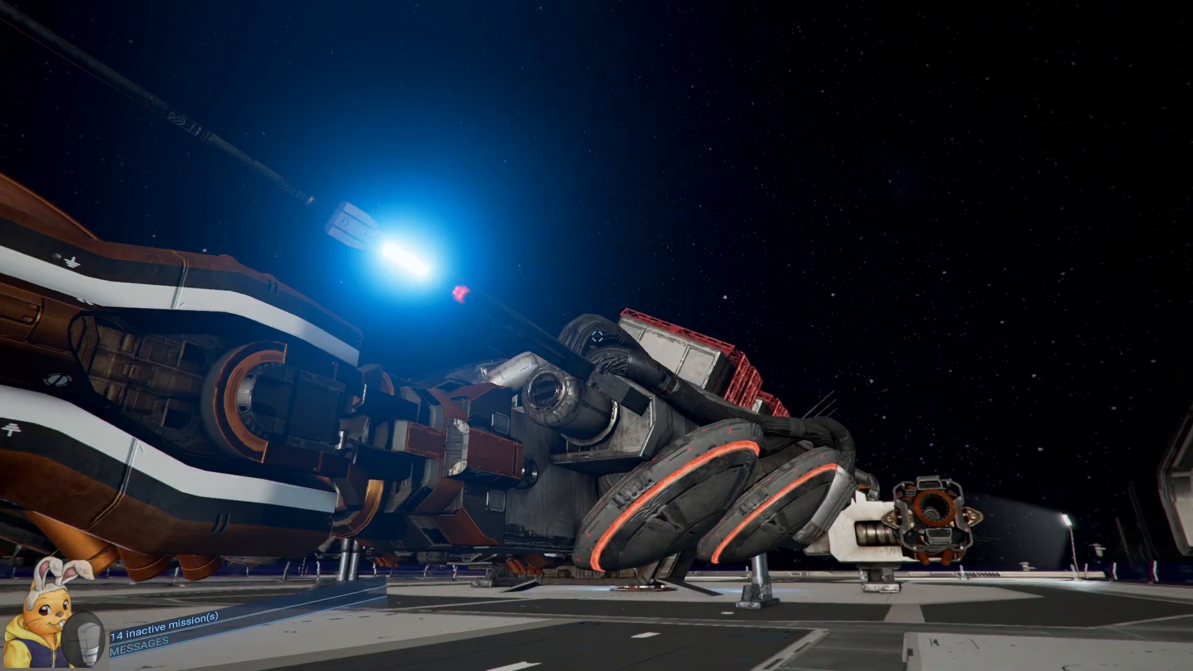
mouse_move(596, 336)
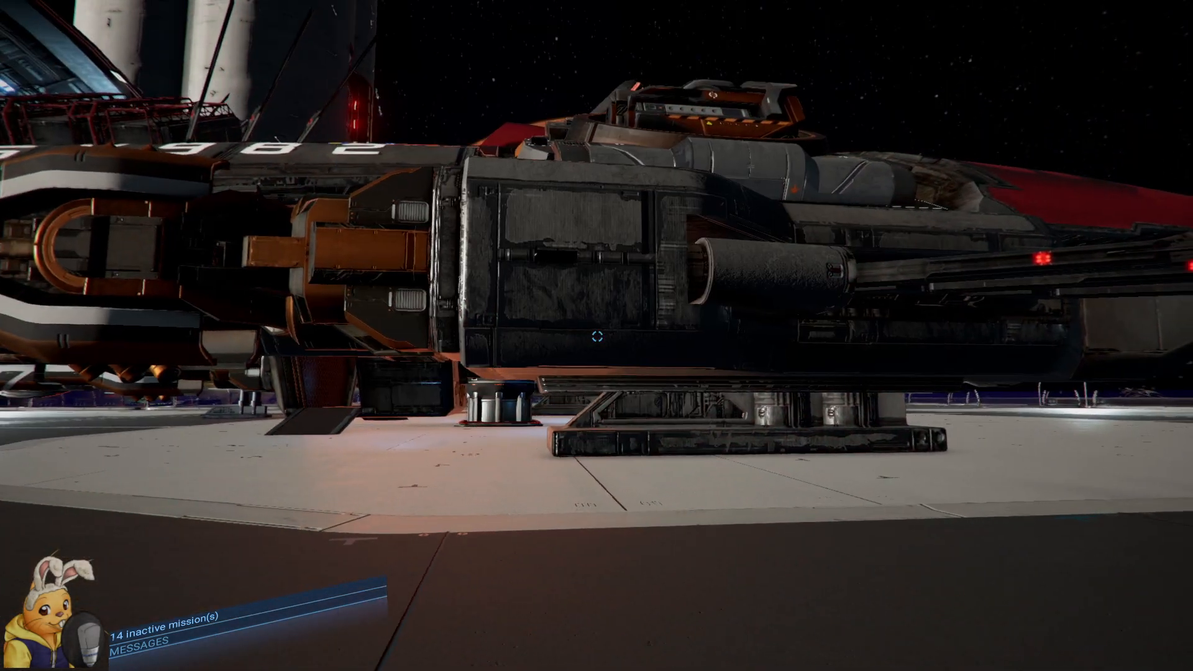
mouse_move(597, 335)
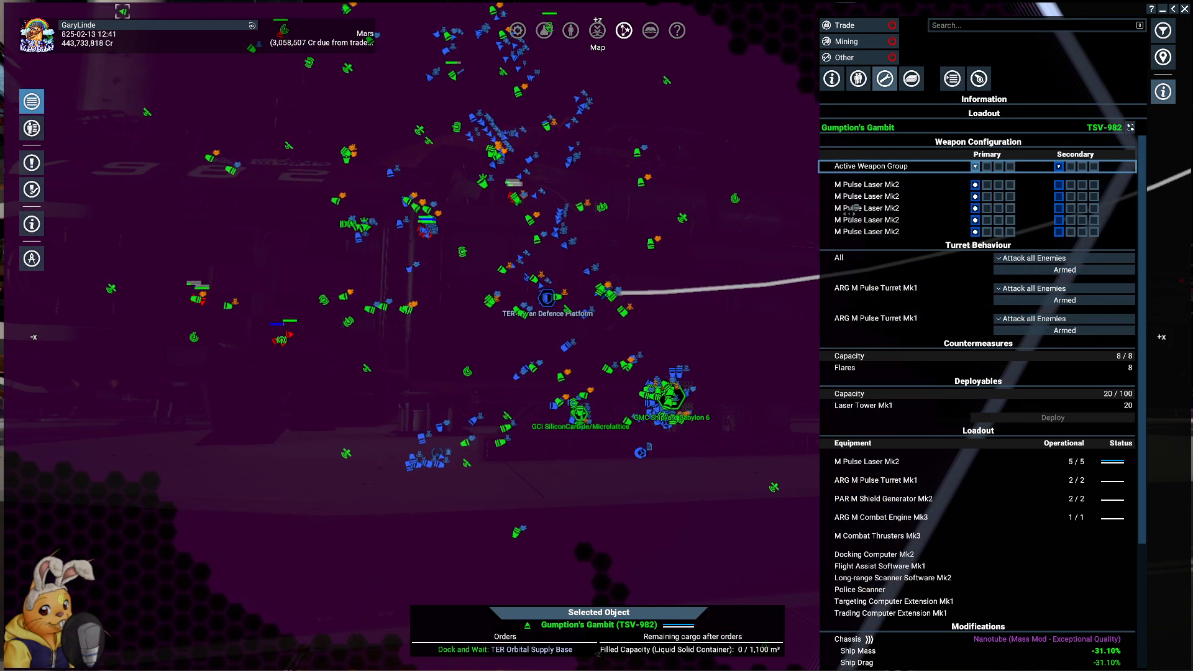
- Pan and tilt the map to Grand Exchange I centred on Gammaradia HQ
left_click(897, 184)
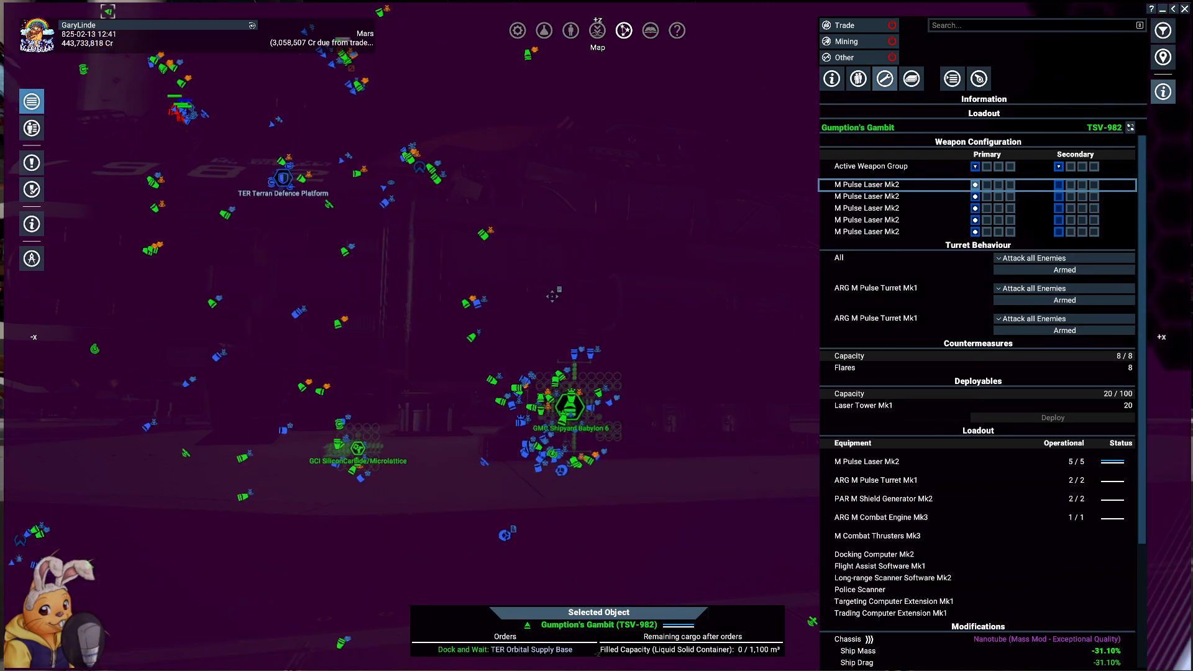
right_click(570, 411)
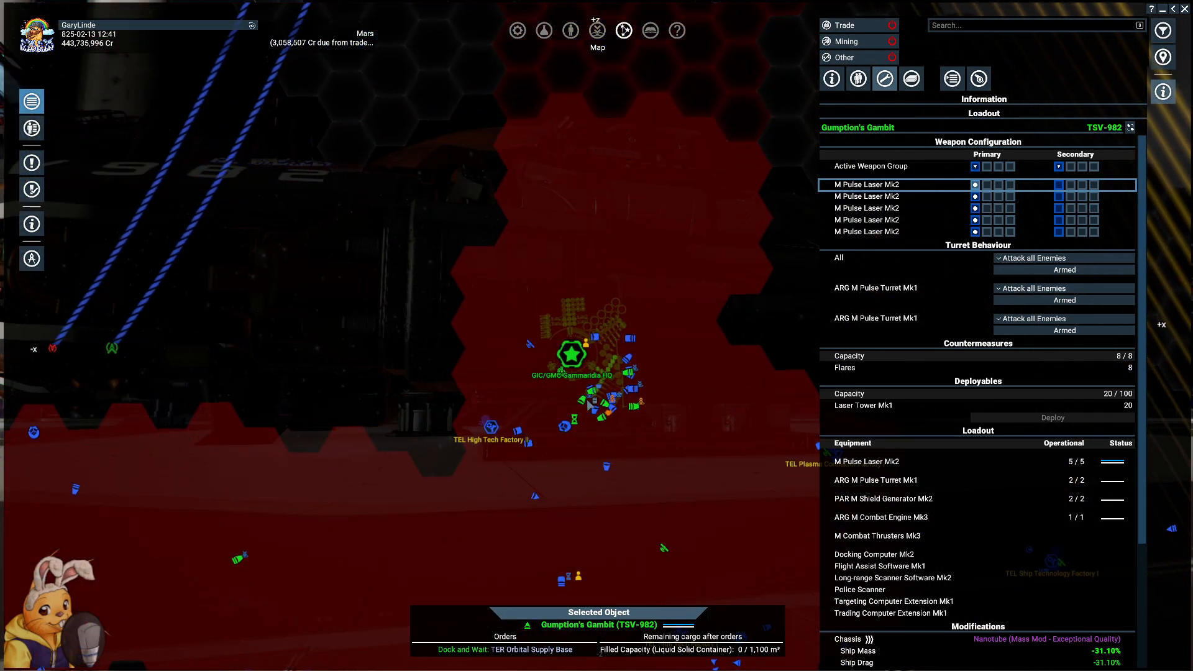
right_click(571, 354)
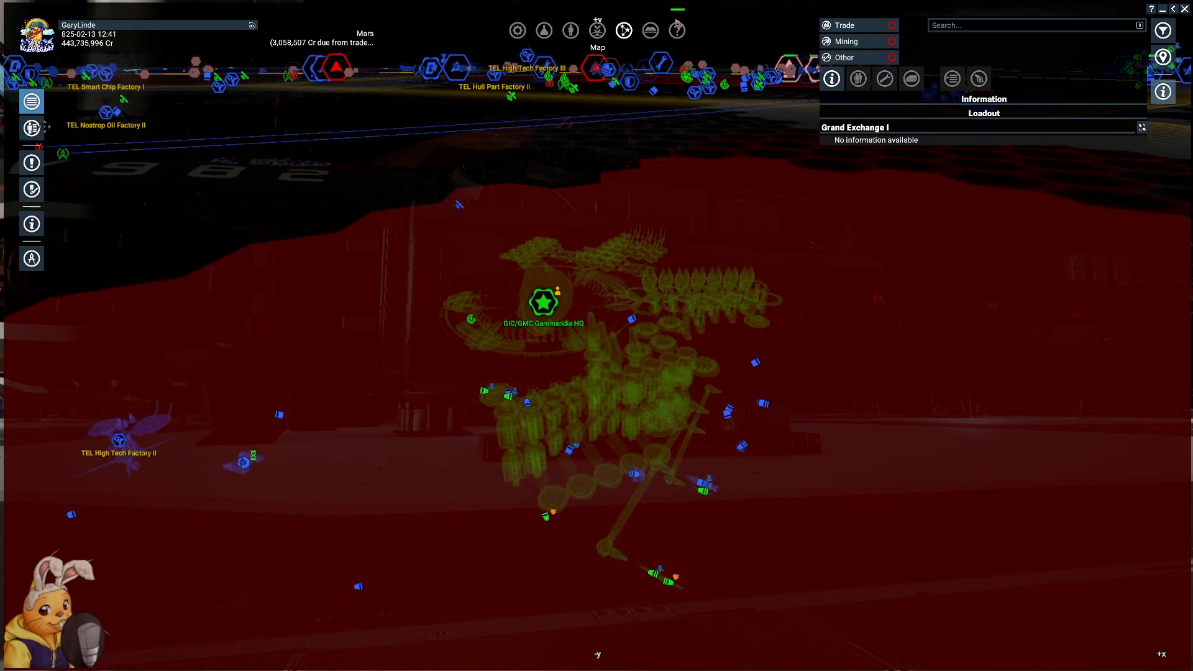
- Show Property Owned and bring up the order queues for Gumption's Gambit and another owned ship
left_click(31, 101)
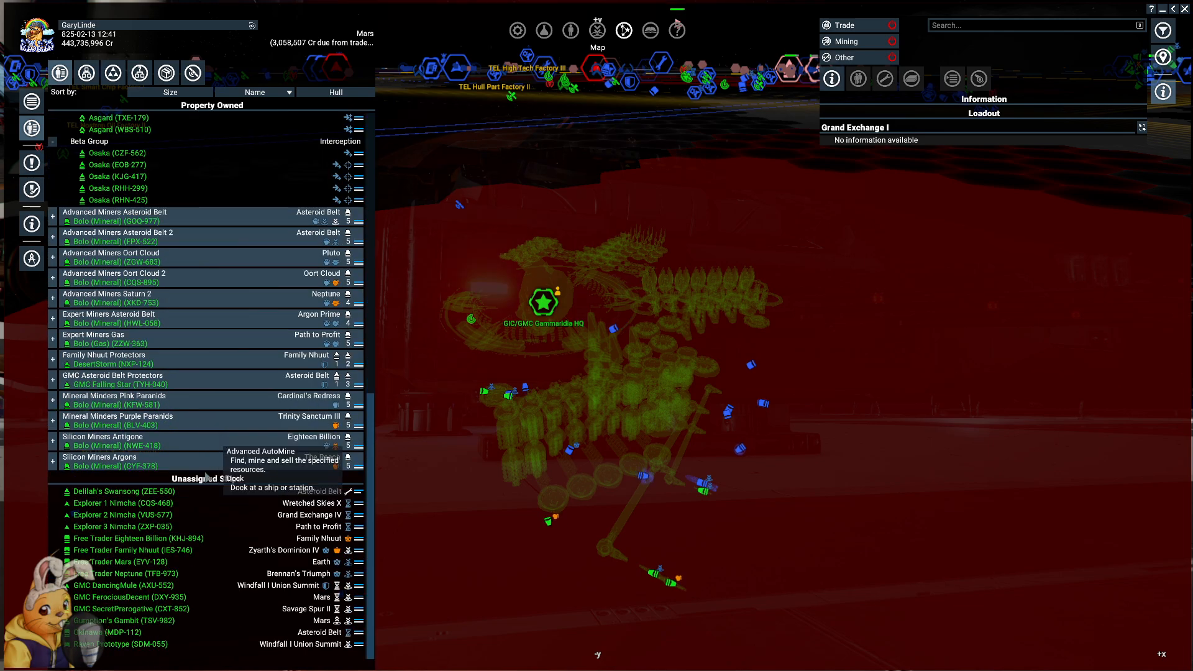
right_click(123, 621)
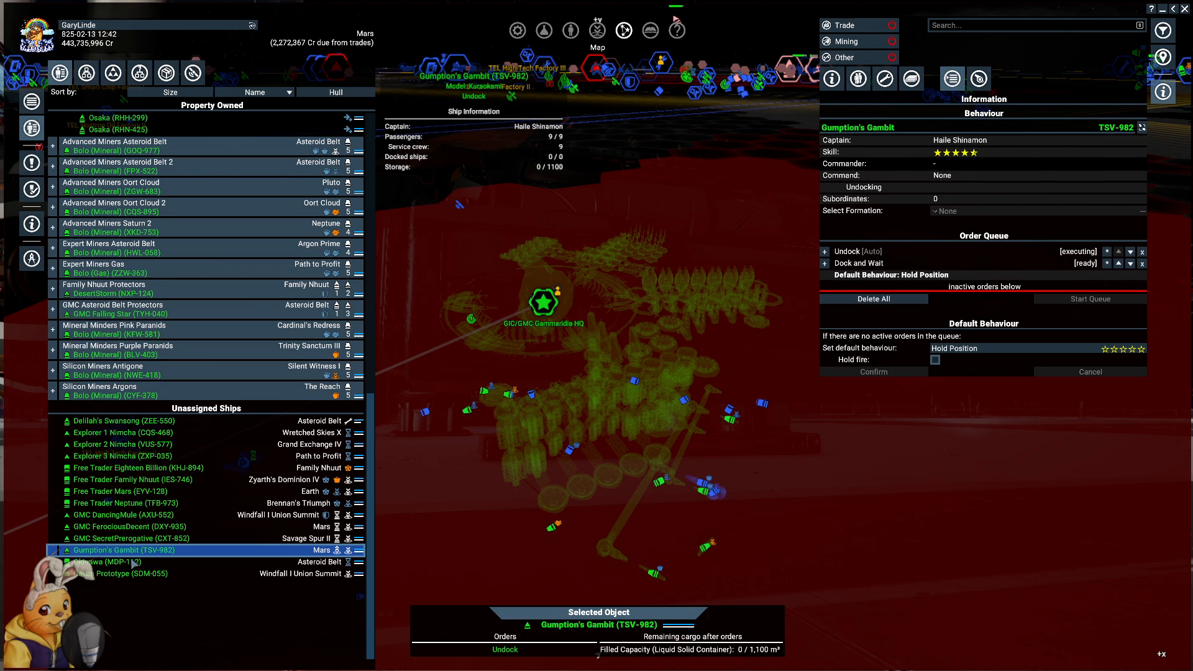
right_click(125, 538)
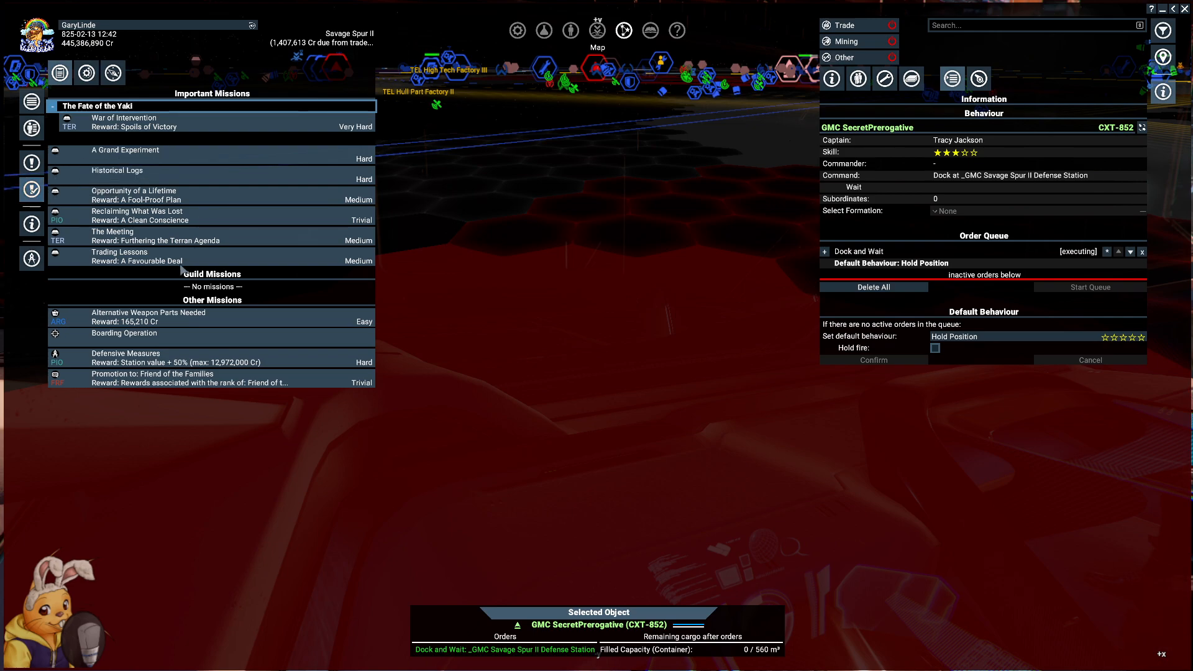
mouse_move(174, 239)
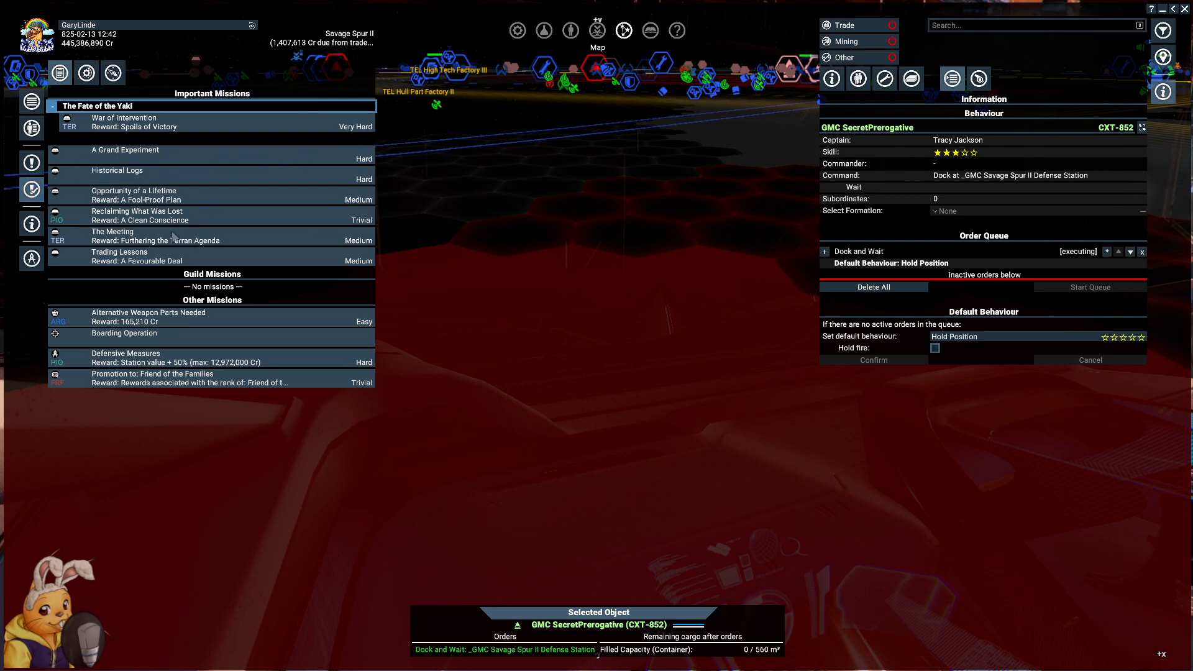
- View The Meeting's full briefing with its Advanced Satellite deployment objective
left_click(111, 231)
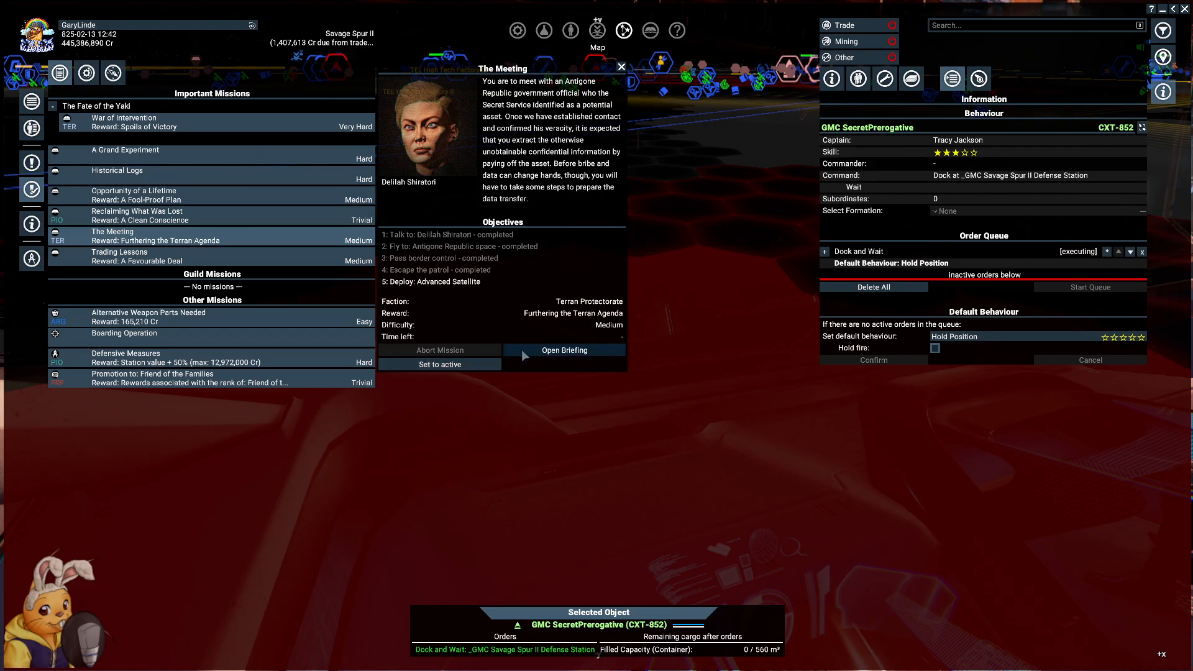
left_click(564, 351)
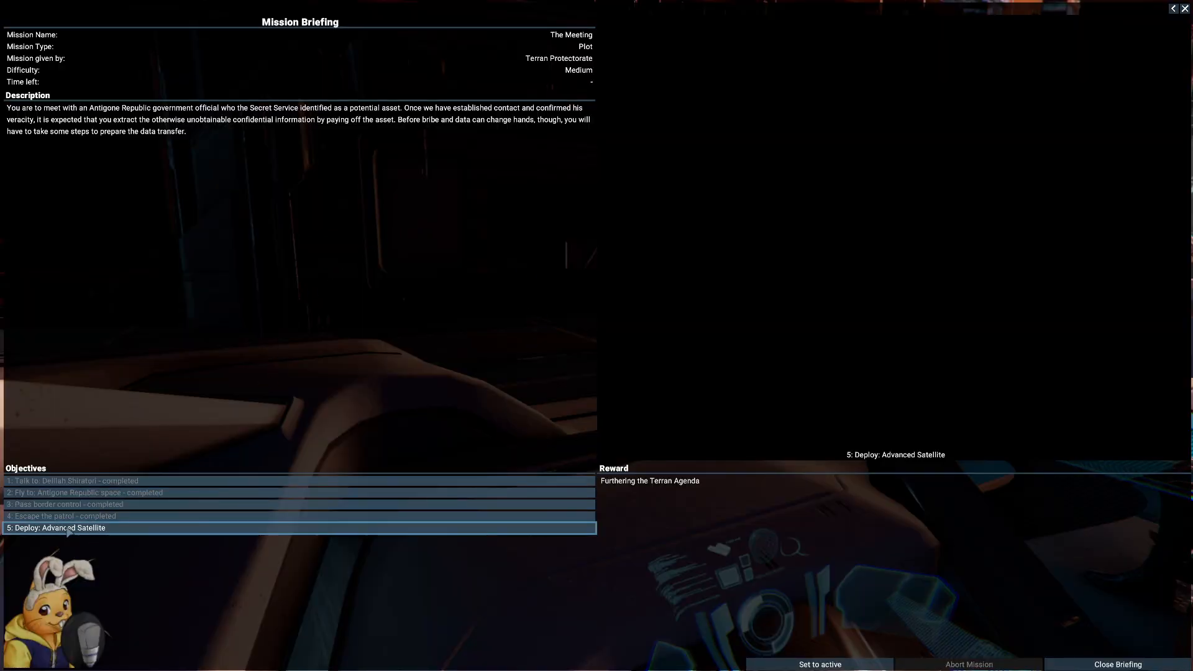
mouse_move(679, 270)
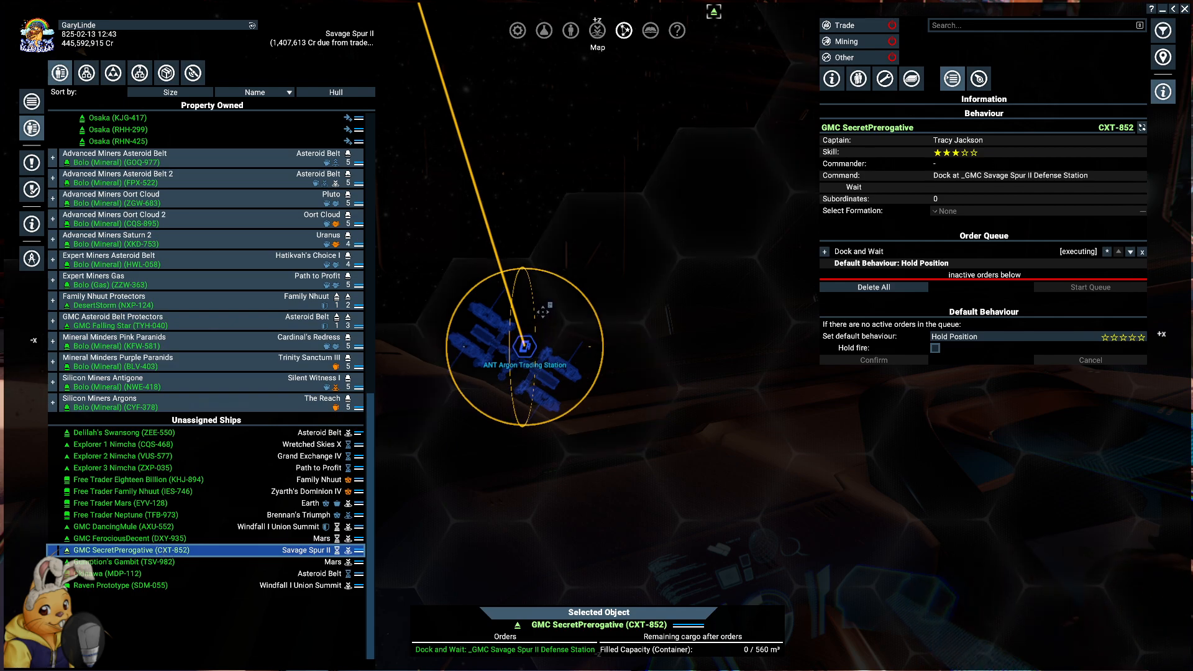
- Order SecretPrerogative to deploy the satellite at the chosen Void position and leave the map
right_click(525, 343)
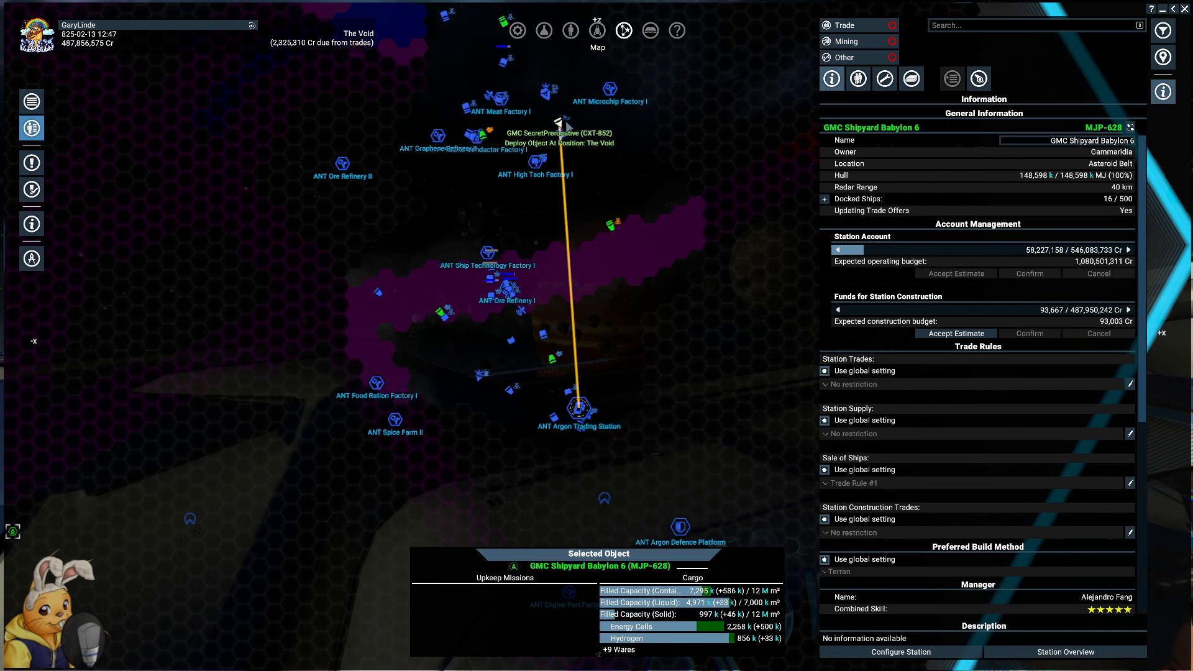
key("Escape")
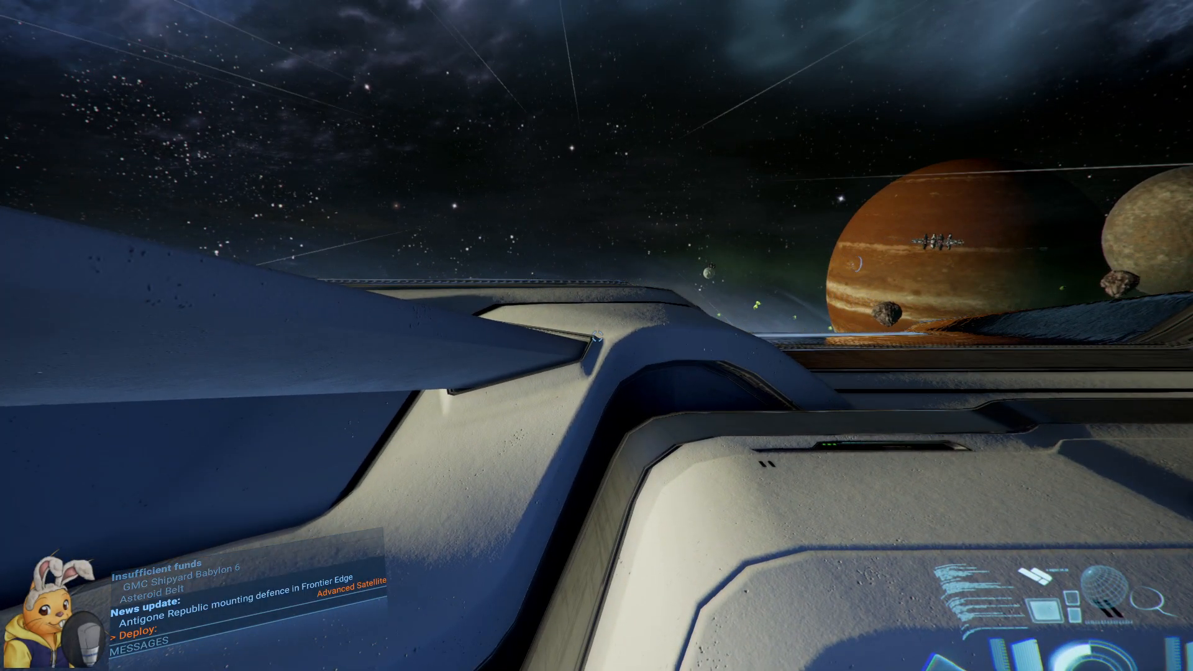
- Switch the view while SecretPrerogative flies to hold position at the Argon Trading Station
key("f2")
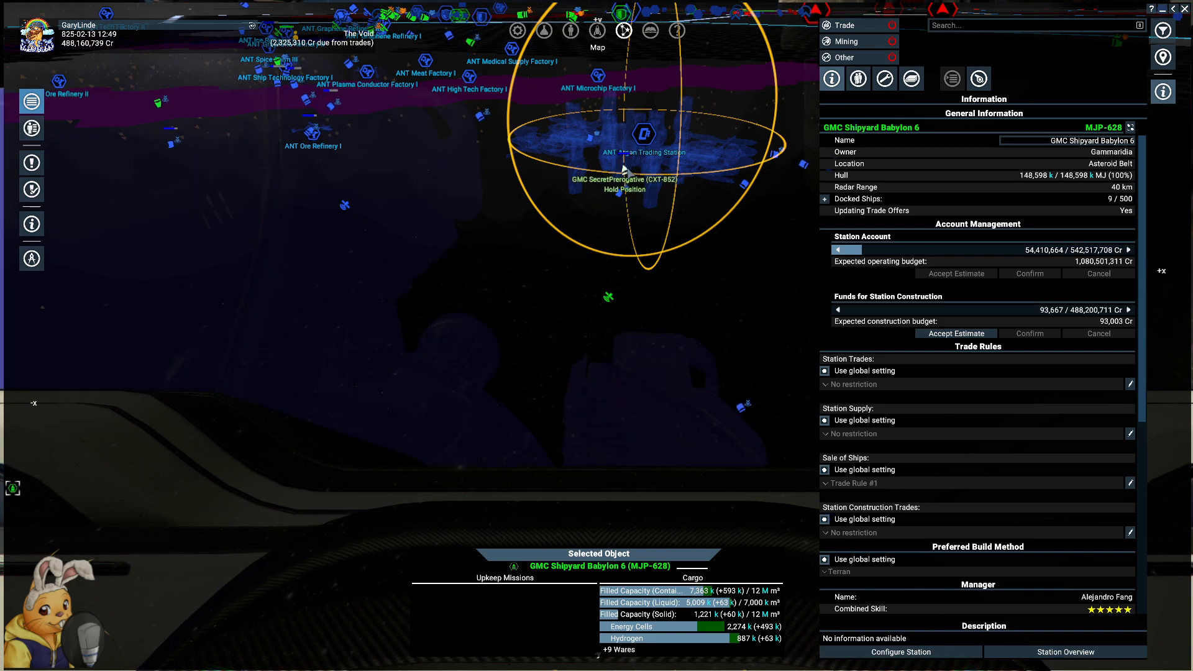
- Select the map target before leaving to walk the station corridors toward the bribe objective
right_click(623, 168)
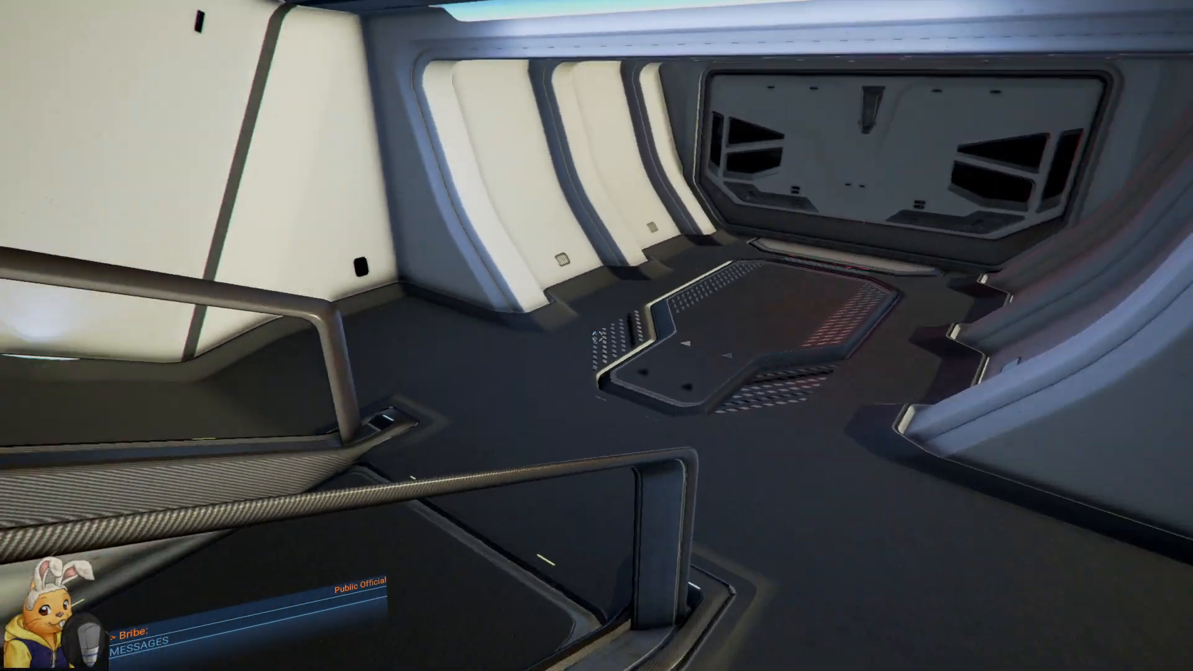
mouse_move(596, 335)
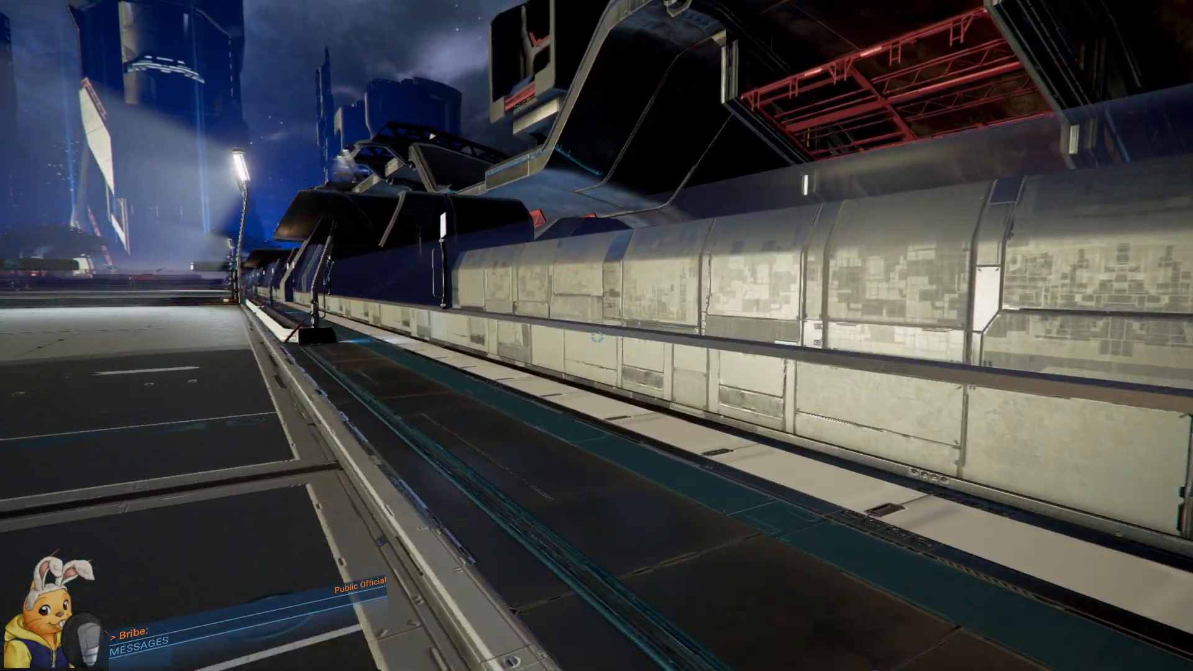
mouse_move(597, 336)
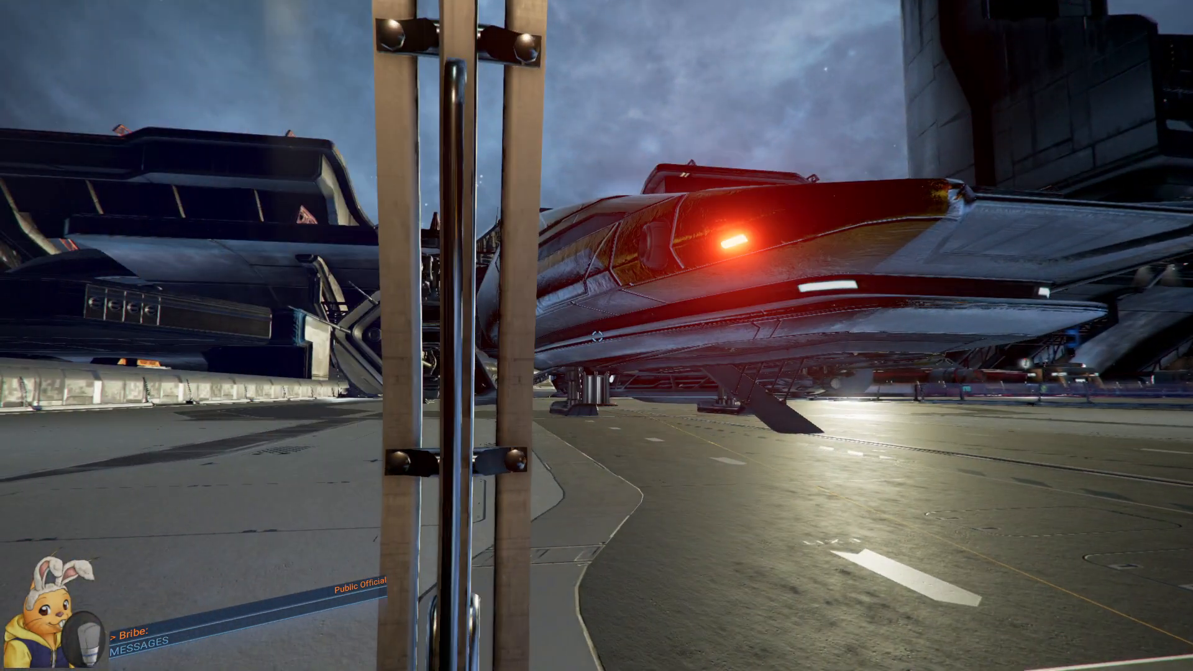
mouse_move(596, 336)
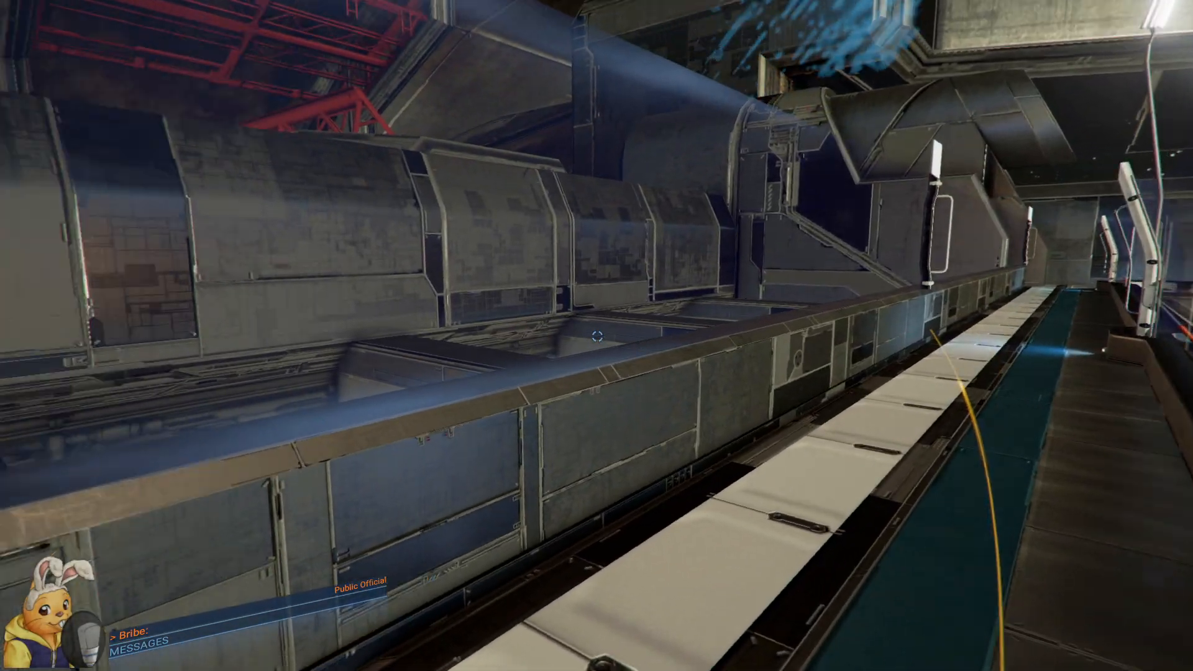
mouse_move(597, 336)
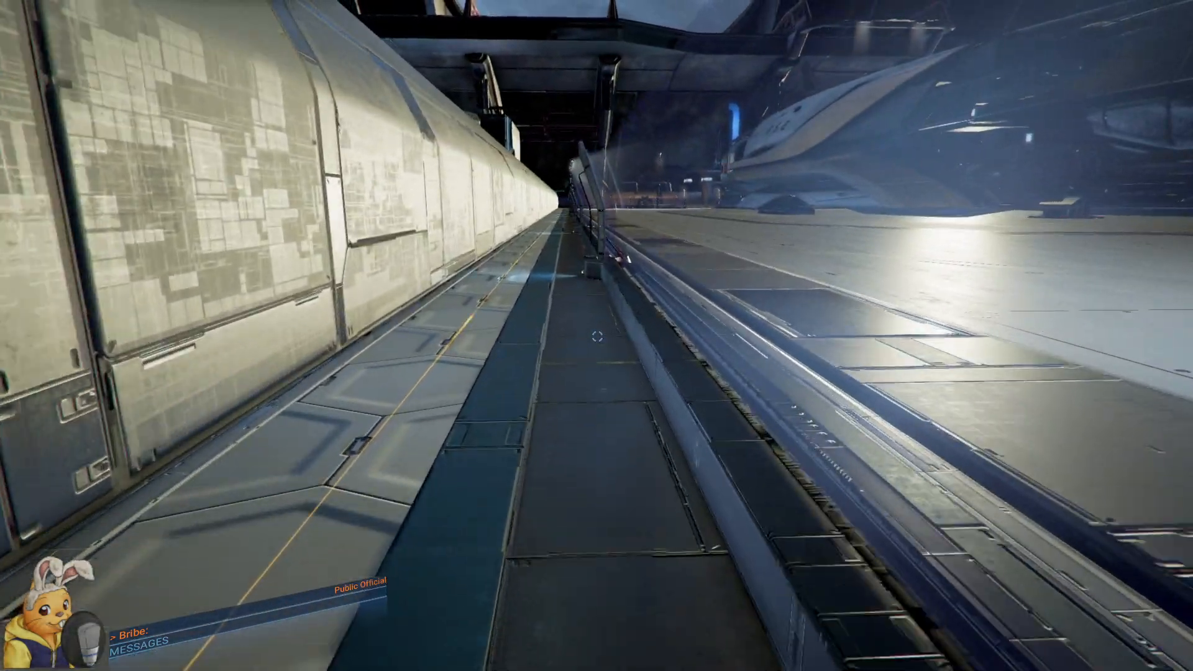
mouse_move(596, 335)
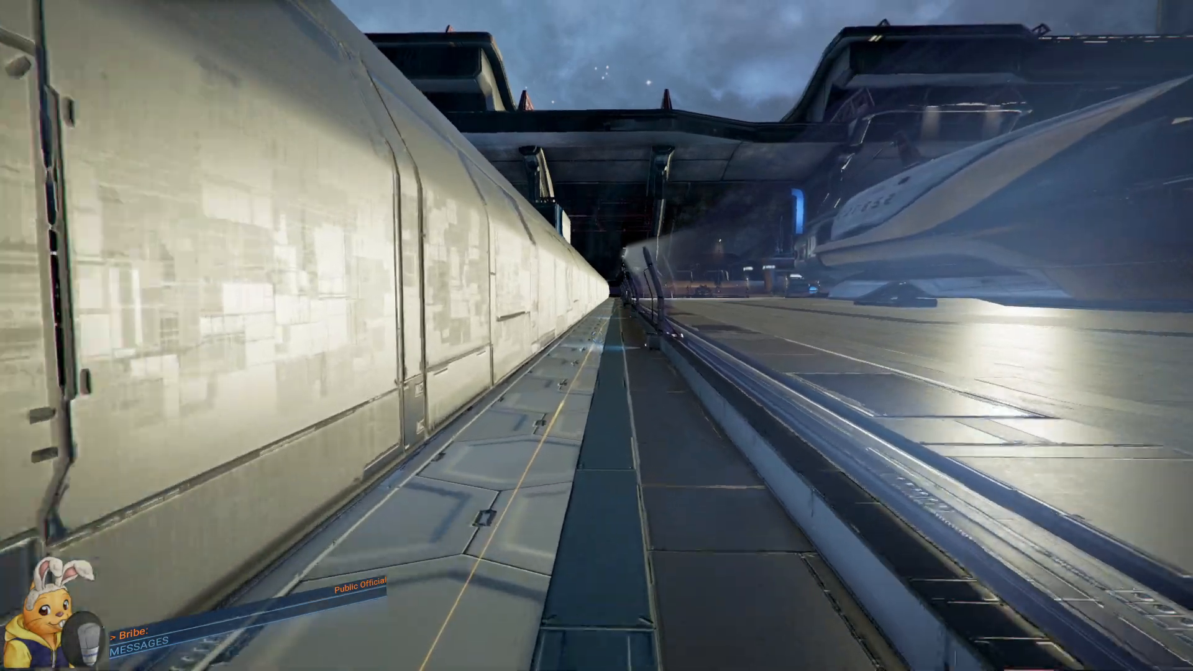
mouse_move(597, 336)
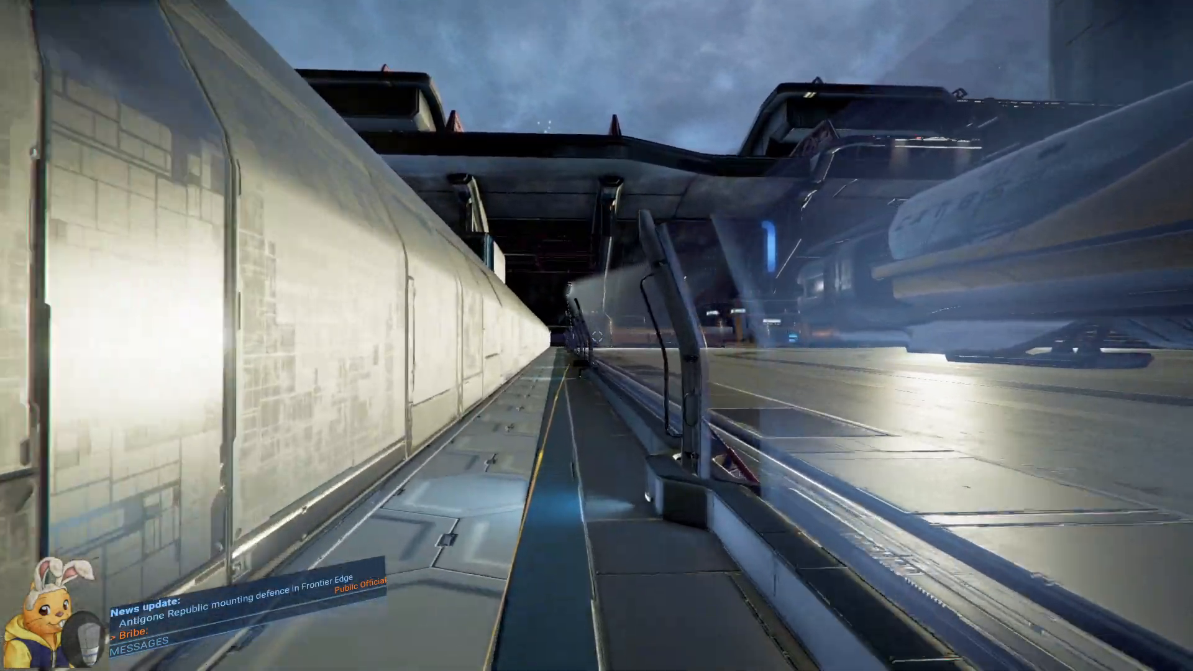
mouse_move(597, 335)
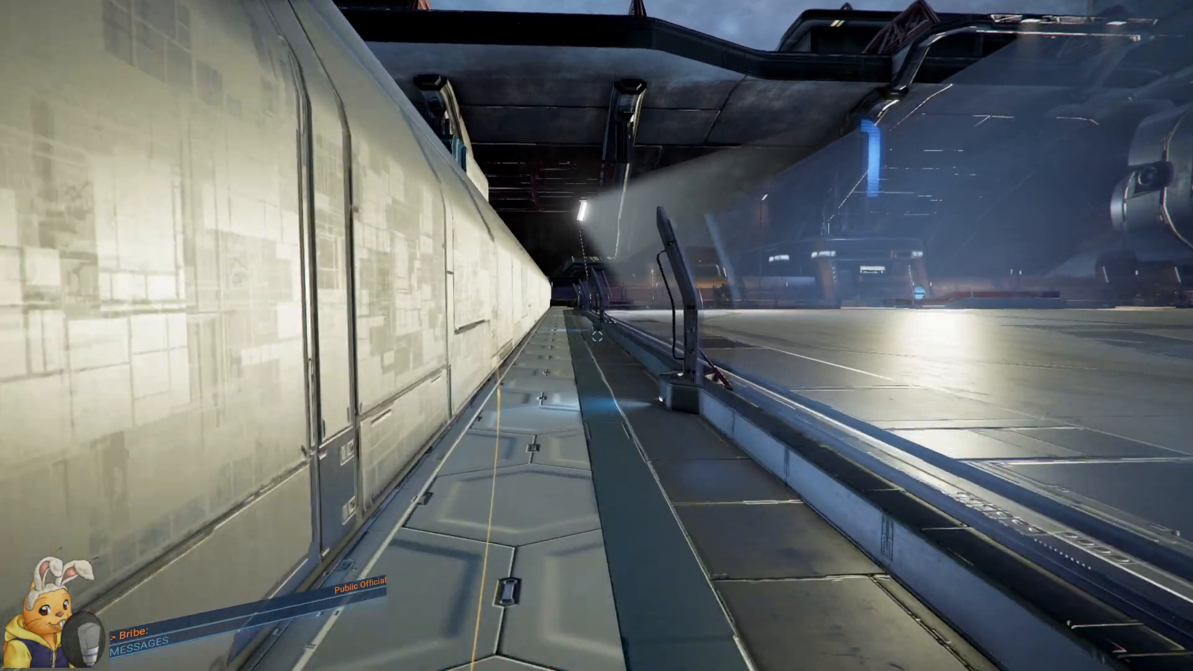
mouse_move(597, 336)
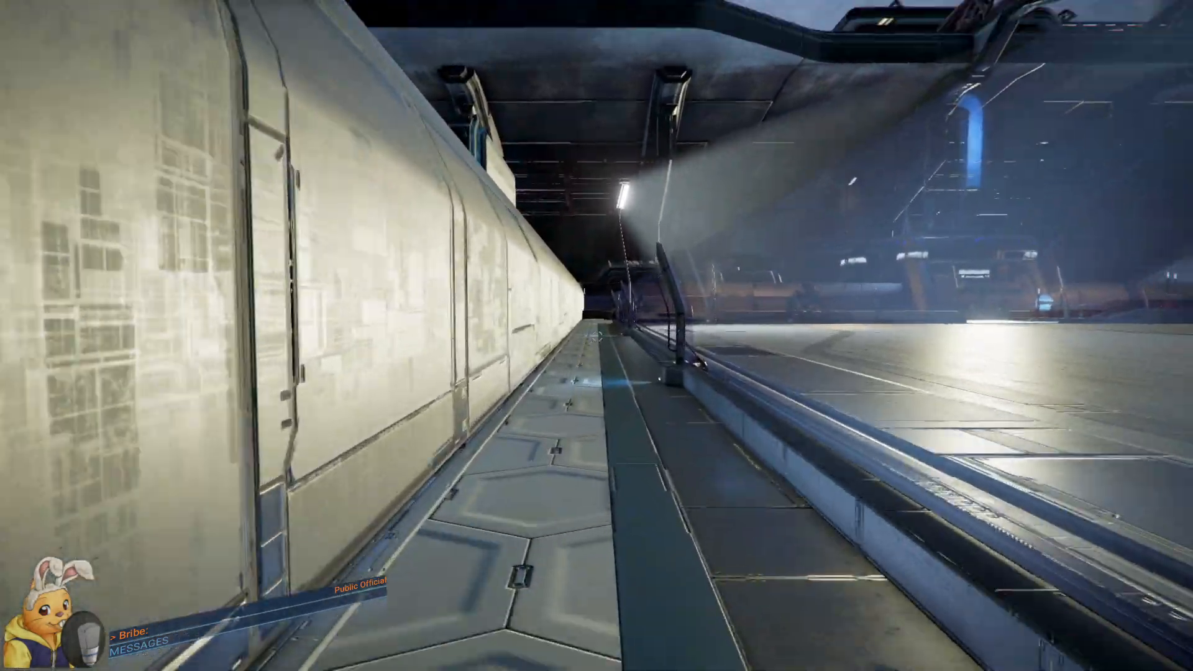
mouse_move(596, 336)
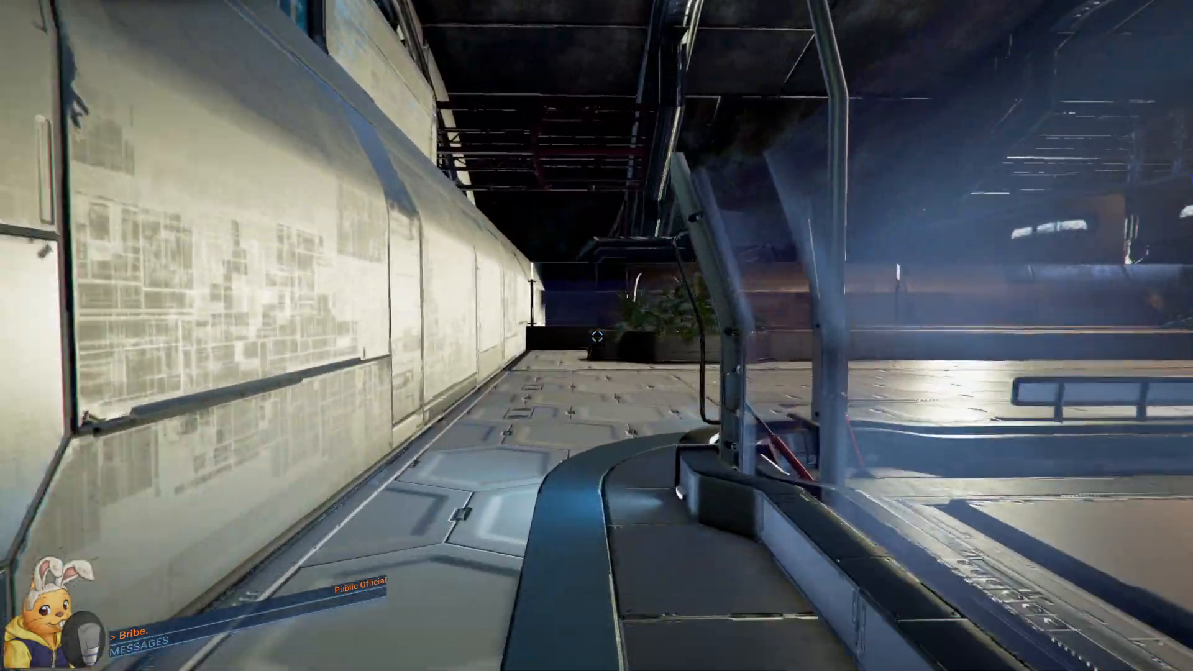
mouse_move(596, 336)
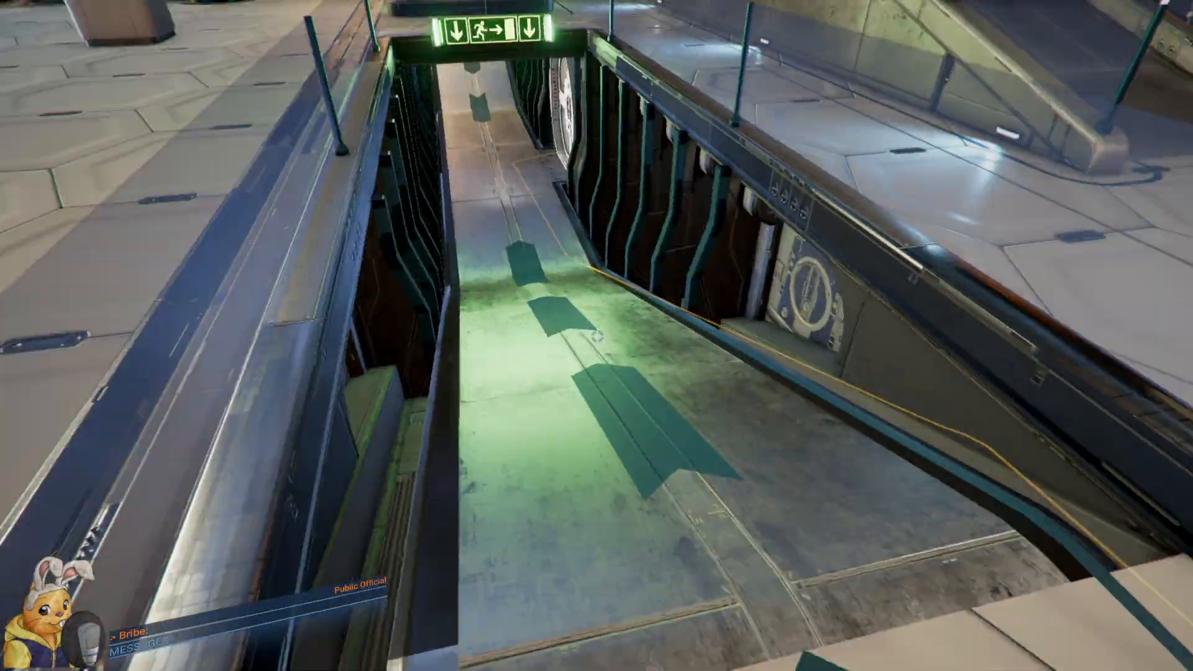
mouse_move(597, 336)
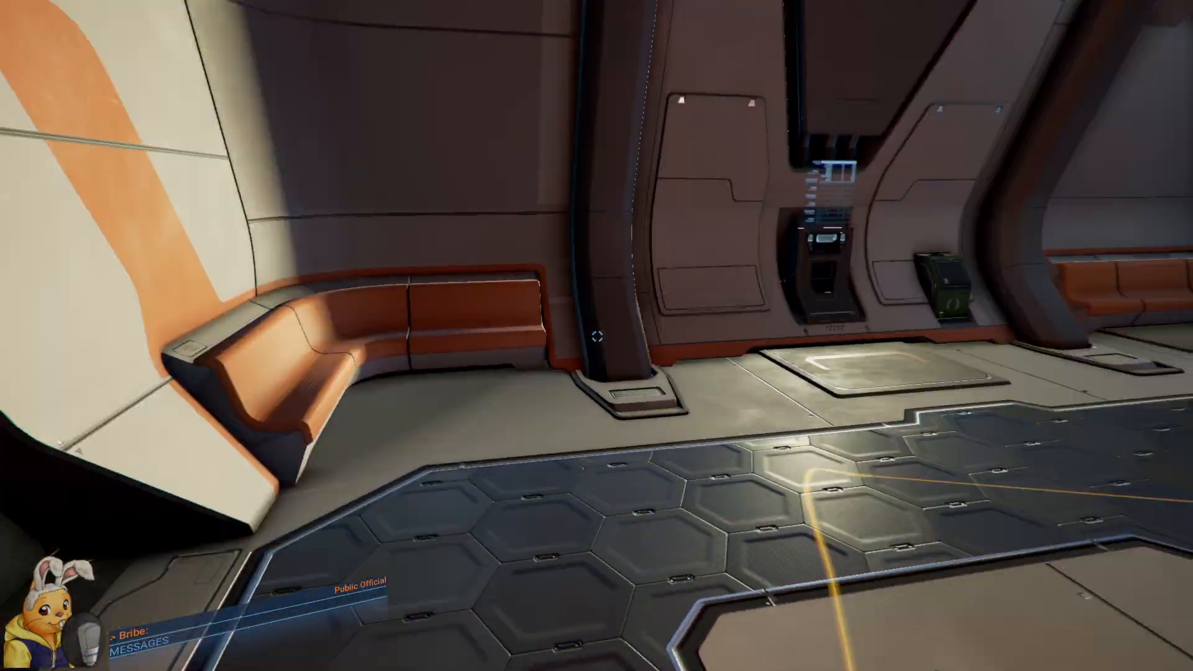
mouse_move(597, 335)
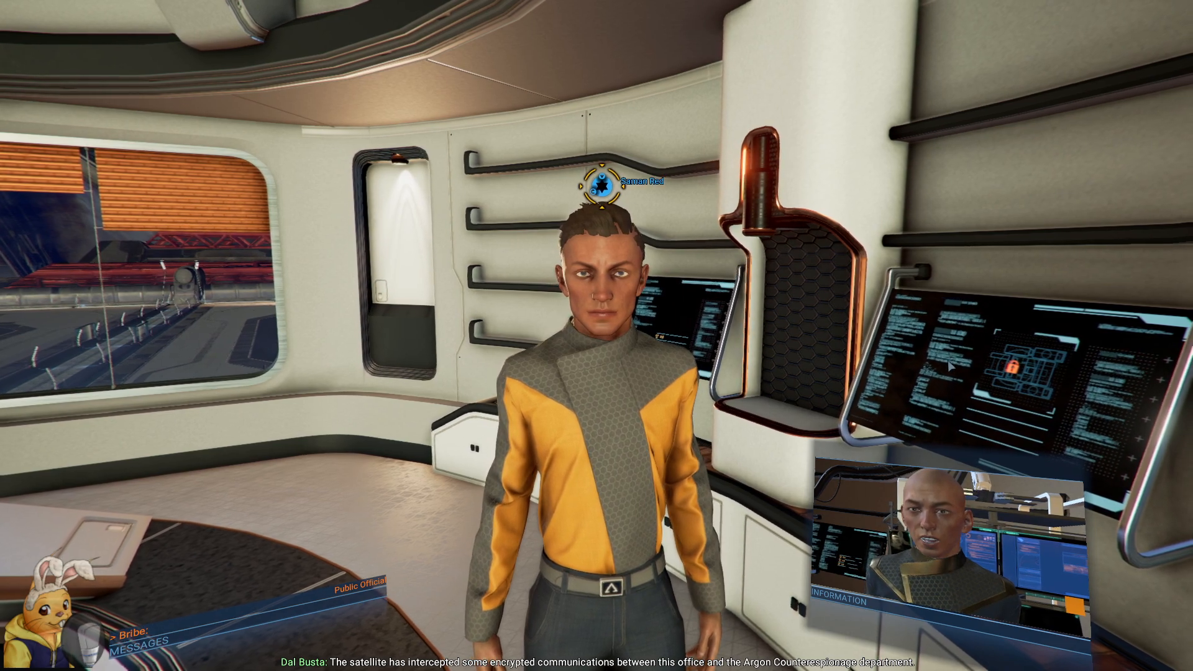
mouse_move(597, 336)
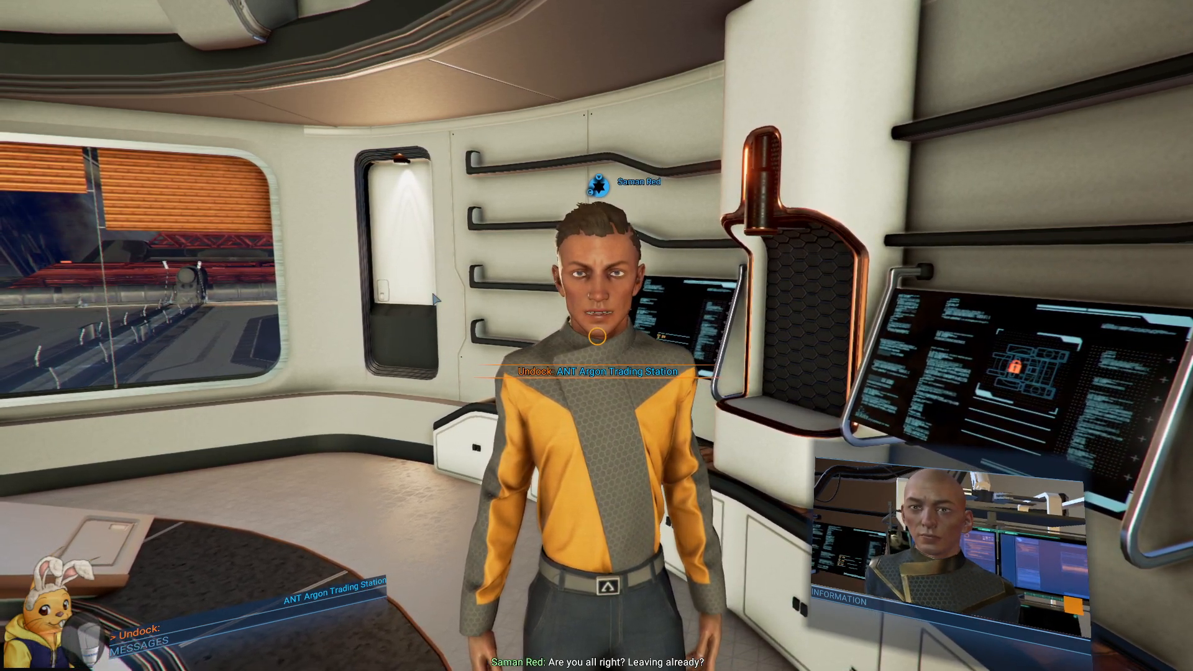
mouse_move(597, 336)
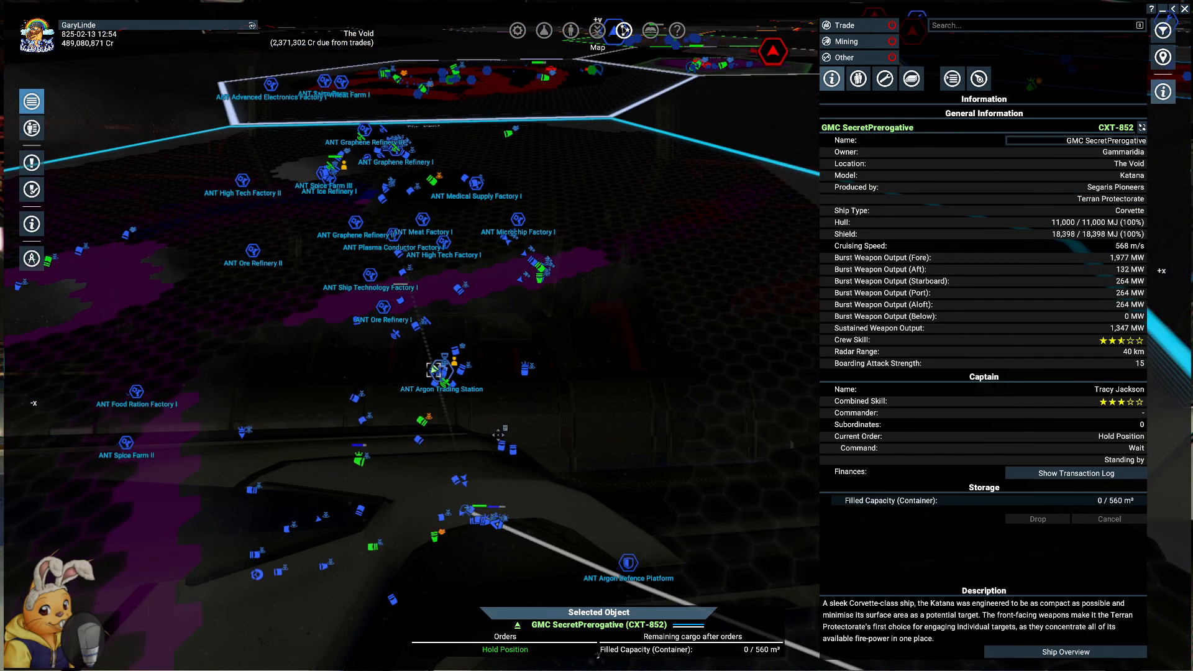
- Interact in space after undocking from the trading station into The Void
right_click(445, 372)
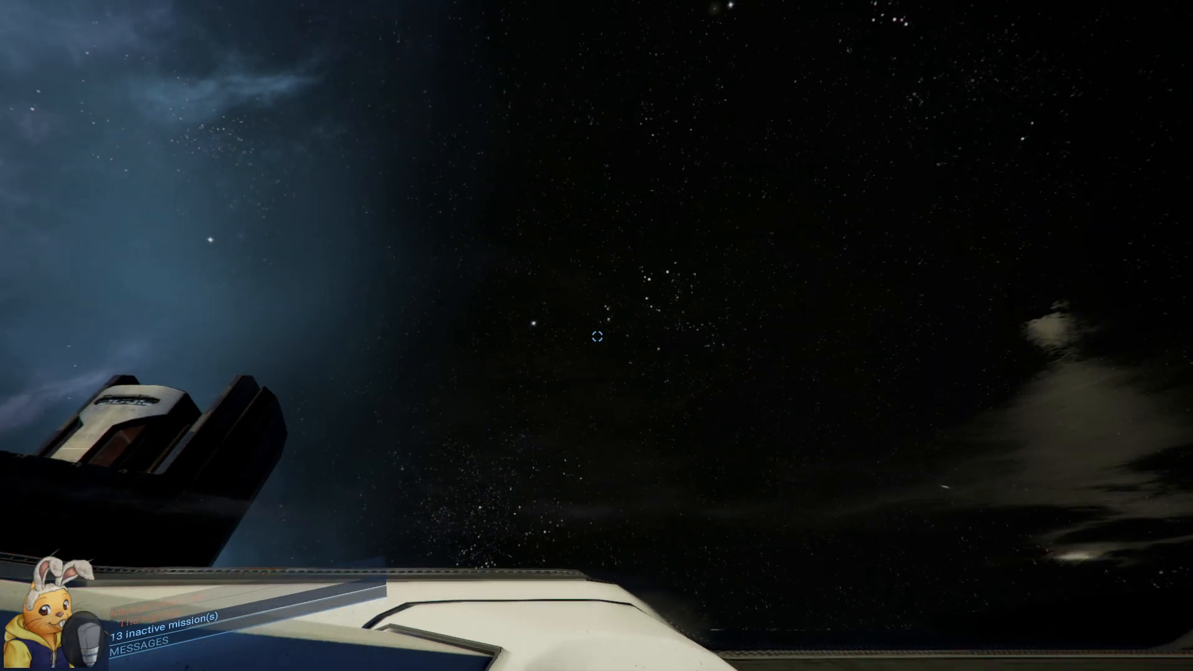
mouse_move(596, 335)
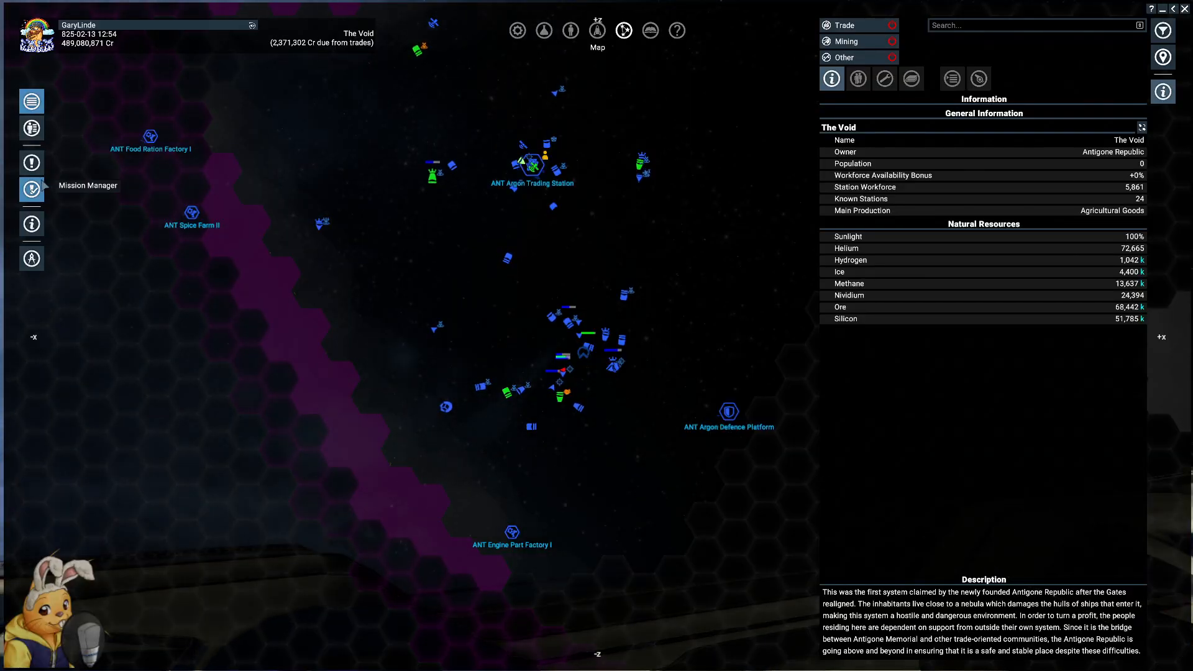
- Review the Reclaiming What Was Lost, Opportunity of a Lifetime and Trading Lessons briefings
left_click(31, 189)
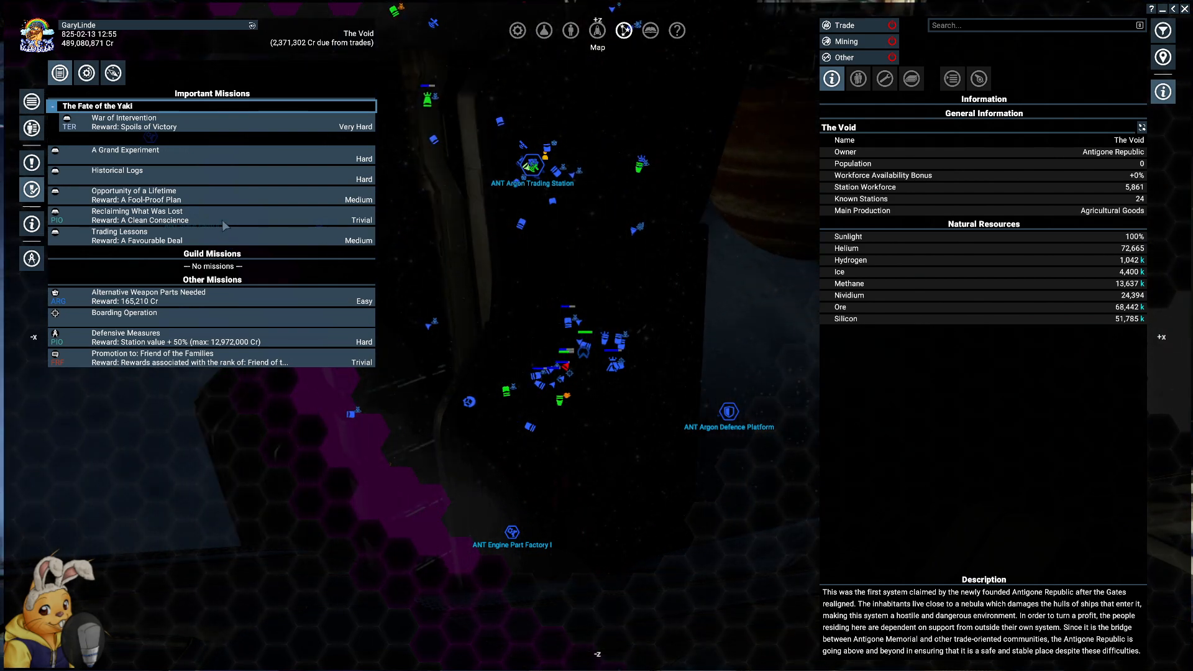
left_click(137, 215)
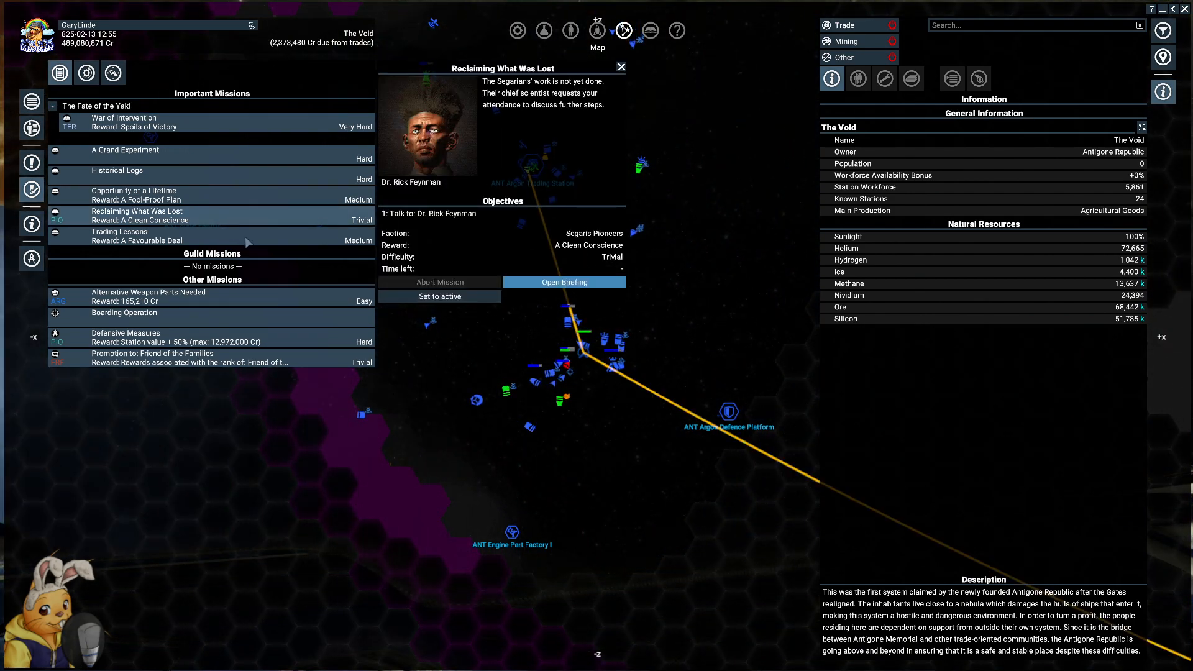
left_click(133, 191)
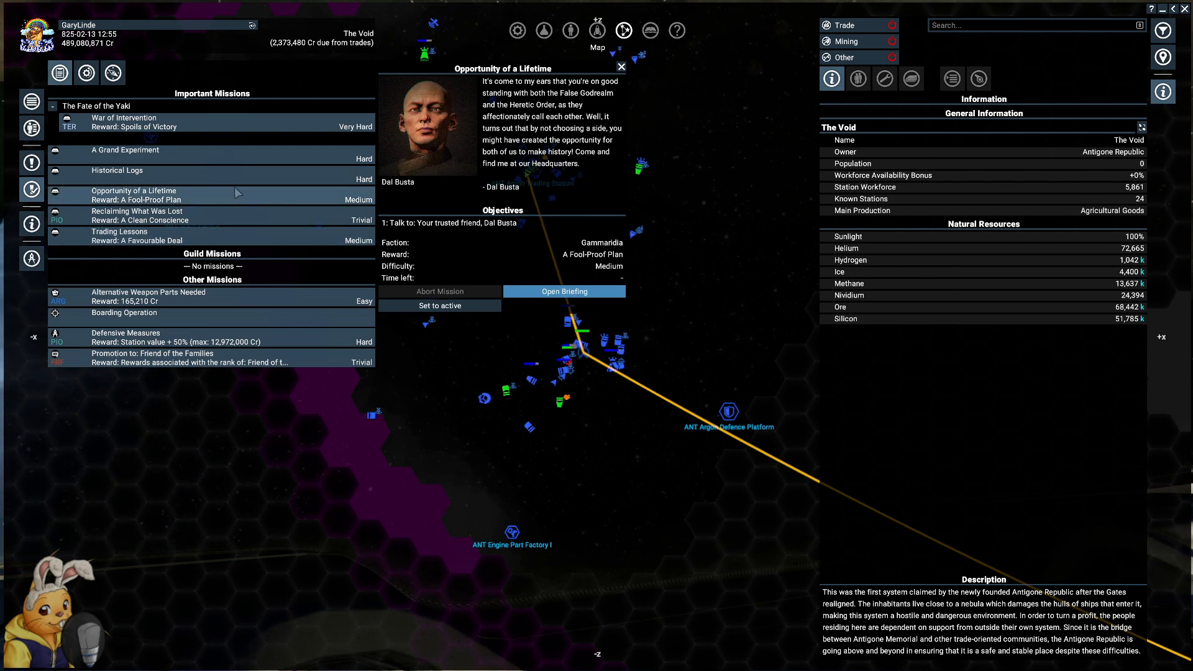
left_click(127, 151)
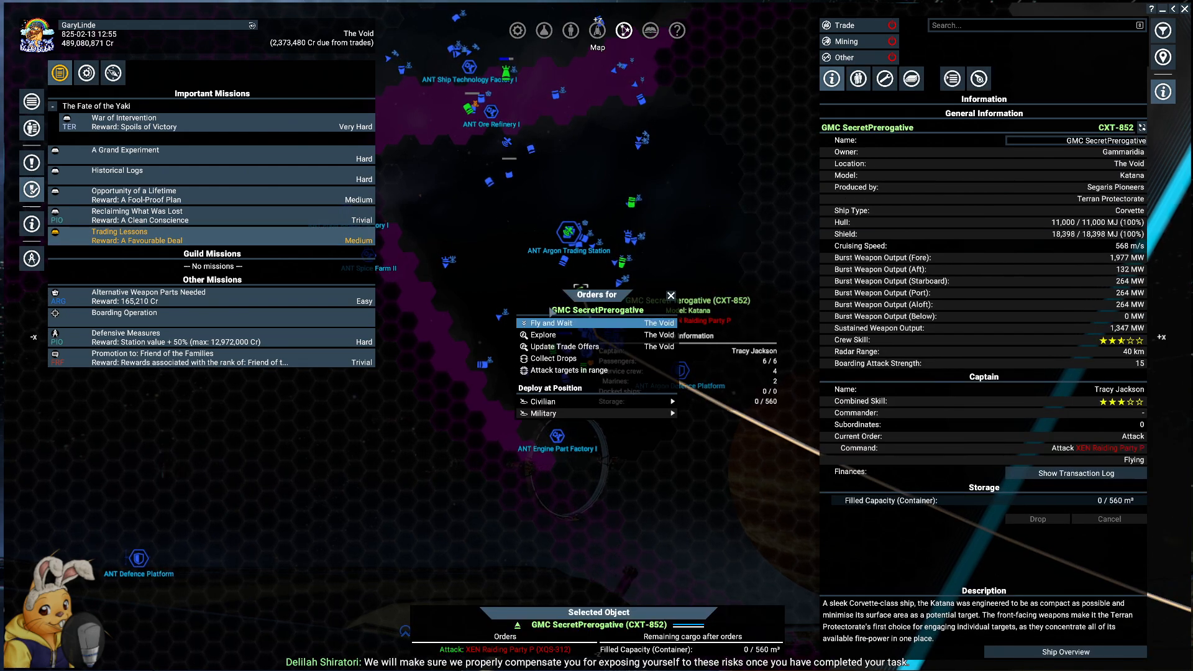
mouse_move(542, 334)
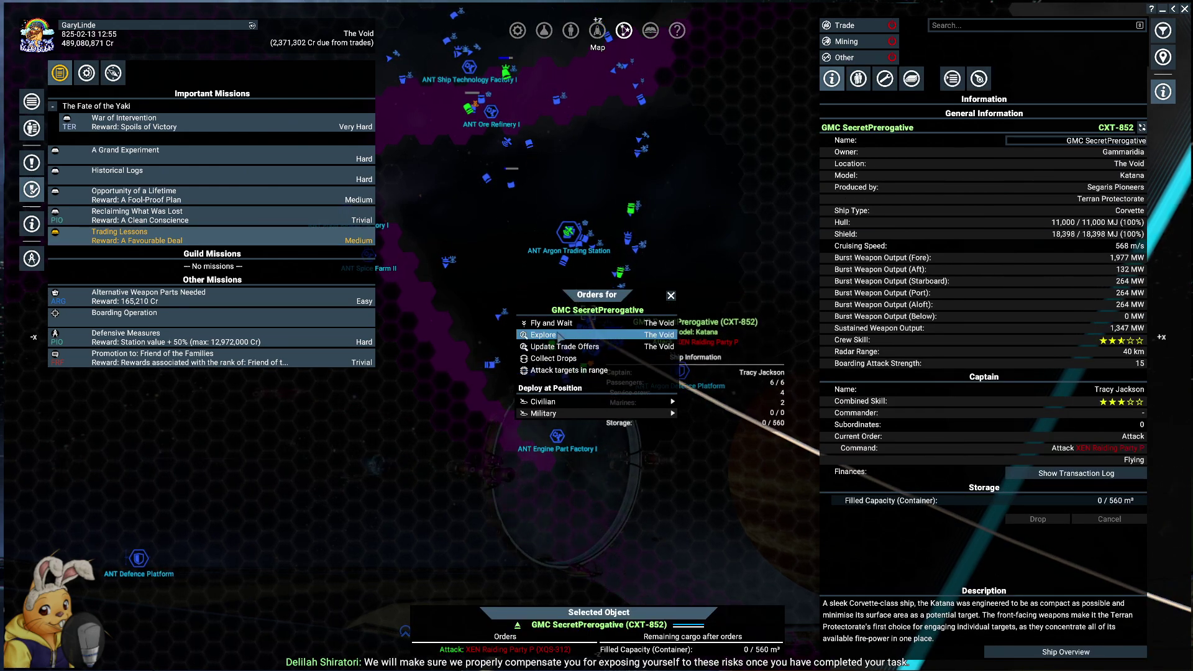
- Give SecretPrerogative a map order, then bring up the player's inventory of crafting wares
right_click(598, 334)
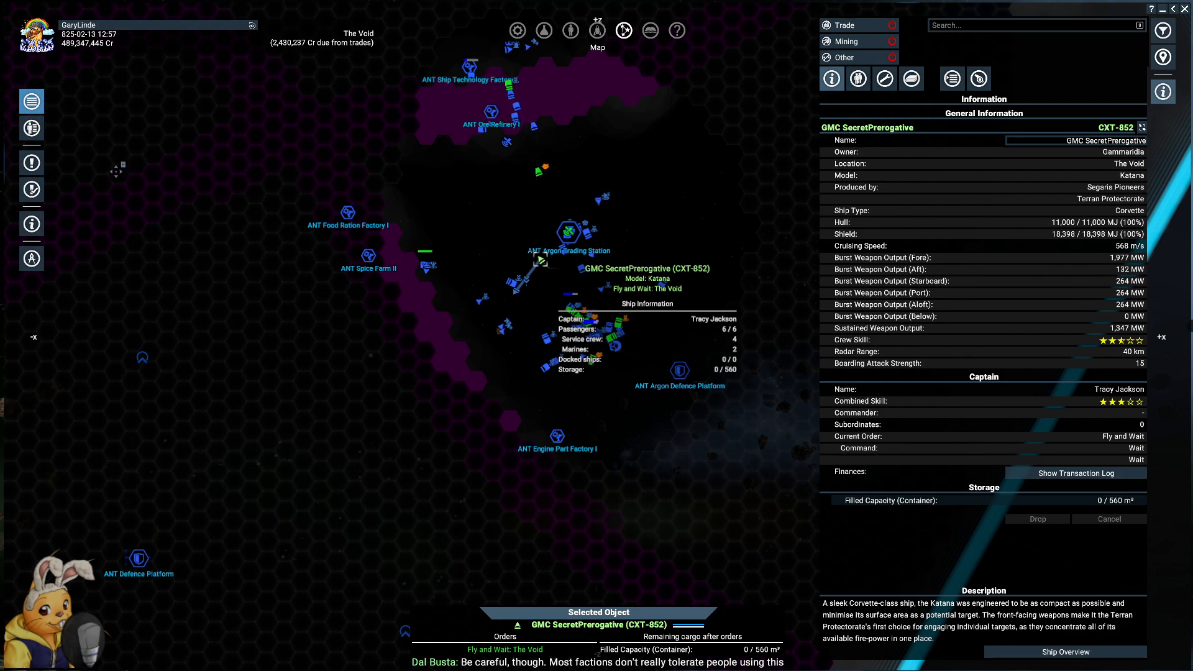
left_click(570, 30)
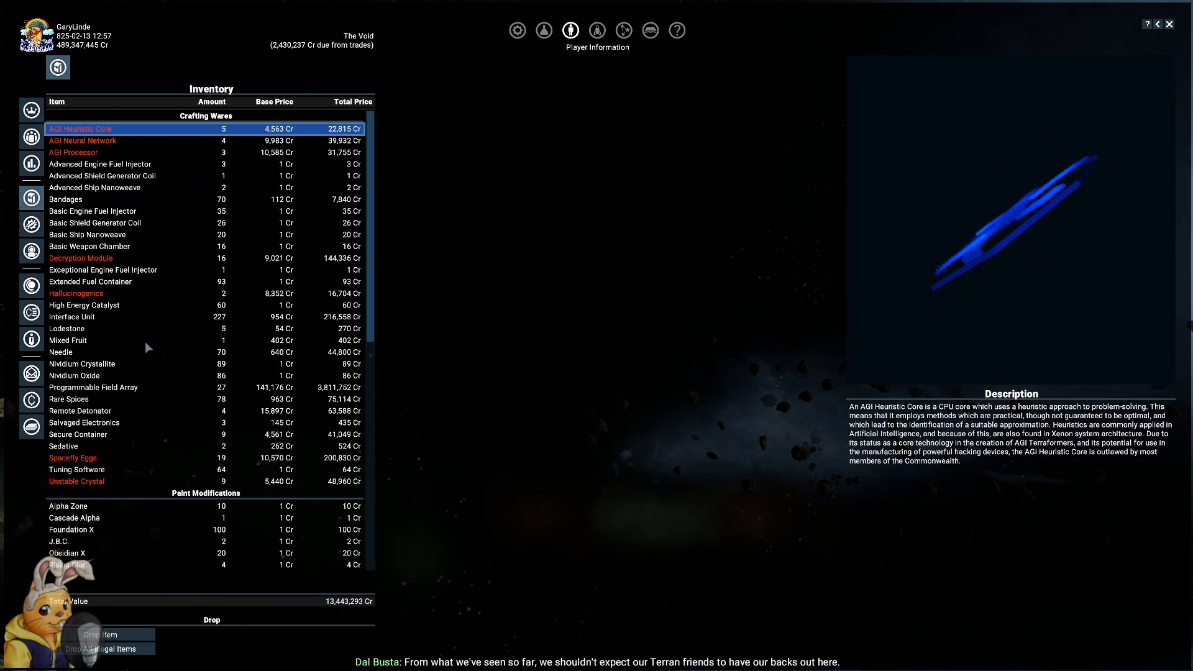
- Check the mission list, then show the Decryption Module's details in the inventory
left_click(79, 258)
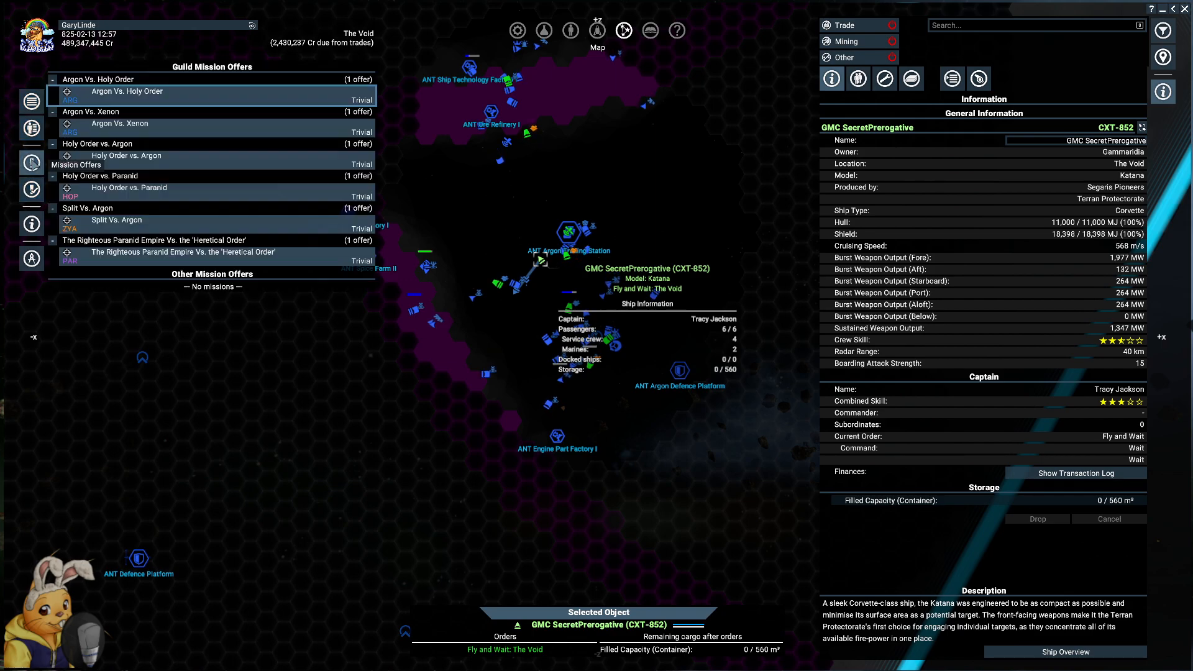
left_click(60, 73)
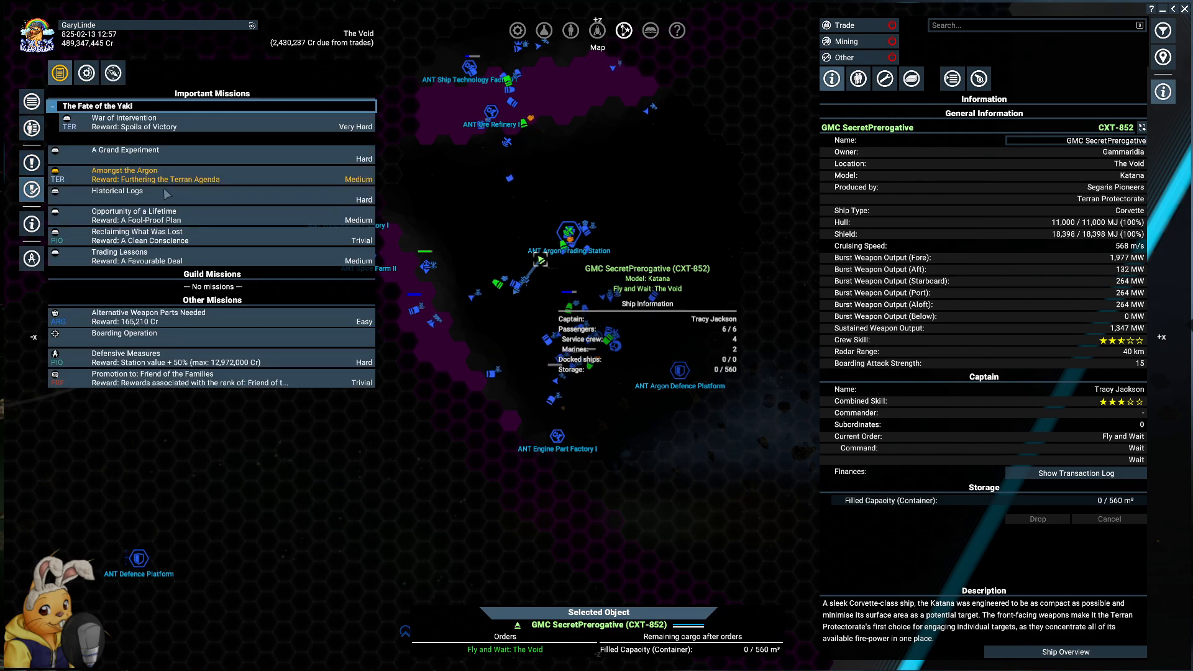
left_click(125, 170)
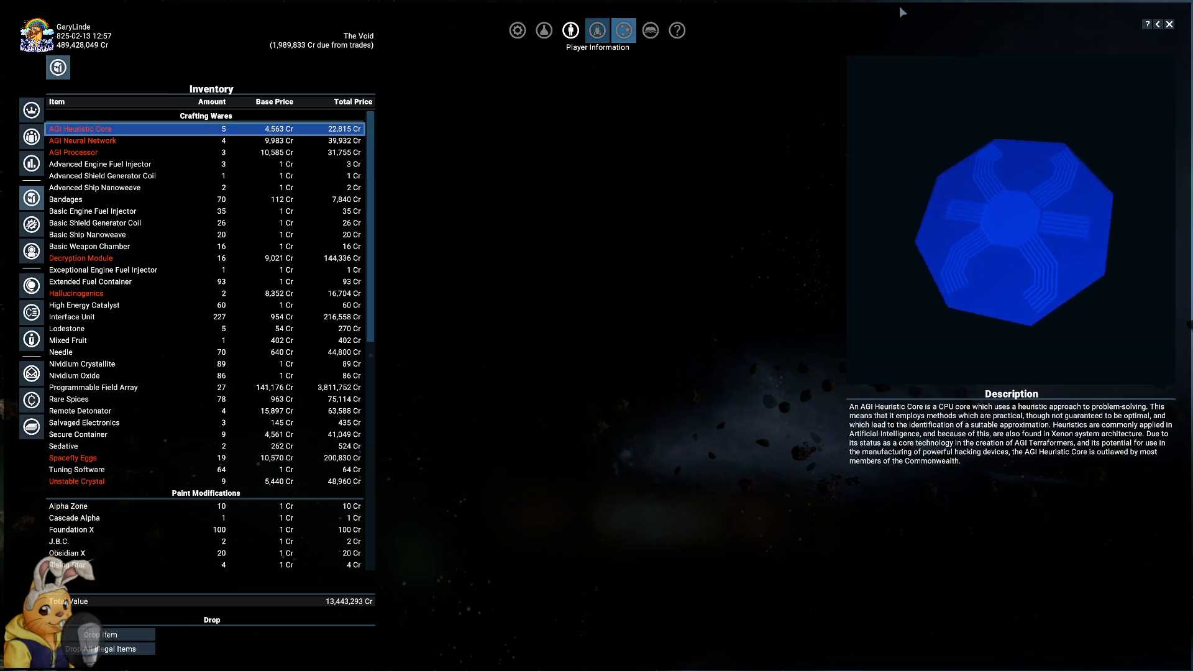
left_click(80, 259)
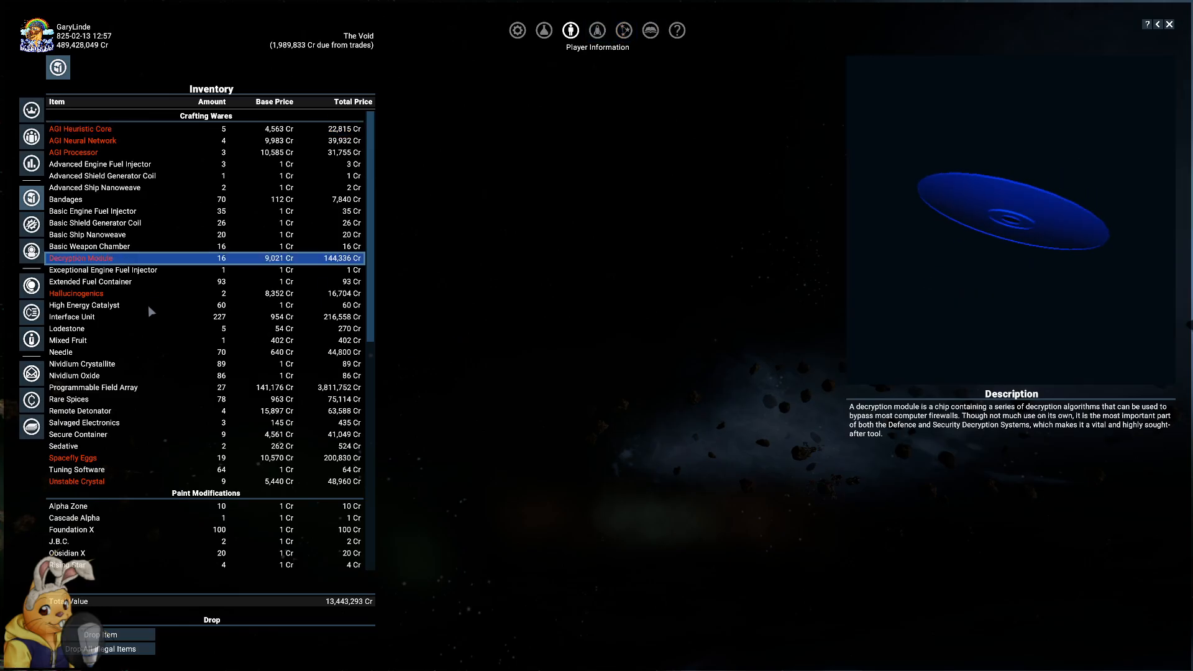
- Scroll the wares list down to the Security Decryption System's description
scroll("down", 3)
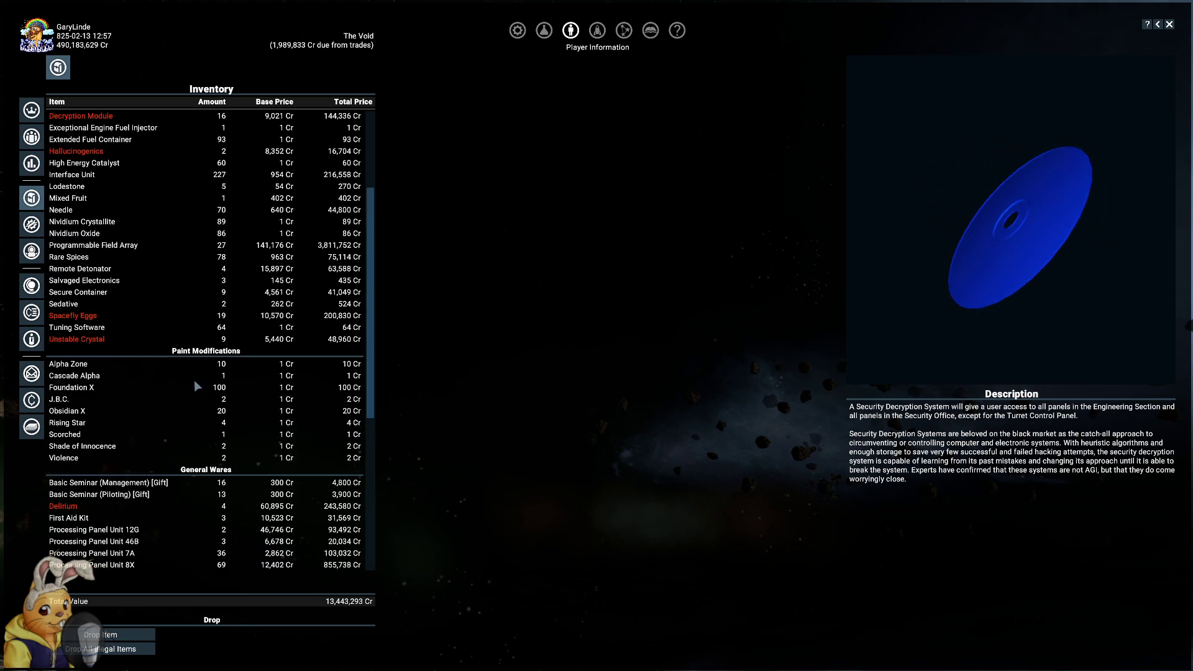
scroll("up", 3)
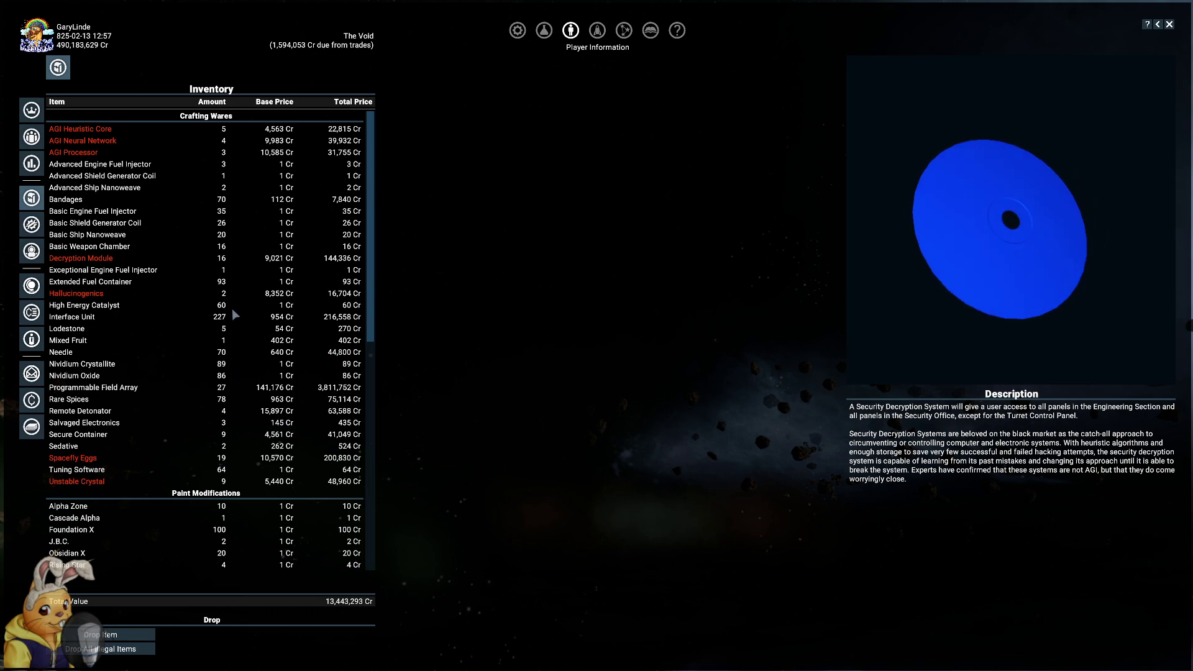
scroll("down", 3)
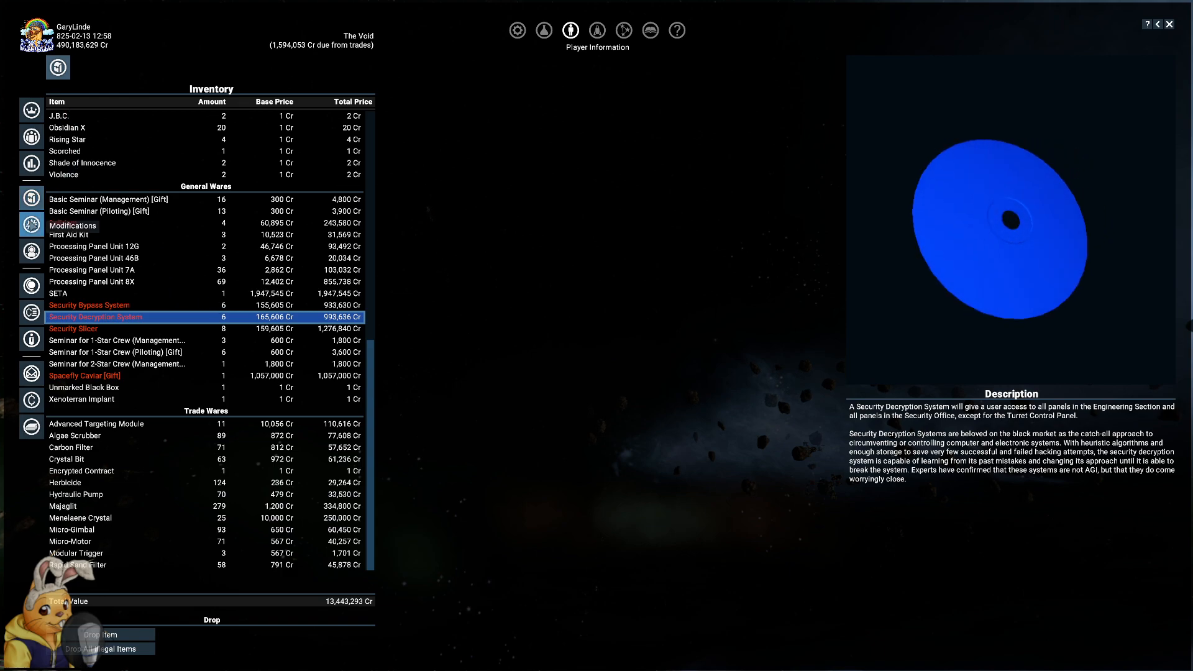
- Show the Spacesuit Bomb's description among the spacesuit upgrades
left_click(31, 225)
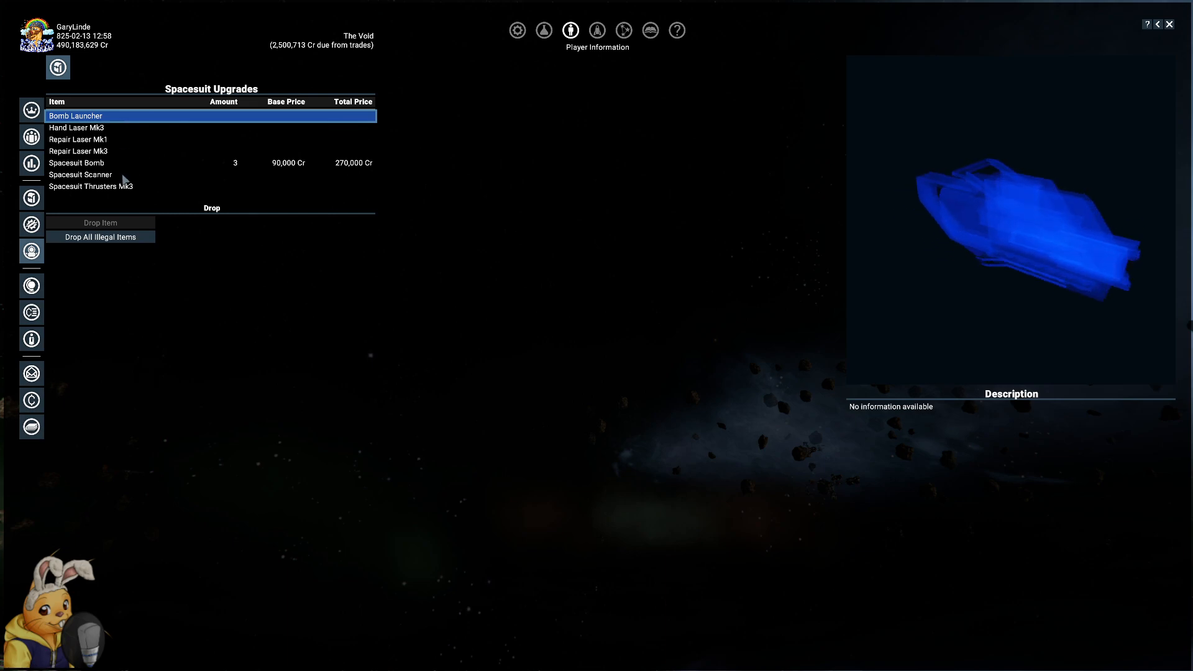
left_click(76, 163)
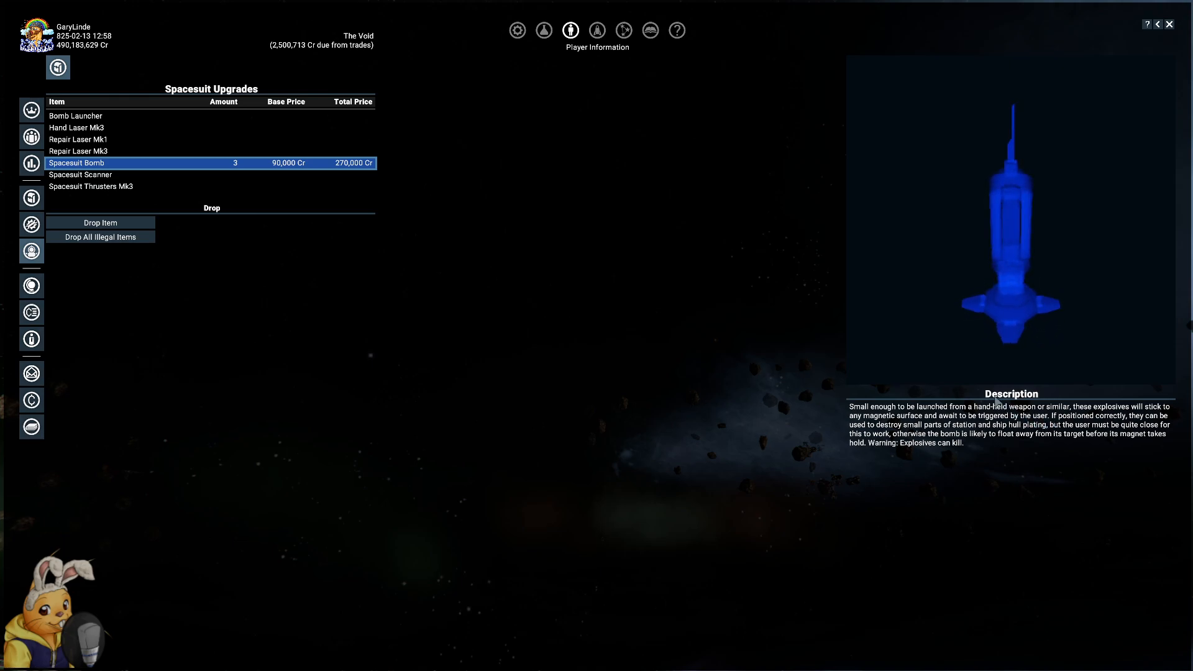
mouse_move(100, 236)
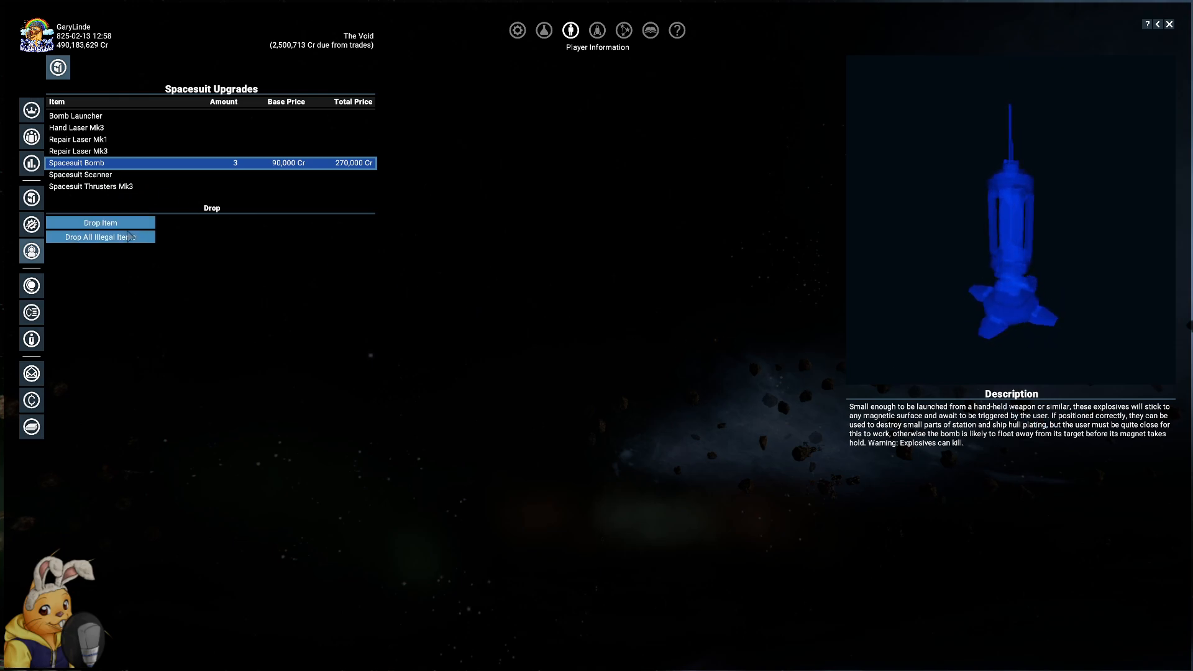
mouse_move(53, 199)
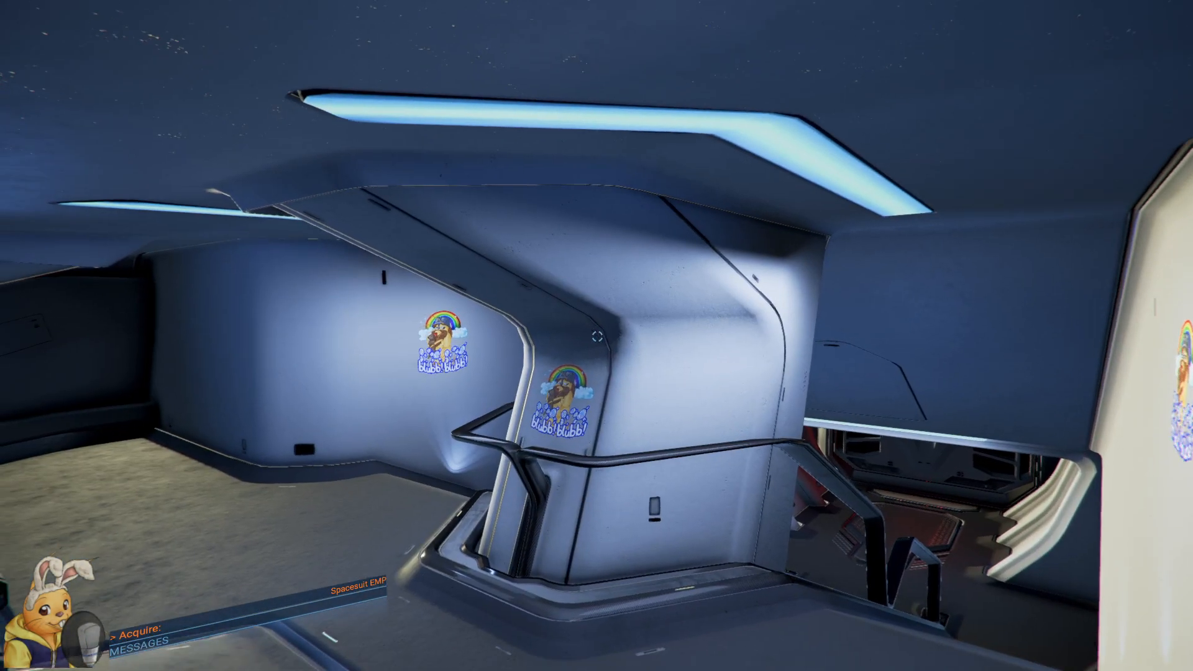
mouse_move(597, 335)
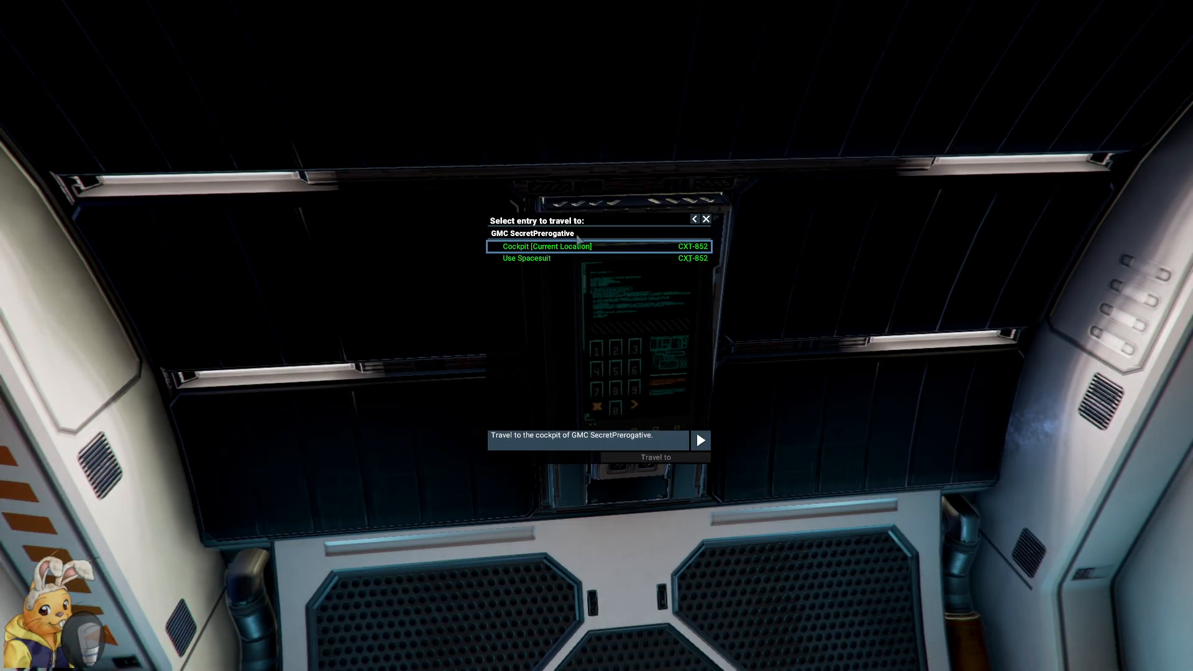
- Use the transport terminal to travel to SecretPrerogative's cockpit
left_click(700, 440)
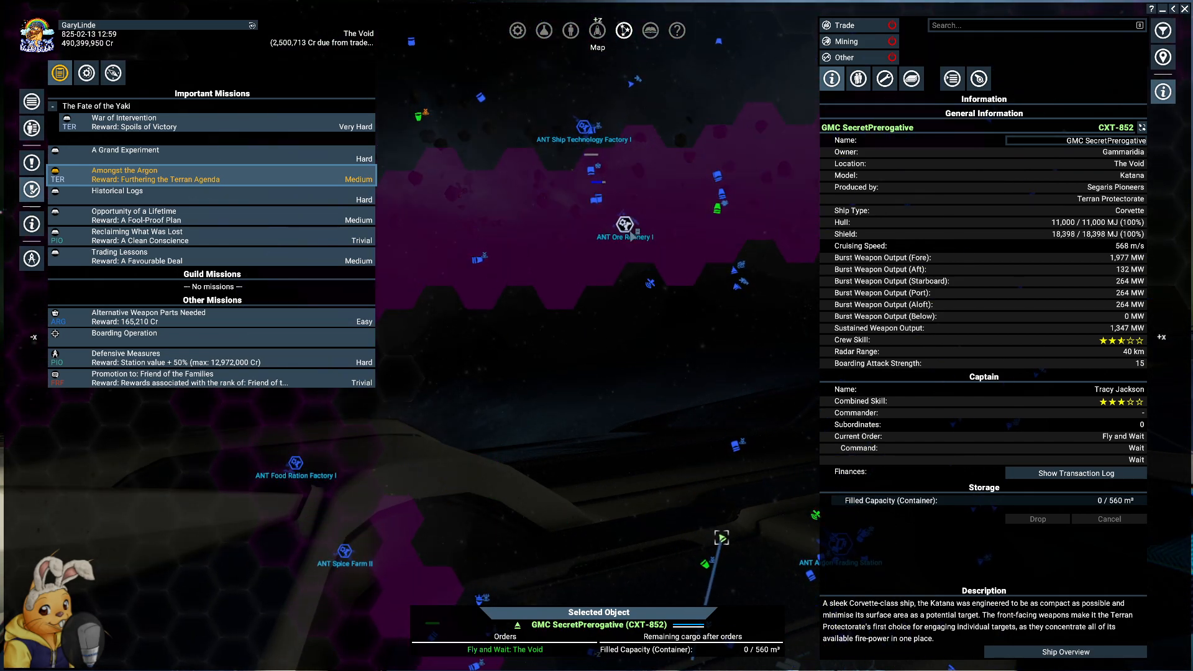
- Review the Boarding Operation, Defensive Measures and Alternative Weapon Parts Needed briefings in the Mission Manager
right_click(625, 224)
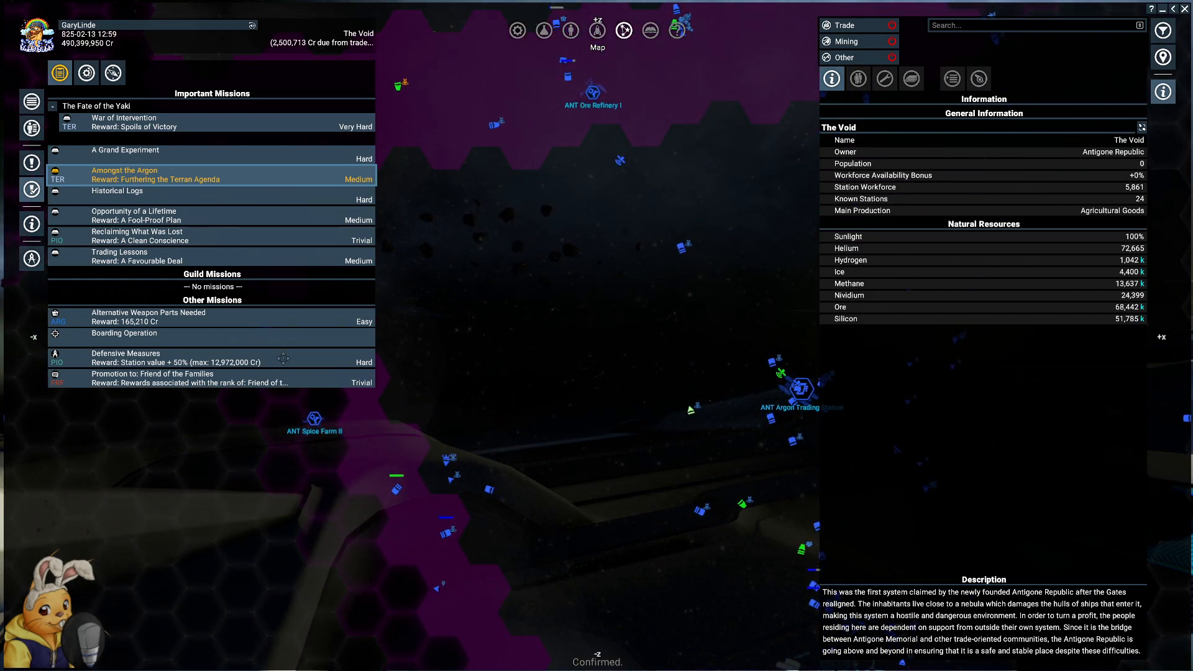
left_click(124, 333)
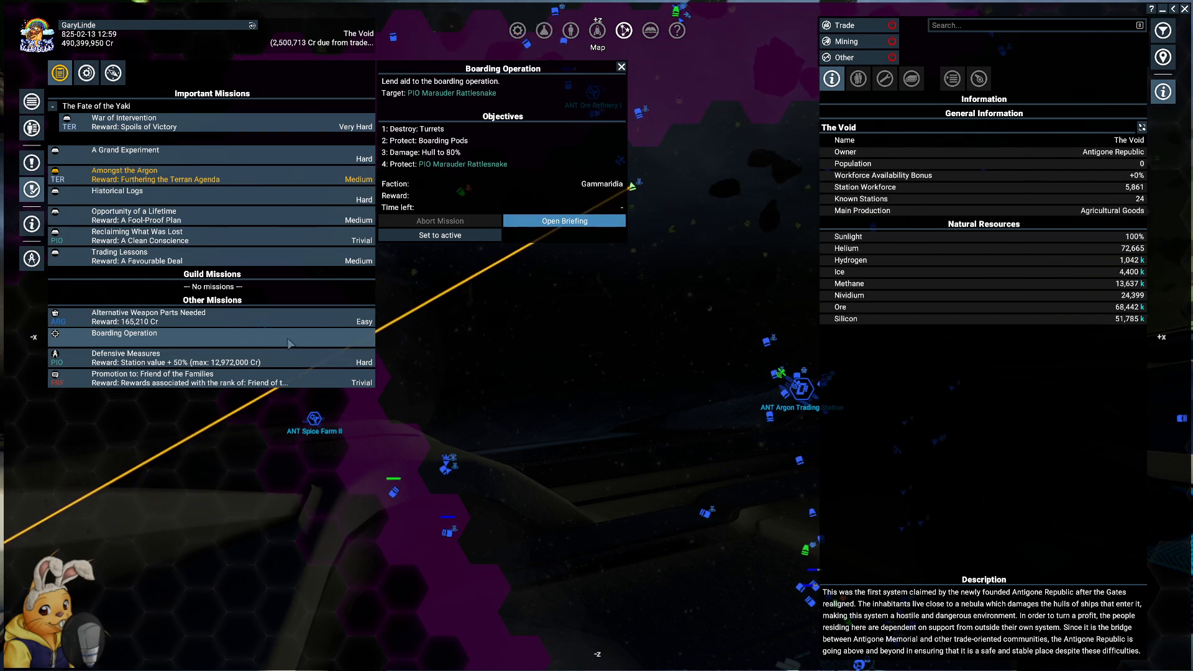
left_click(126, 353)
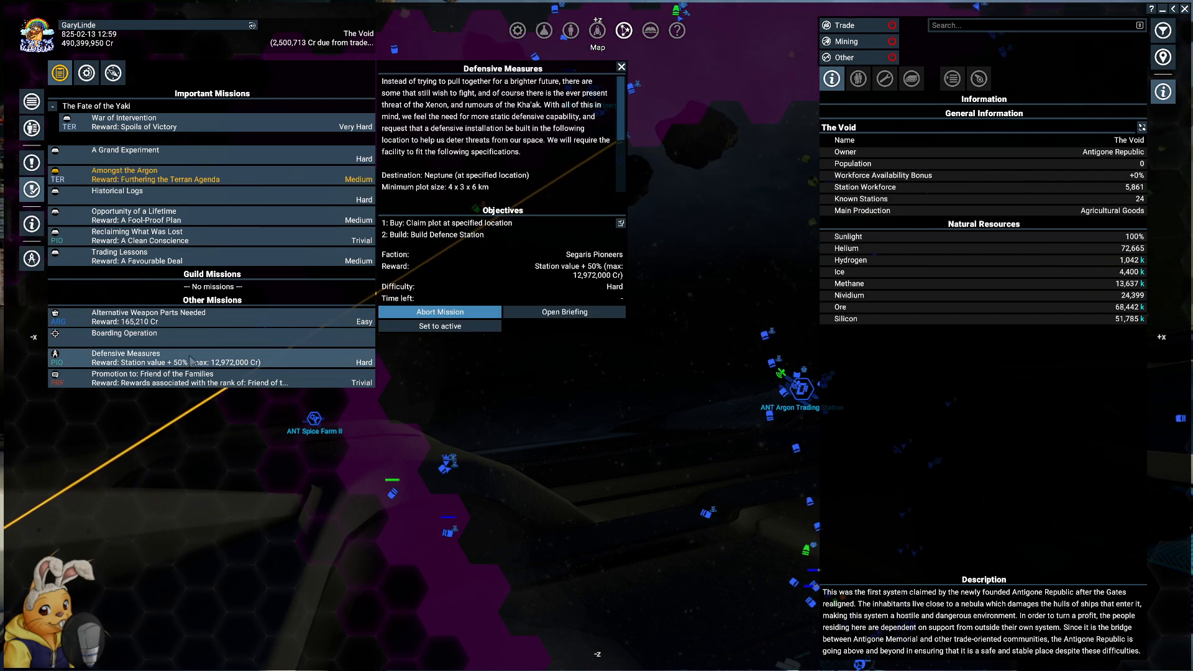
left_click(148, 314)
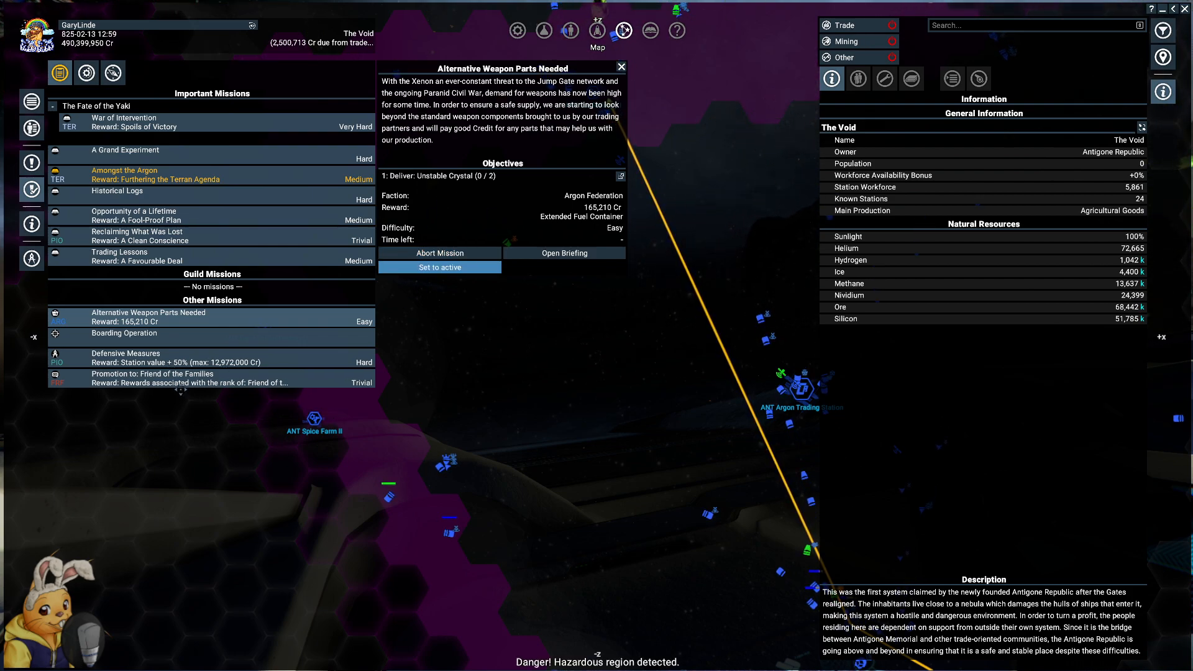
left_click(152, 378)
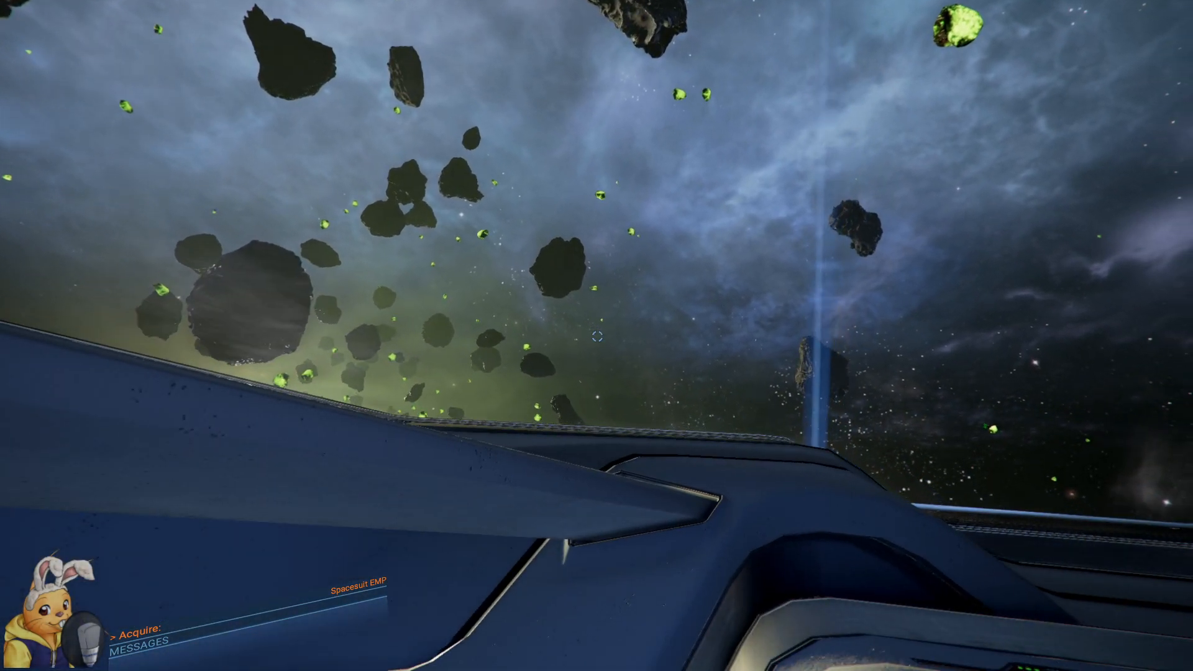
mouse_move(596, 336)
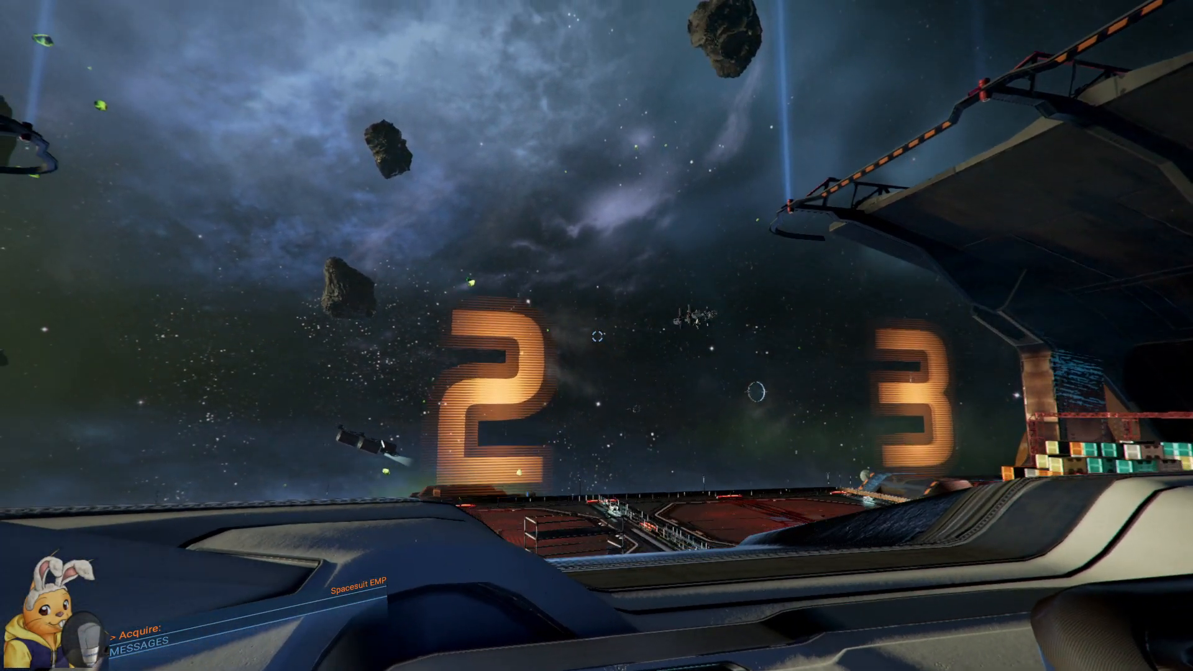
mouse_move(596, 336)
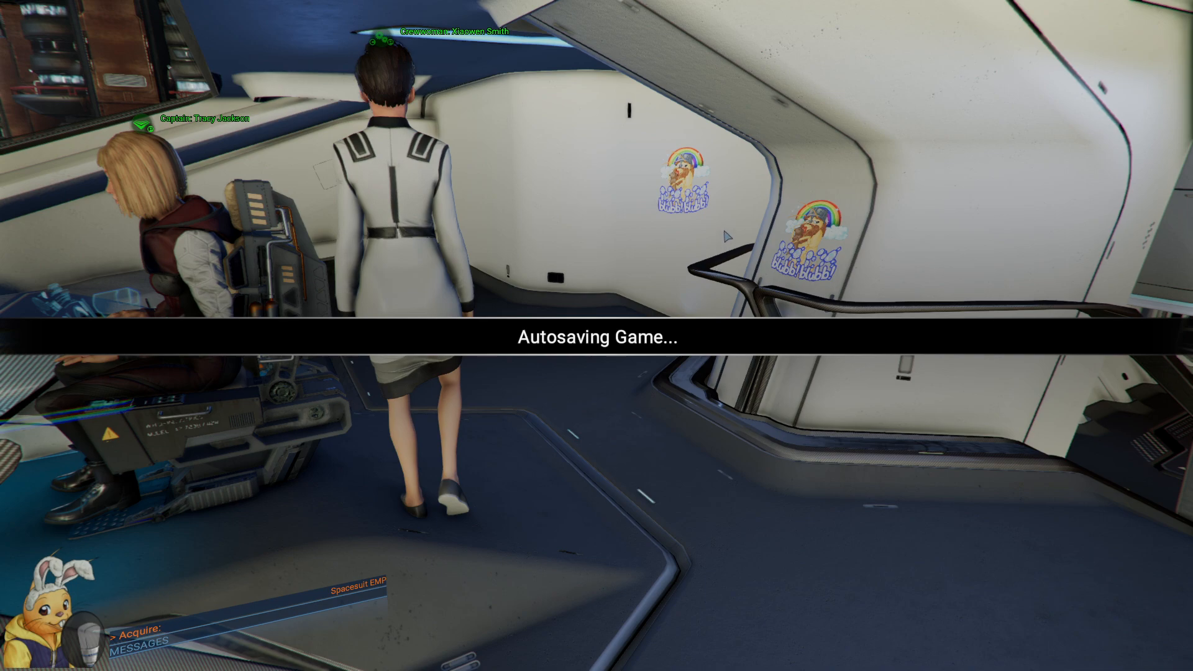
mouse_move(622, 305)
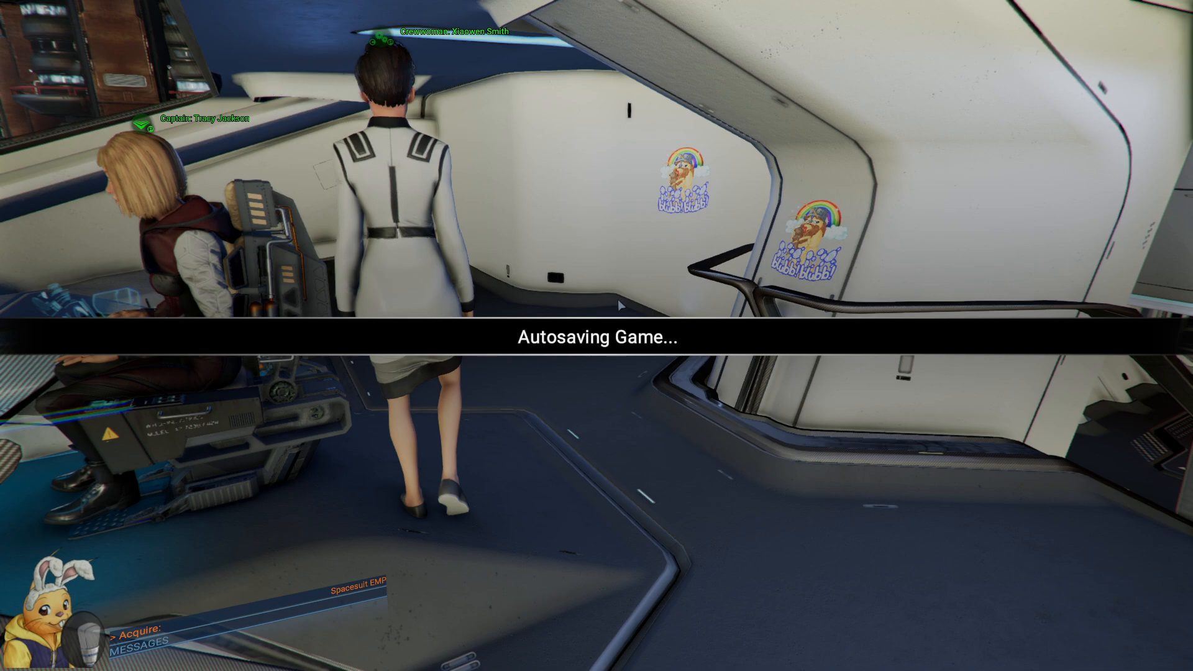
mouse_move(510, 250)
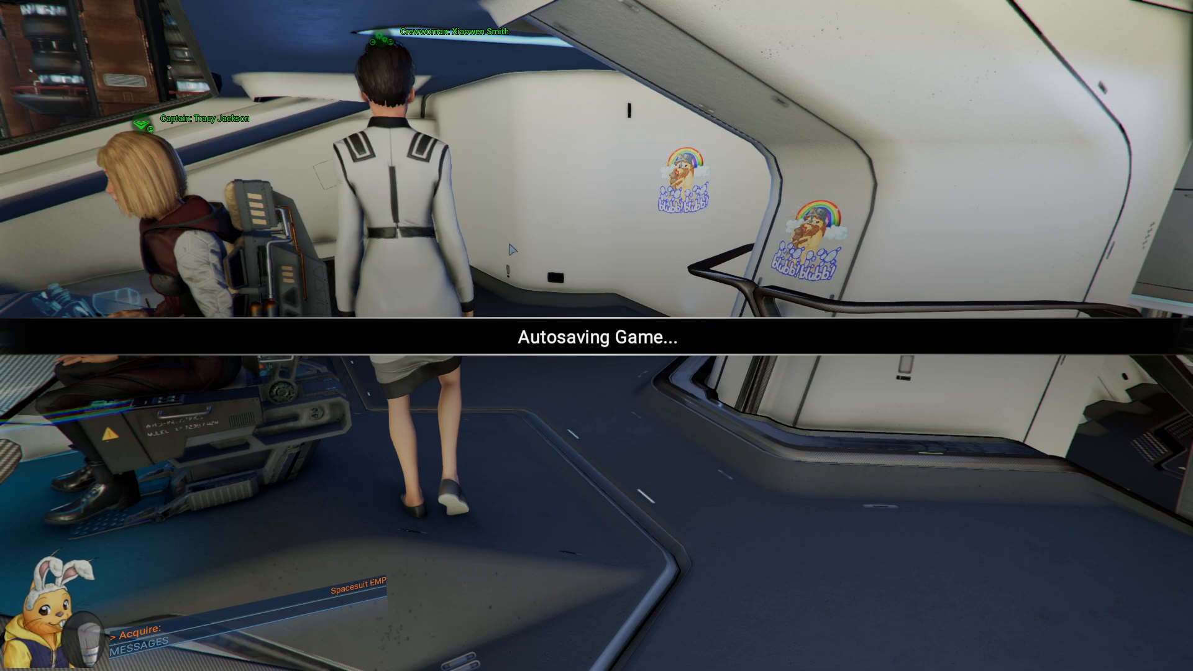
mouse_move(599, 306)
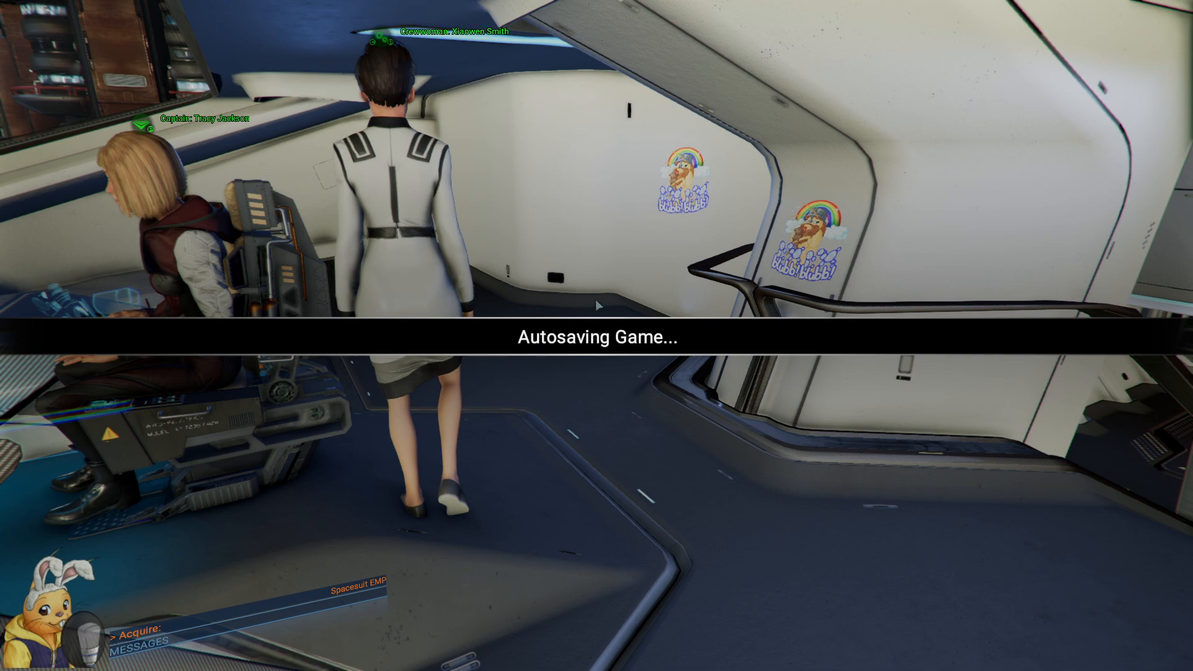
mouse_move(636, 166)
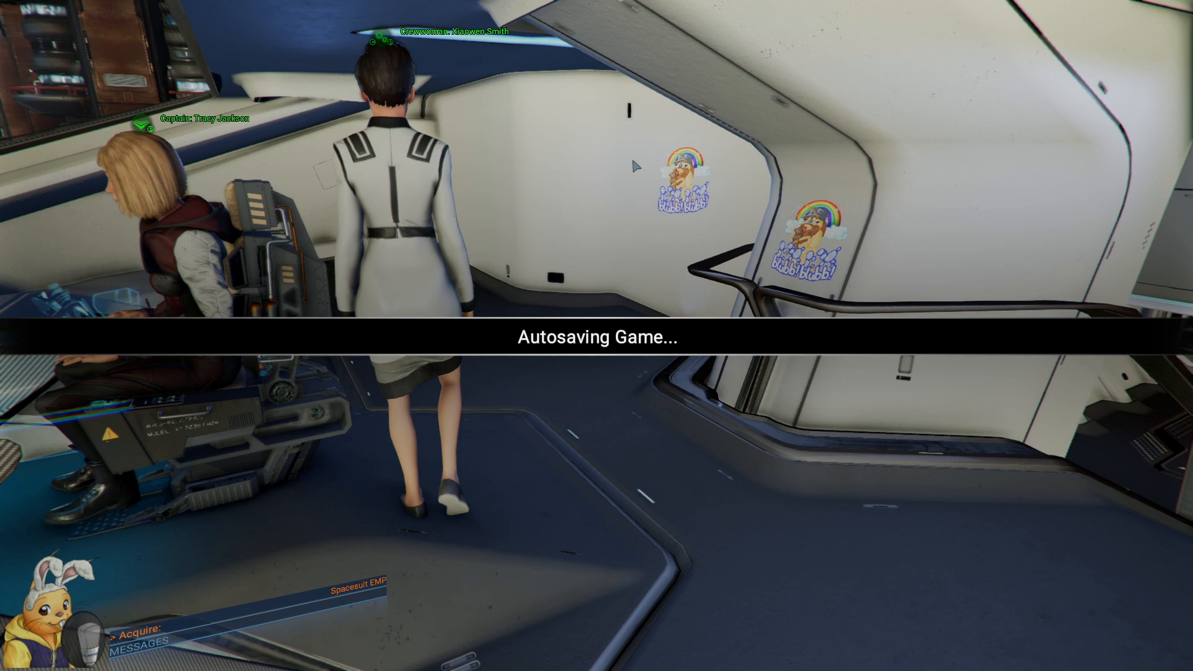
mouse_move(324, 504)
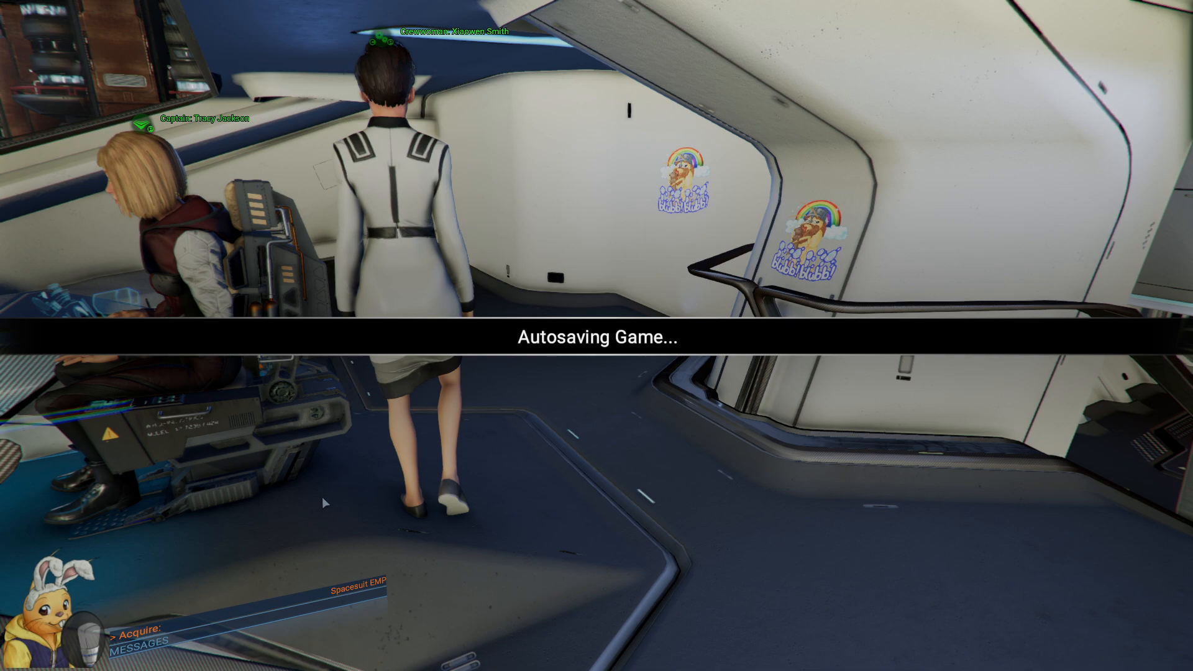
mouse_move(140, 296)
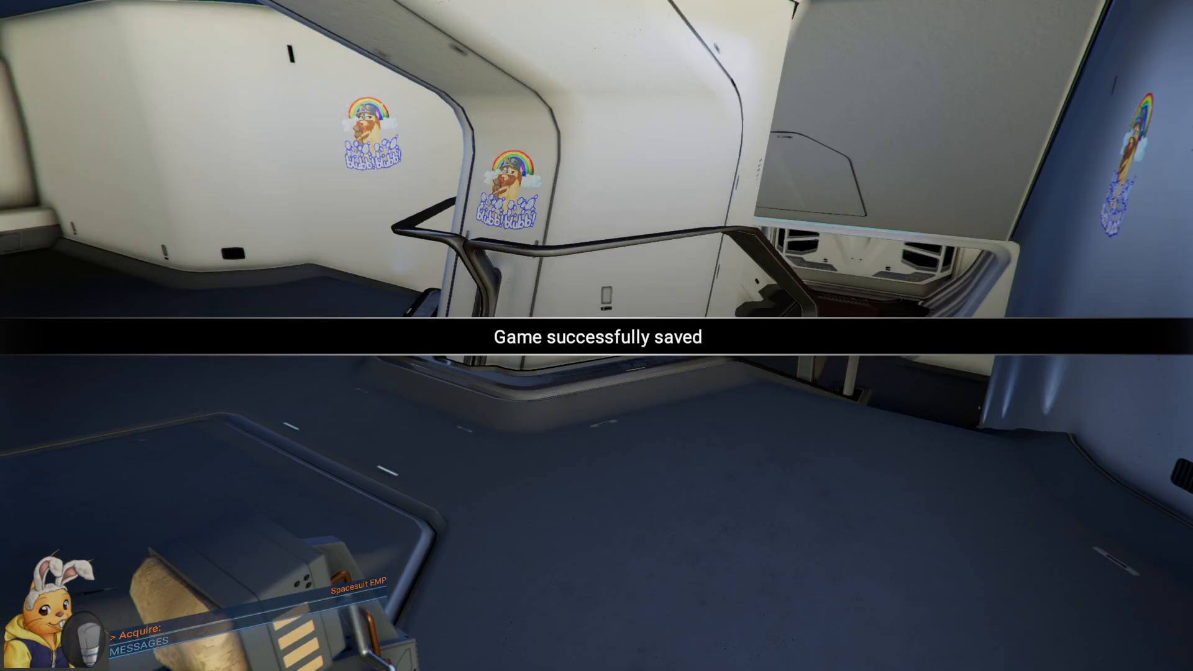
mouse_move(597, 335)
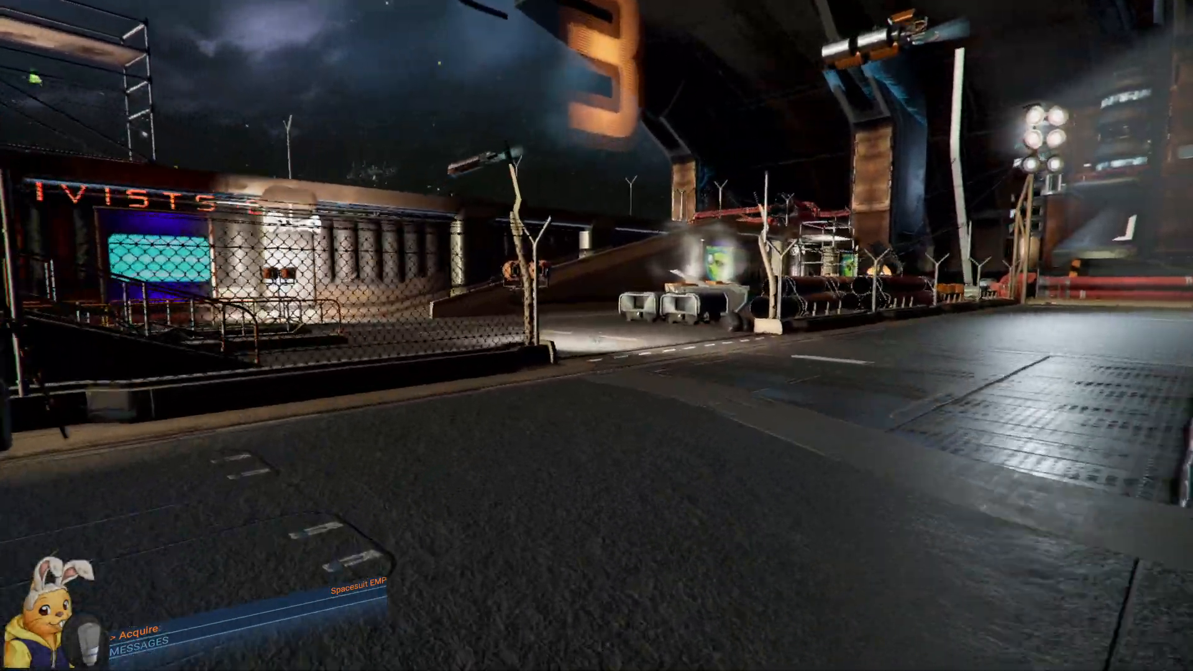
mouse_move(596, 336)
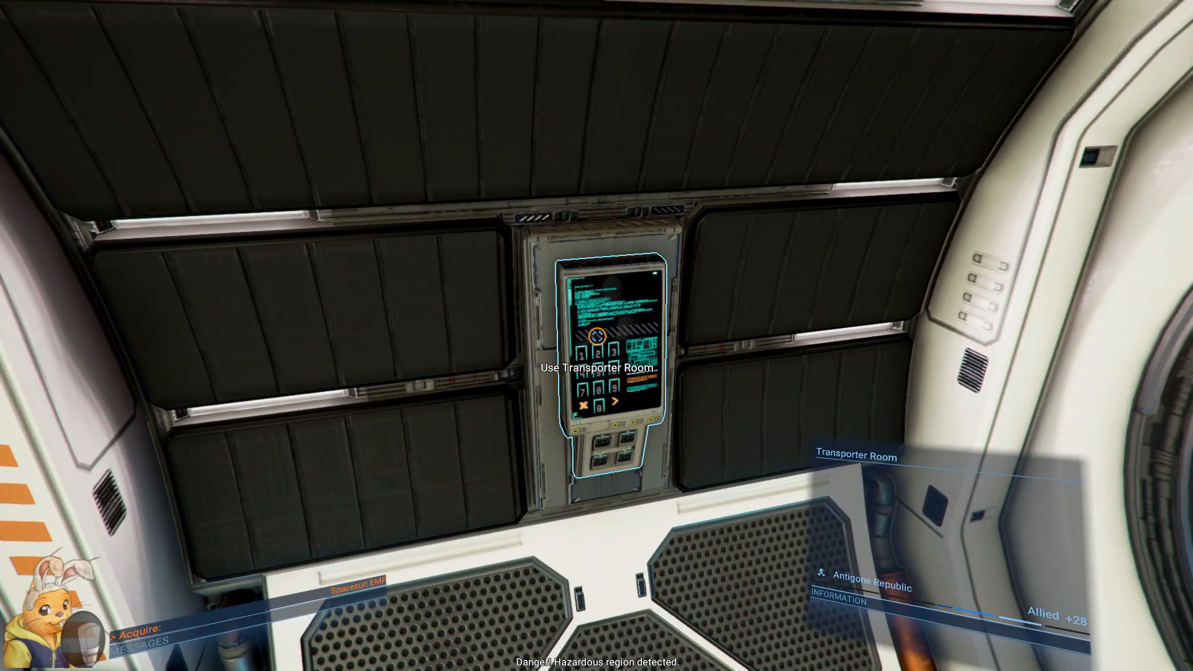
- Use the transporter room to reach the item trader's room
left_click(599, 368)
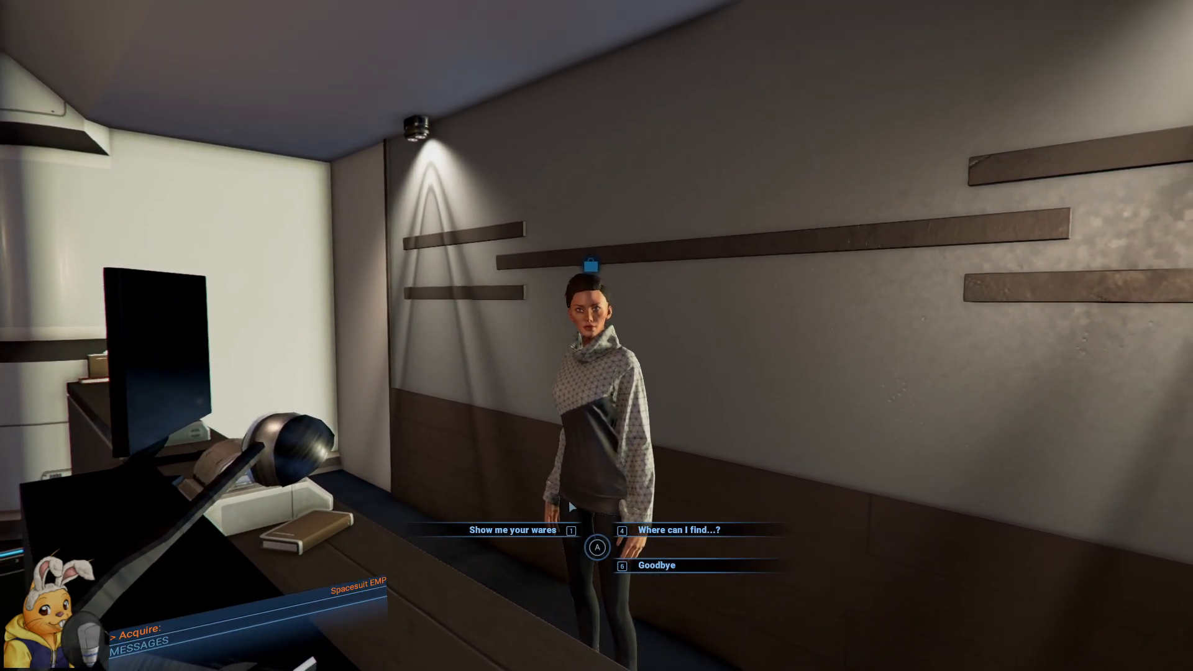
- Buy two of each Basic Seminar, sell the Spacefly Caviar and 25 Menelaene Crystals, and confirm the trade
left_click(513, 530)
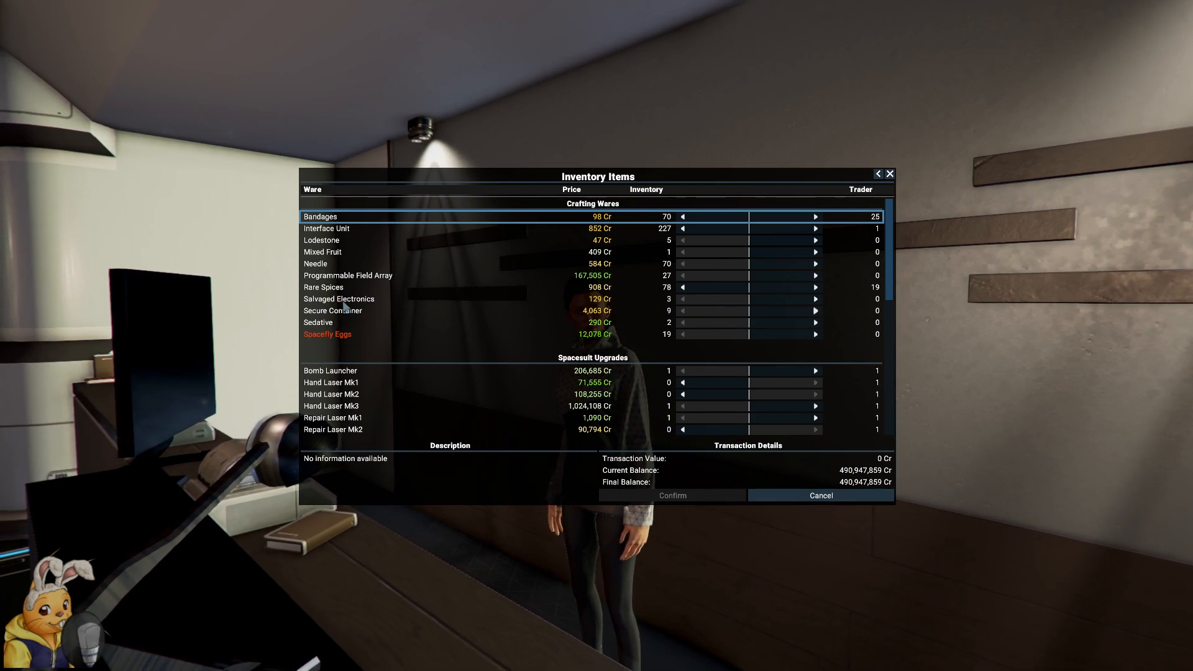
scroll("down", 3)
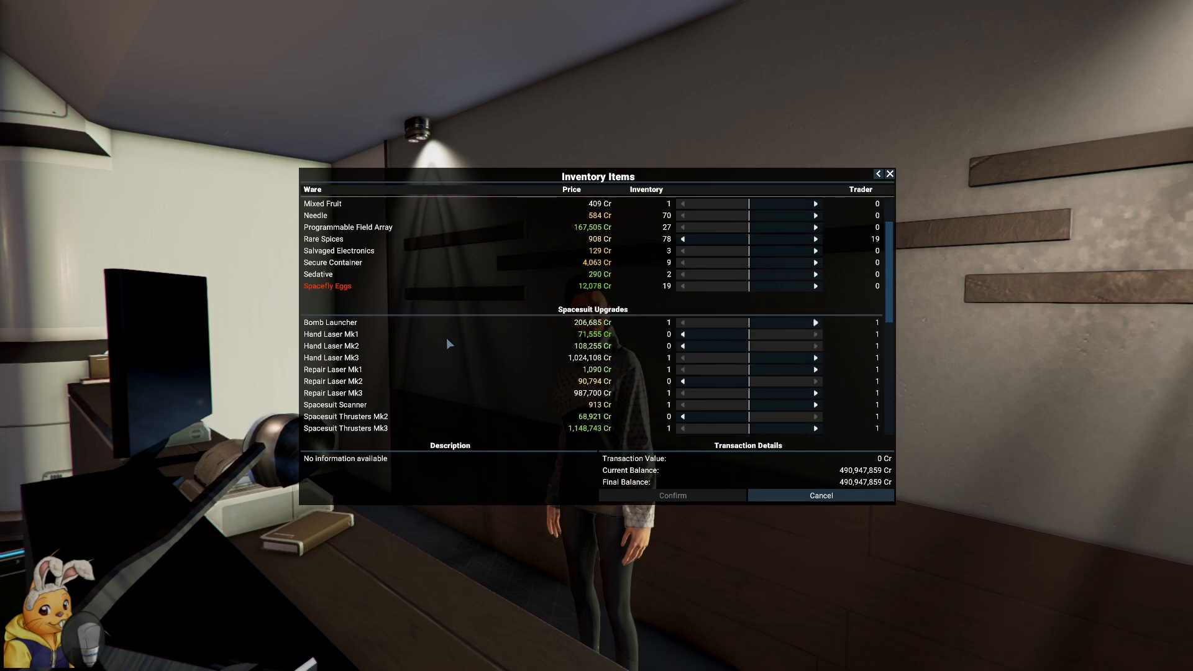
scroll("down", 3)
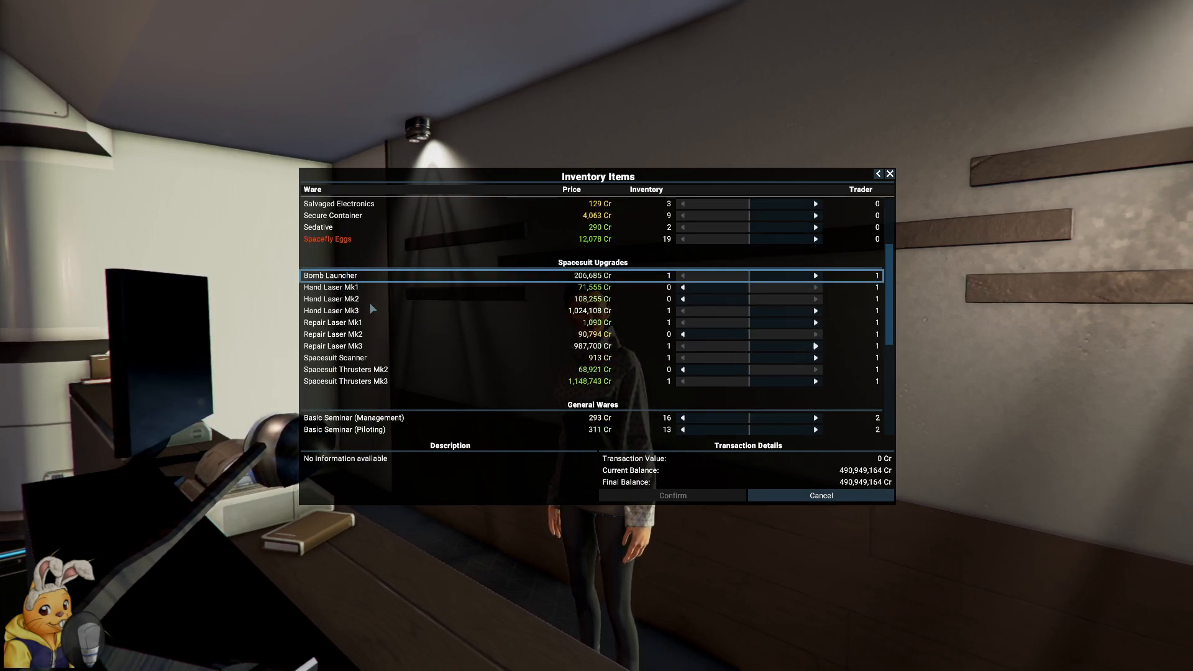
mouse_move(546, 309)
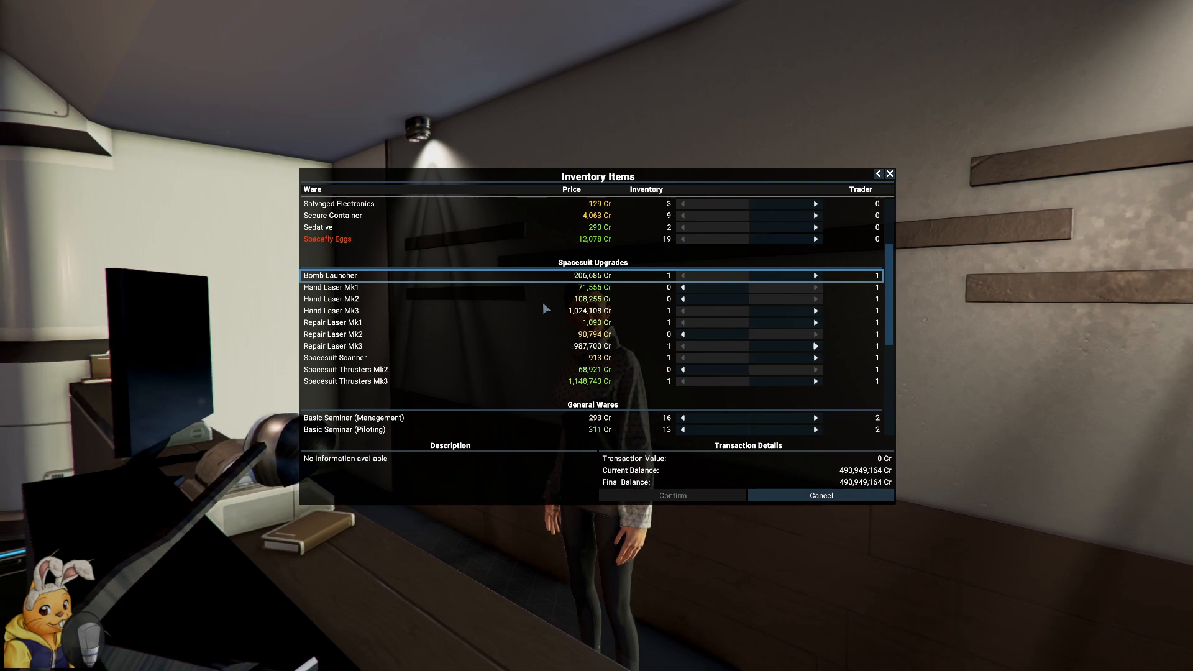
scroll("down", 3)
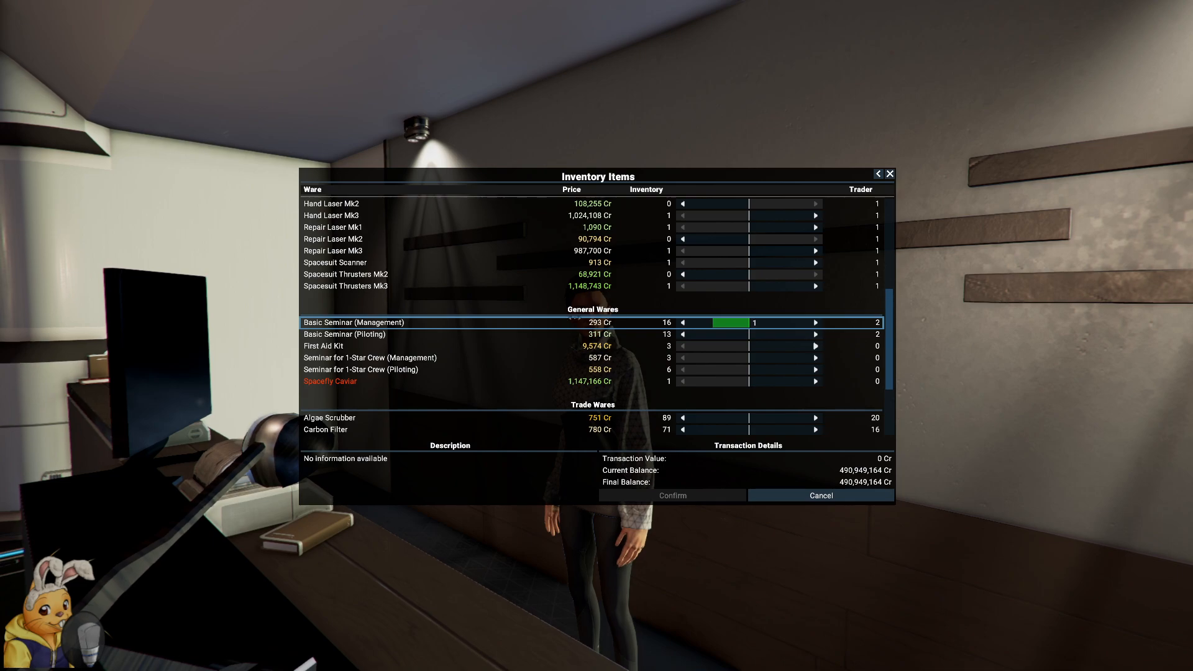
left_click(814, 335)
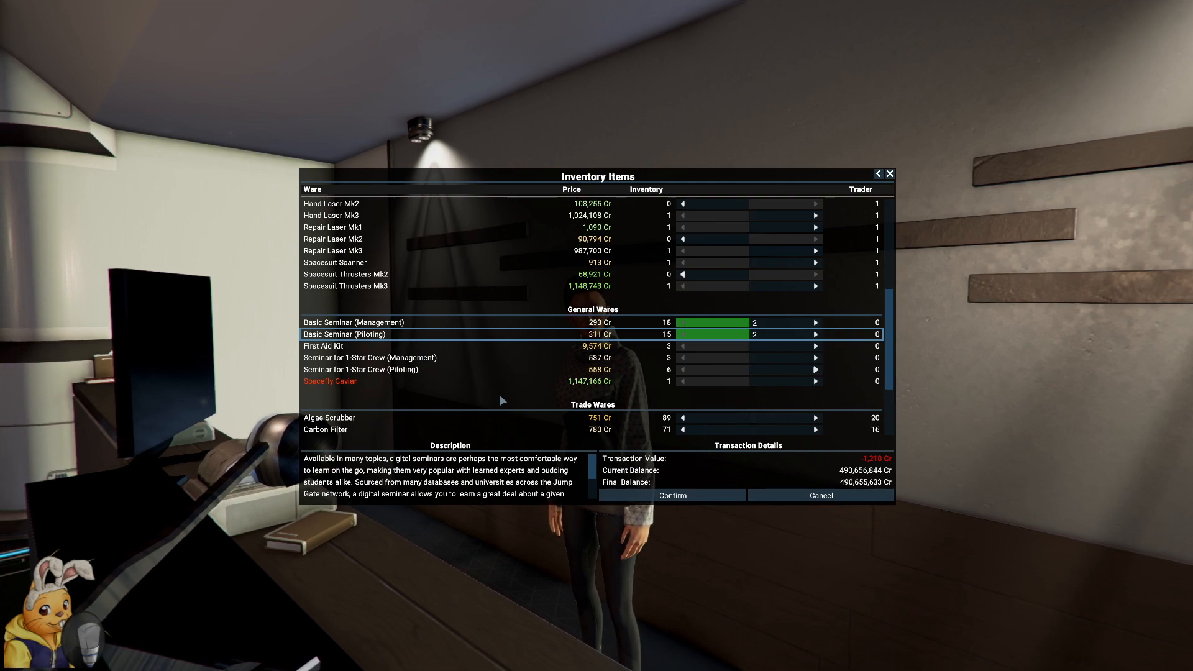
mouse_move(770, 381)
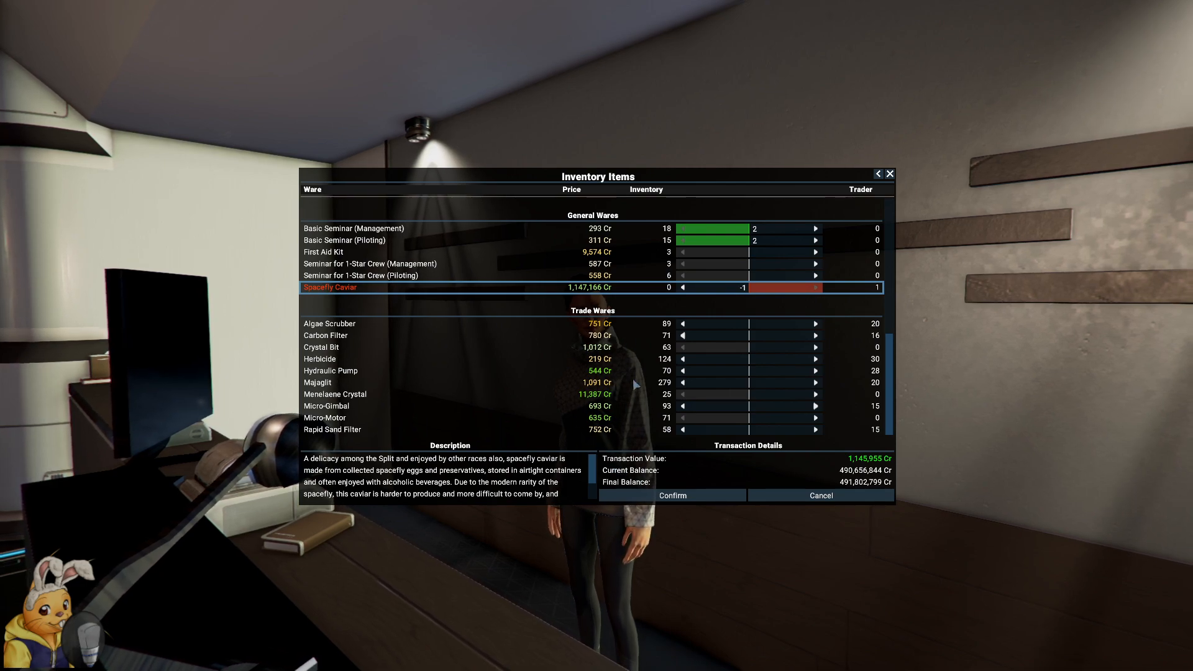
mouse_move(671, 495)
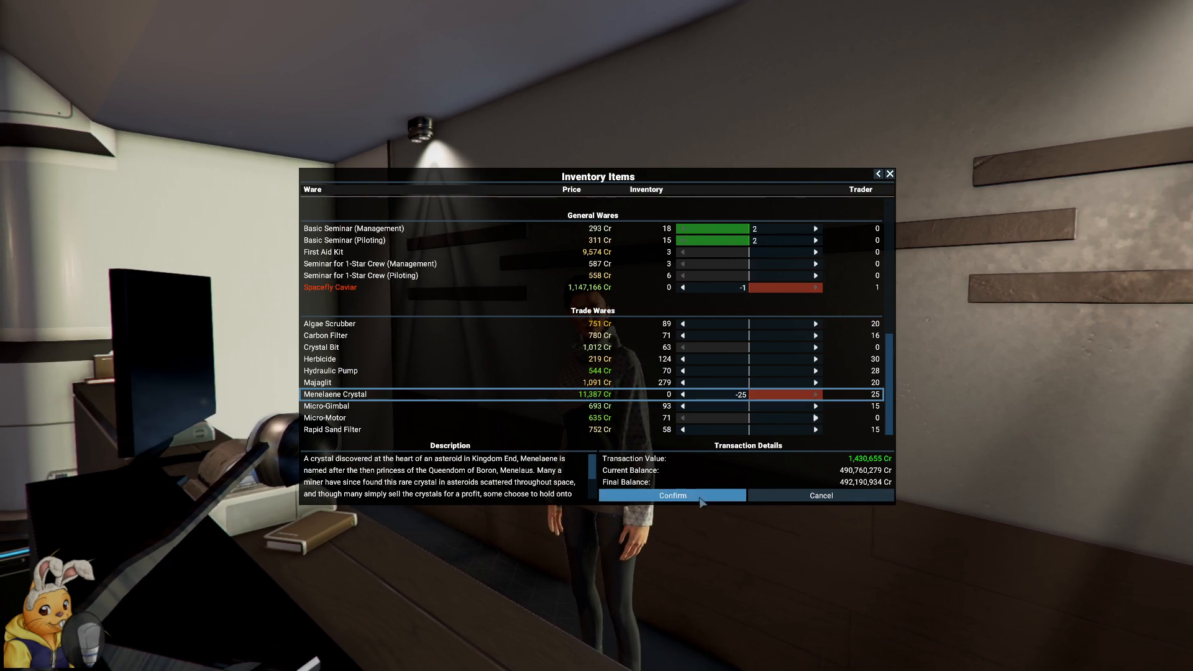
left_click(671, 496)
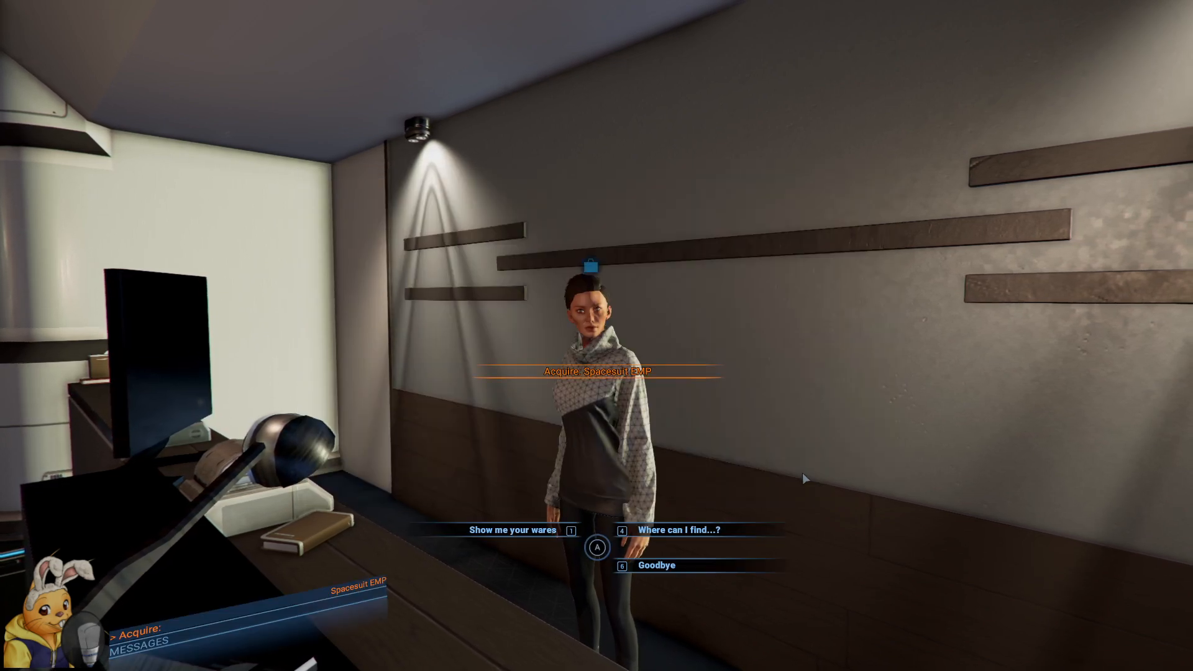
- Say goodbye to the trader and craft Spacesuit EMPs at the crafting bench
left_click(655, 565)
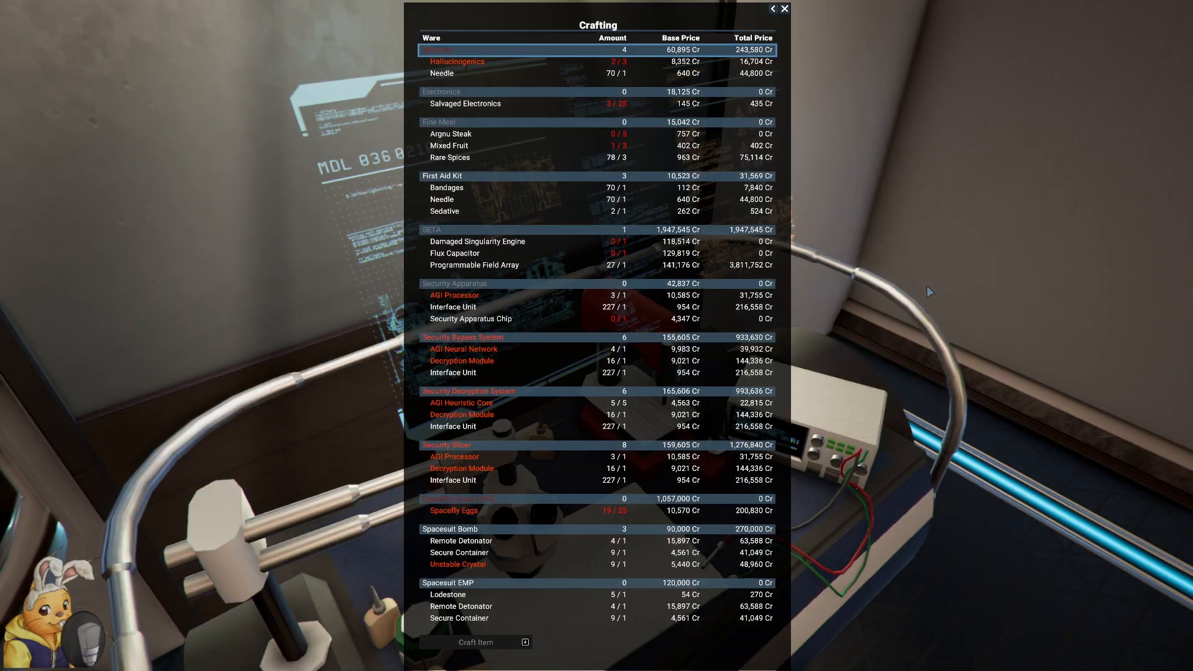
mouse_move(619, 221)
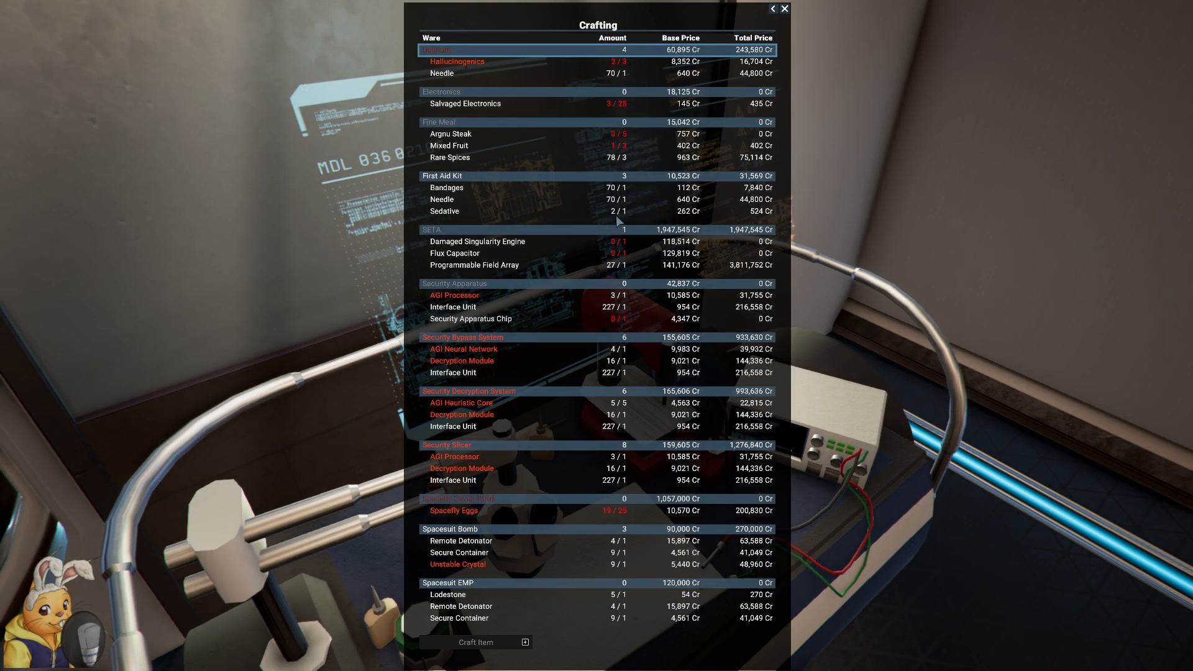
mouse_move(569, 356)
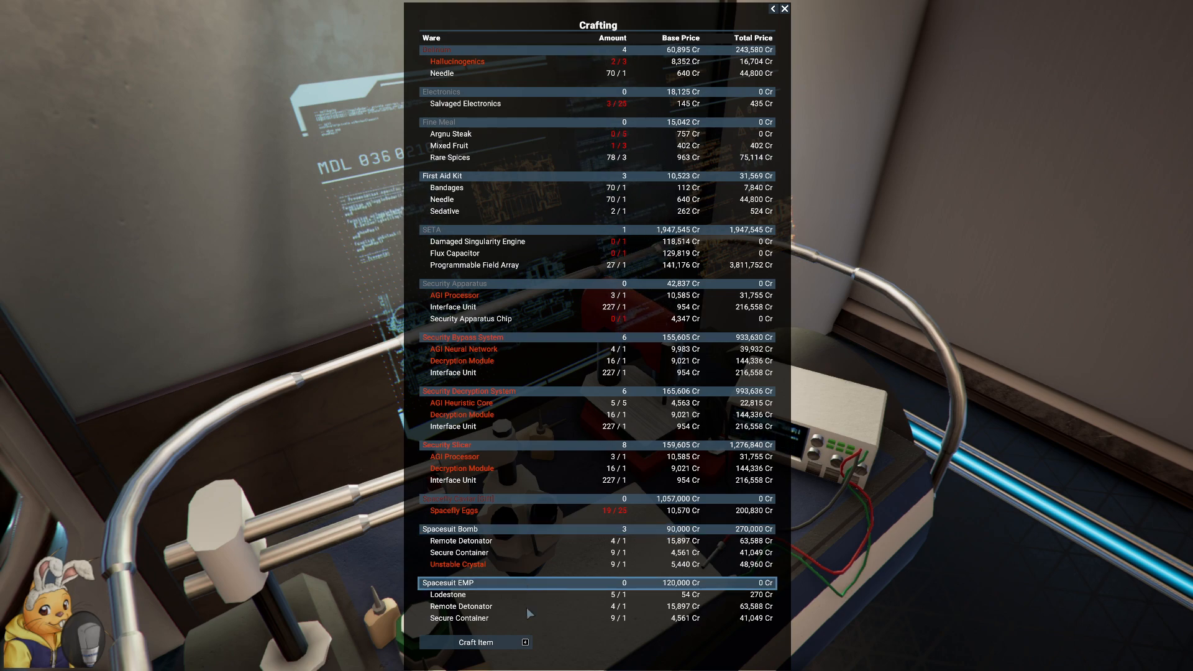
left_click(447, 582)
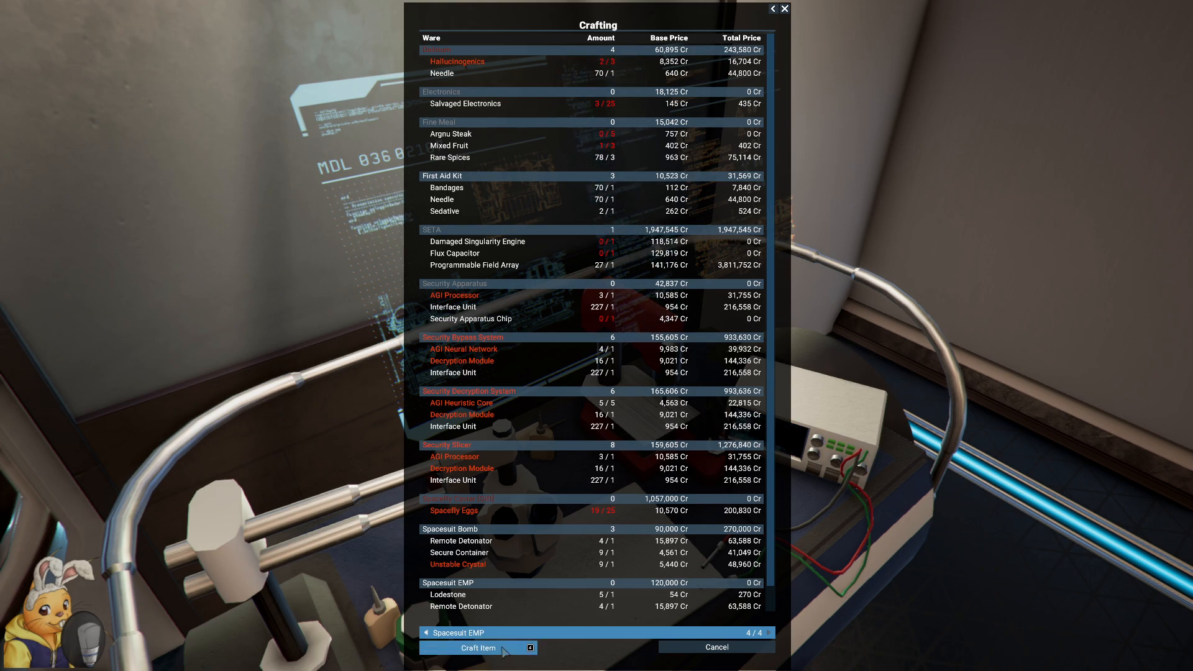
left_click(716, 646)
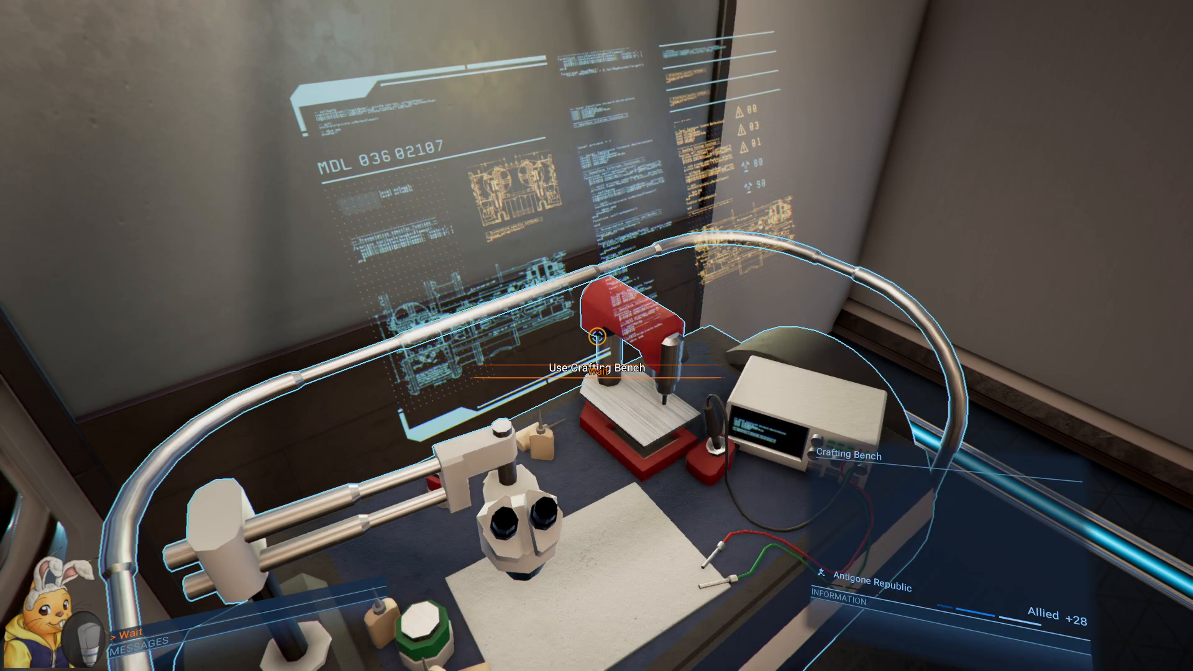
mouse_move(596, 336)
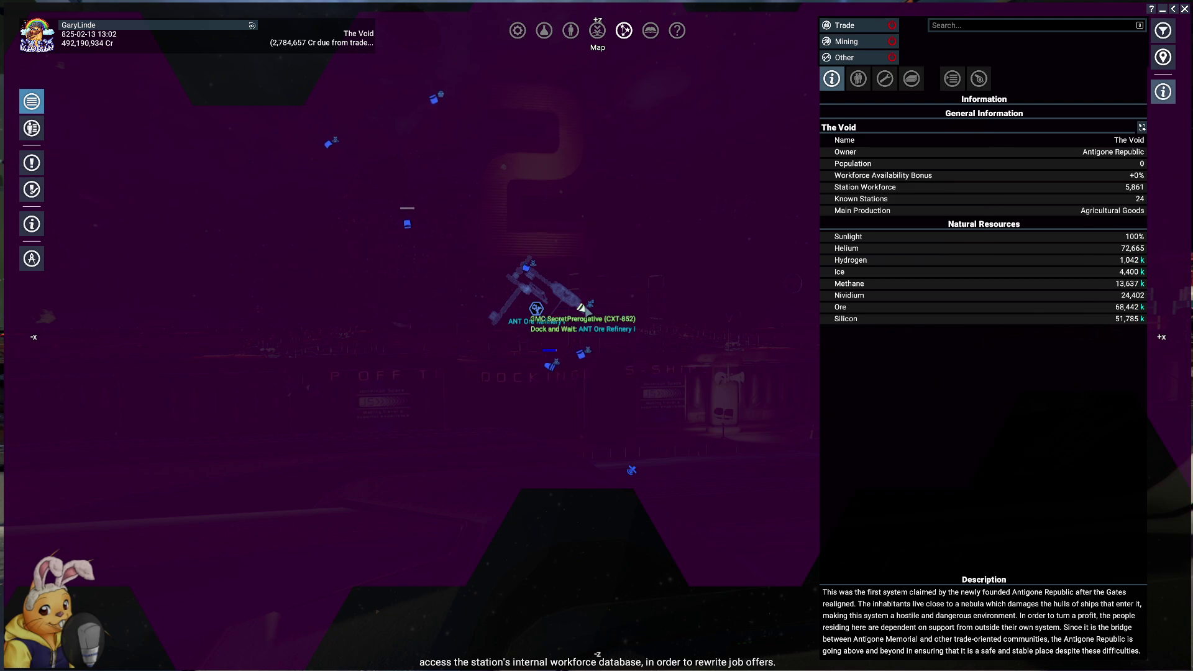
- Select GMC SecretPrerogative on the map and show the Property Owned list
left_click(533, 297)
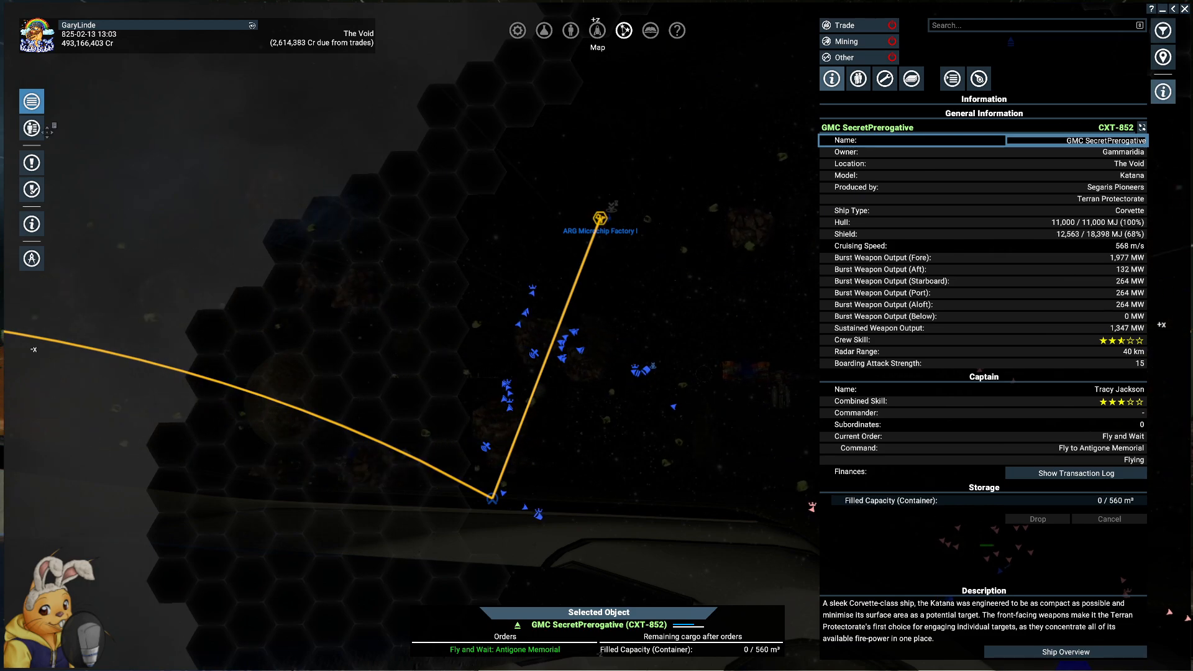
left_click(32, 127)
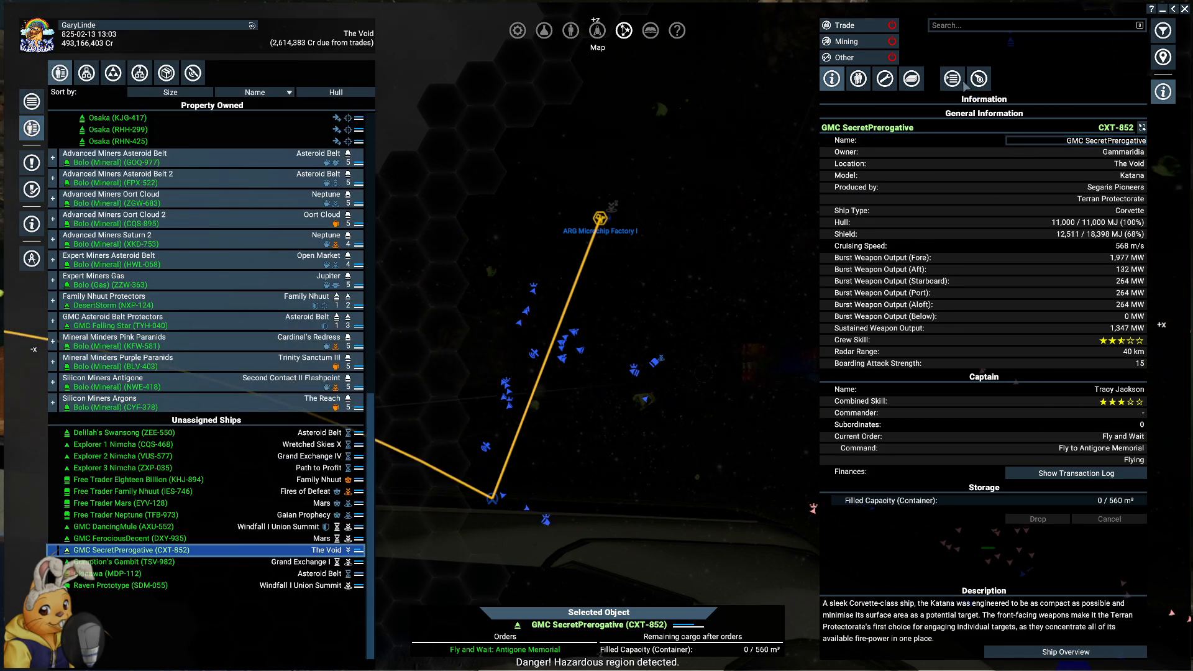
left_click(951, 78)
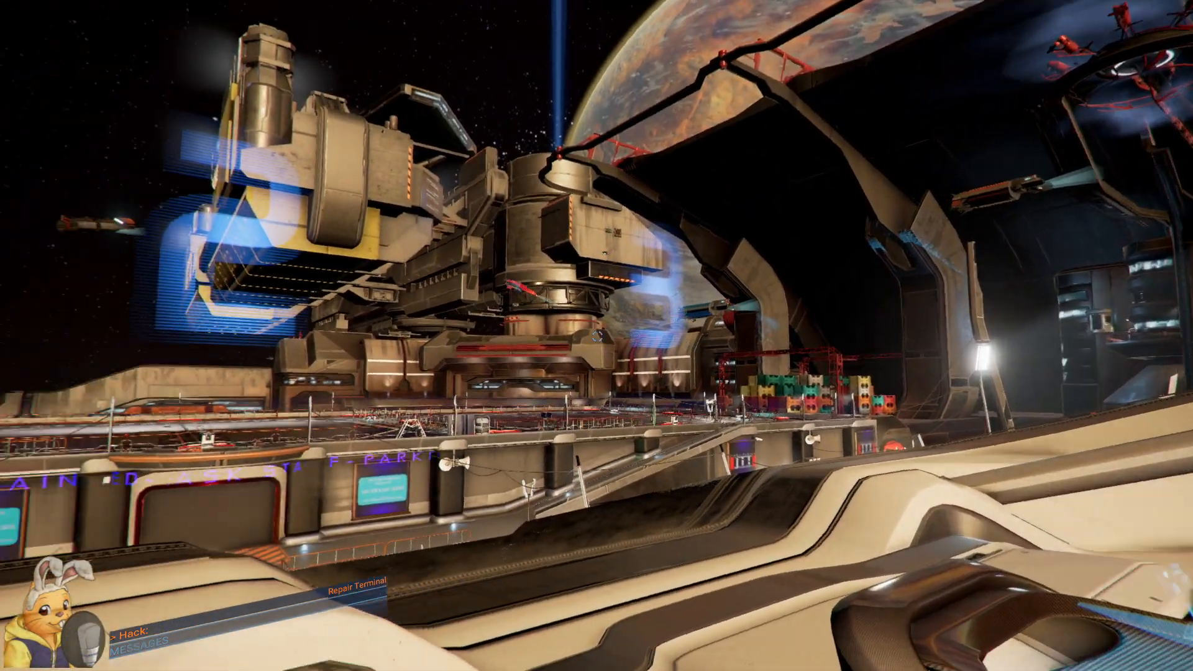
mouse_move(596, 336)
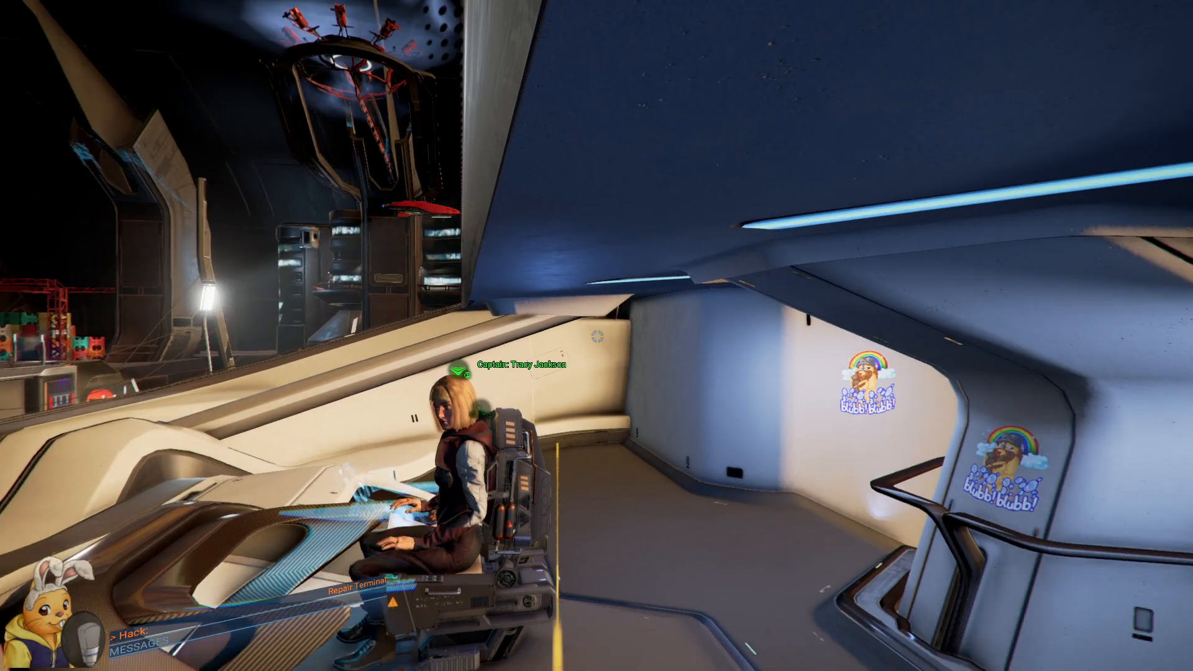
mouse_move(597, 335)
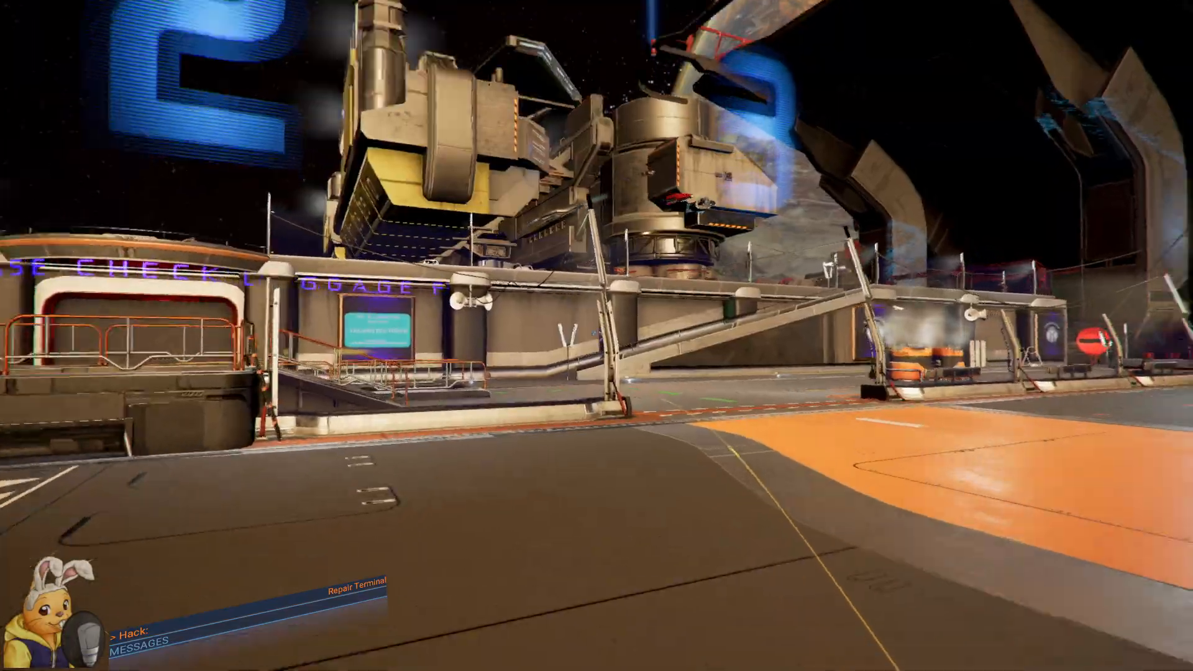
mouse_move(597, 335)
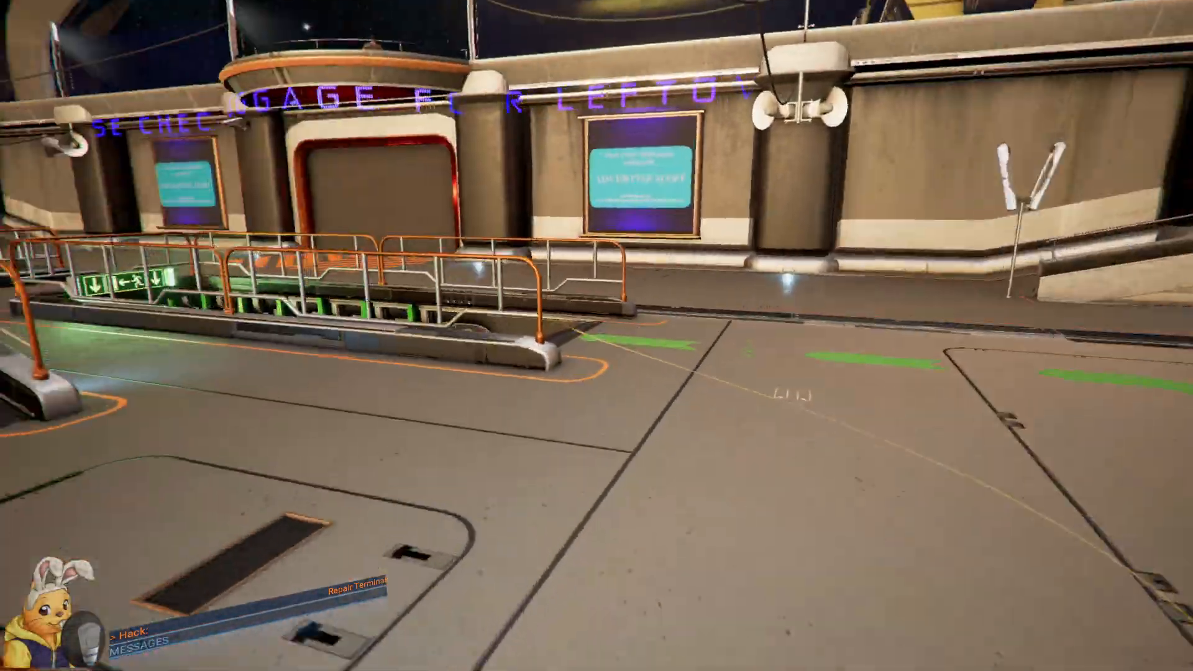
mouse_move(597, 336)
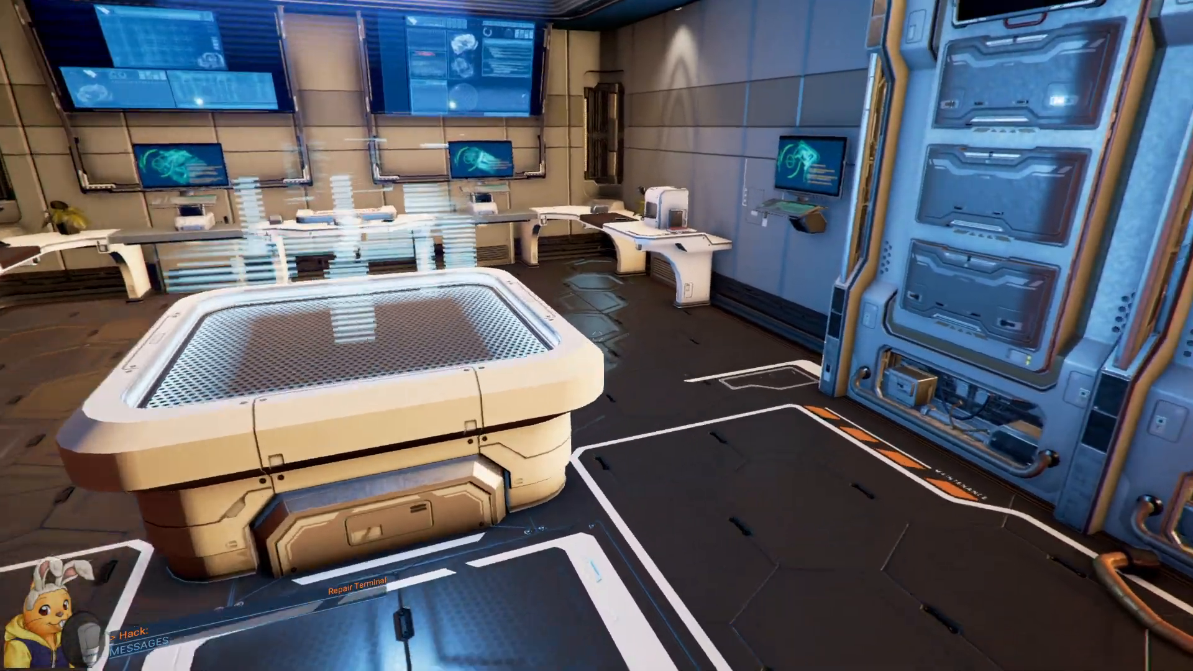
mouse_move(596, 336)
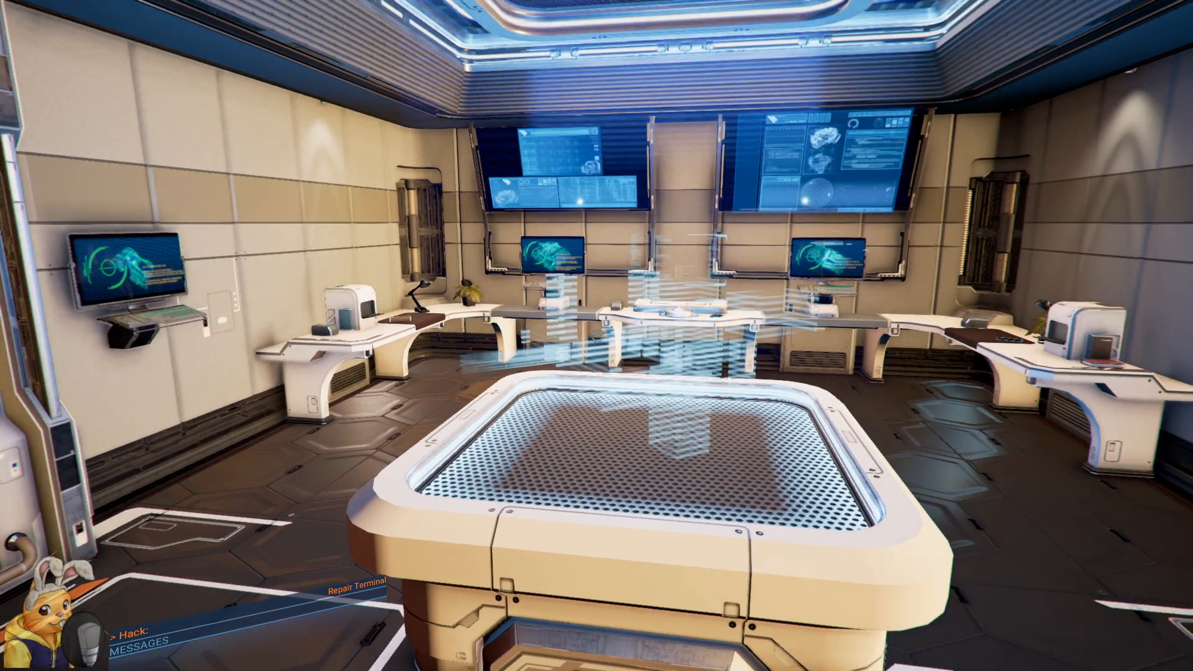
mouse_move(597, 335)
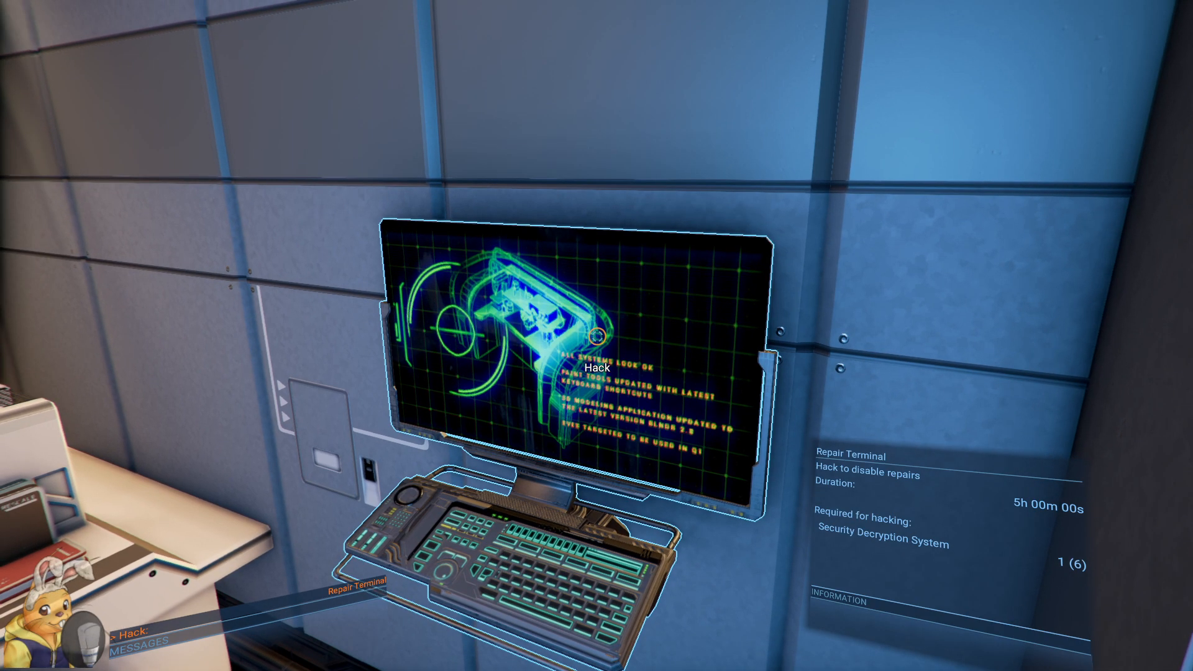
- Hack the lab's Repair Terminal and confirm, disabling station repairs for about five hours
left_click(593, 369)
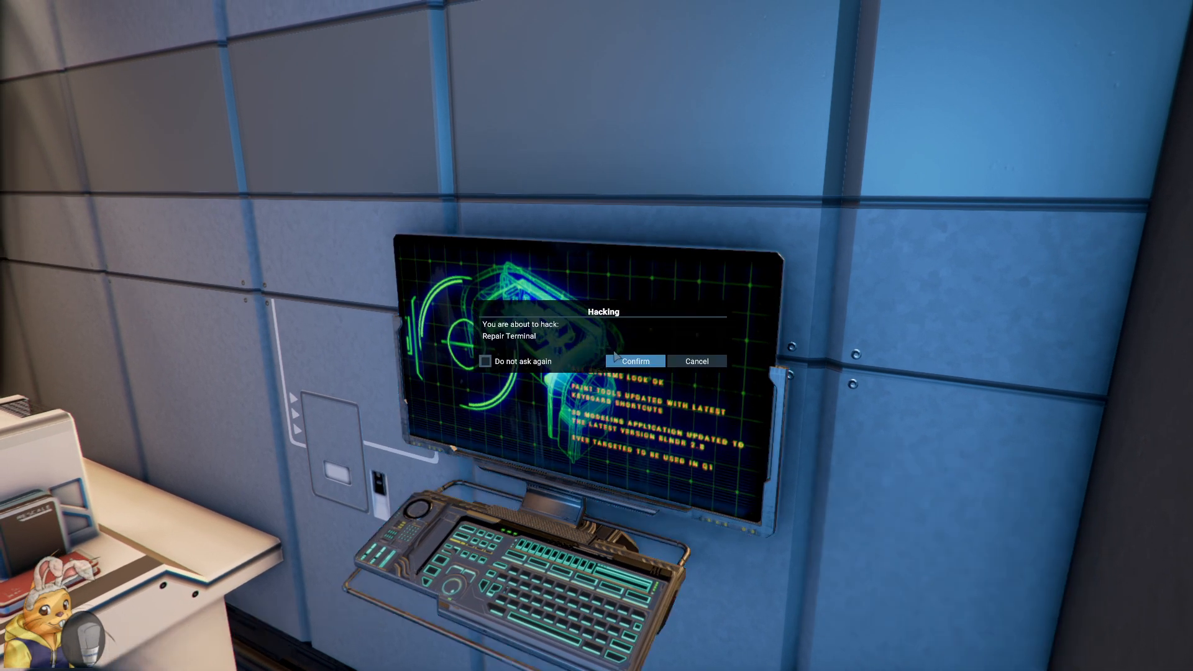
left_click(636, 361)
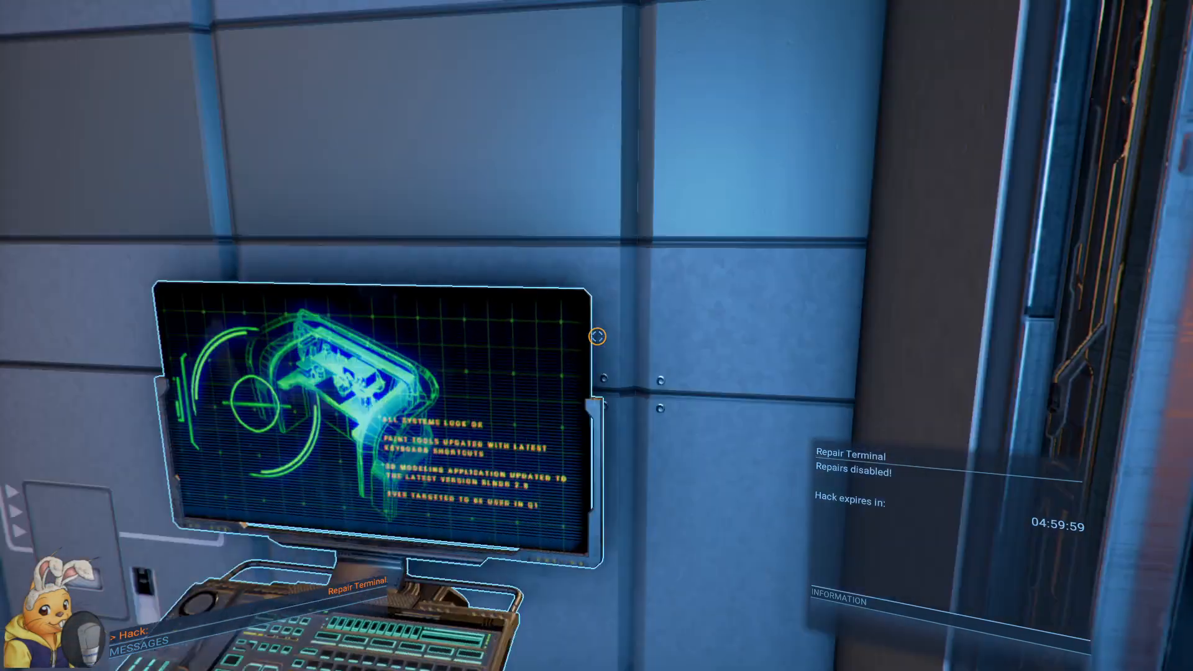
mouse_move(597, 335)
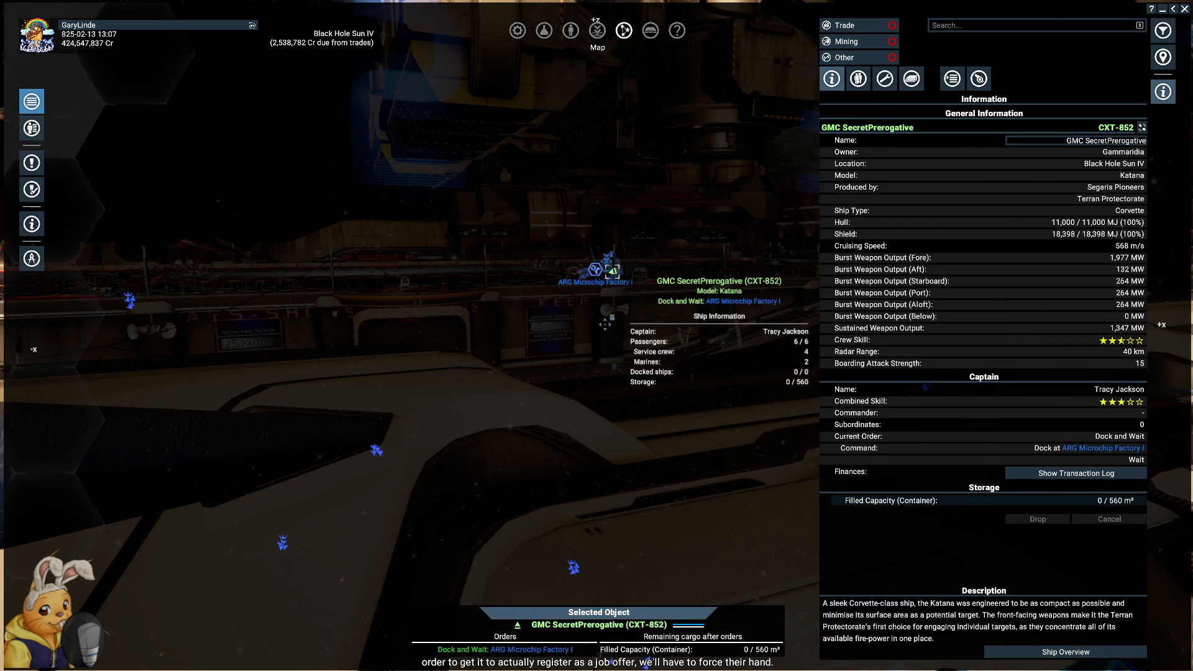
- Teleport back aboard the GMC SecretPrerogative from its map context menu
right_click(608, 271)
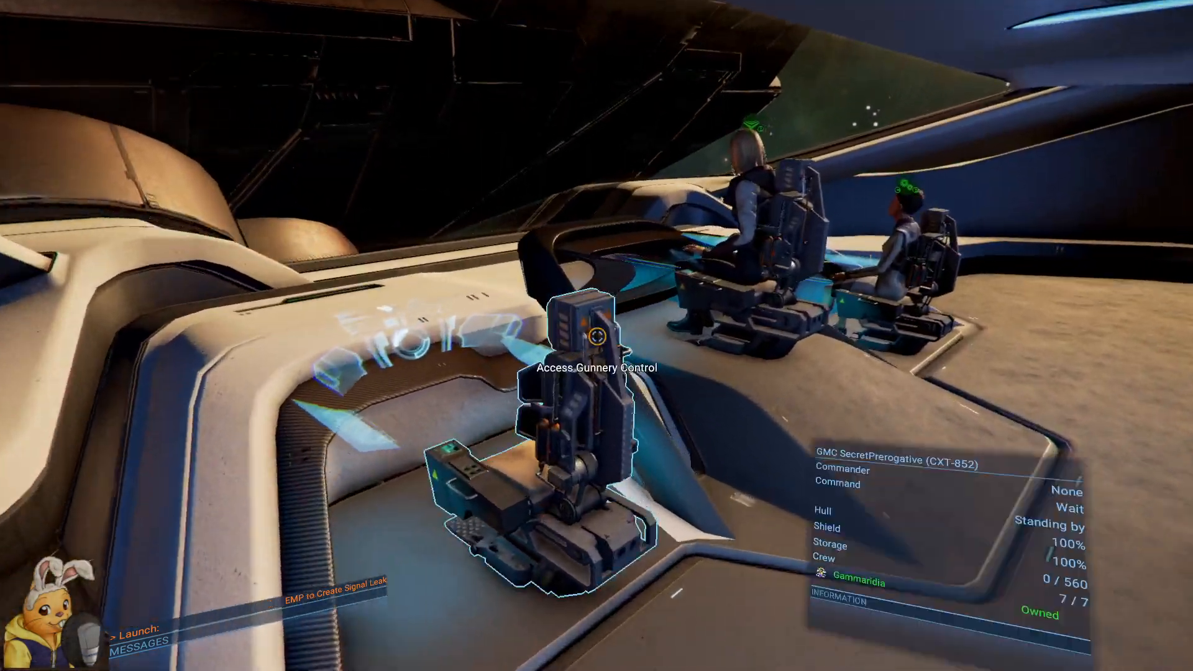
mouse_move(597, 334)
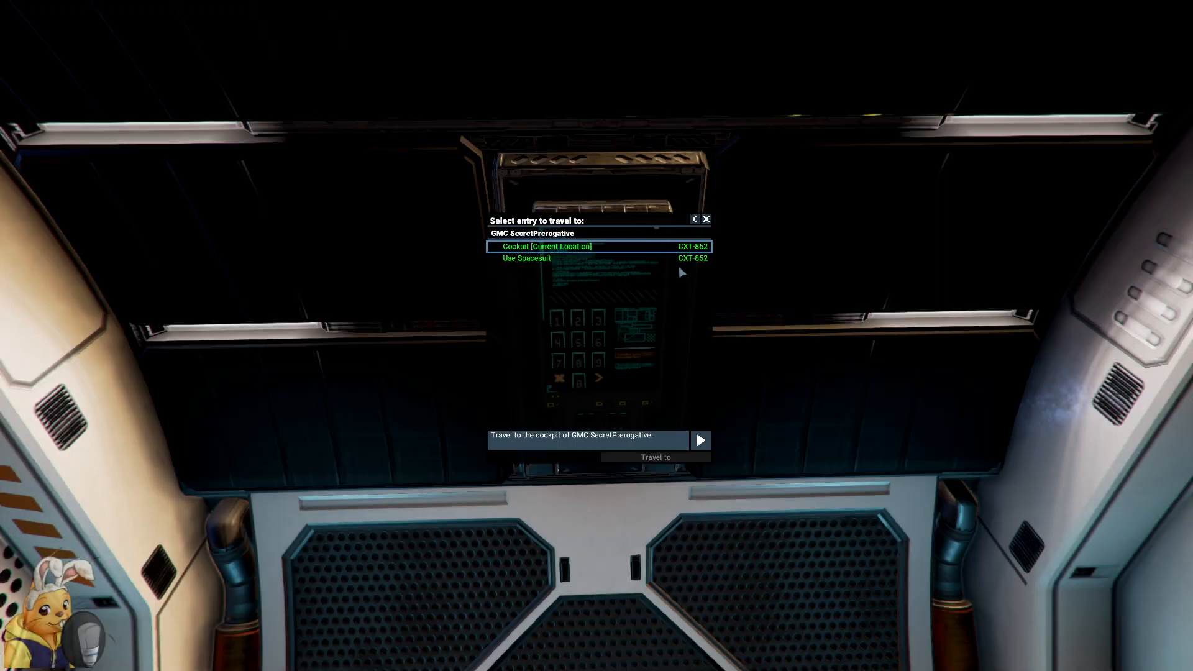
- Use the spacesuit at the ship's transporter to head out into space
left_click(699, 440)
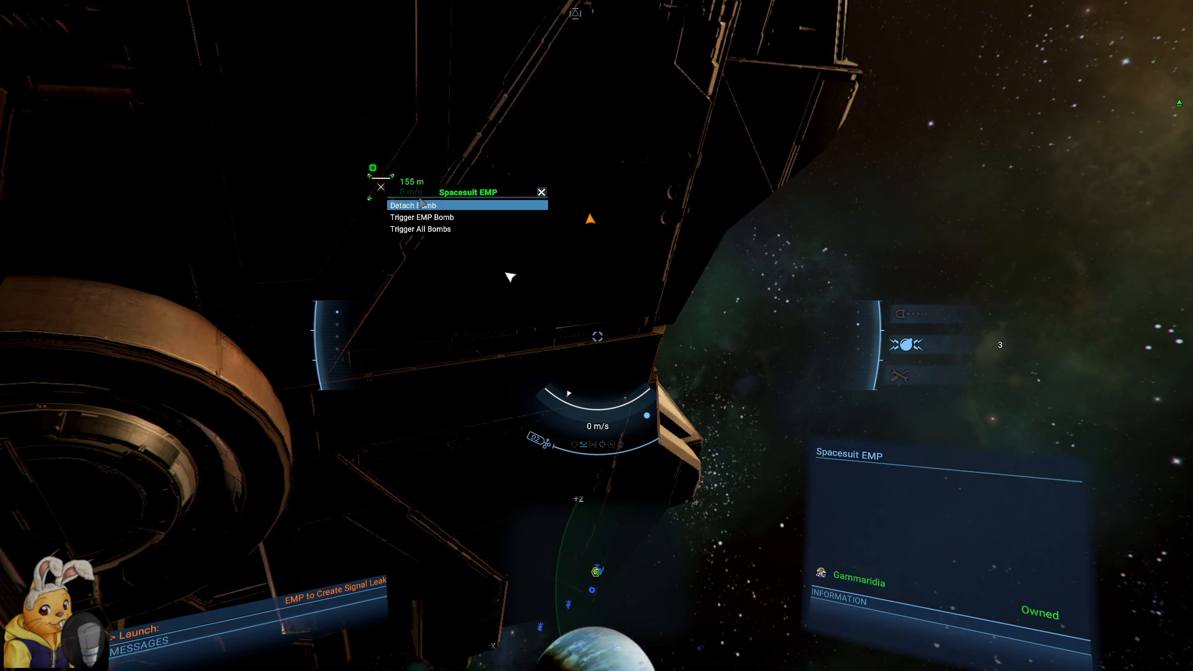
mouse_move(423, 216)
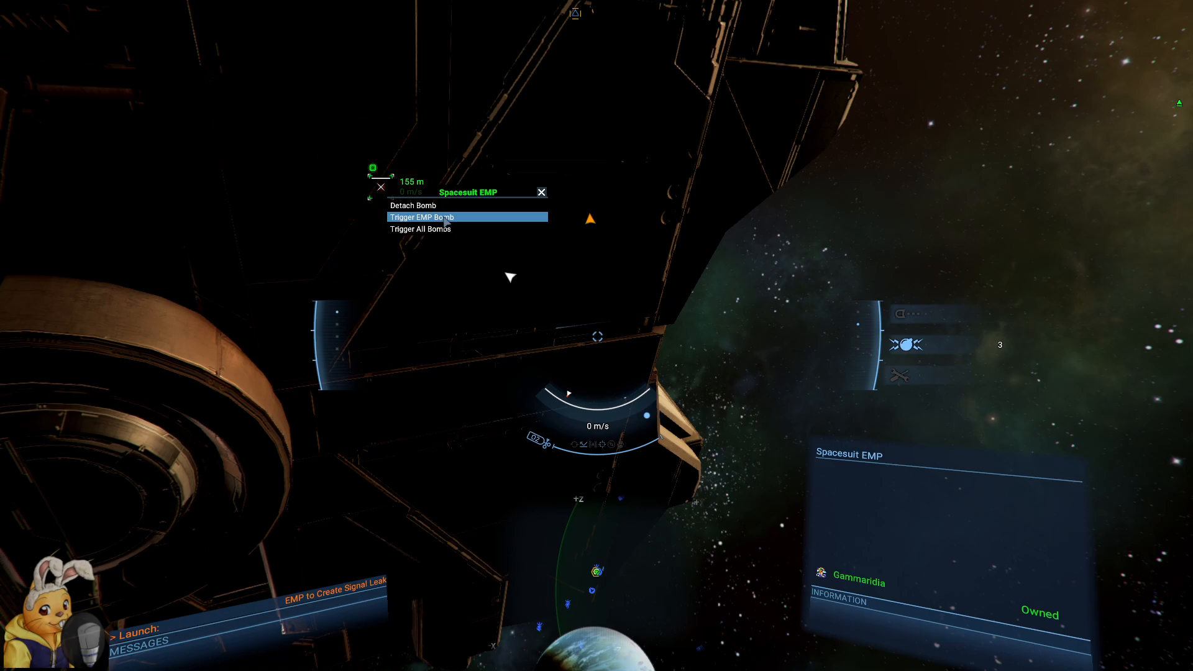
- Trigger the planted EMP bomb beside the station to cause a signal leak
left_click(421, 216)
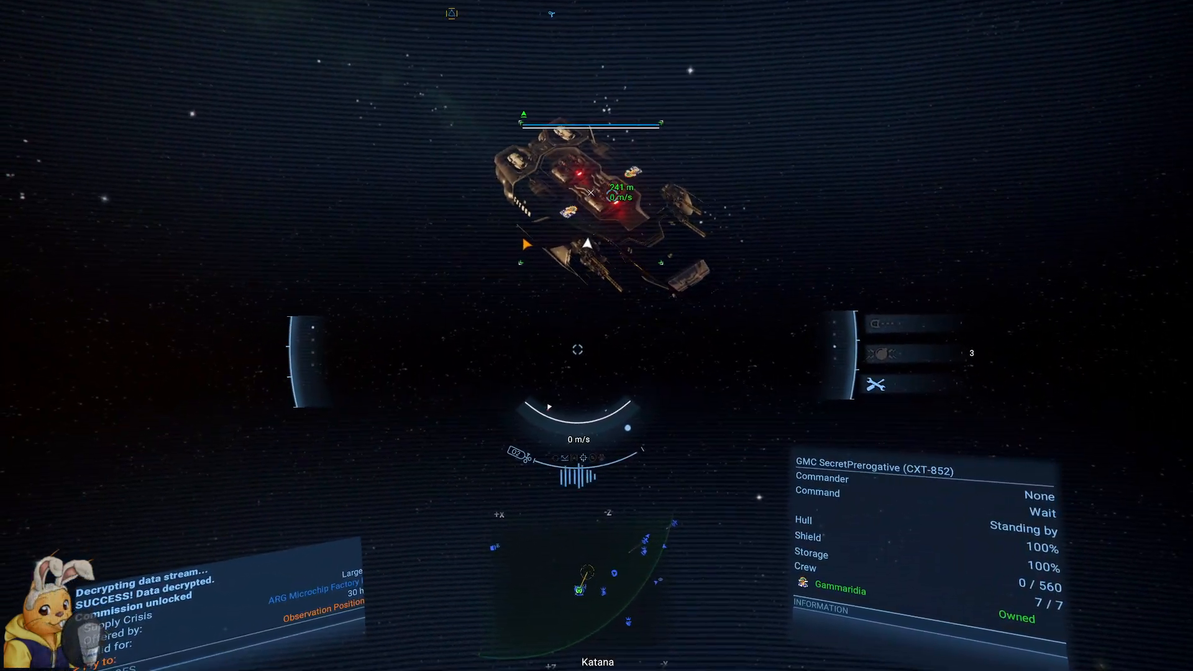
- Teleport back onto the GMC SecretPrerogative from its context menu in space
right_click(590, 192)
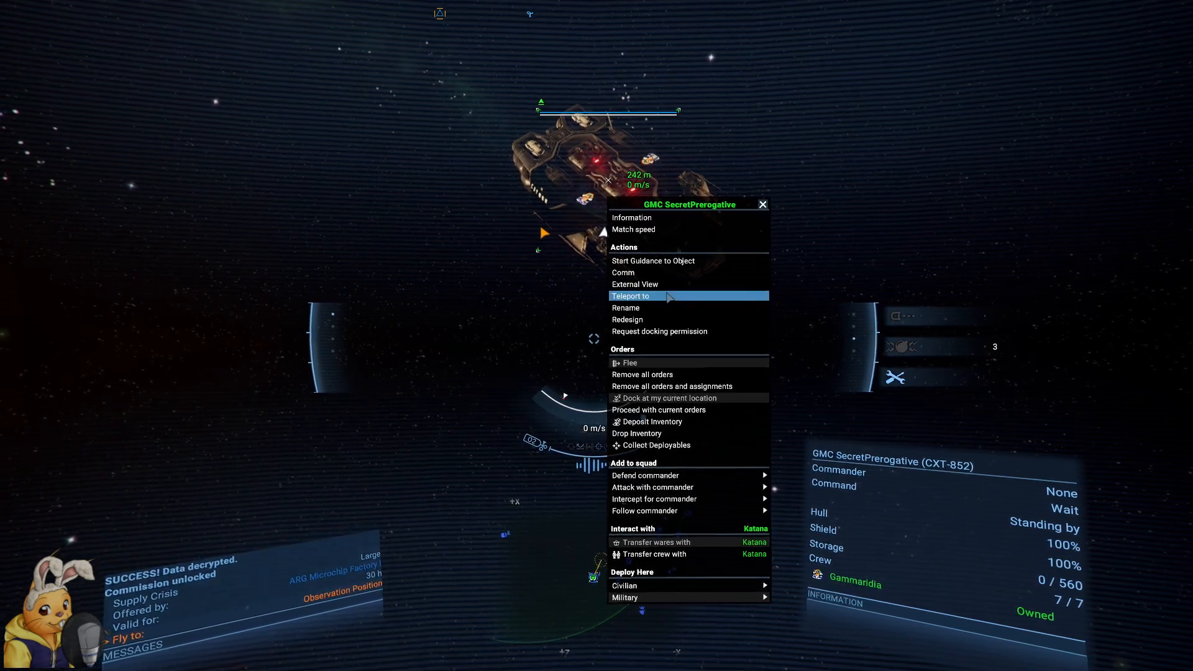
left_click(630, 296)
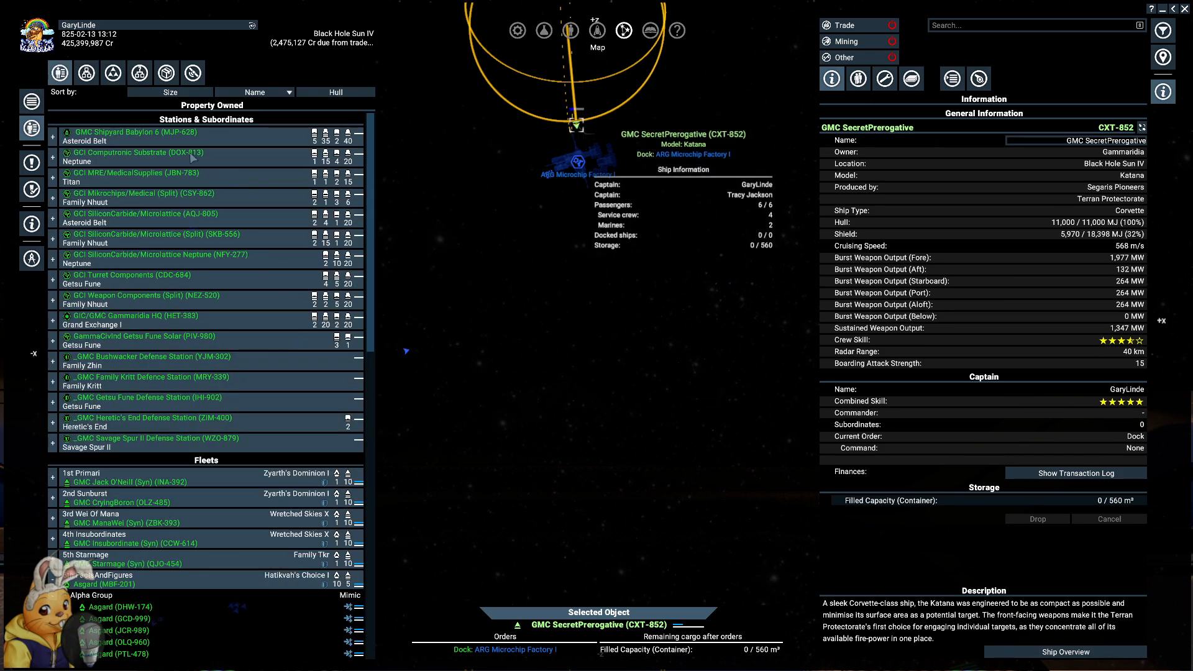
- Show the GMC Shipyard Babylon 6 information panel from the Property Owned list
left_click(133, 132)
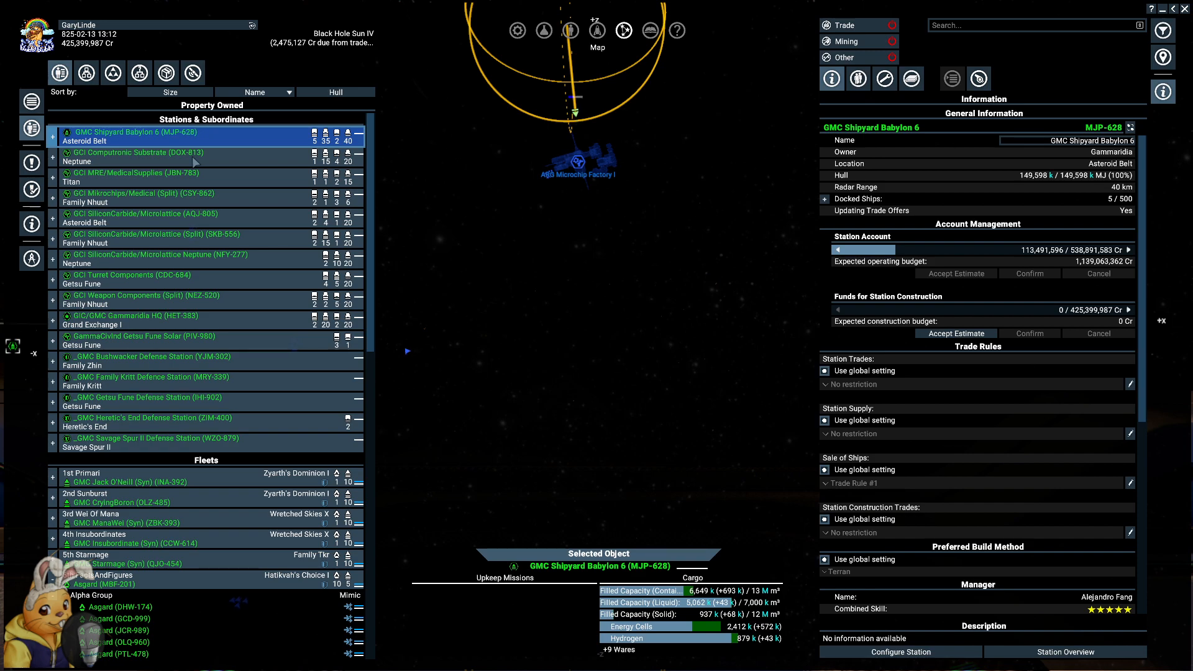
left_click(137, 157)
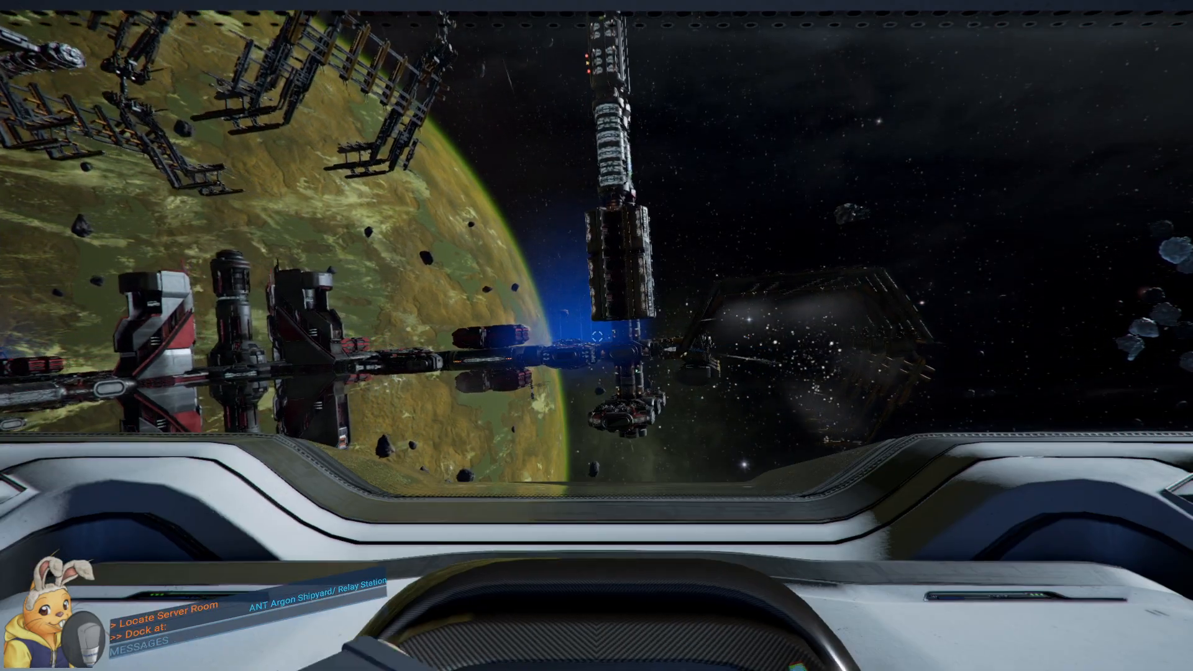
mouse_move(597, 336)
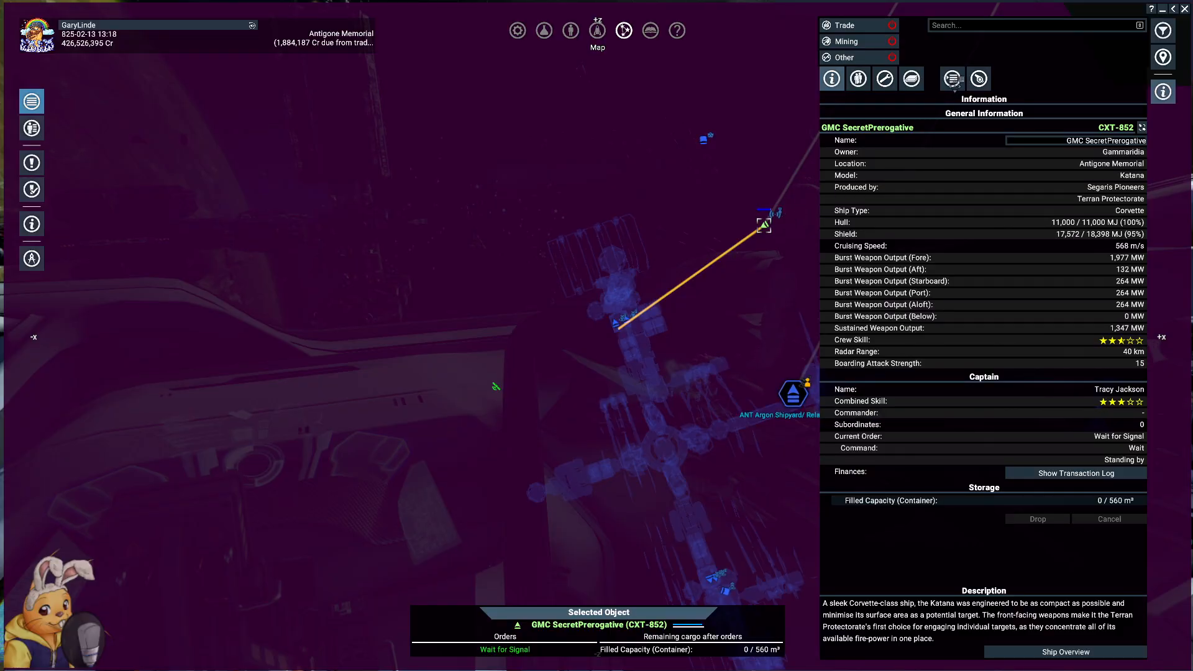
- Remove the Dock [Auto] order and another queued order from the corvette's behaviour queue
left_click(950, 79)
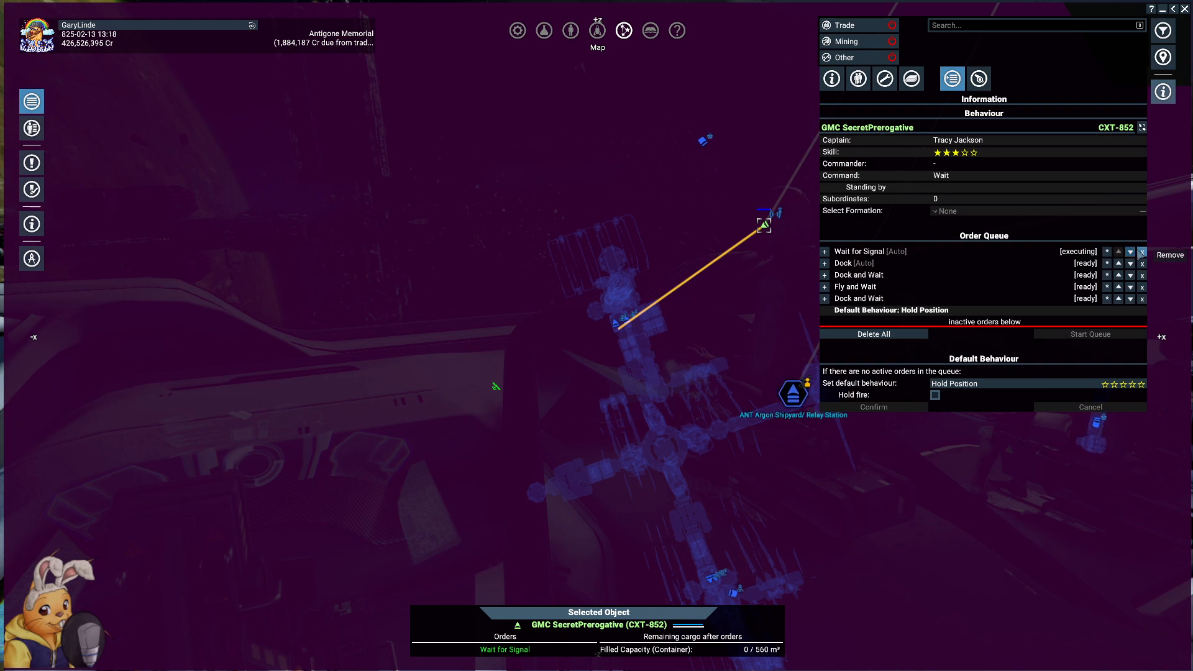
left_click(1143, 264)
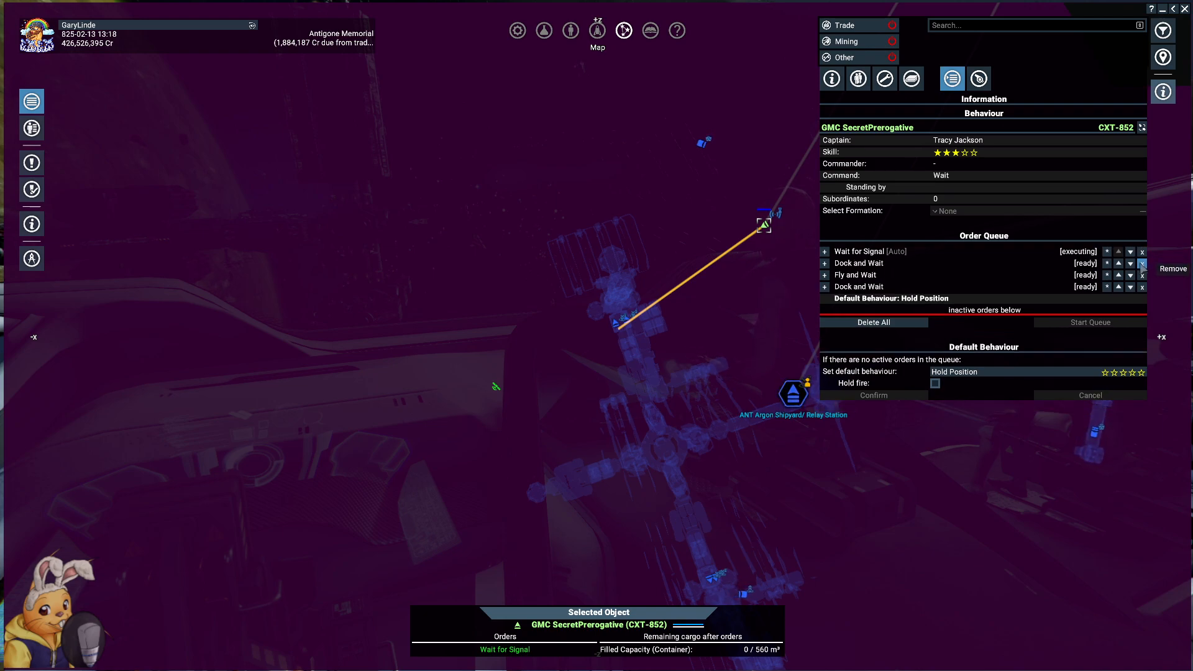
left_click(1141, 264)
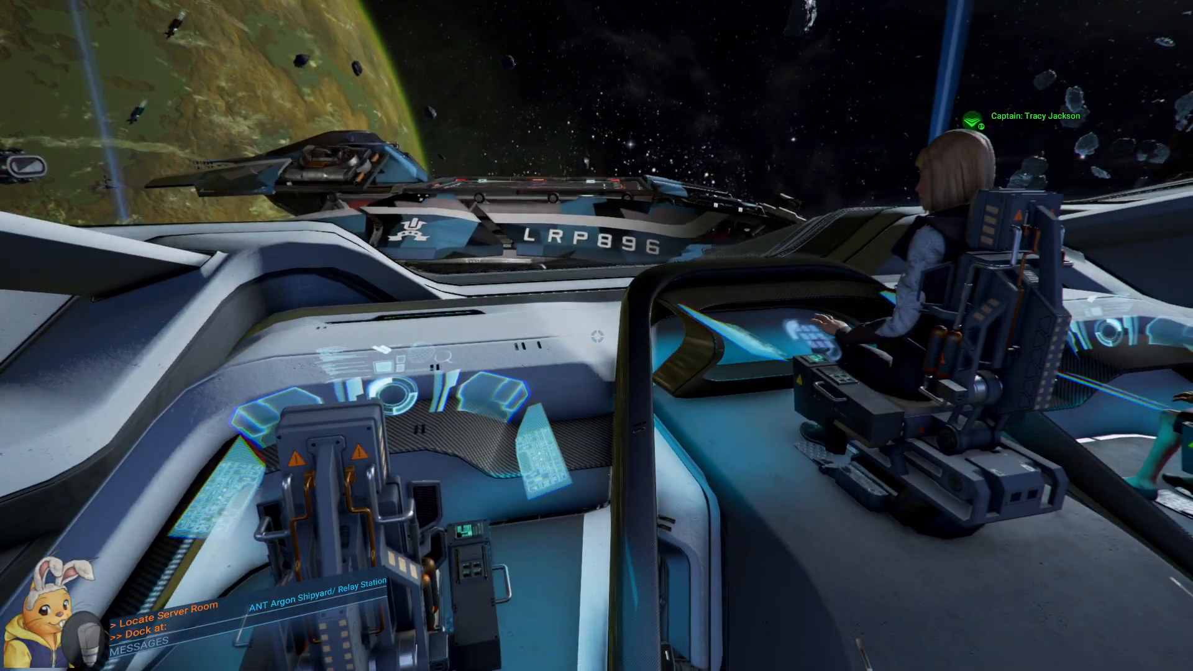
mouse_move(596, 336)
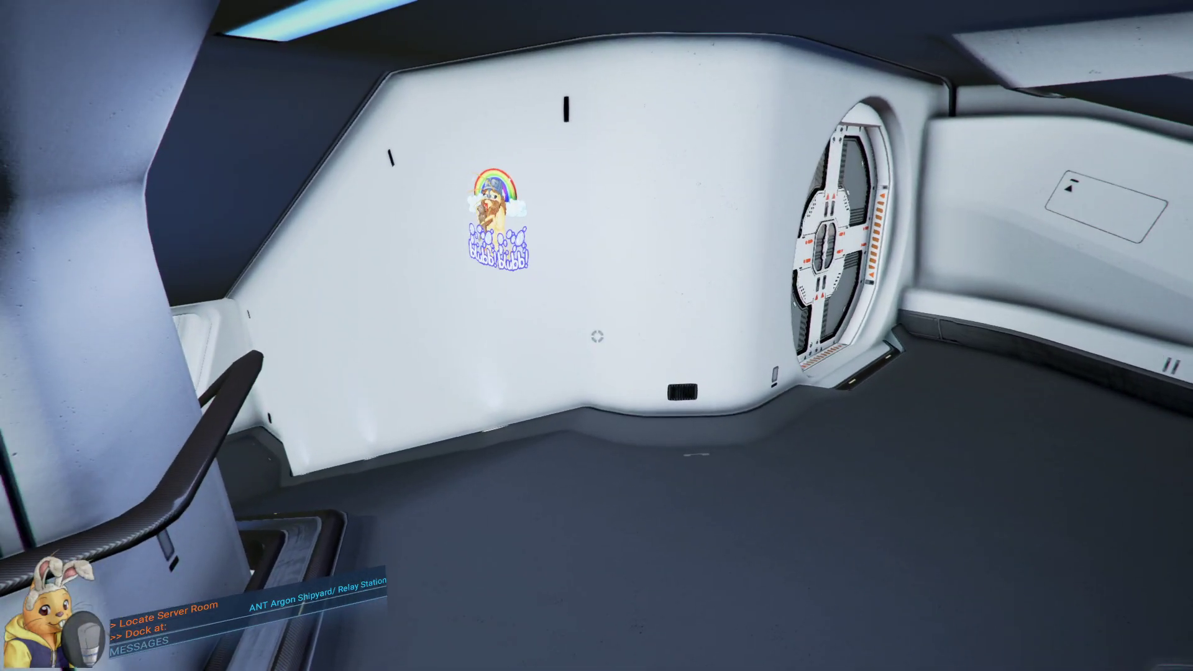
- Switch to external view to see GMC SecretPrerogative docked at the station
key("F2")
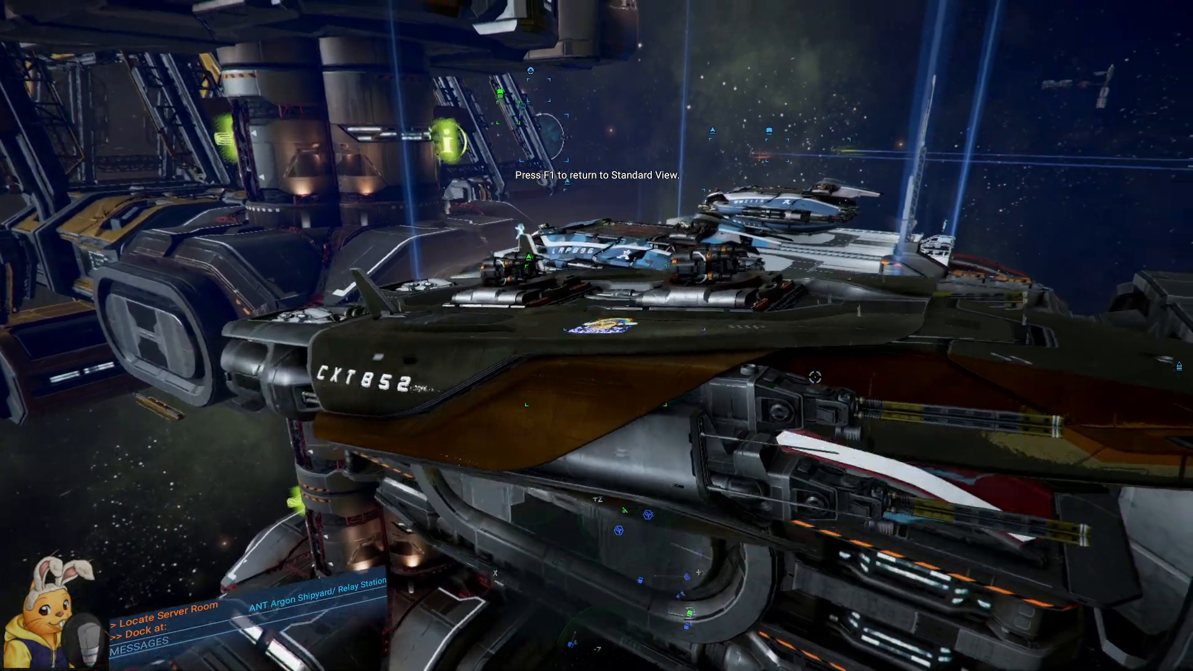
mouse_move(596, 336)
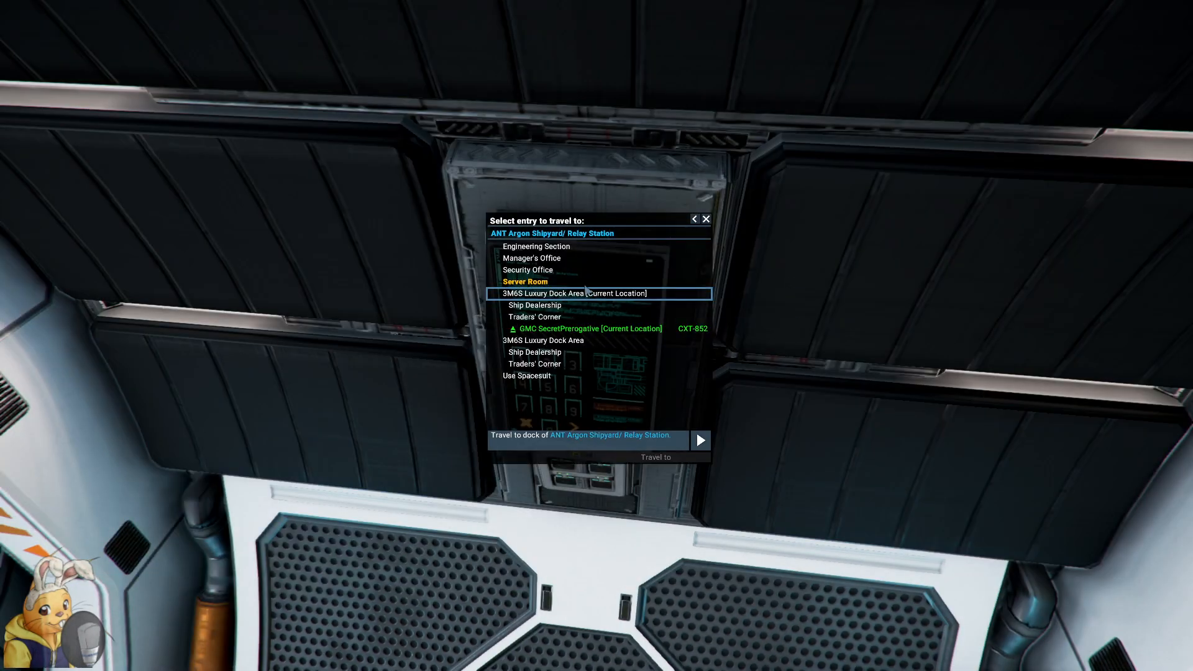
- Travel to the Server Room via the transporter destination list
left_click(699, 440)
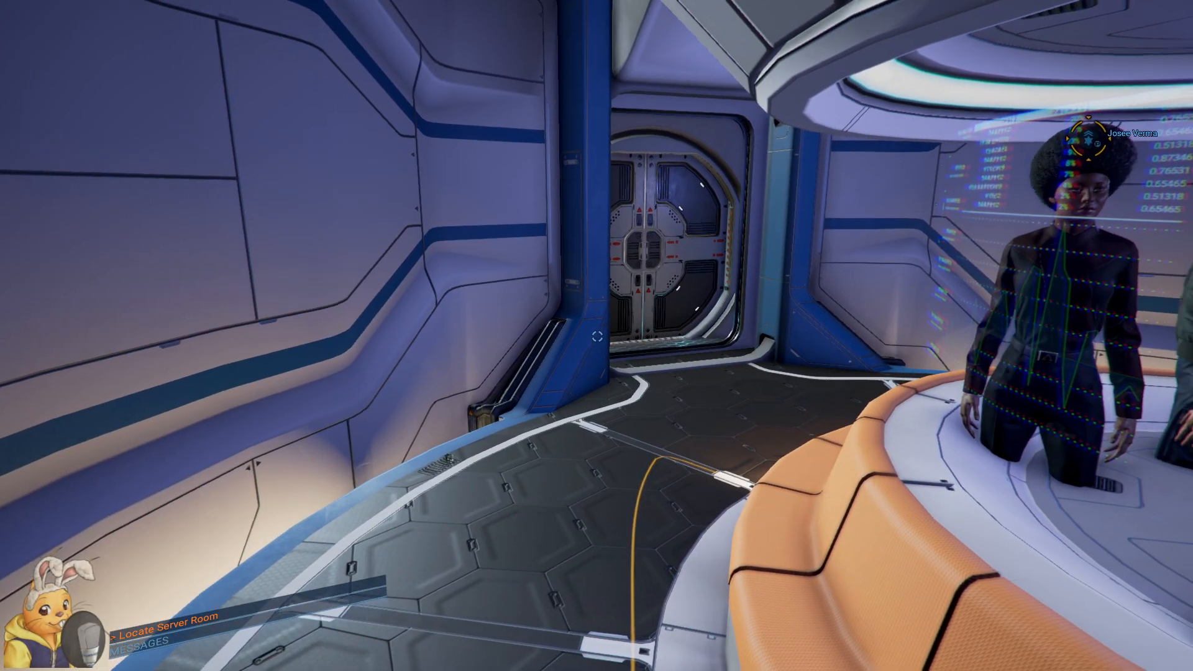
mouse_move(597, 336)
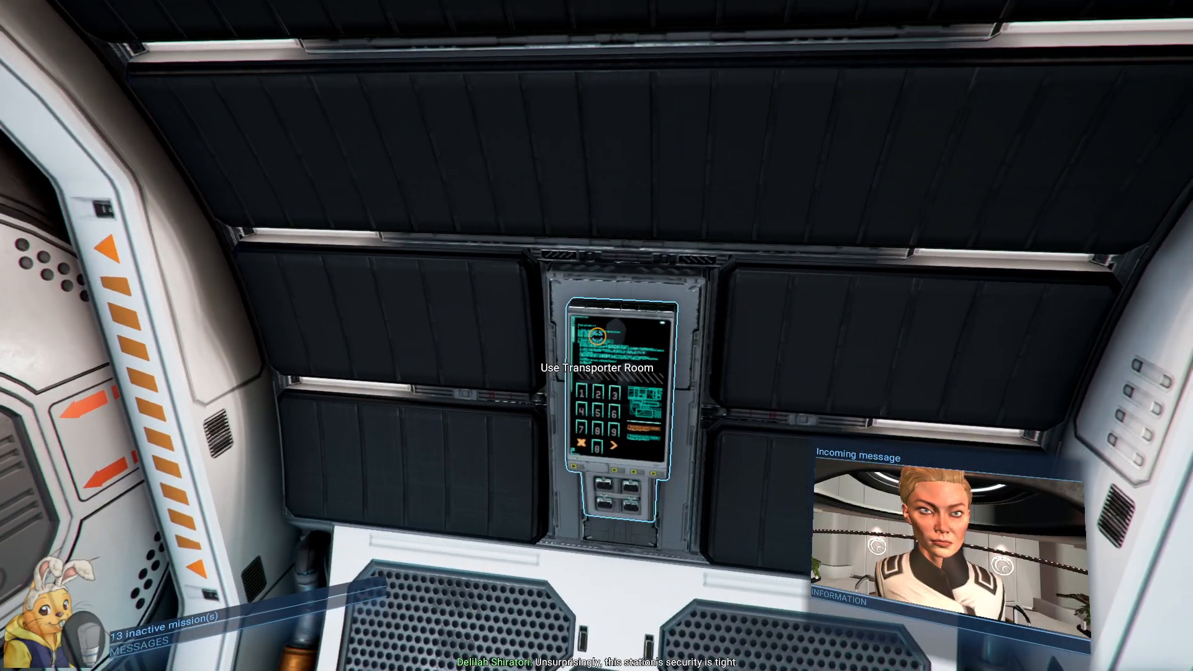
- Use the transporter to travel back to the docked GMC SecretPrerogative
left_click(598, 368)
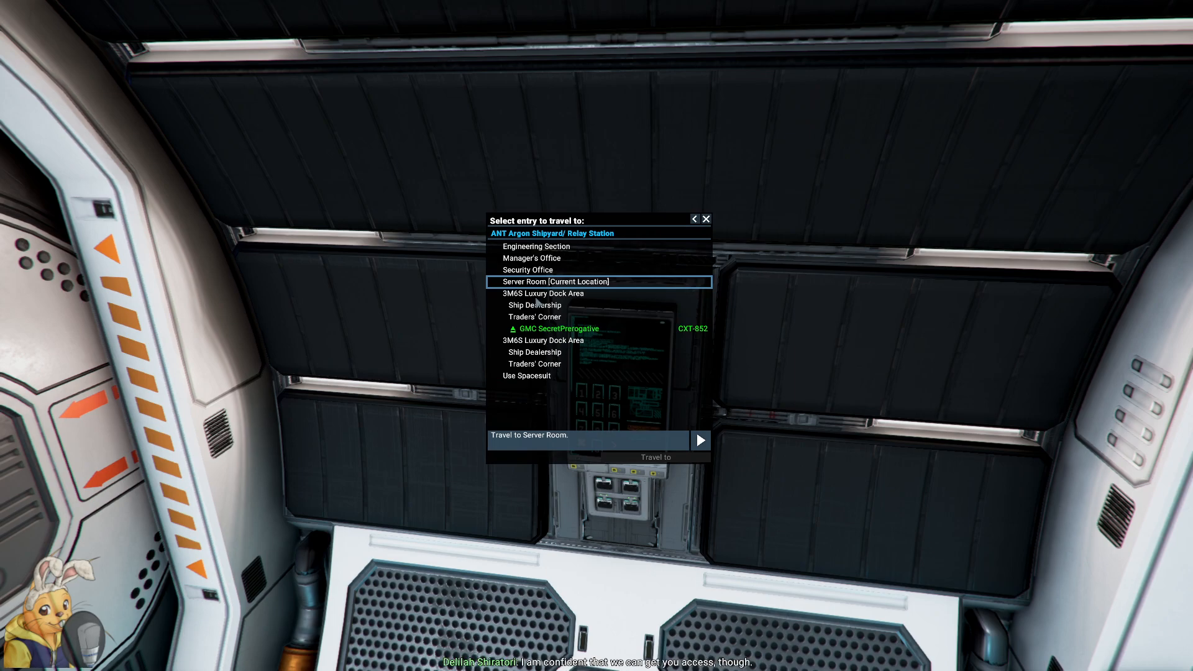
left_click(699, 440)
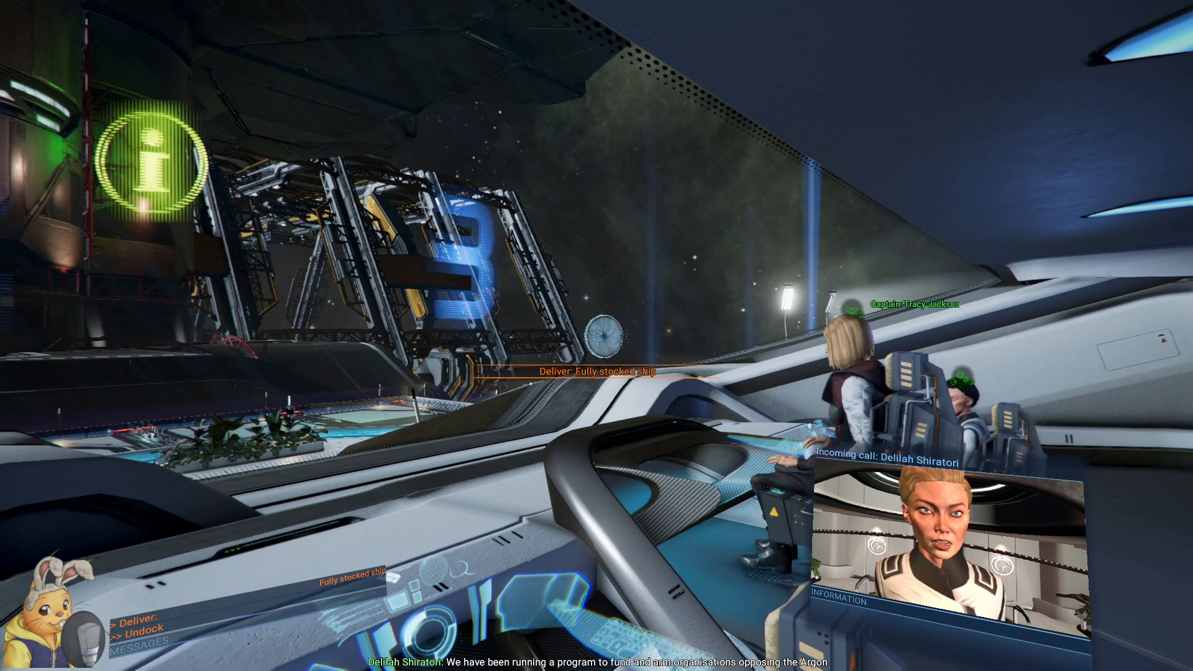
mouse_move(596, 336)
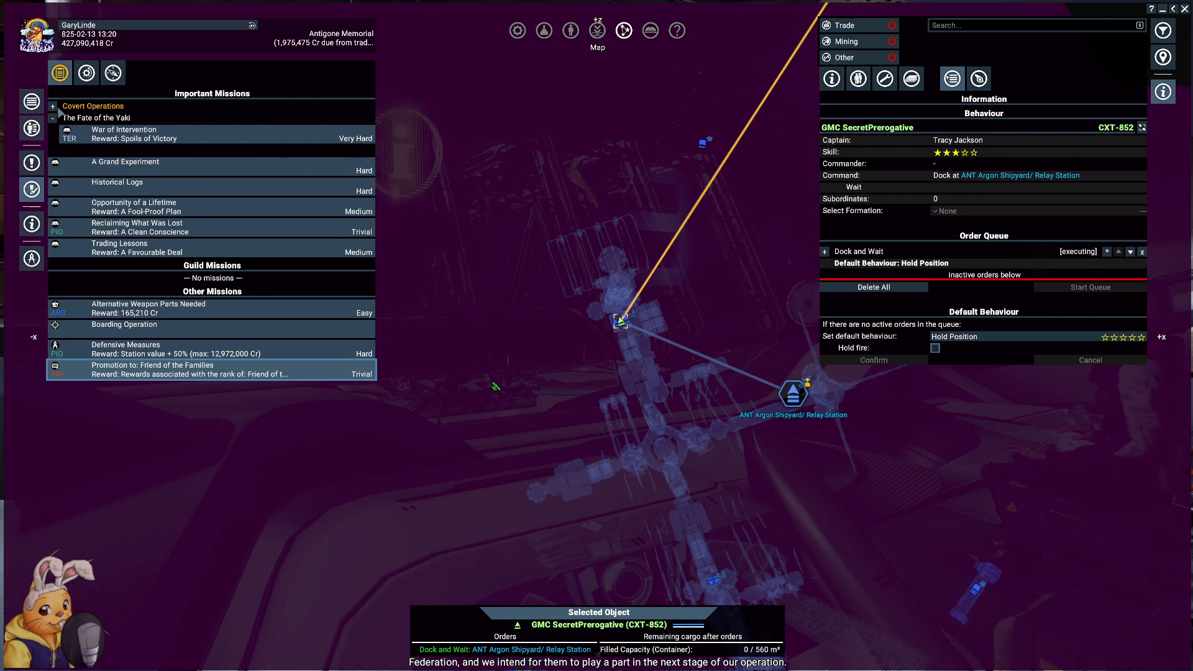
- Read through the Operation Draco and Operation Hyena mission briefings
left_click(94, 105)
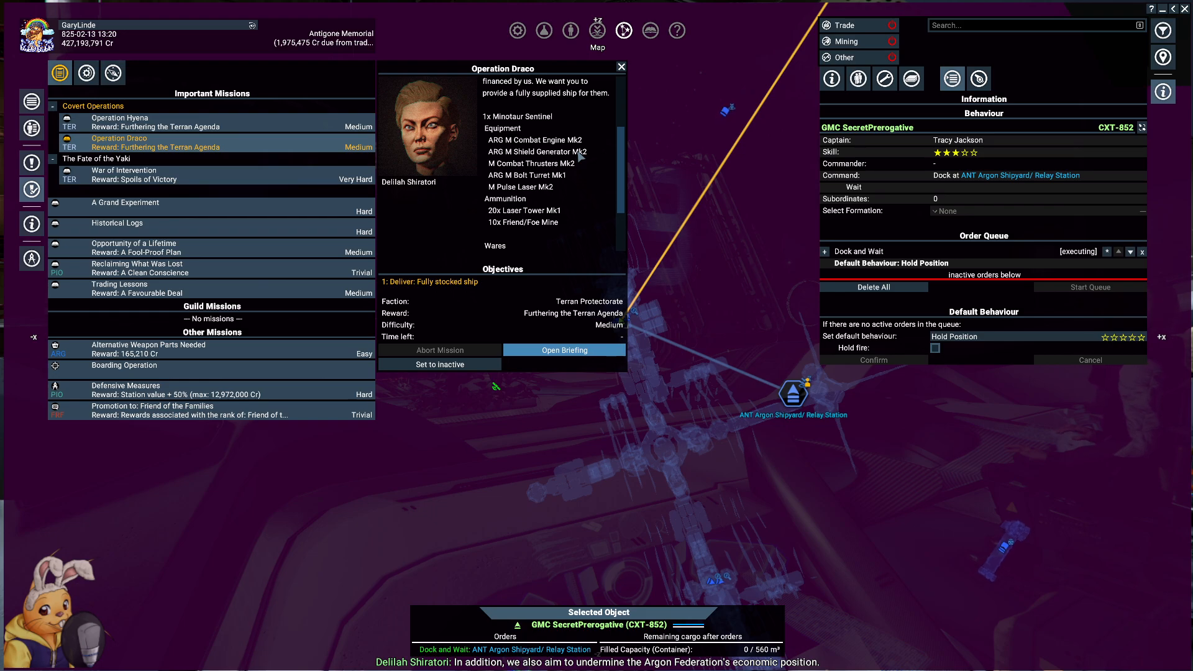
scroll("down", 3)
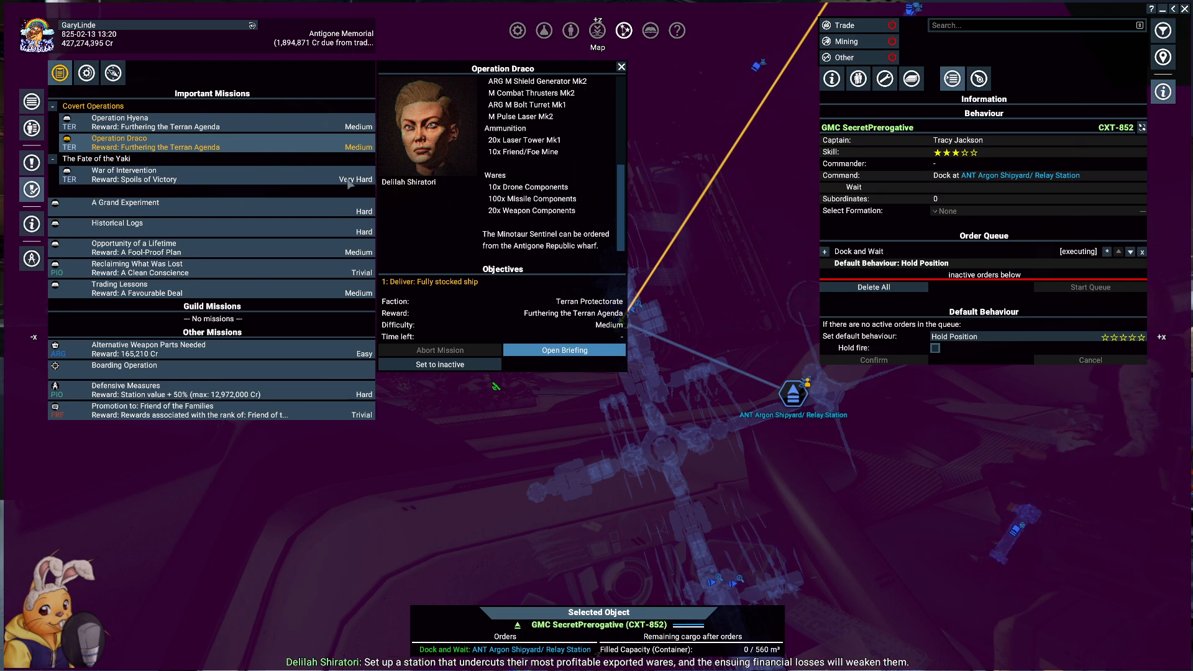
left_click(119, 118)
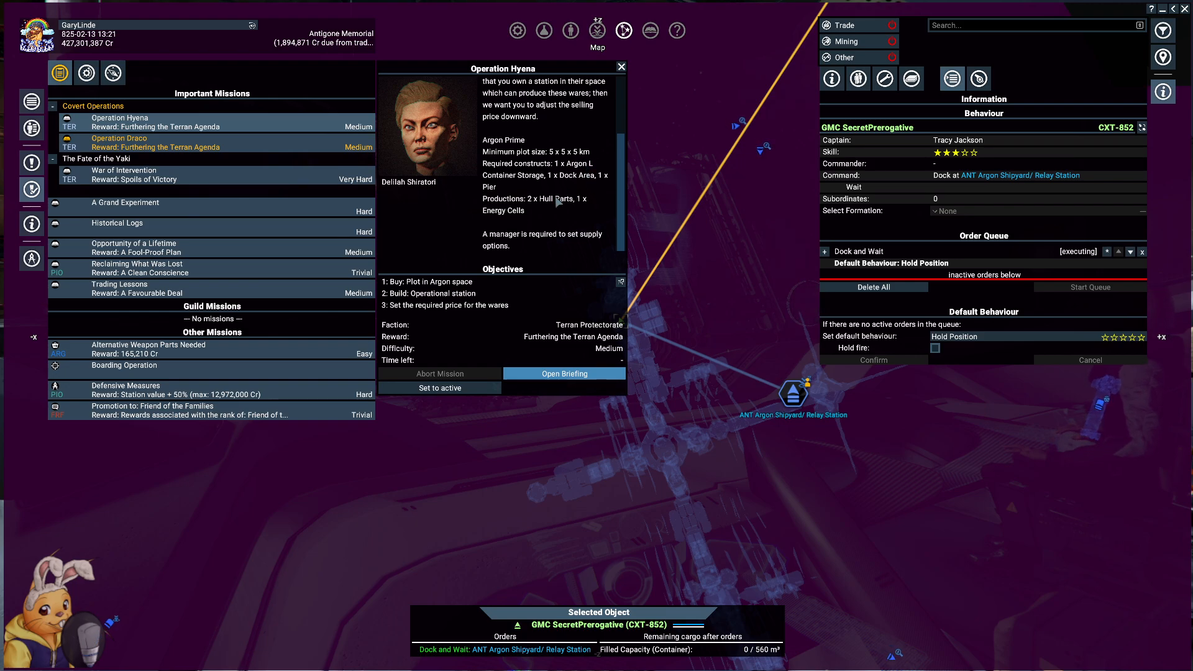
left_click(120, 142)
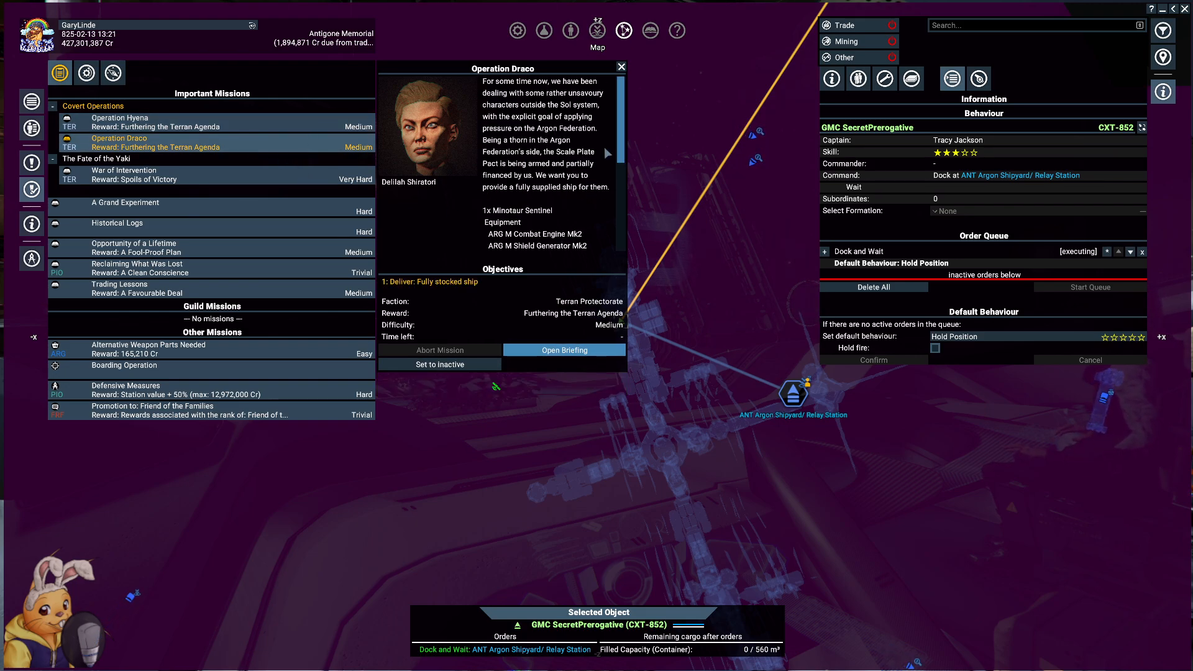
scroll("down", 3)
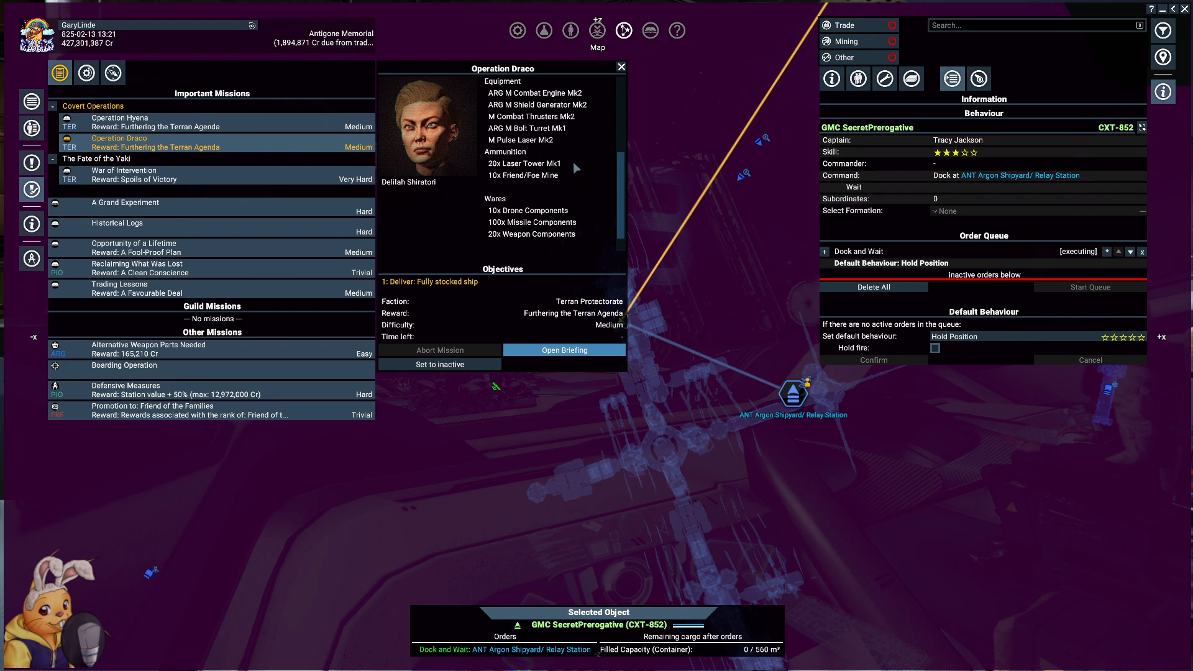
scroll("down", 3)
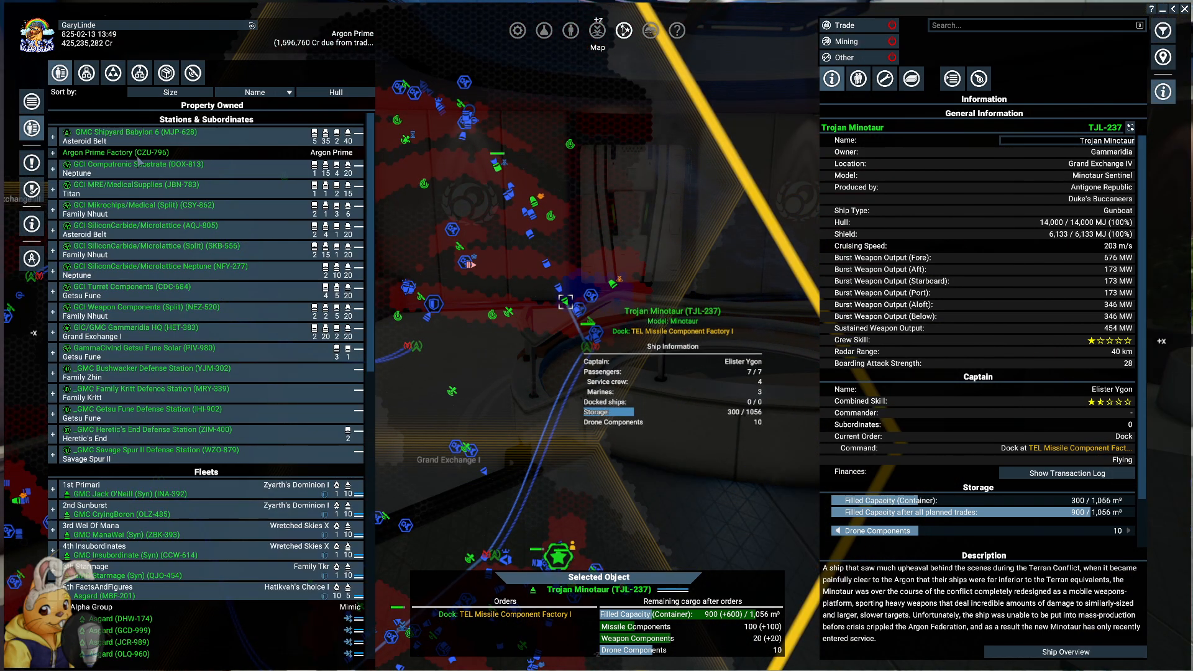
- Show the Argon Prime Factory details and open its construction plan via Configure Station
left_click(115, 152)
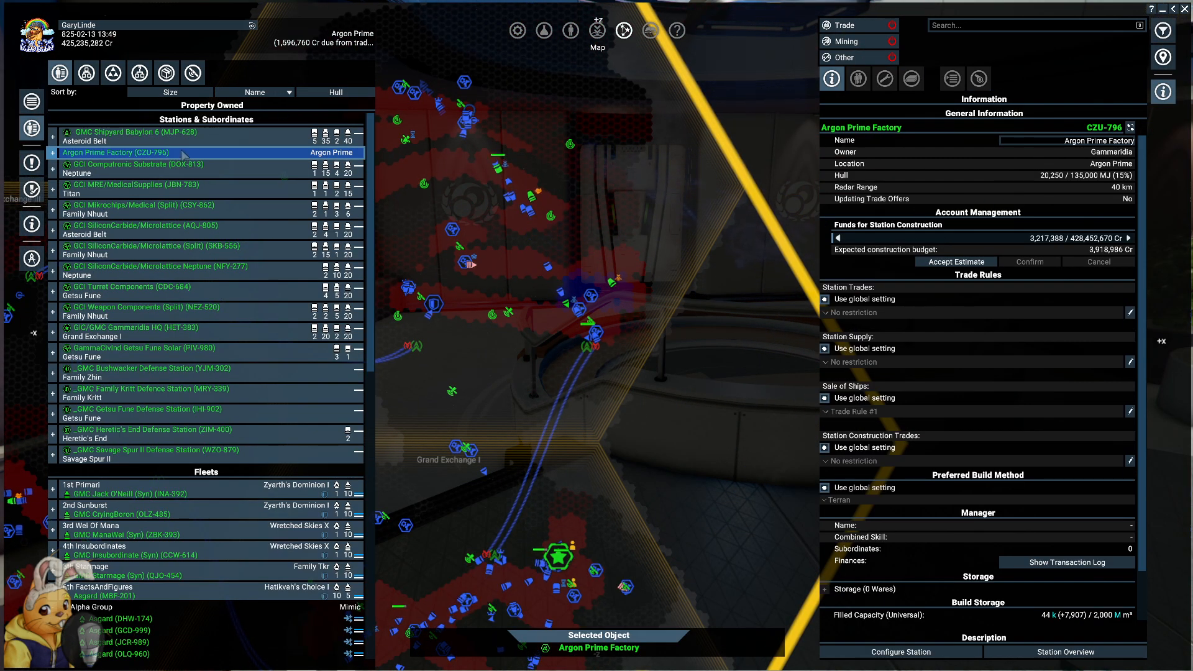
left_click(900, 652)
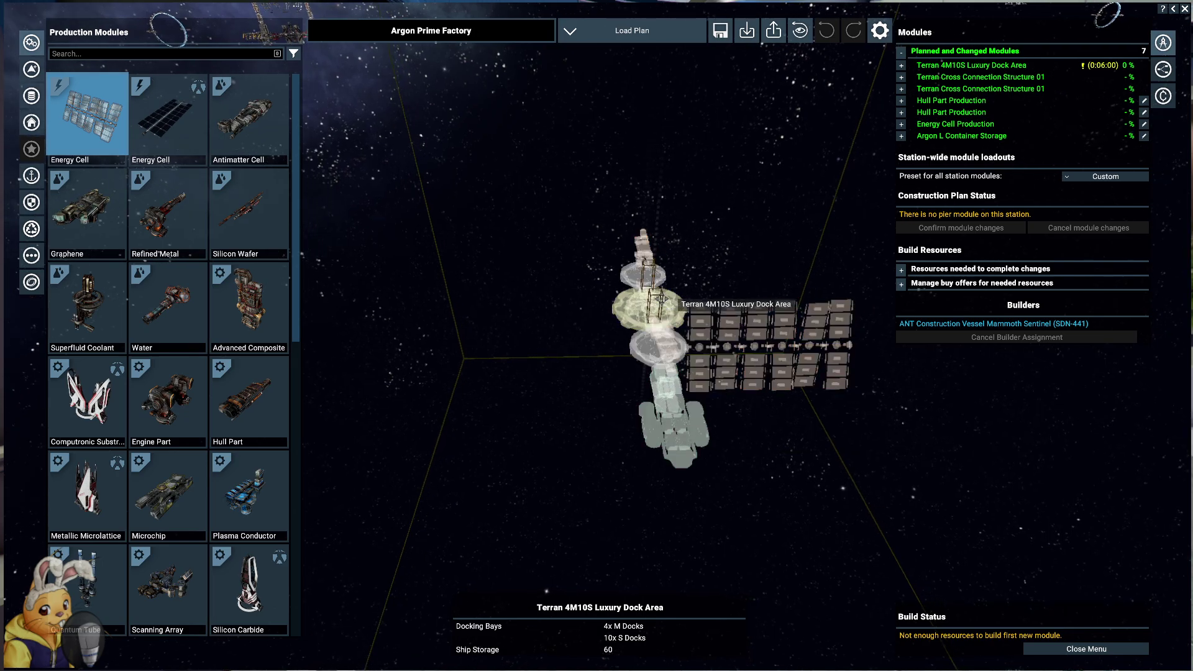
mouse_move(669, 327)
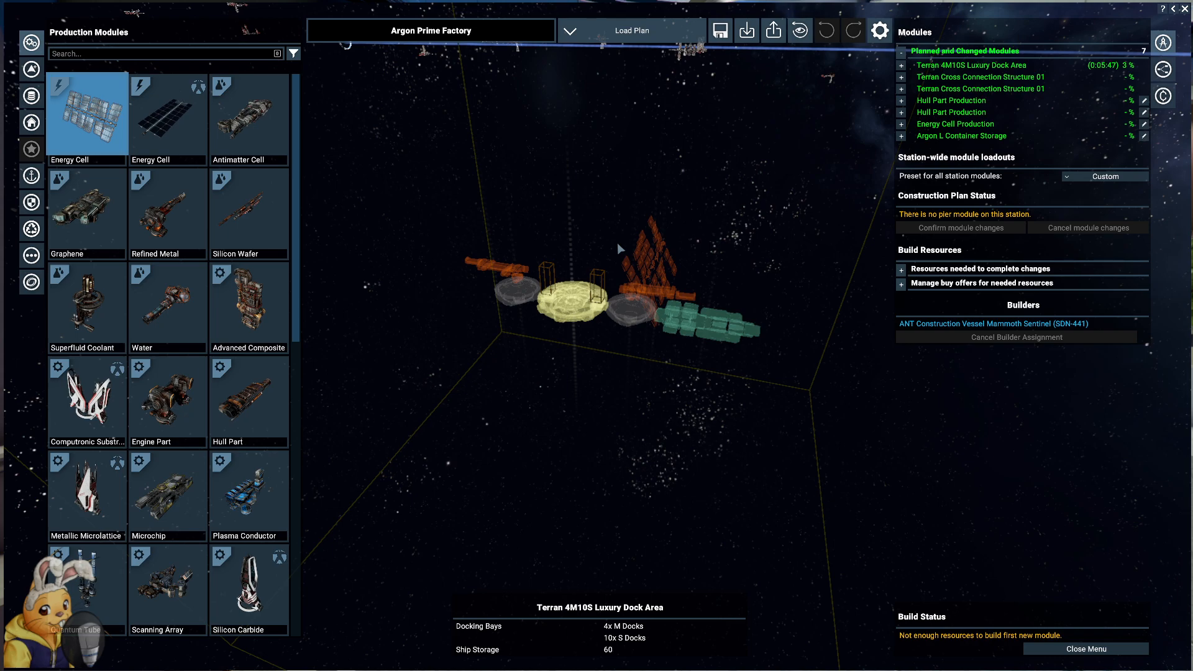
mouse_move(832, 331)
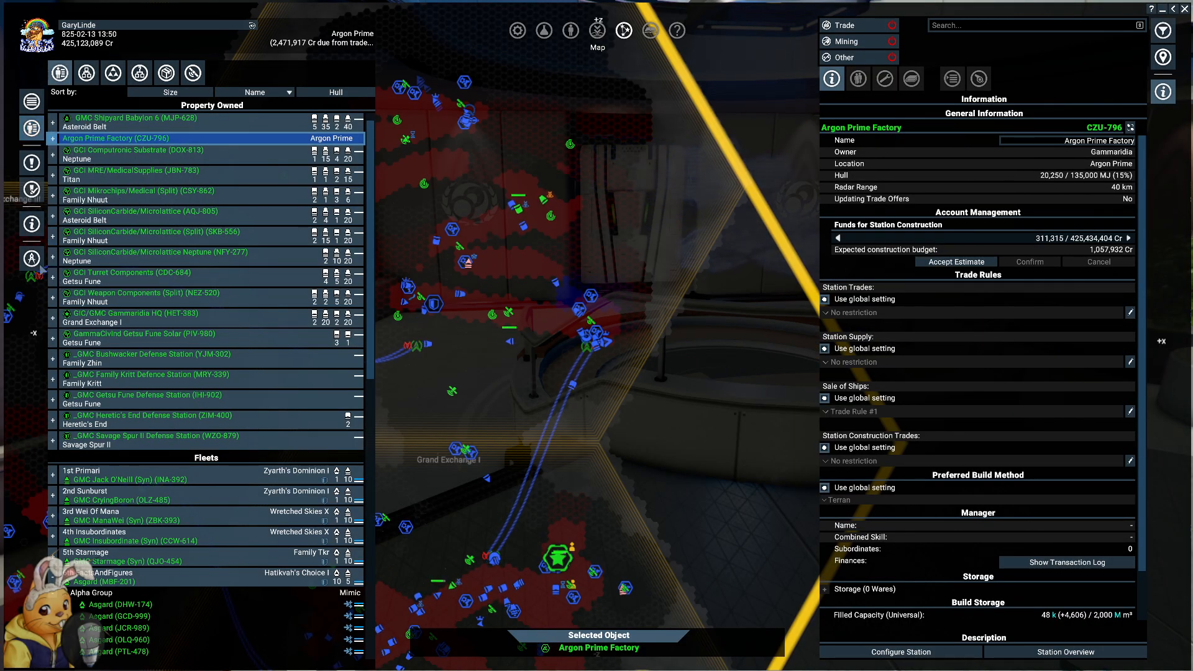
- Show the Trading Lessons mission details under Important Missions
left_click(86, 73)
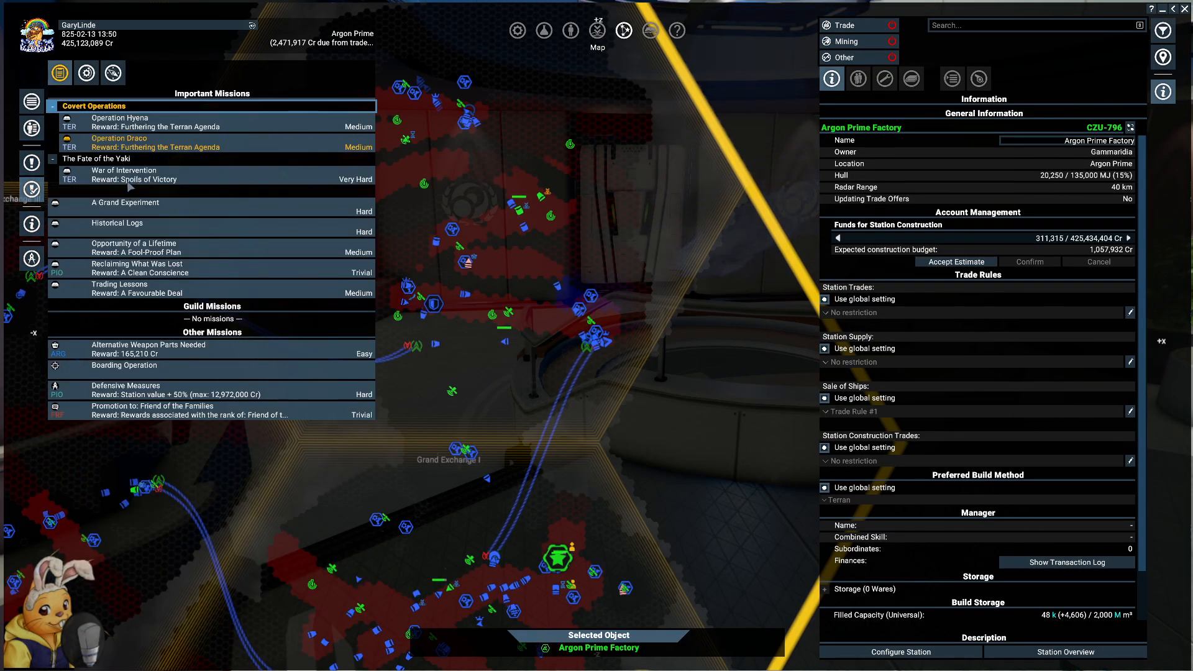
left_click(119, 283)
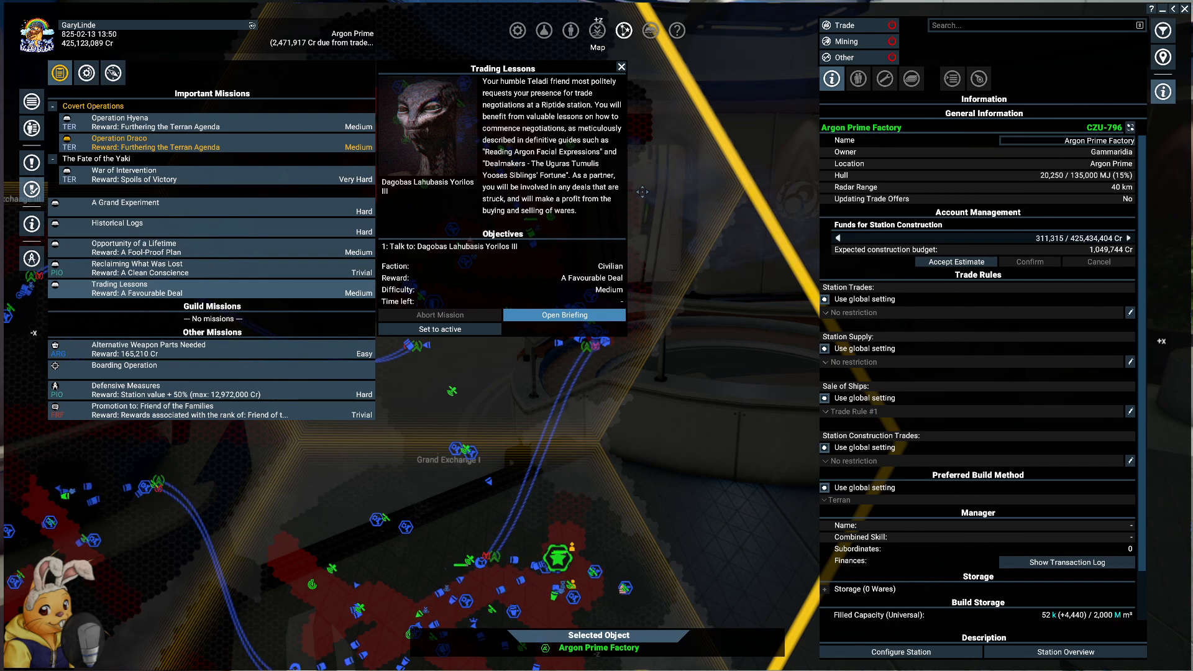
mouse_move(711, 268)
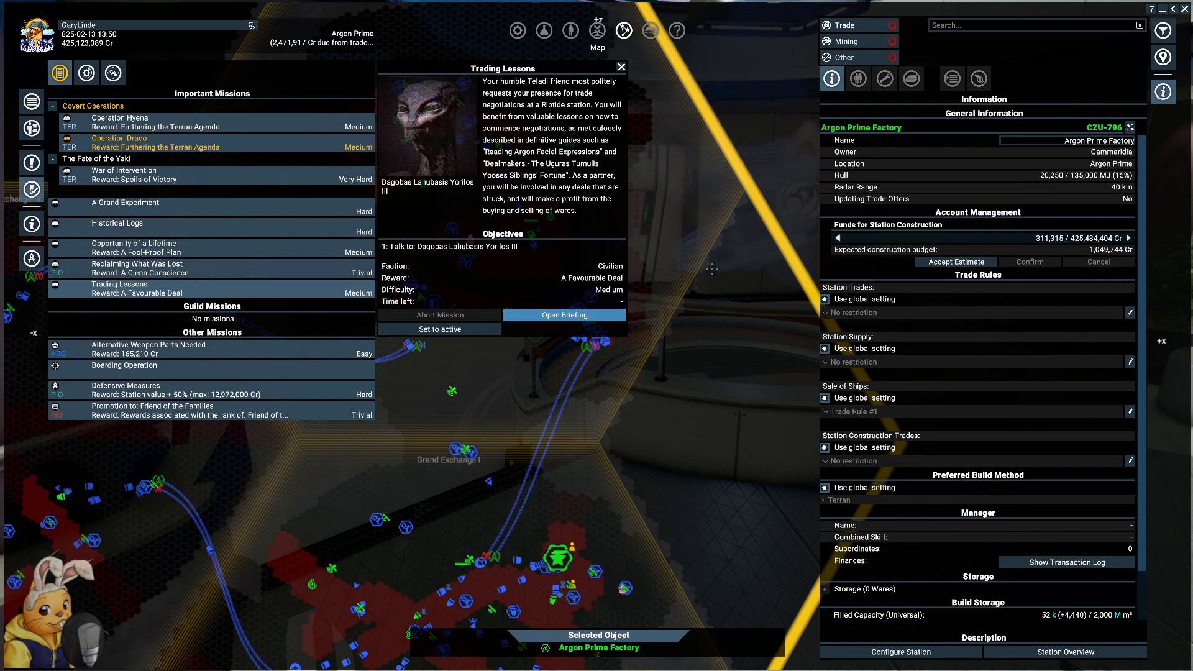